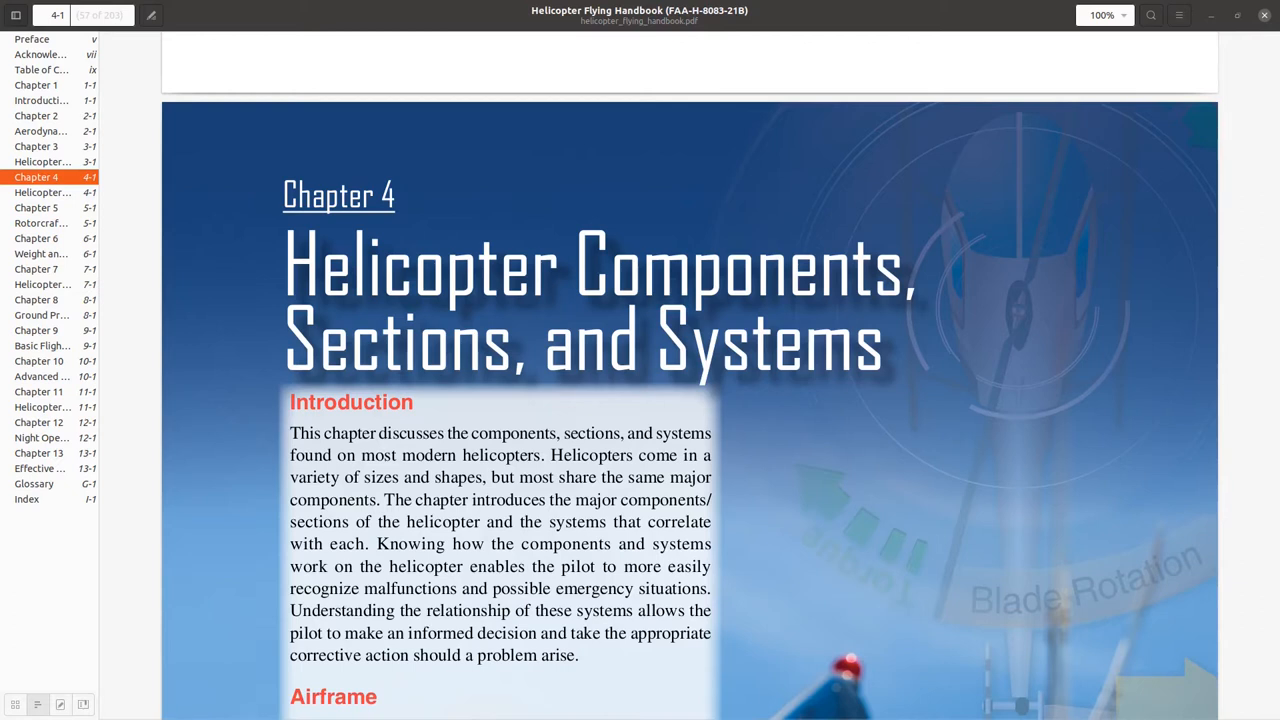
pyautogui.moveTo(172, 516)
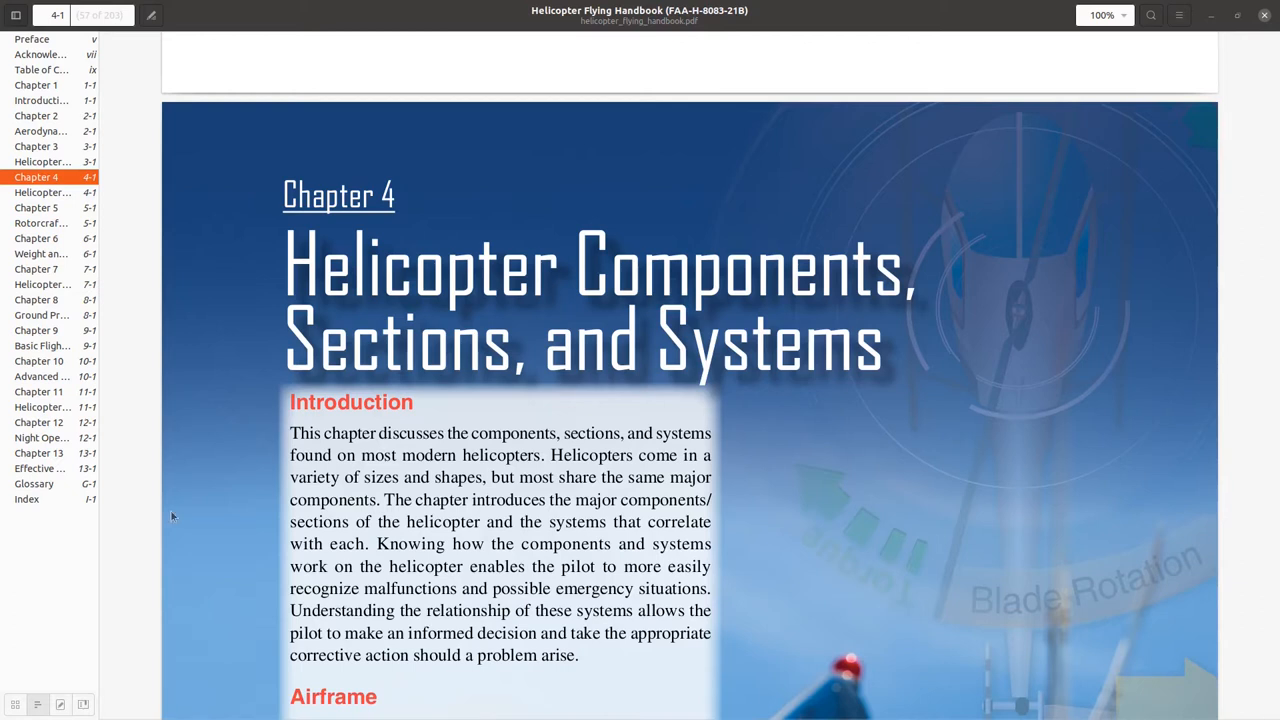
pyautogui.scroll(-3)
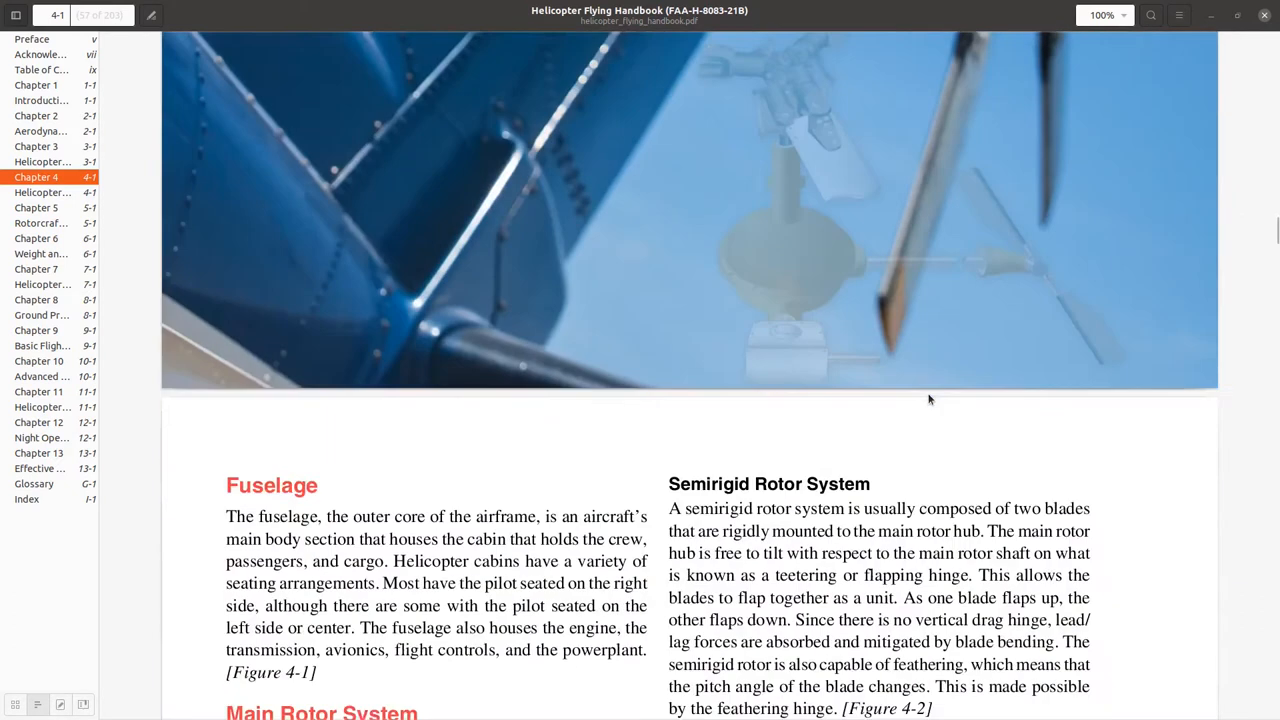
pyautogui.scroll(-3)
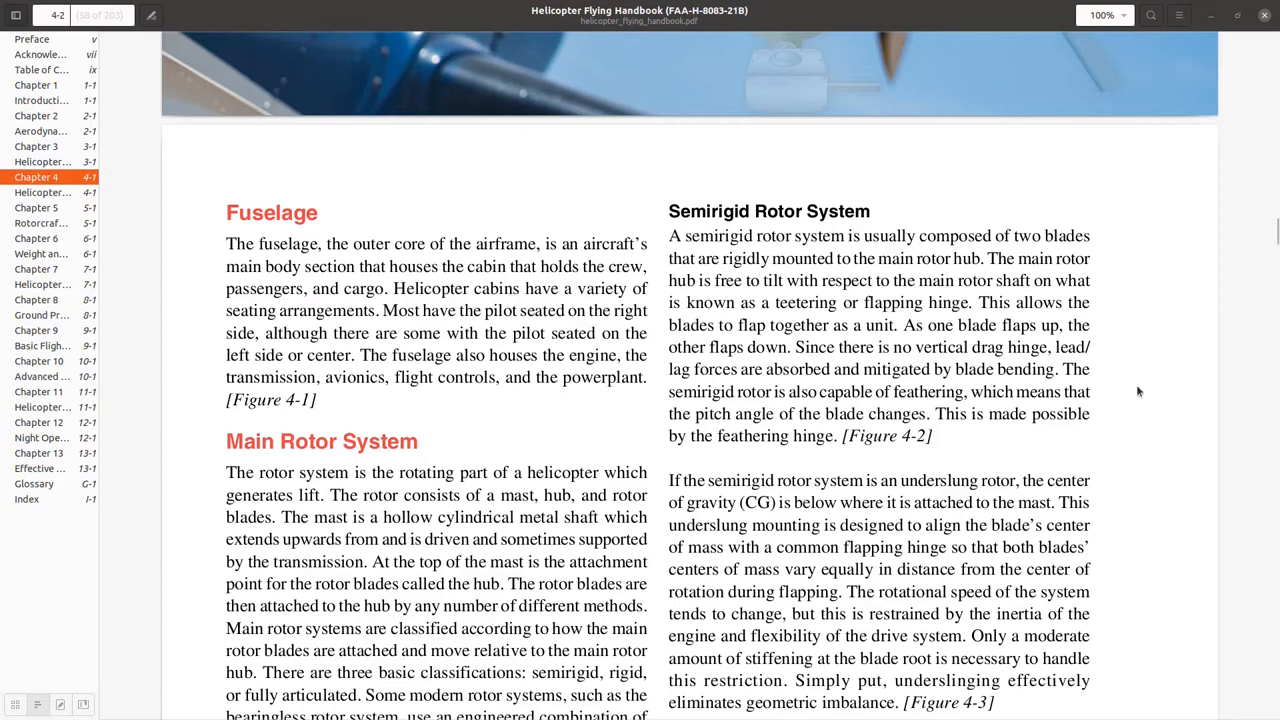
pyautogui.scroll(-3)
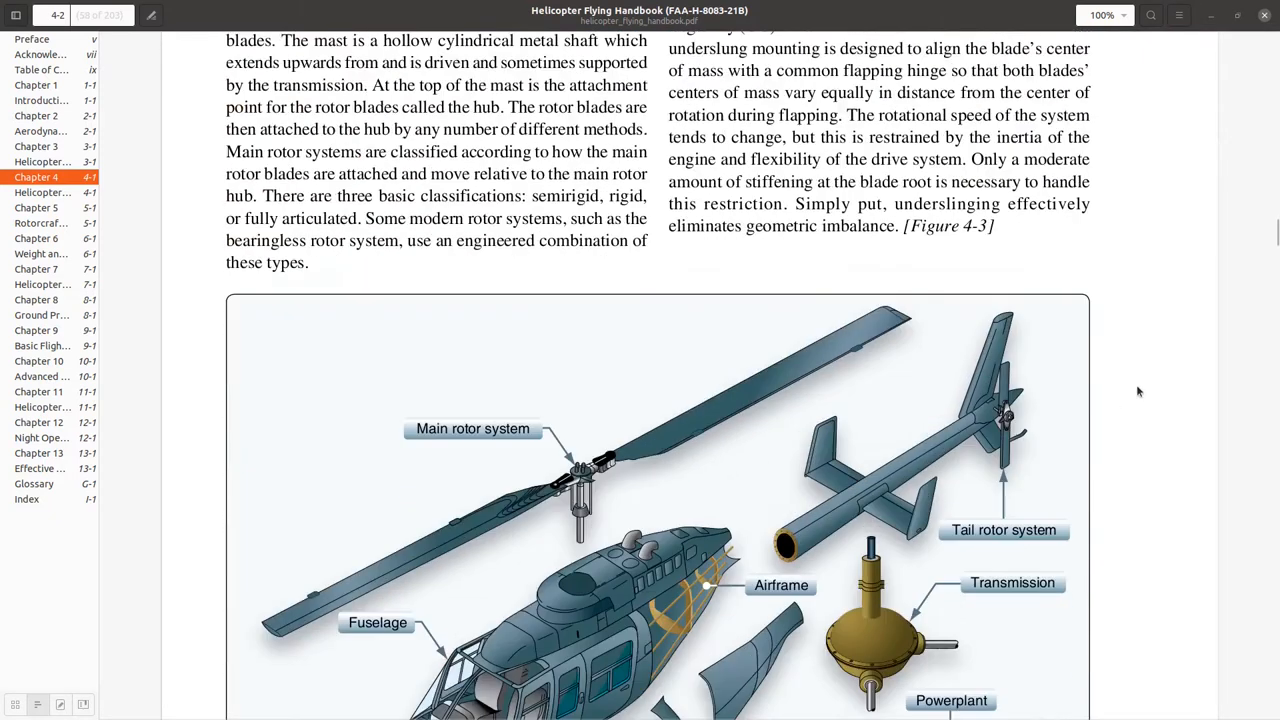
pyautogui.scroll(-3)
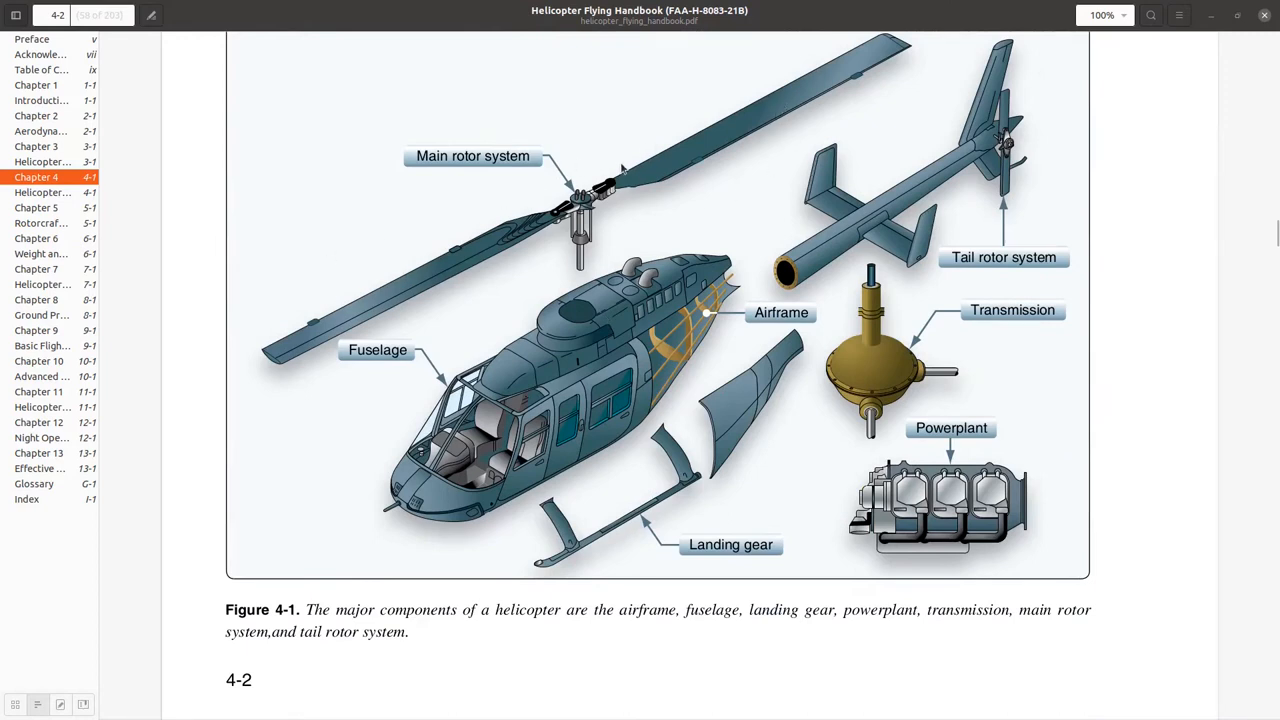
pyautogui.moveTo(652, 124)
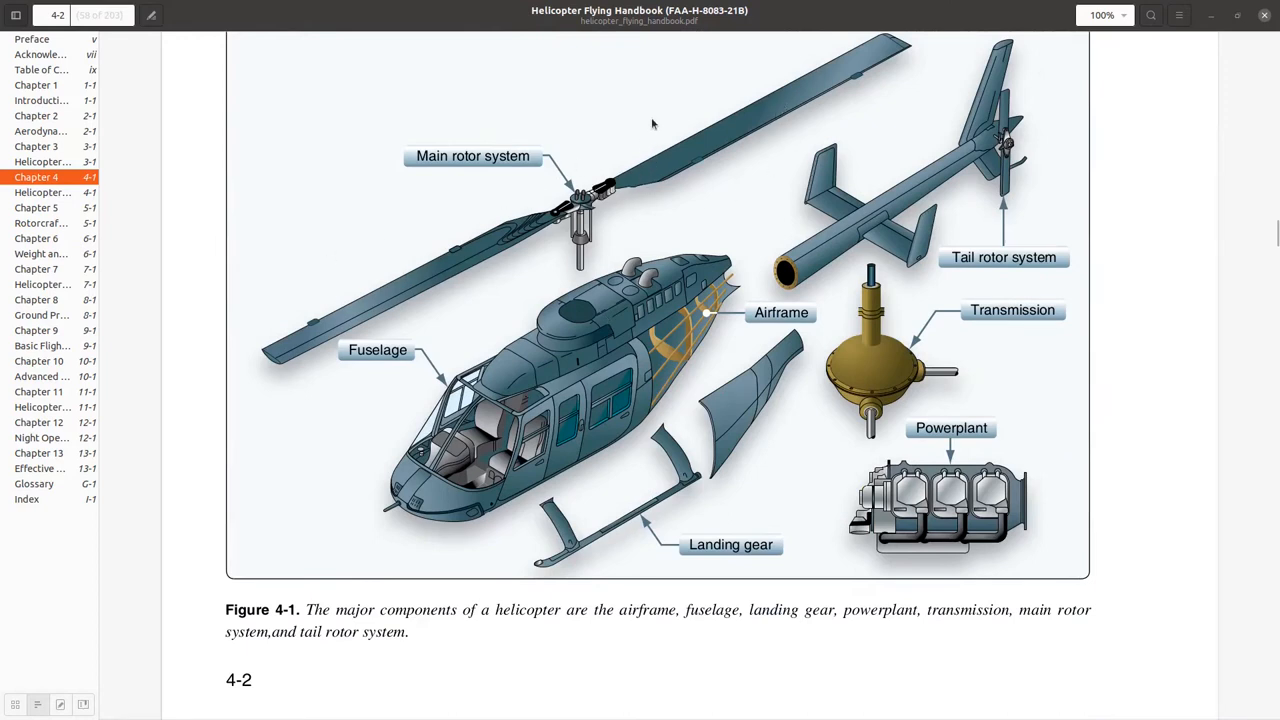
pyautogui.moveTo(505, 260)
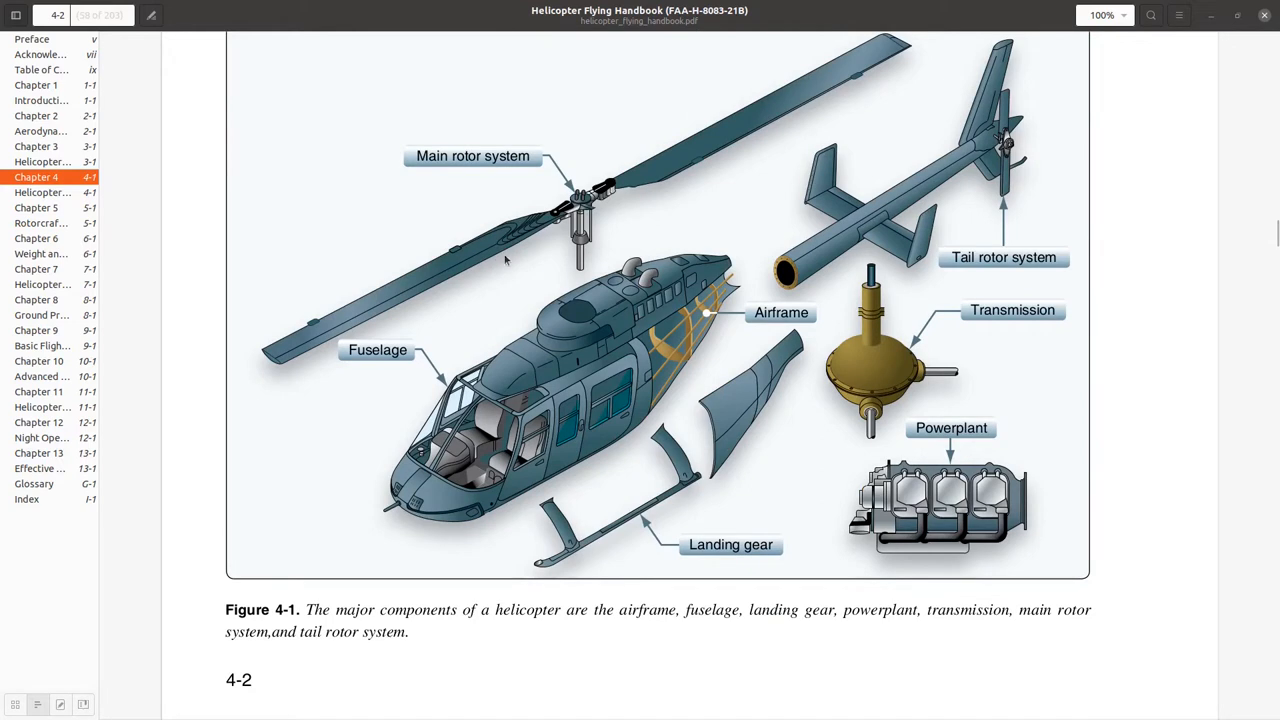
pyautogui.scroll(-3)
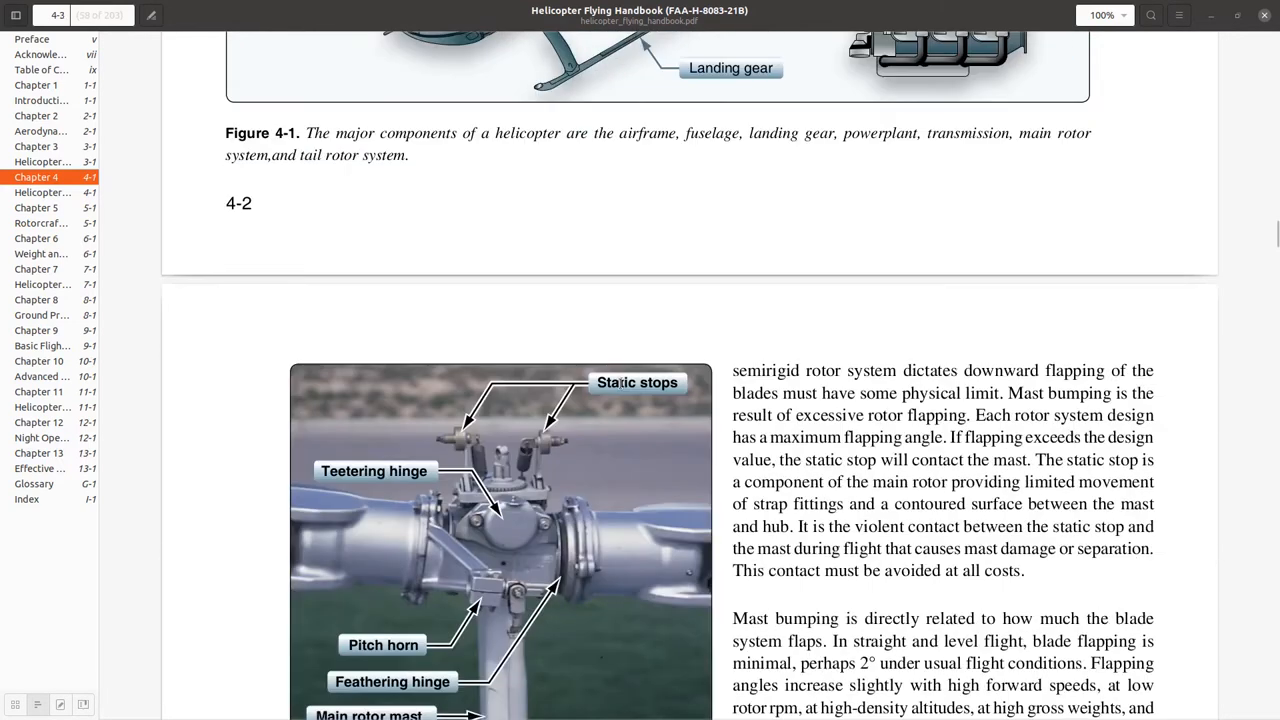
pyautogui.scroll(-3)
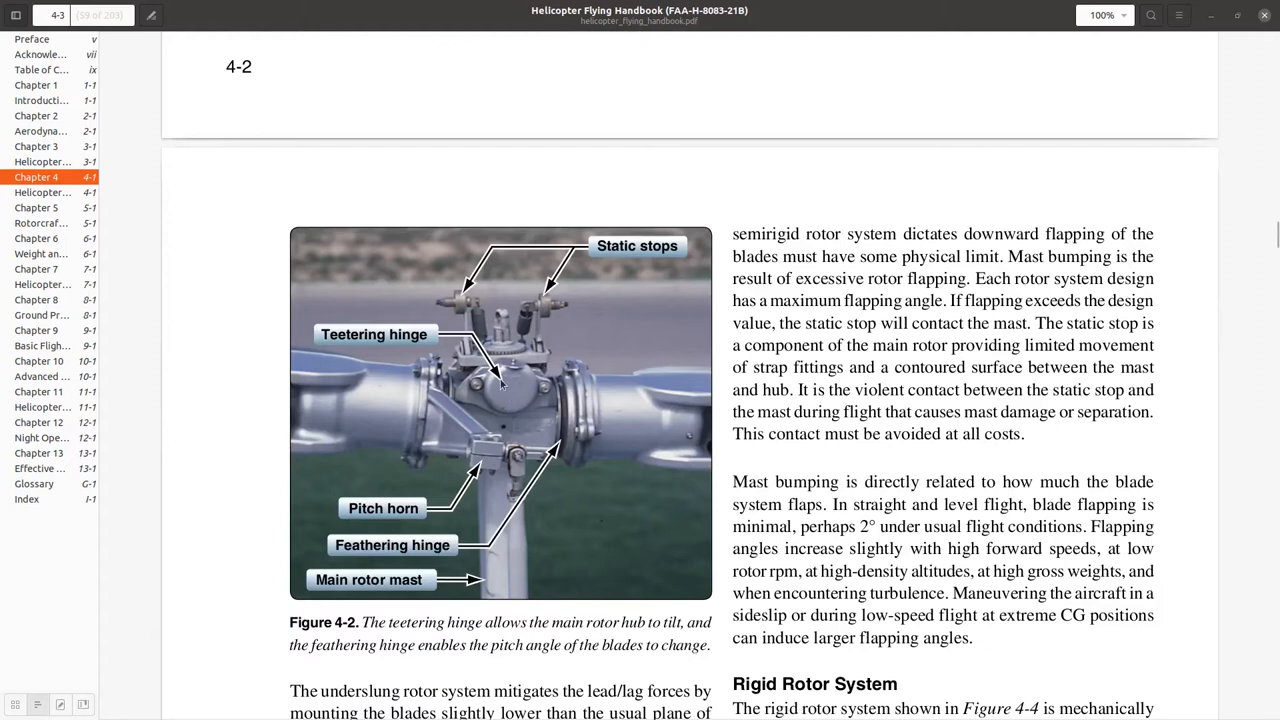
pyautogui.moveTo(317, 390)
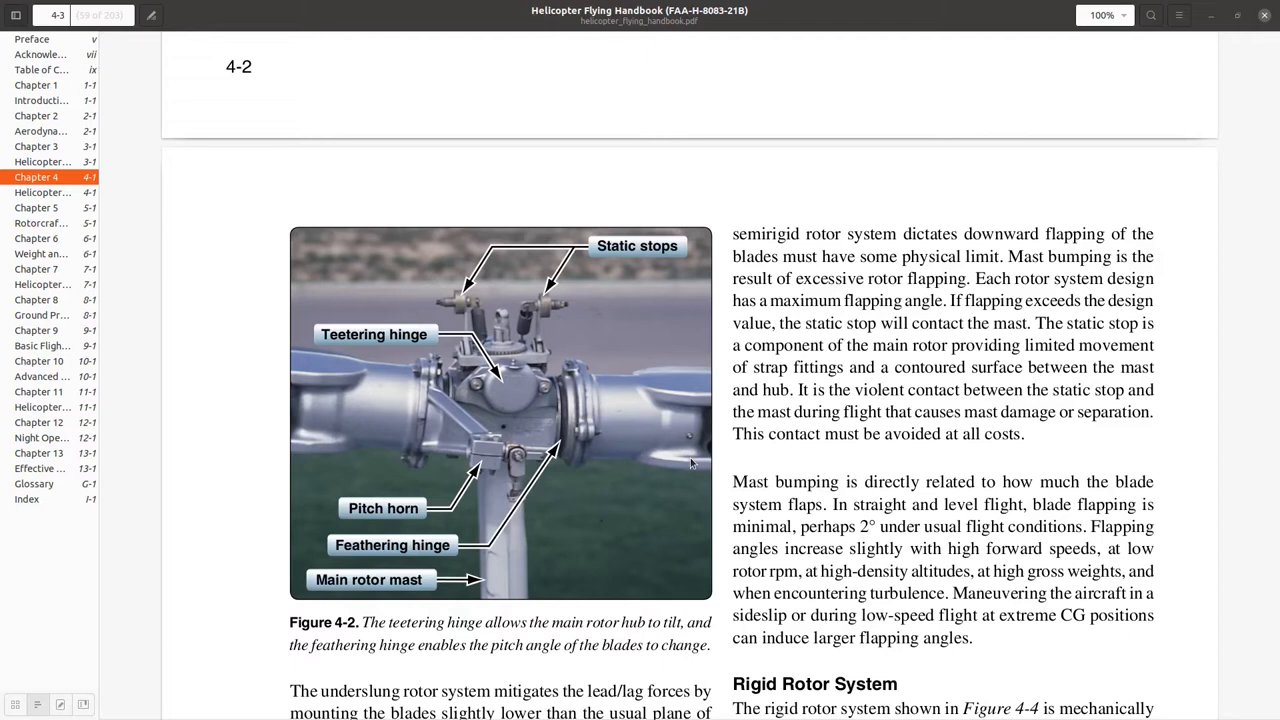
pyautogui.moveTo(596, 307)
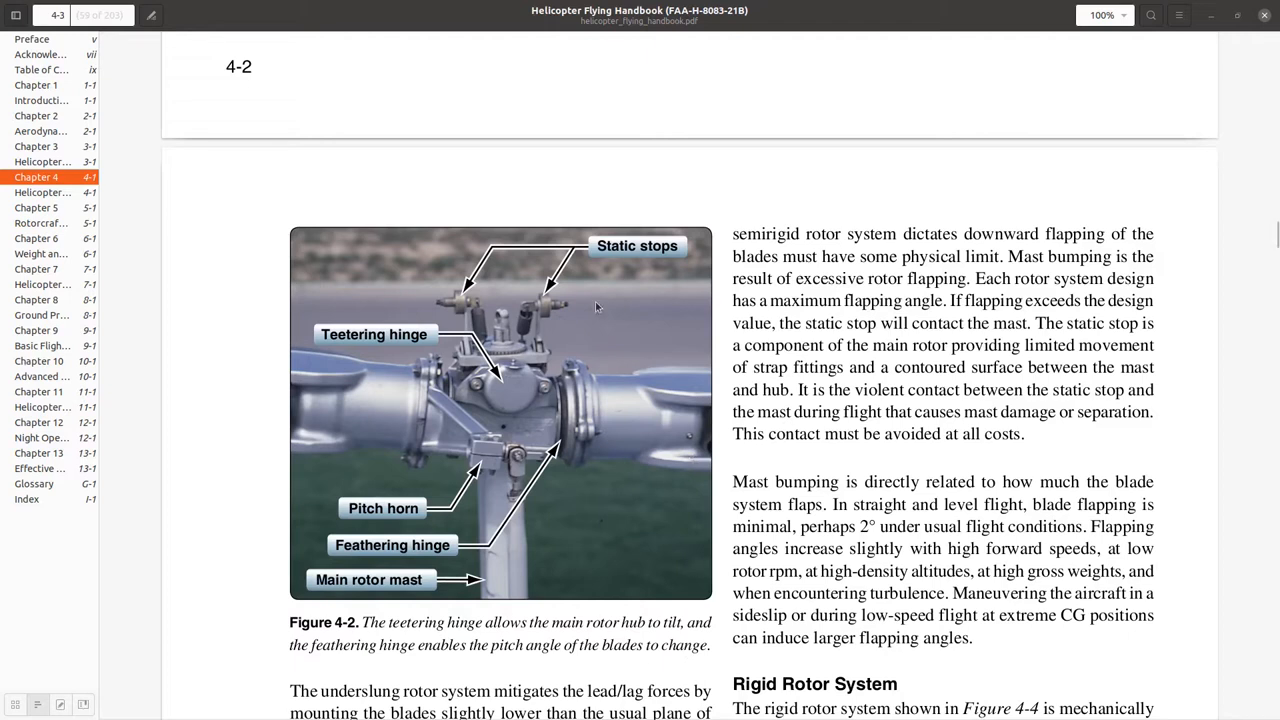
pyautogui.moveTo(493, 313)
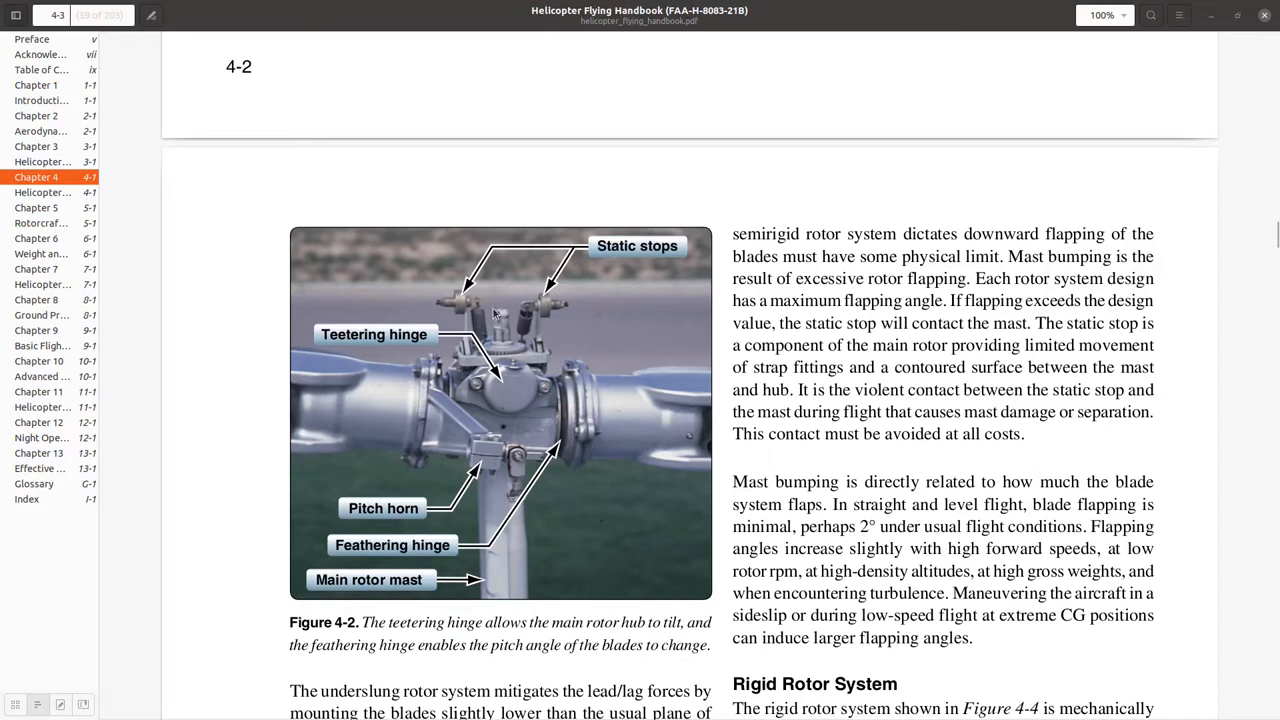
pyautogui.moveTo(520, 302)
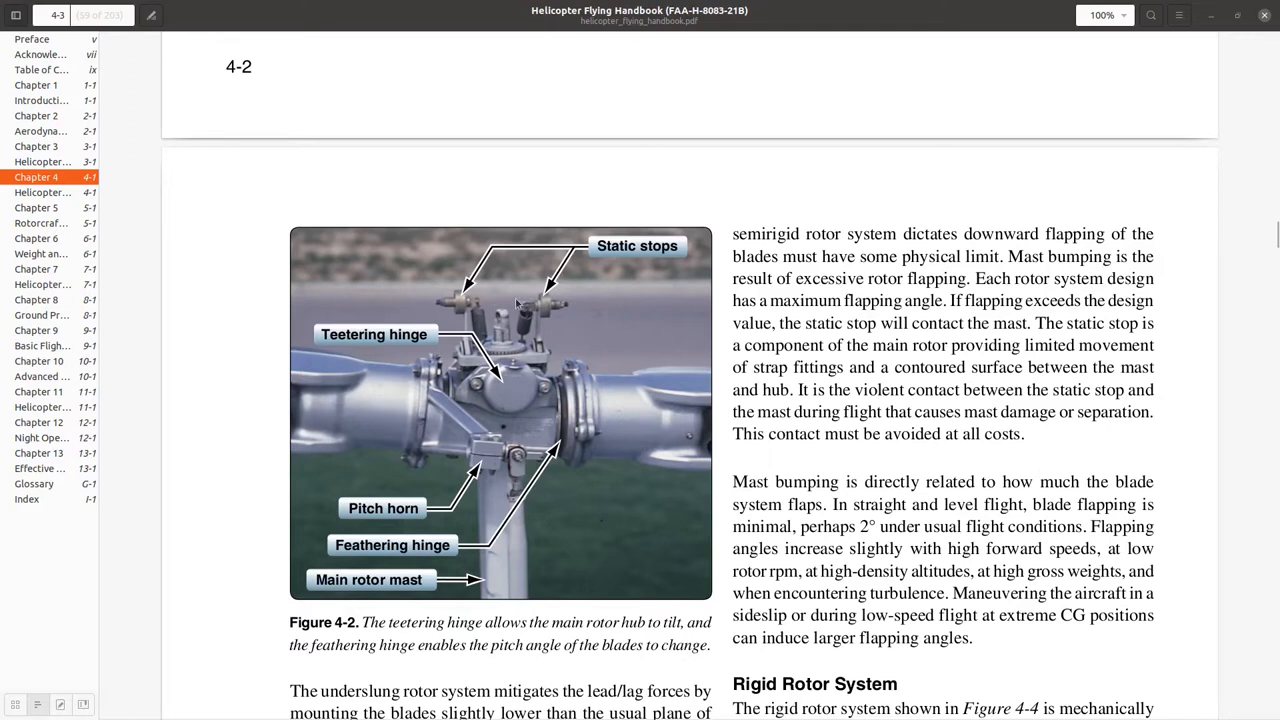
pyautogui.moveTo(463, 312)
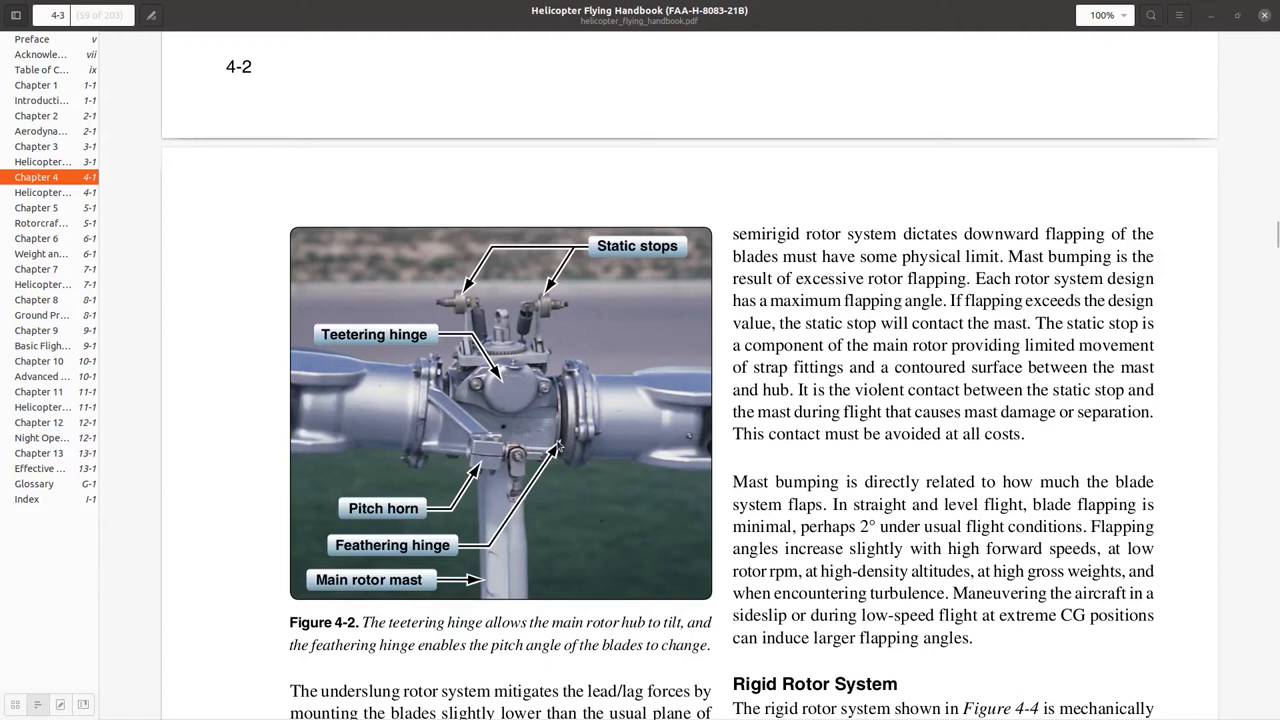
pyautogui.moveTo(466, 569)
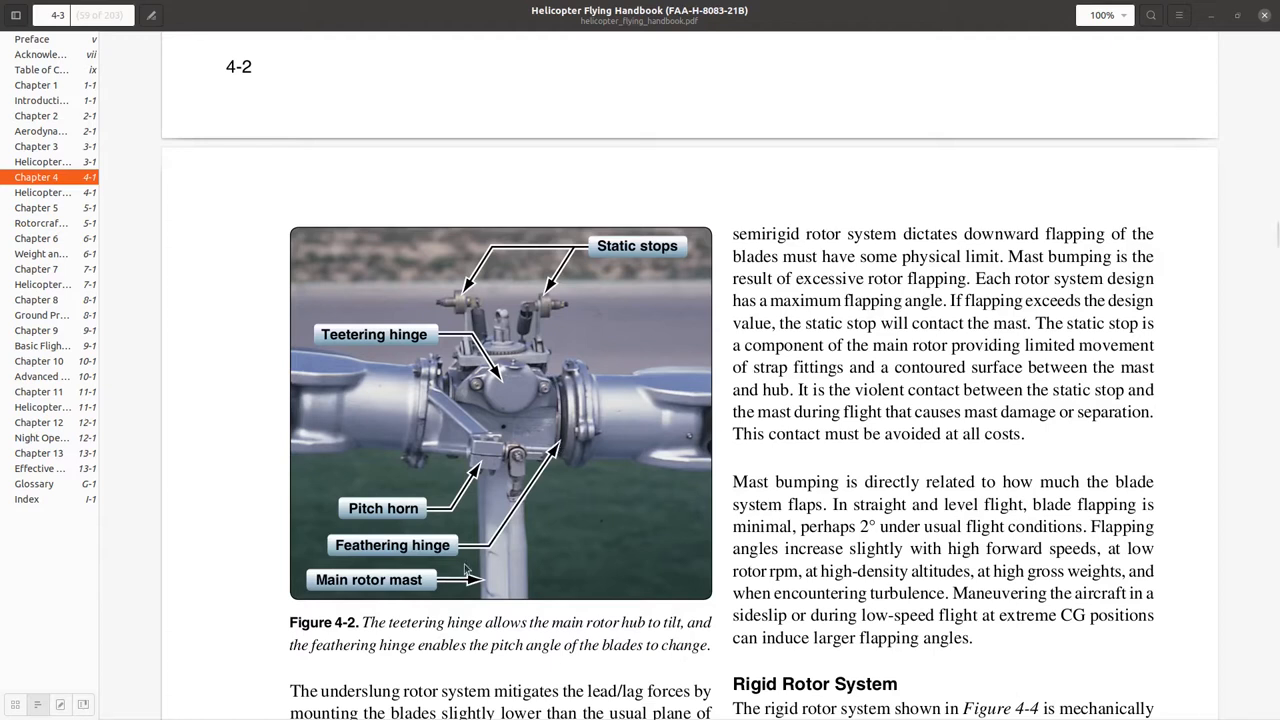
pyautogui.moveTo(543, 576)
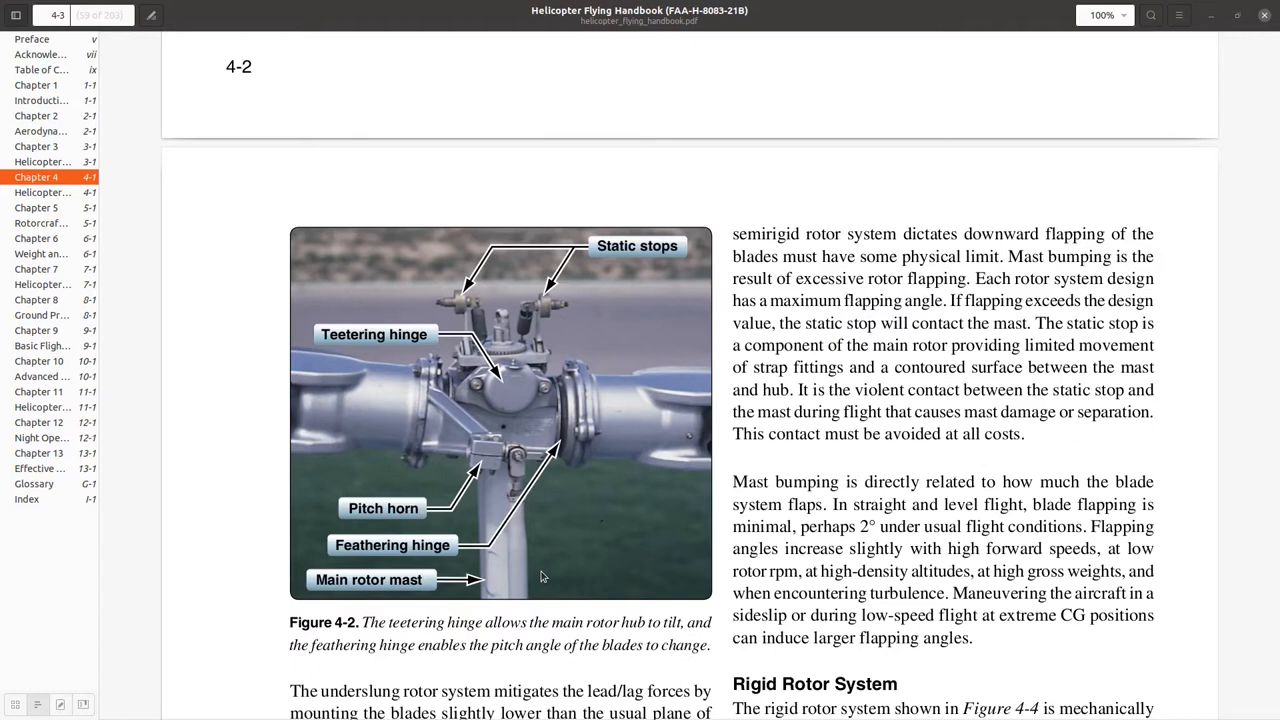
pyautogui.moveTo(768, 513)
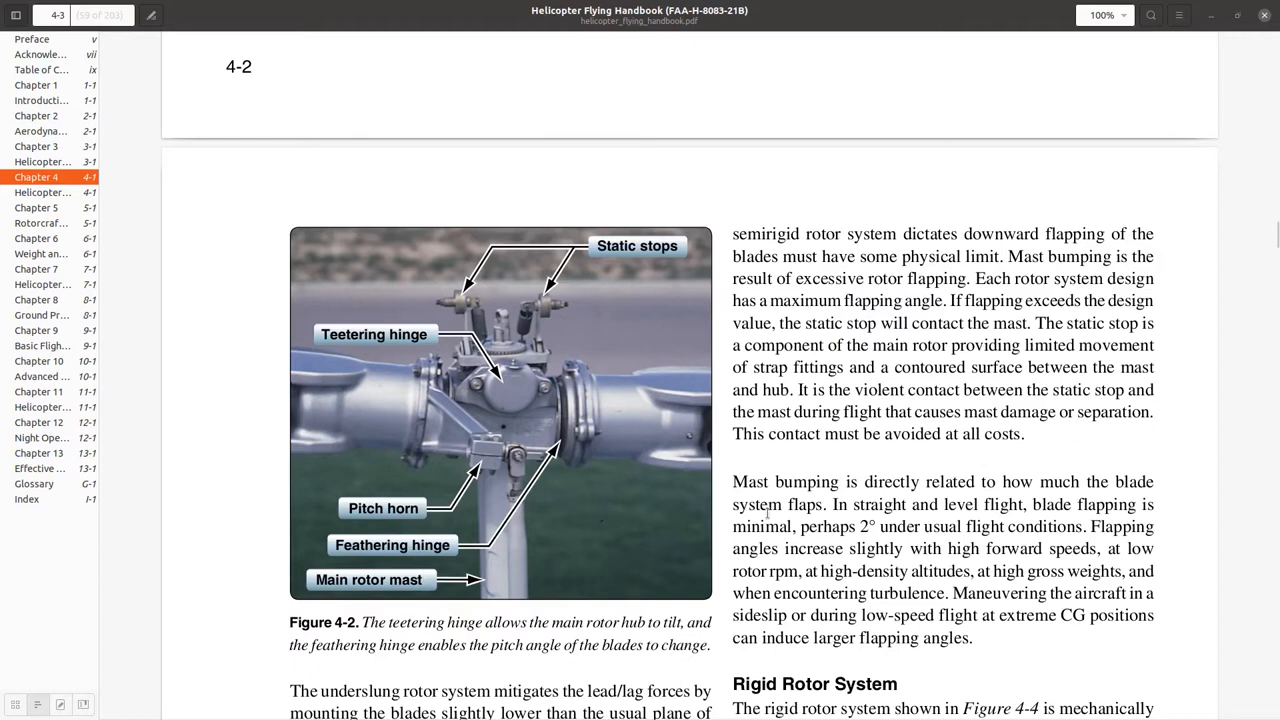
pyautogui.scroll(-3)
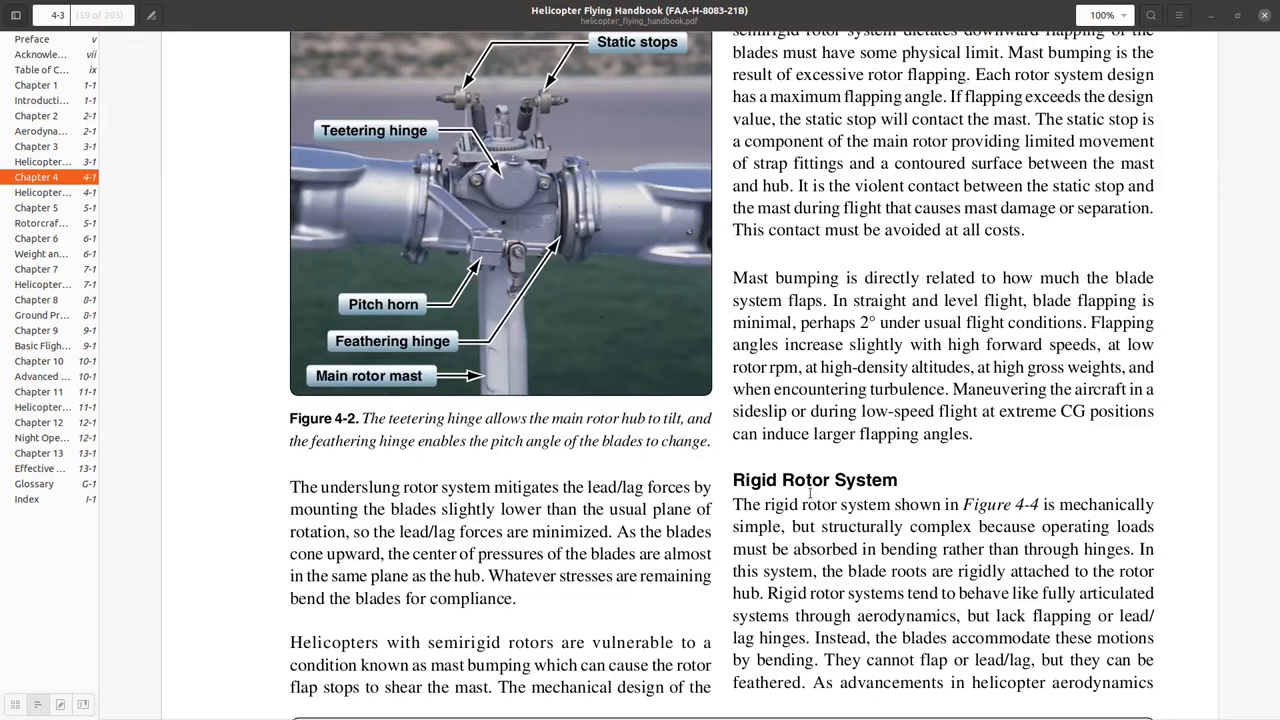
pyautogui.scroll(-3)
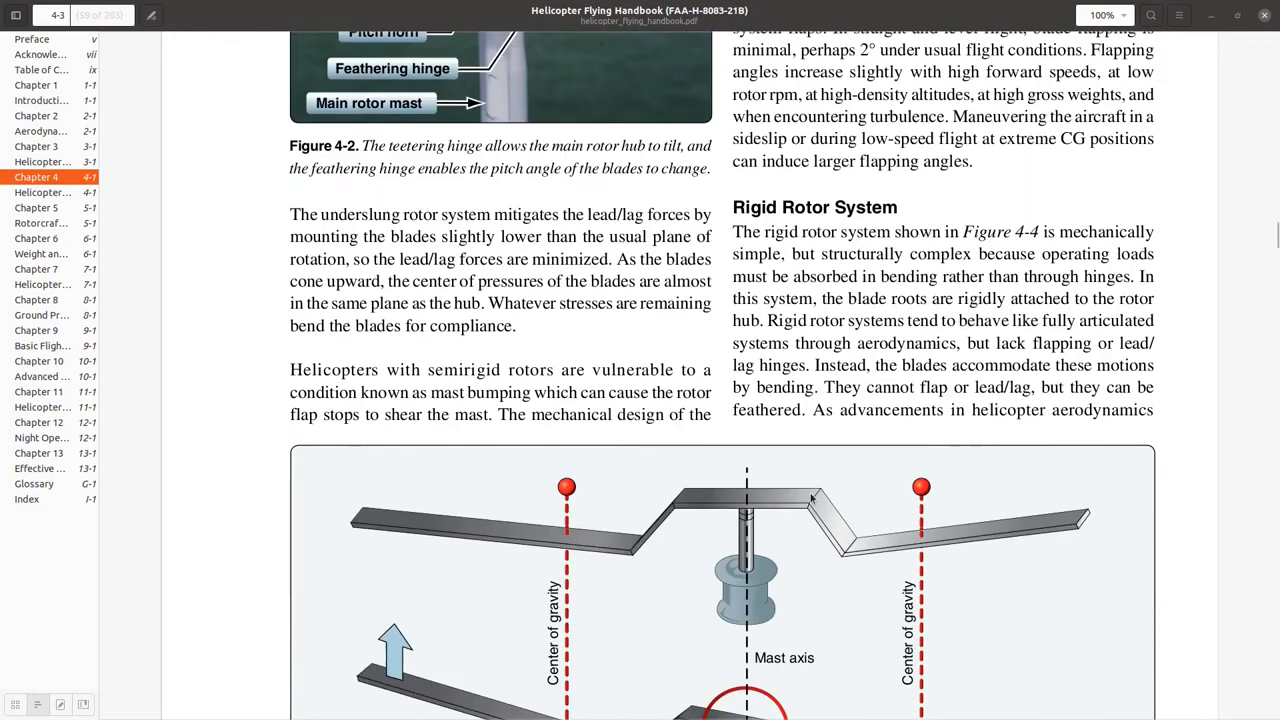
pyautogui.scroll(-3)
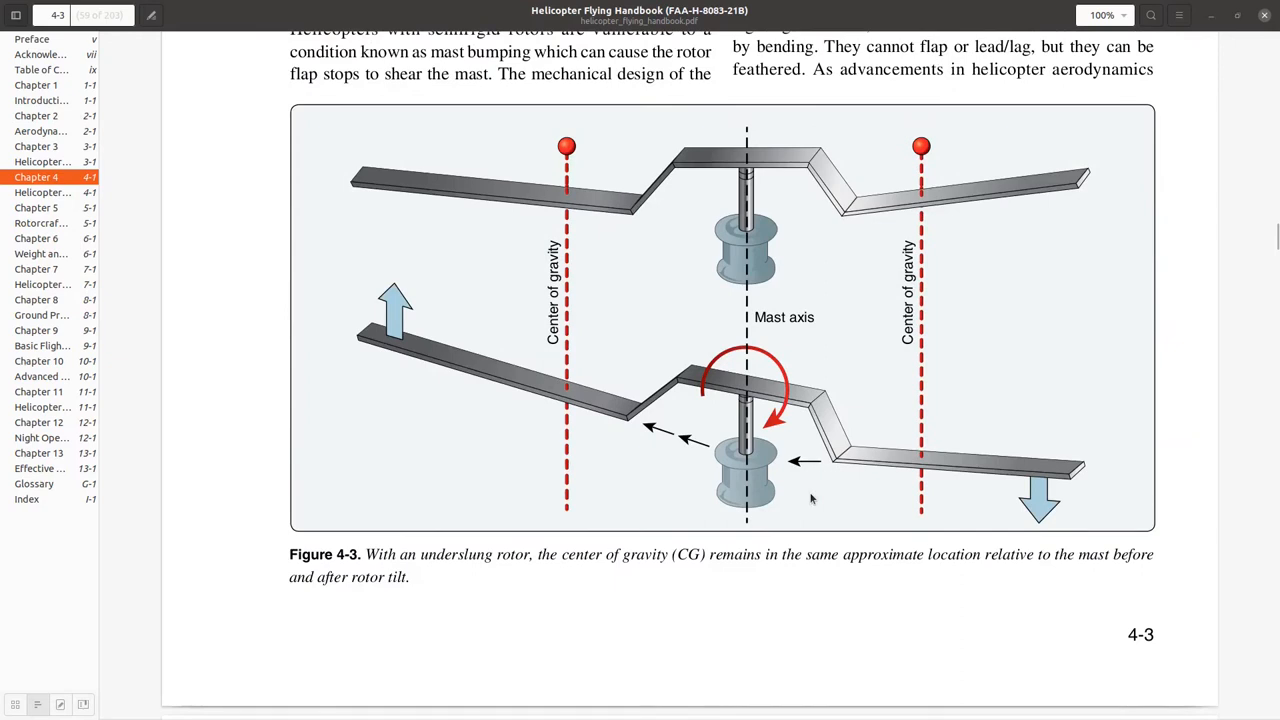
pyautogui.scroll(-3)
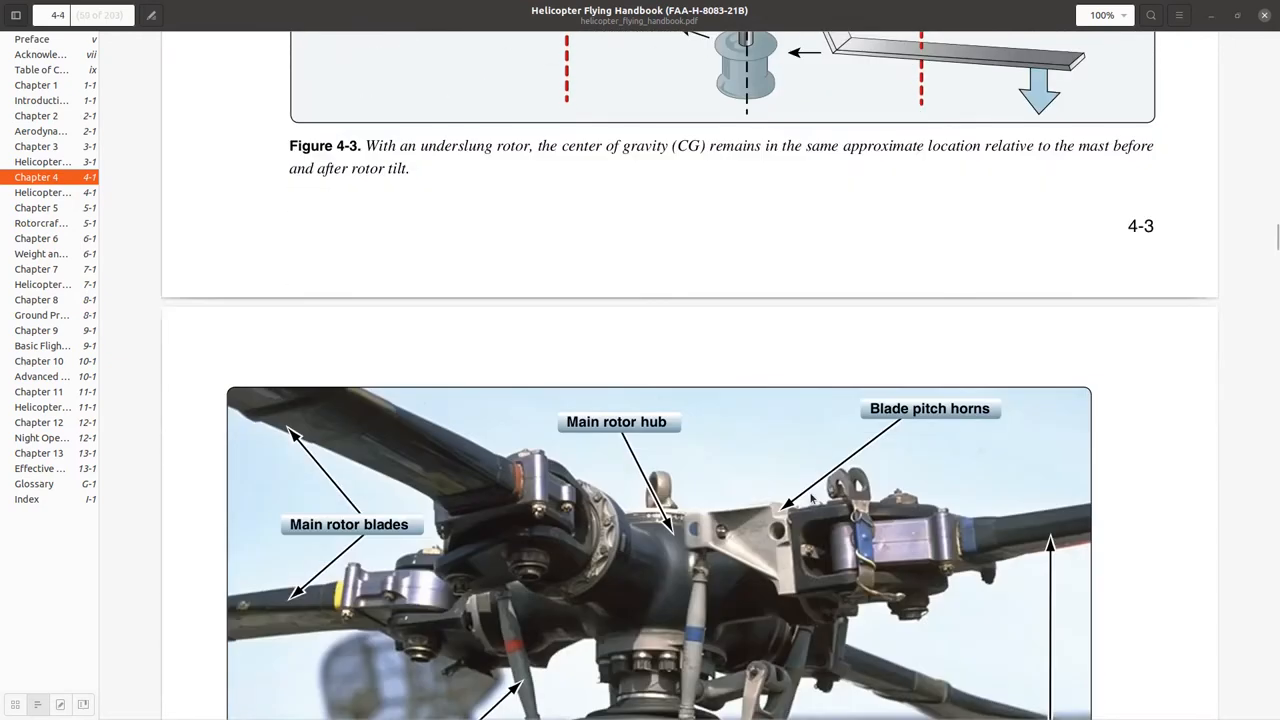
pyautogui.scroll(-3)
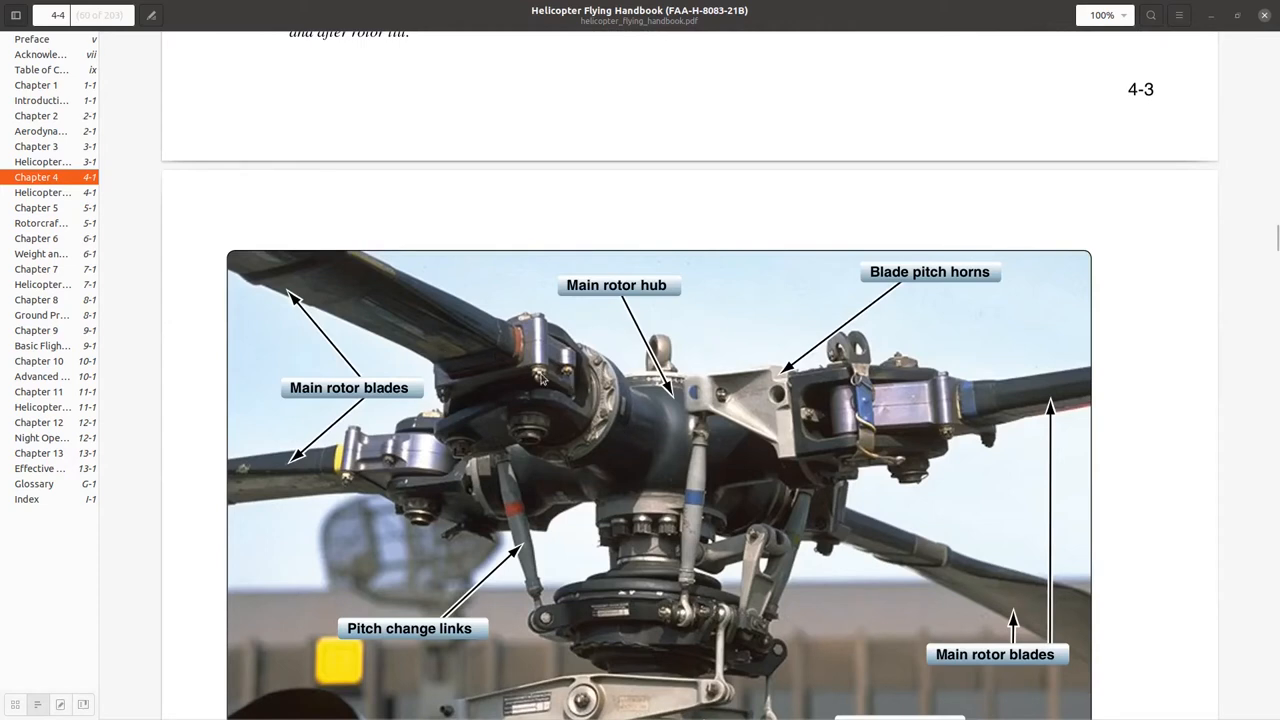
pyautogui.moveTo(445, 347)
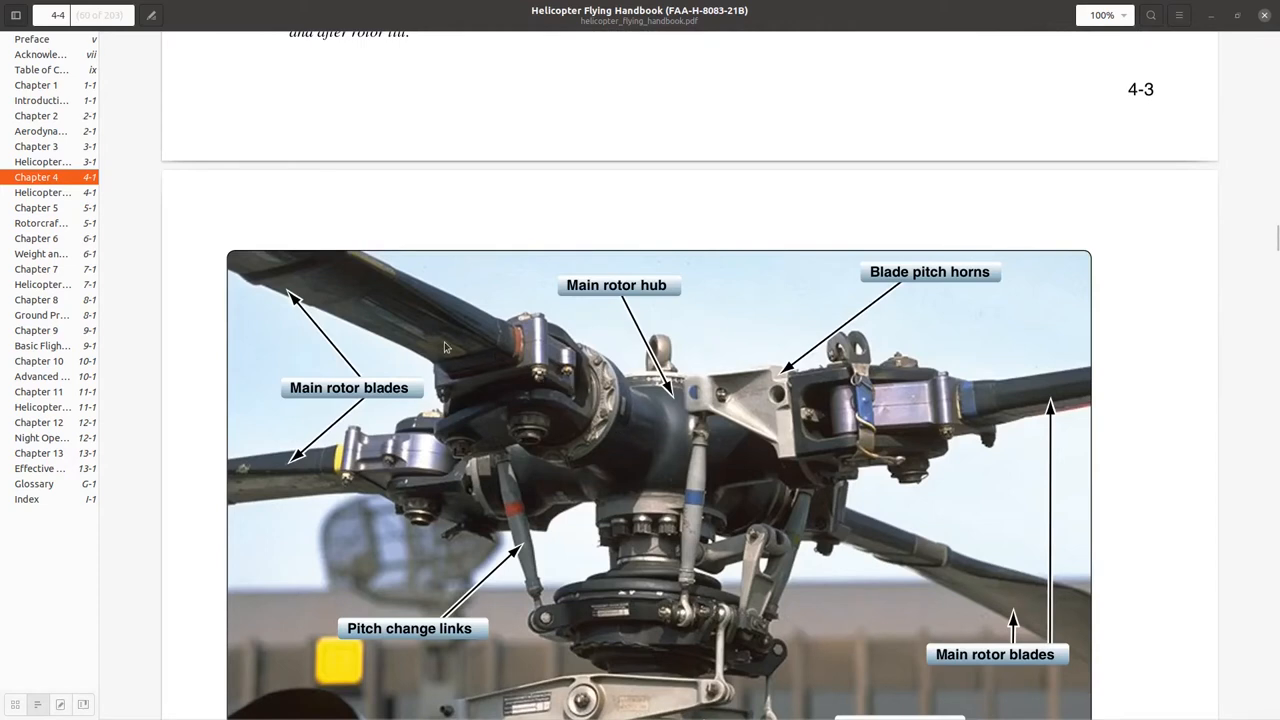
pyautogui.moveTo(1065, 421)
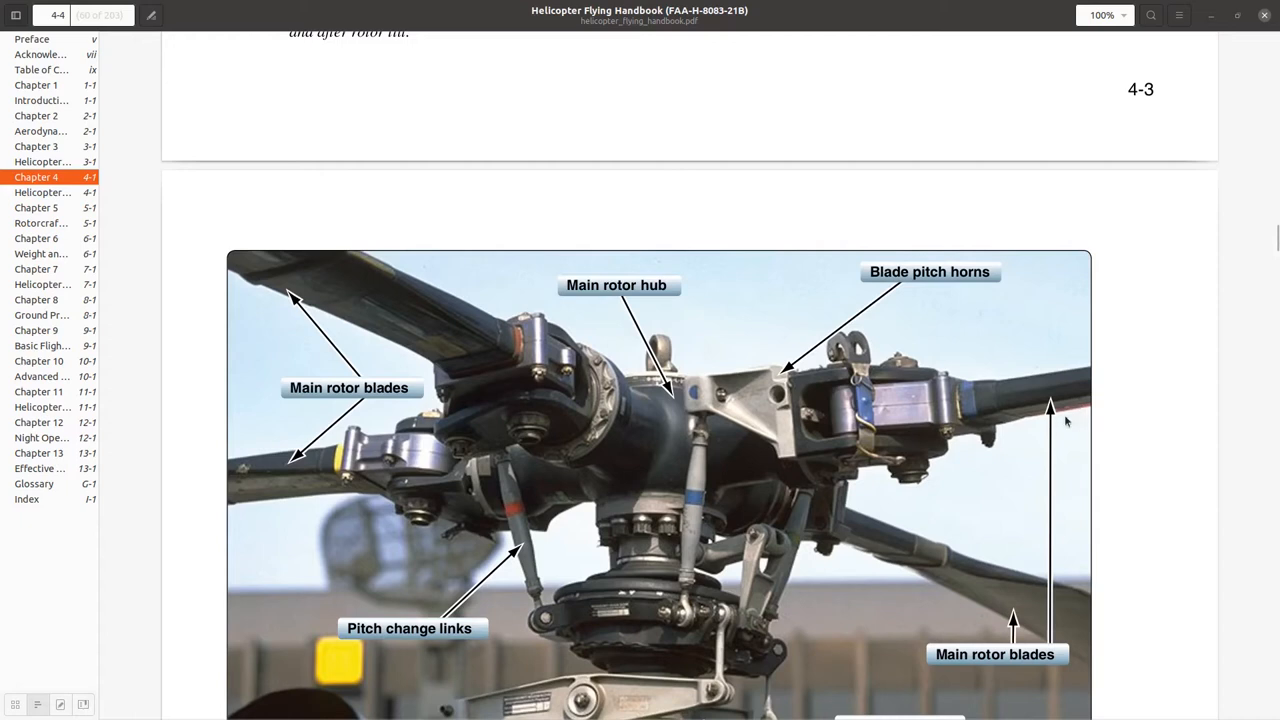
pyautogui.moveTo(1035, 457)
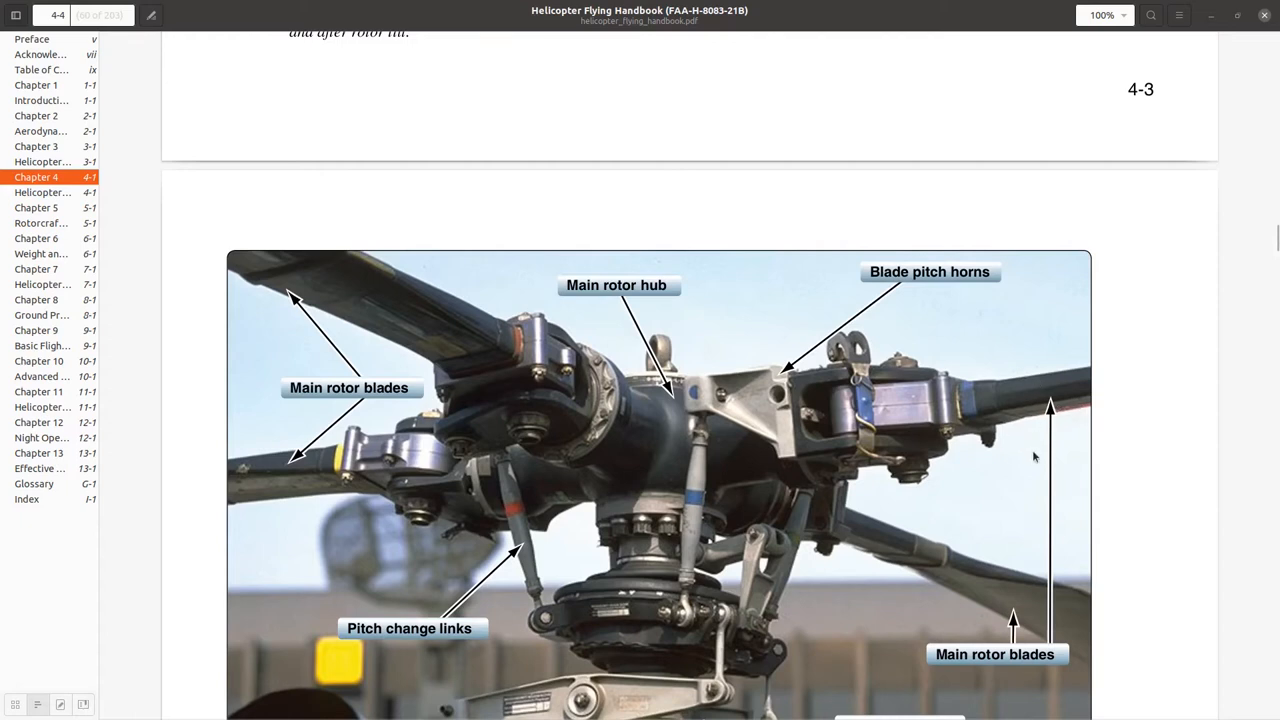
pyautogui.moveTo(1048, 395)
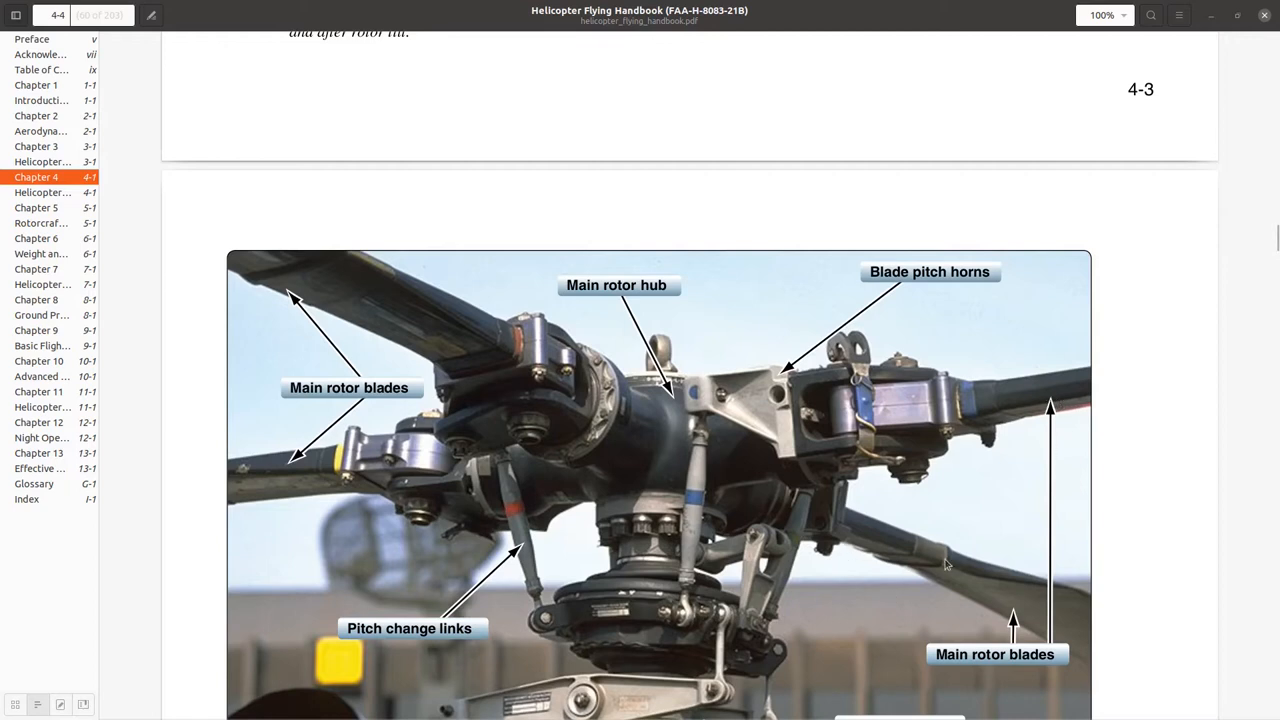
pyautogui.moveTo(585, 403)
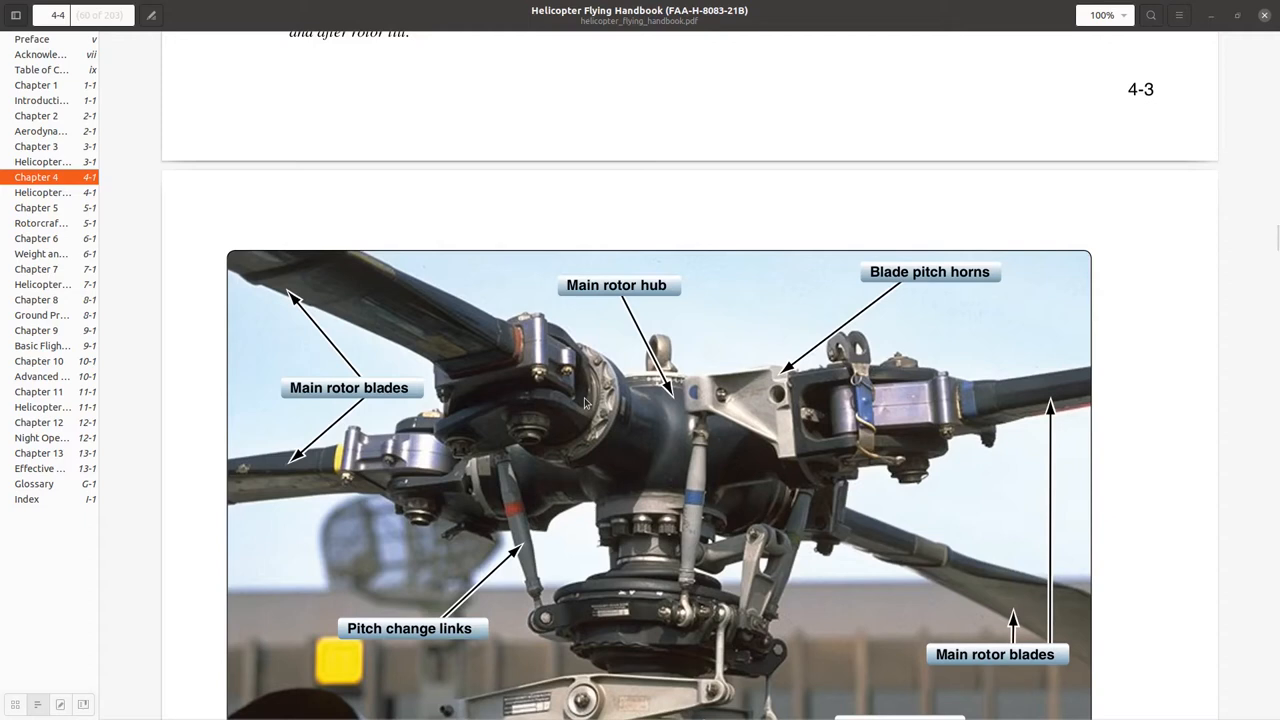
pyautogui.scroll(-3)
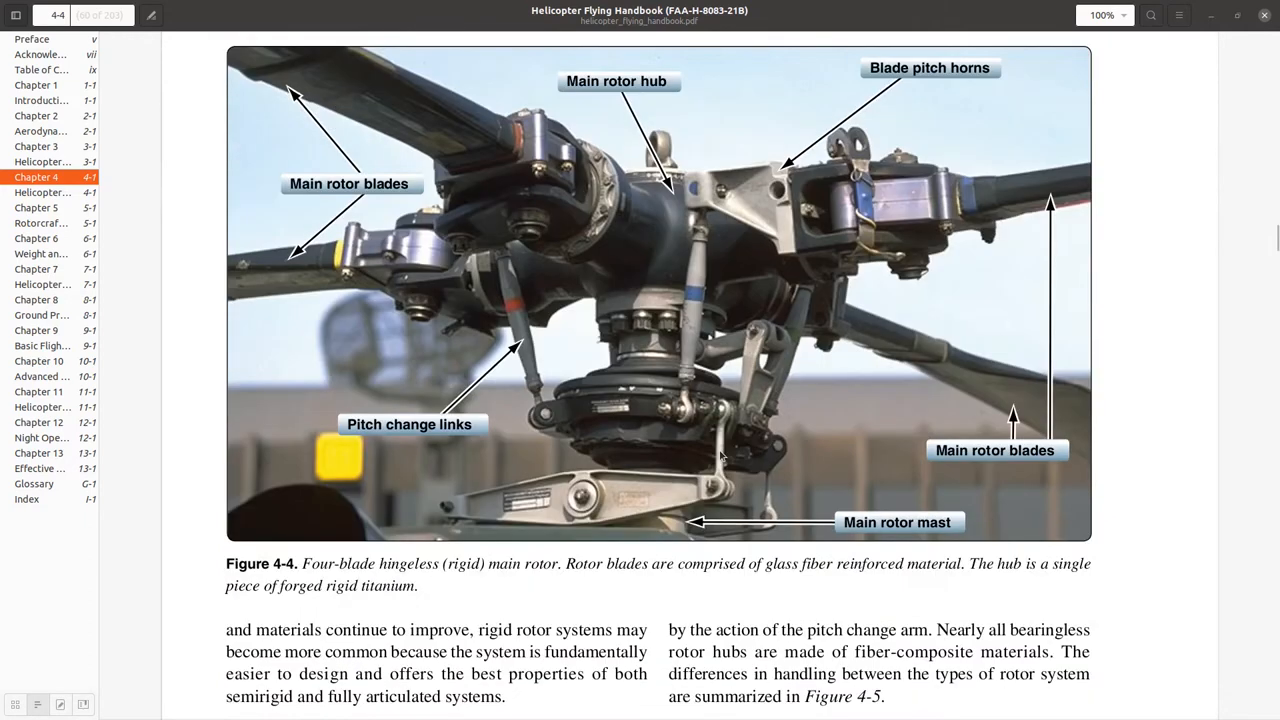
pyautogui.moveTo(224, 598)
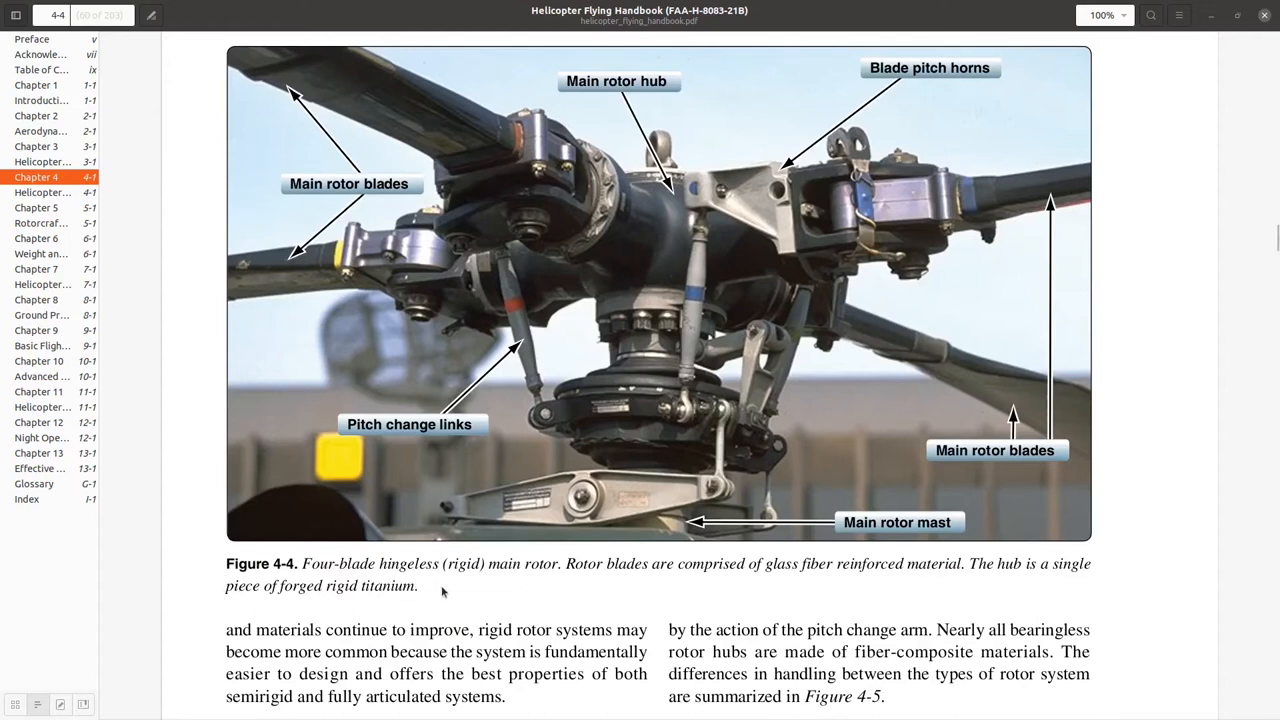
pyautogui.moveTo(530, 167)
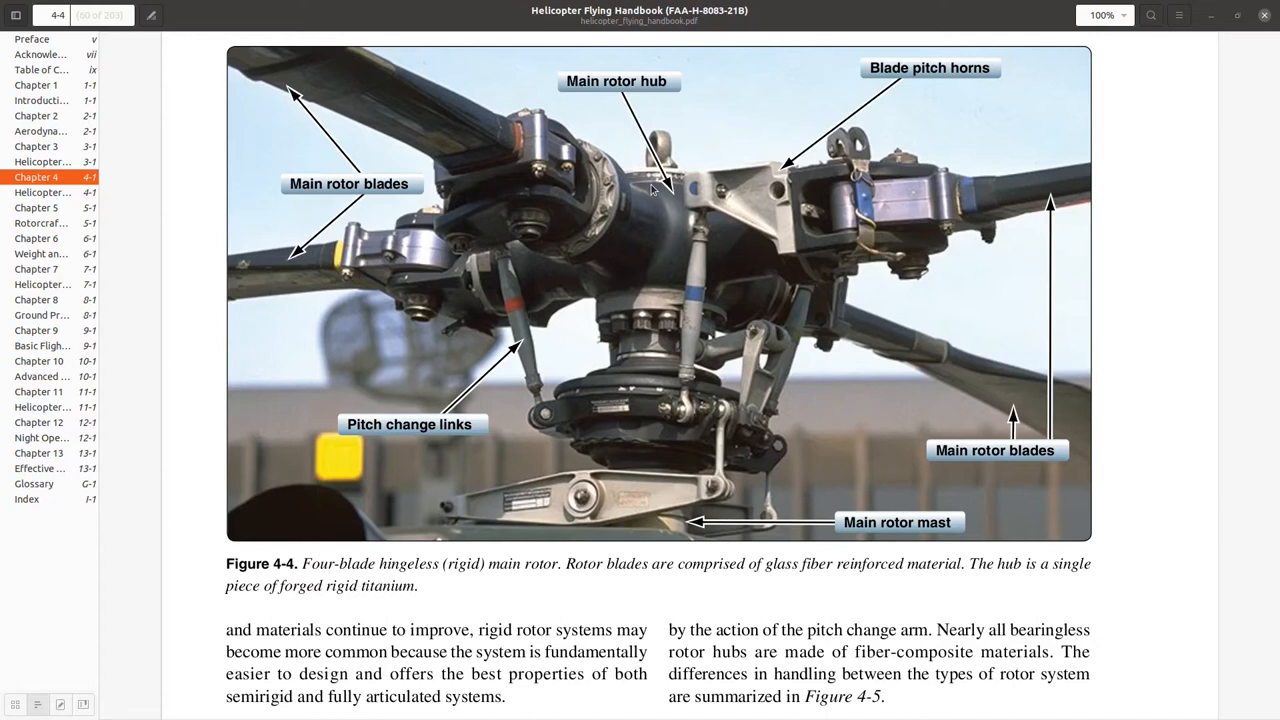
pyautogui.moveTo(575, 175)
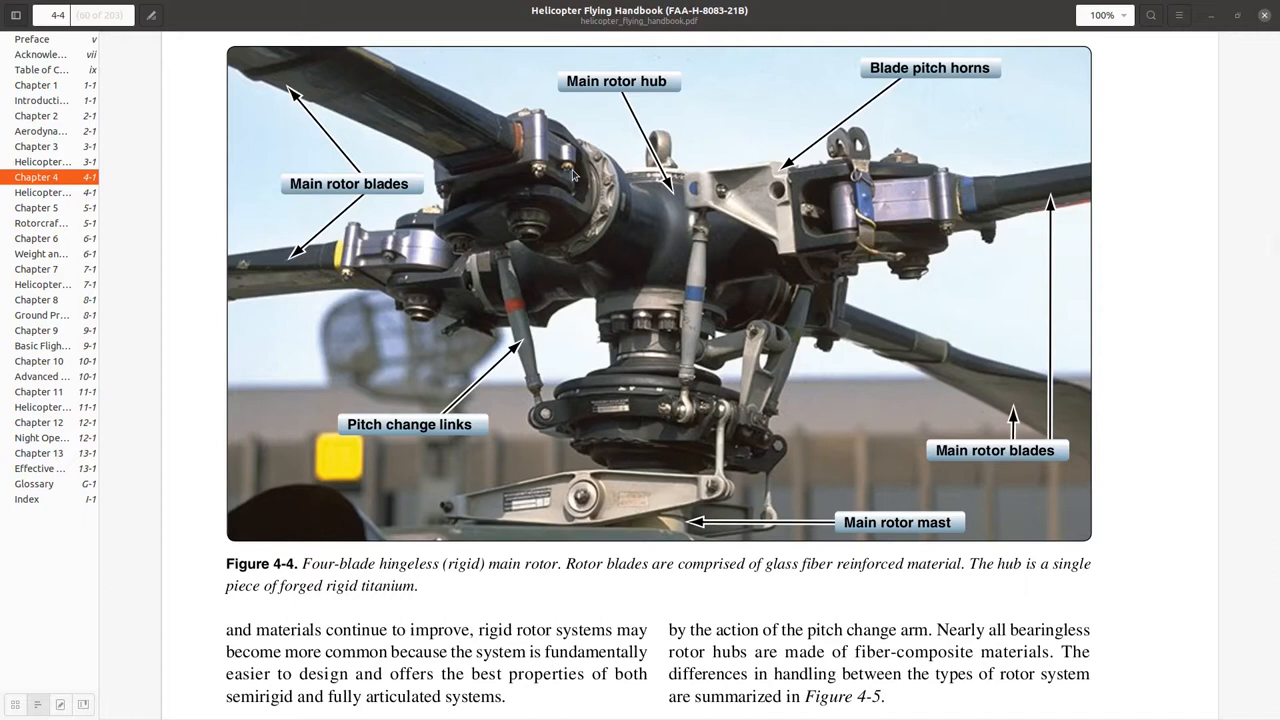
pyautogui.moveTo(672, 160)
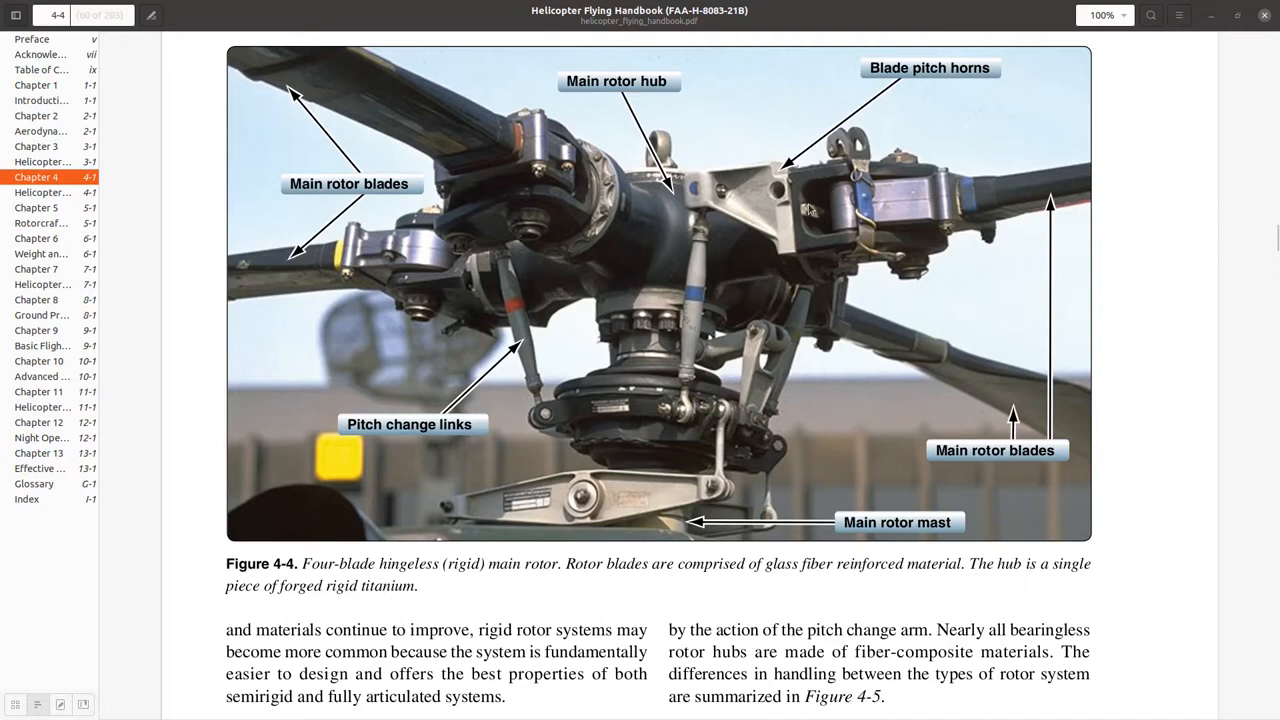
pyautogui.scroll(3)
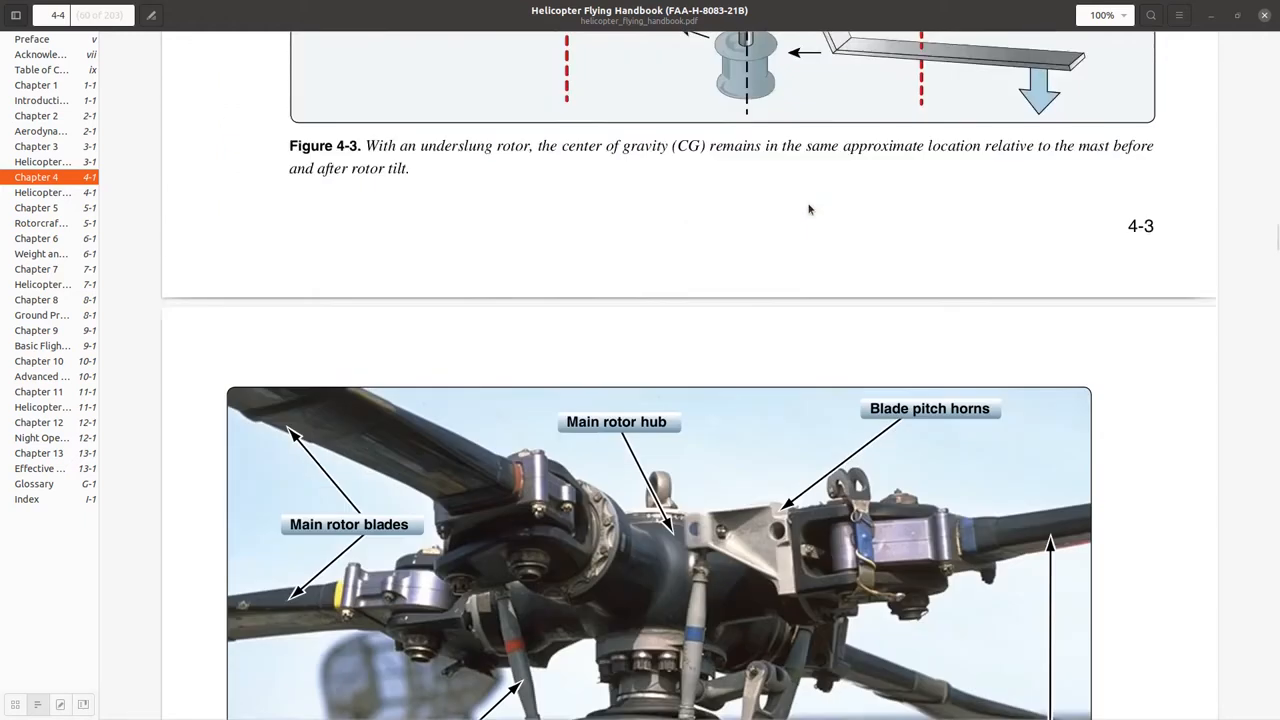
pyautogui.scroll(3)
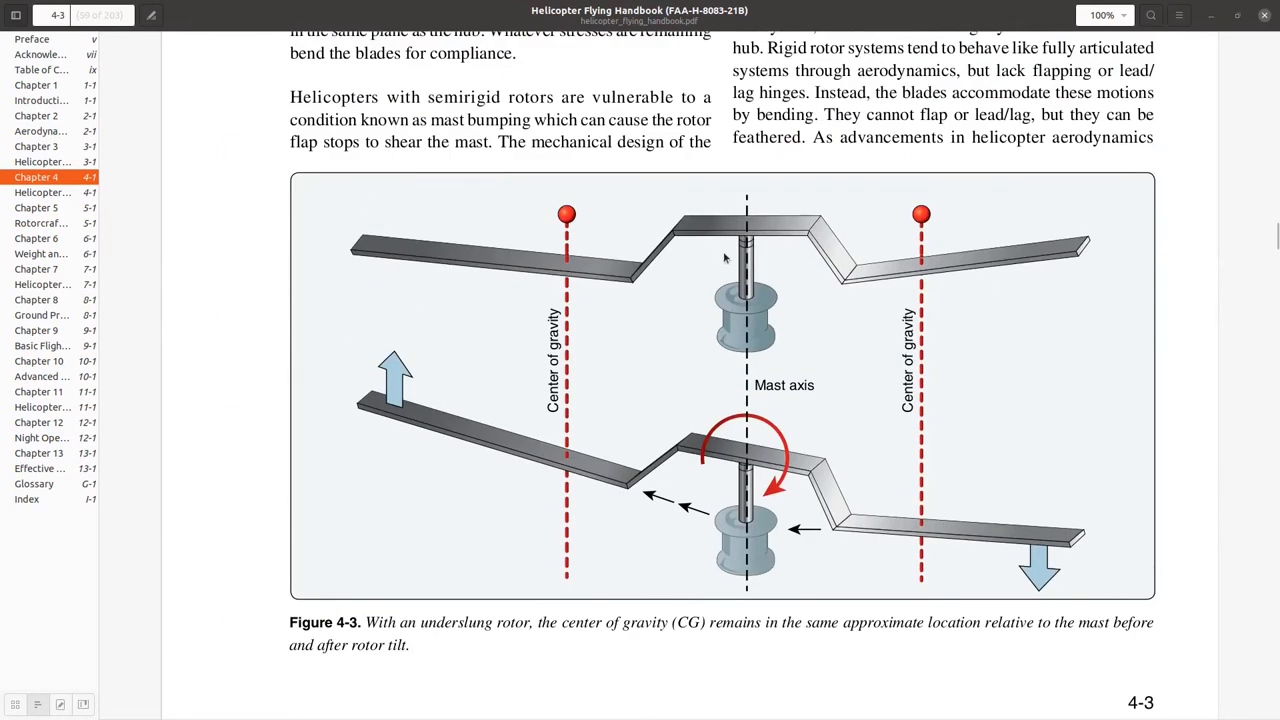
pyautogui.moveTo(697, 440)
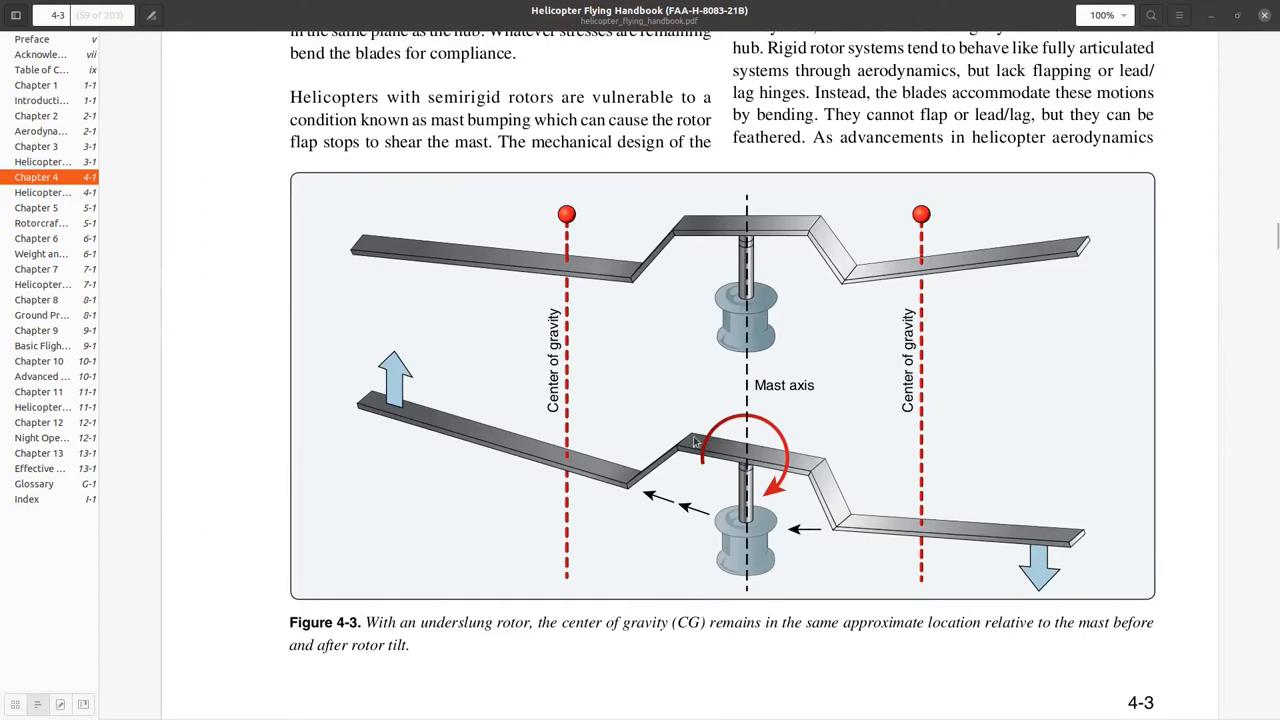
pyautogui.moveTo(785, 247)
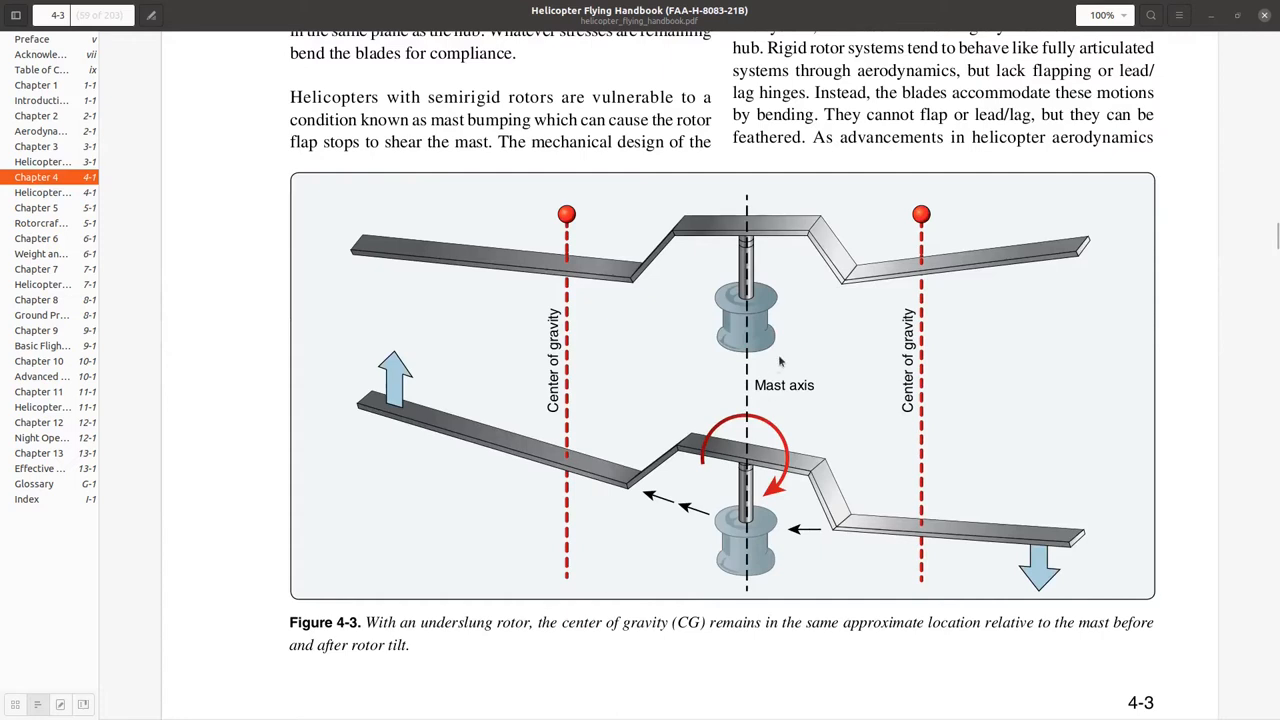
pyautogui.moveTo(922, 375)
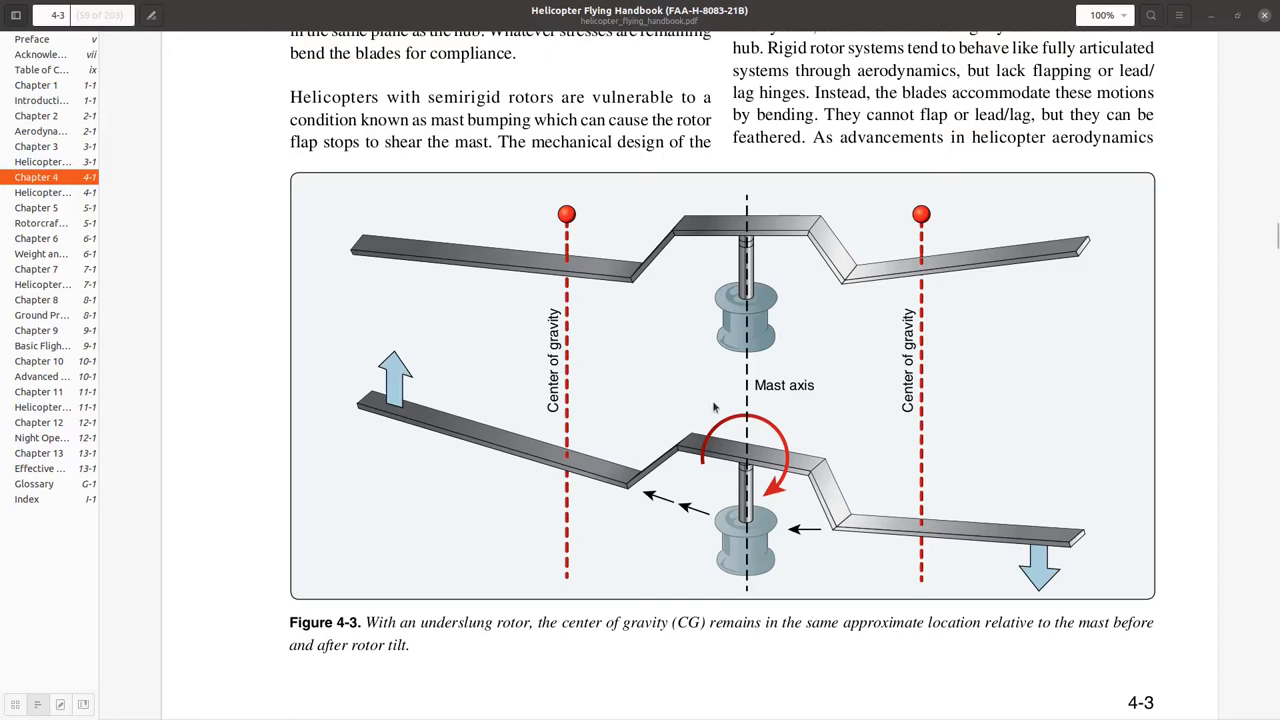
pyautogui.moveTo(893, 357)
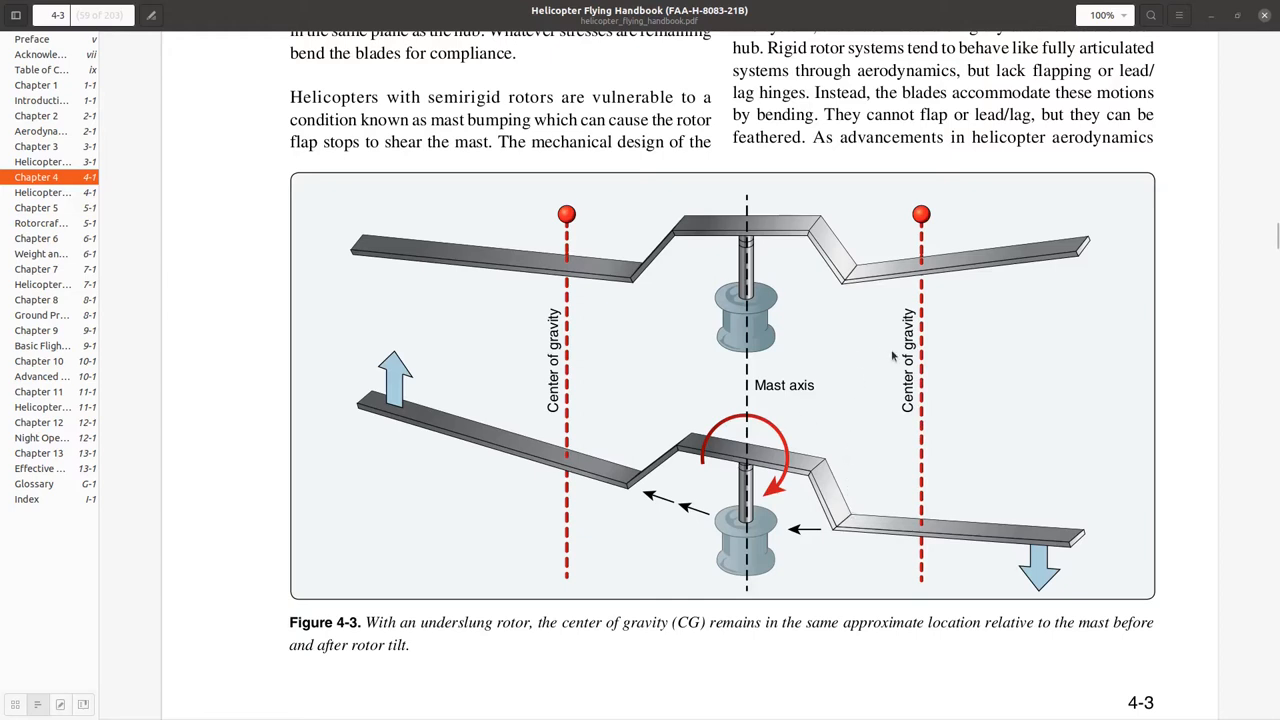
pyautogui.moveTo(898, 467)
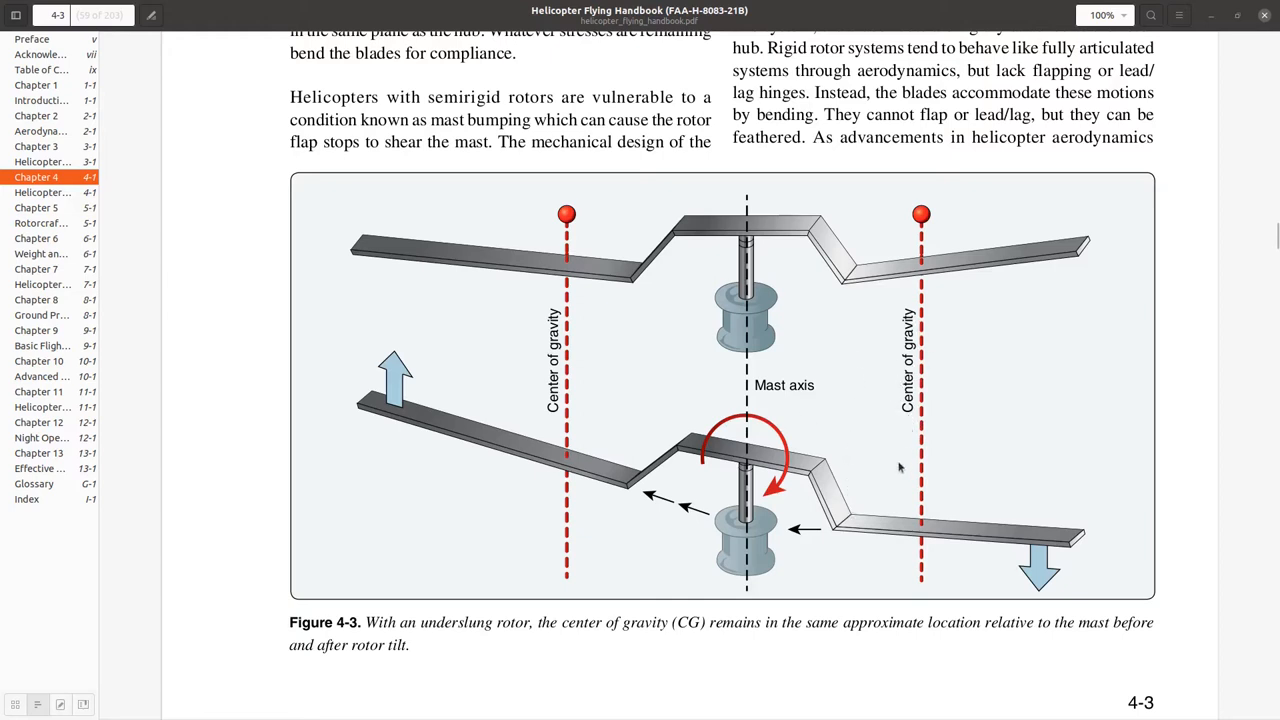
pyautogui.moveTo(910, 455)
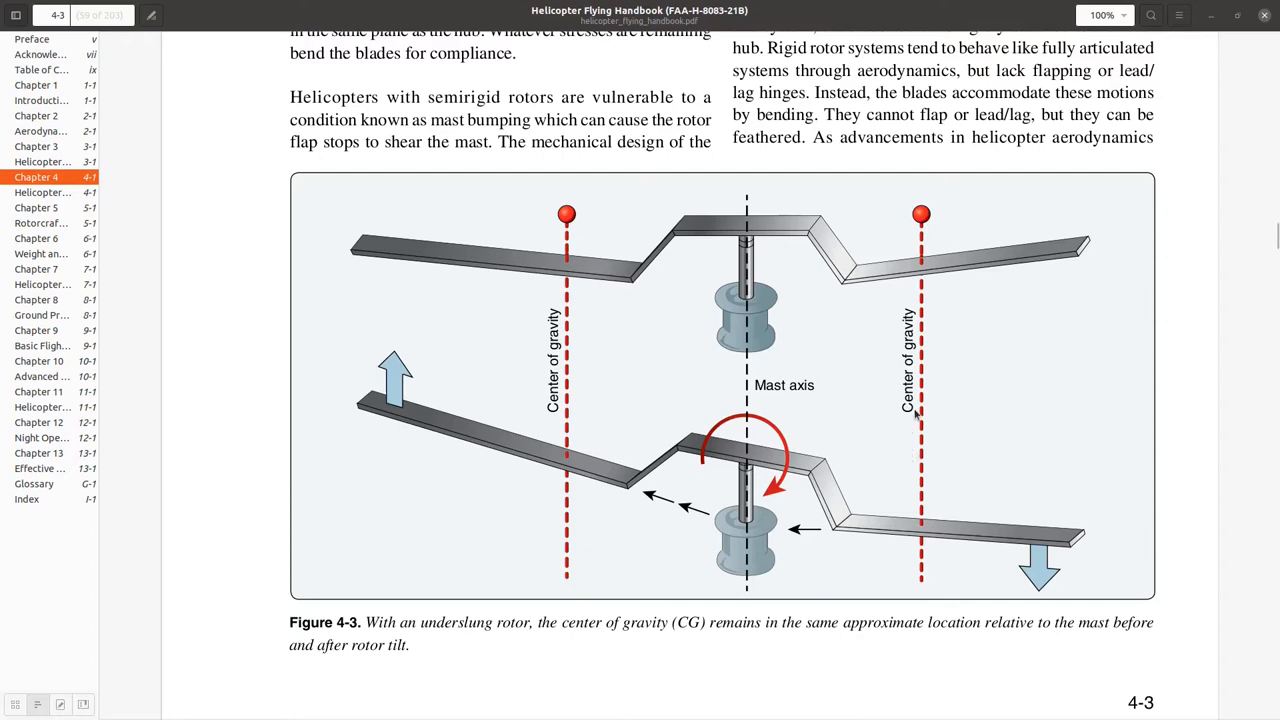
pyautogui.scroll(-3)
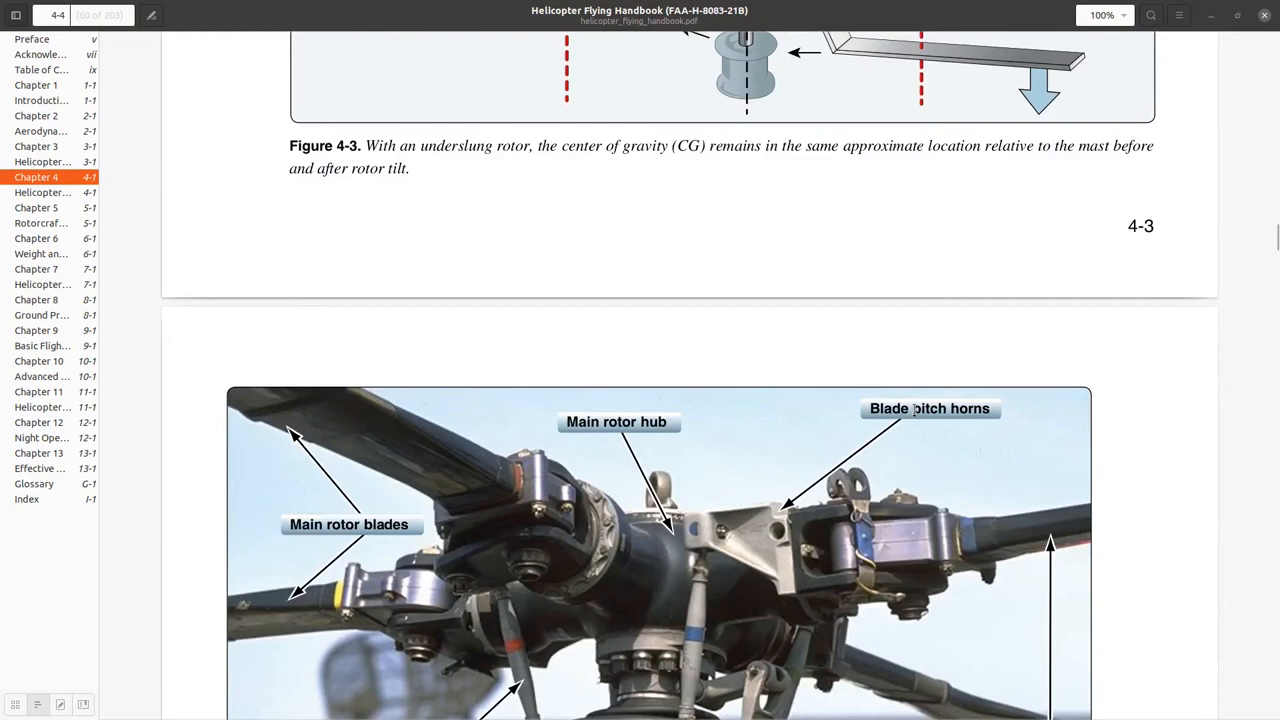
pyautogui.scroll(-3)
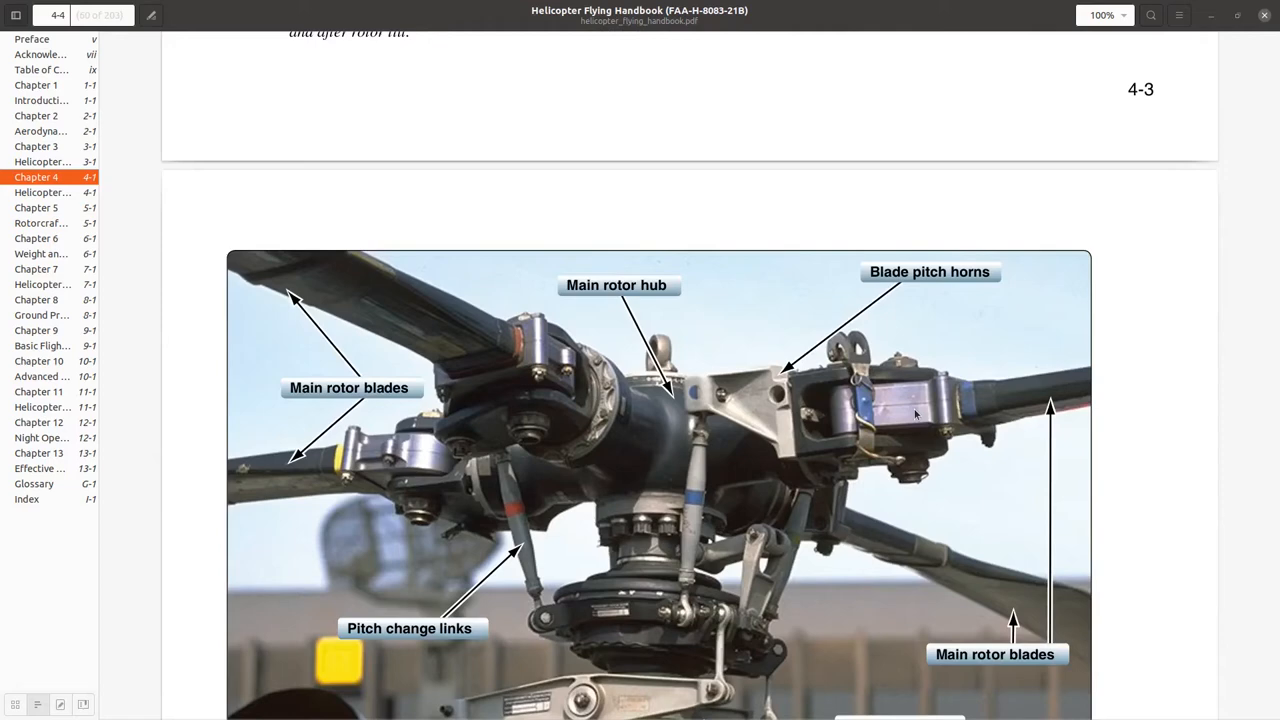
pyautogui.scroll(-3)
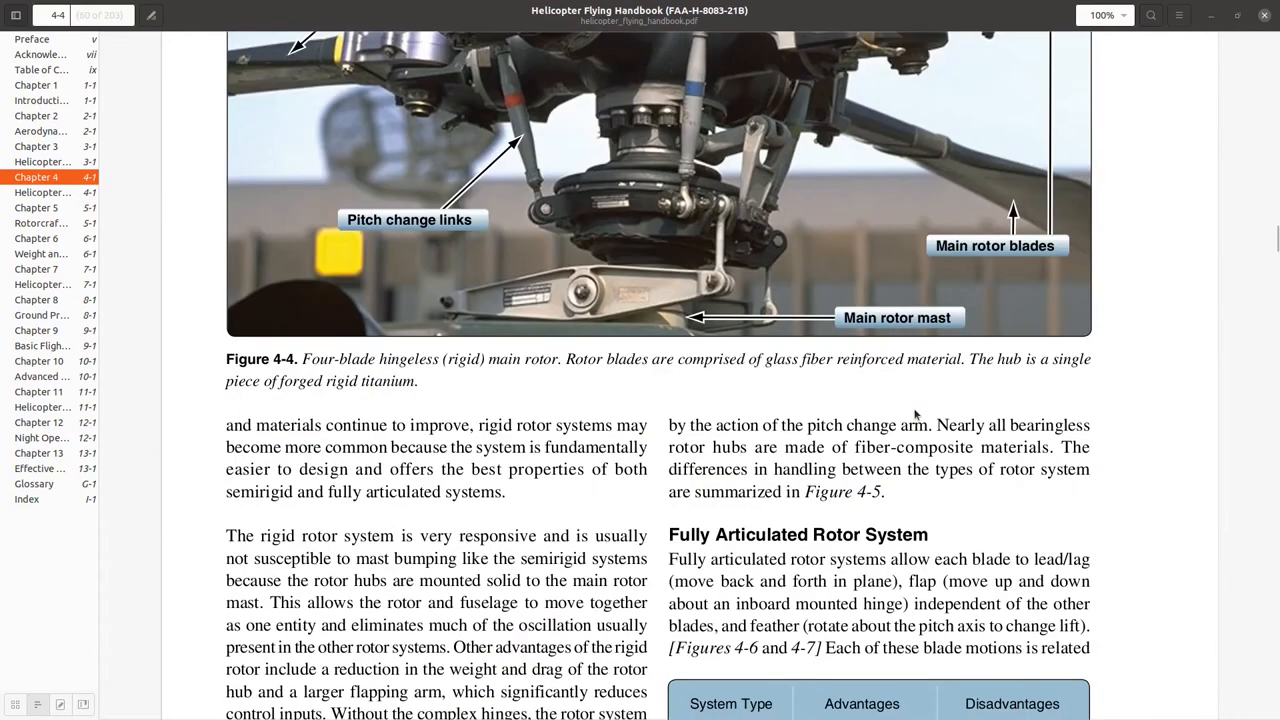
pyautogui.scroll(-3)
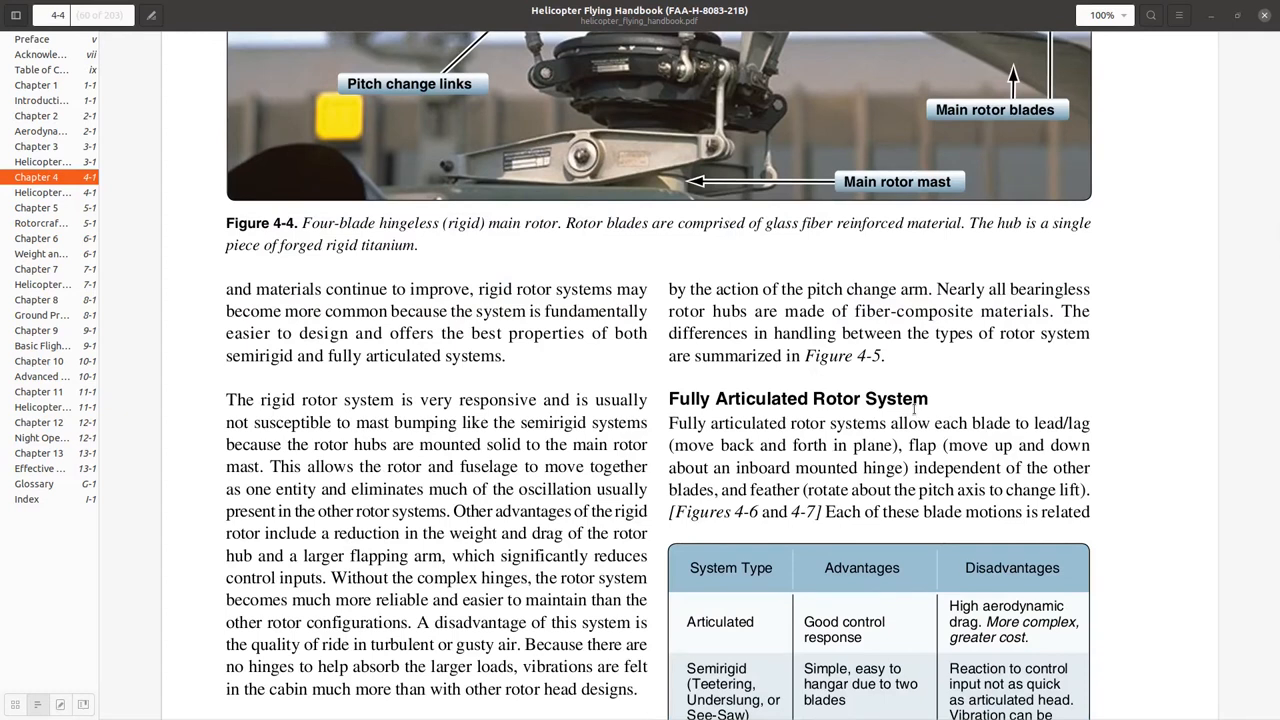
pyautogui.scroll(-3)
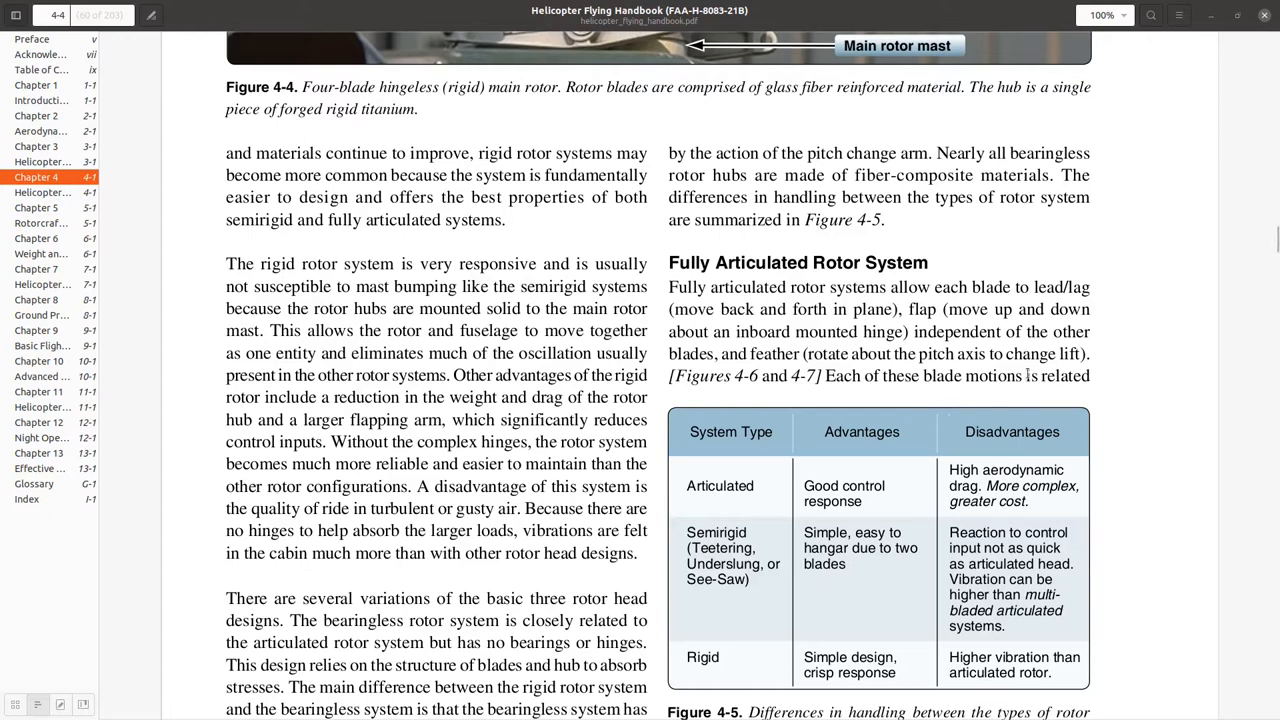
pyautogui.scroll(-3)
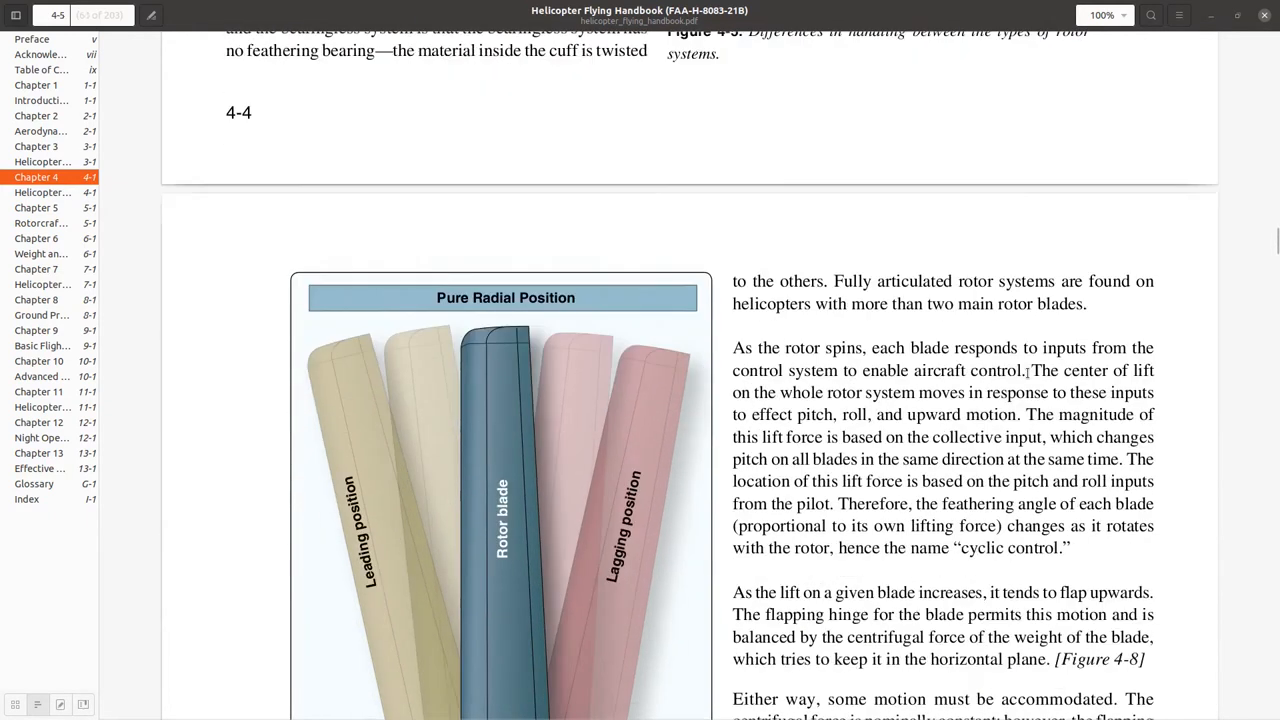
pyautogui.scroll(-3)
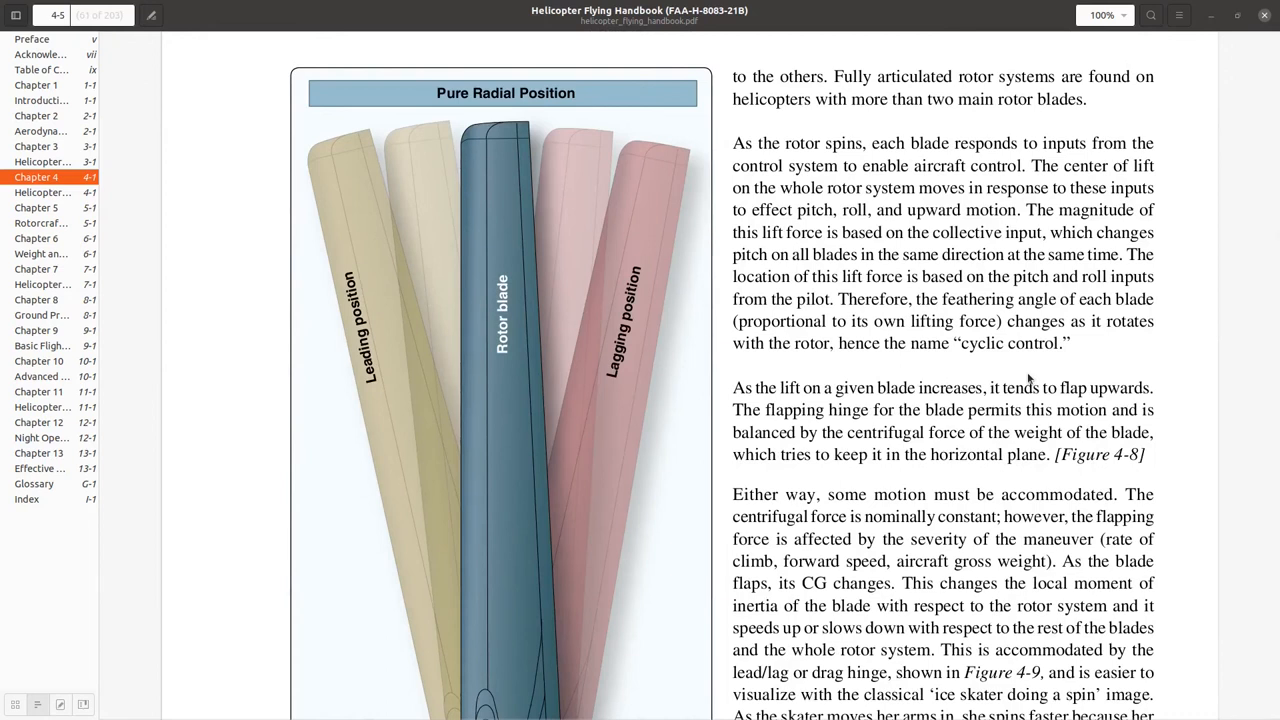
pyautogui.scroll(-3)
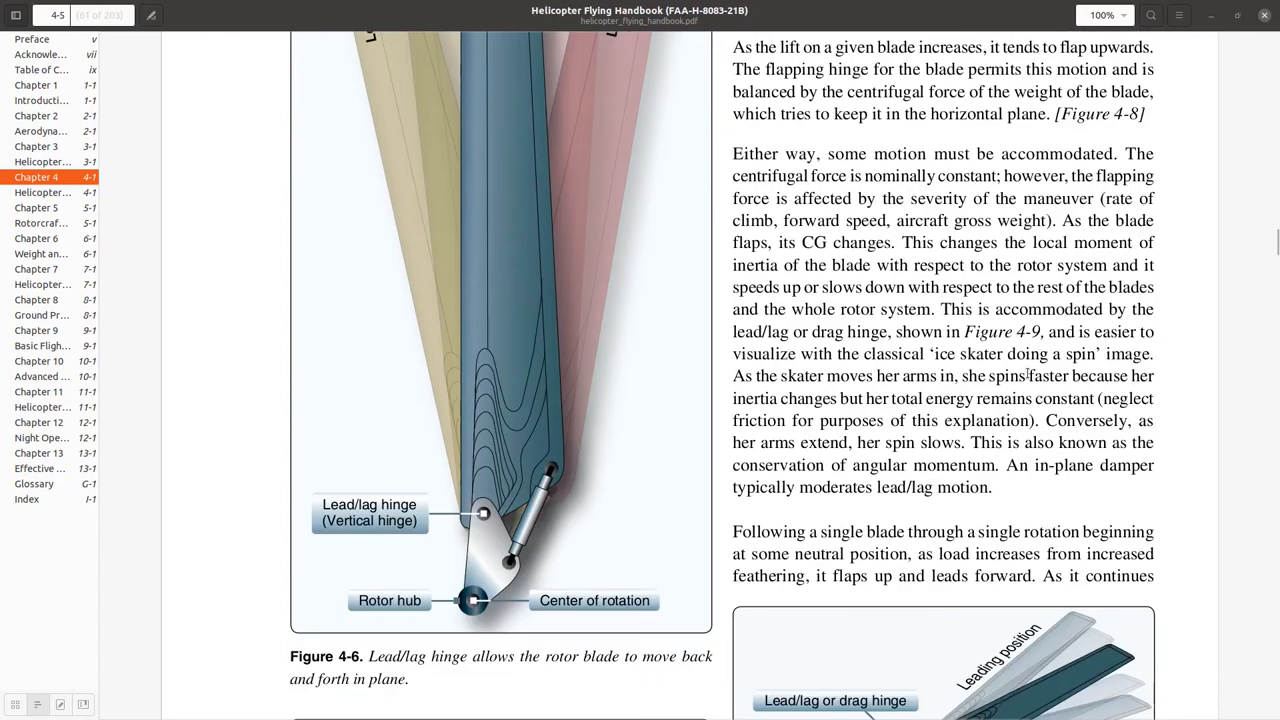
pyautogui.moveTo(585, 344)
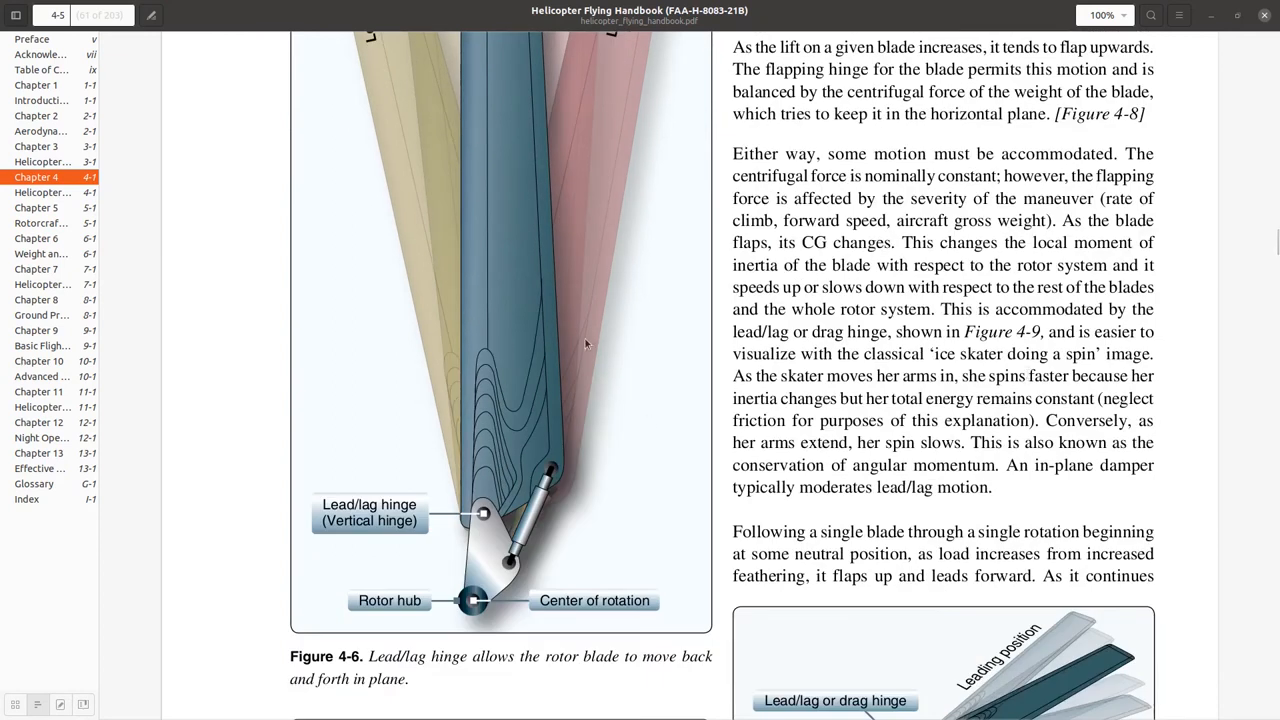
pyautogui.moveTo(538, 547)
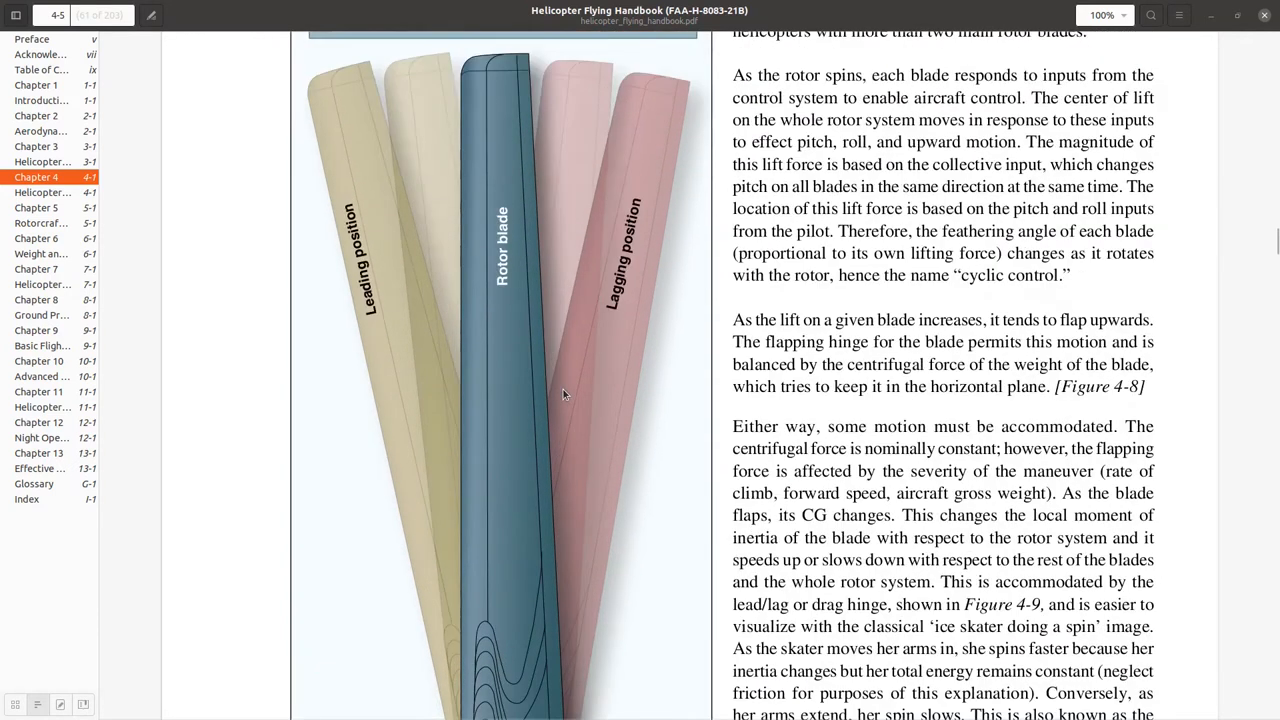
pyautogui.scroll(3)
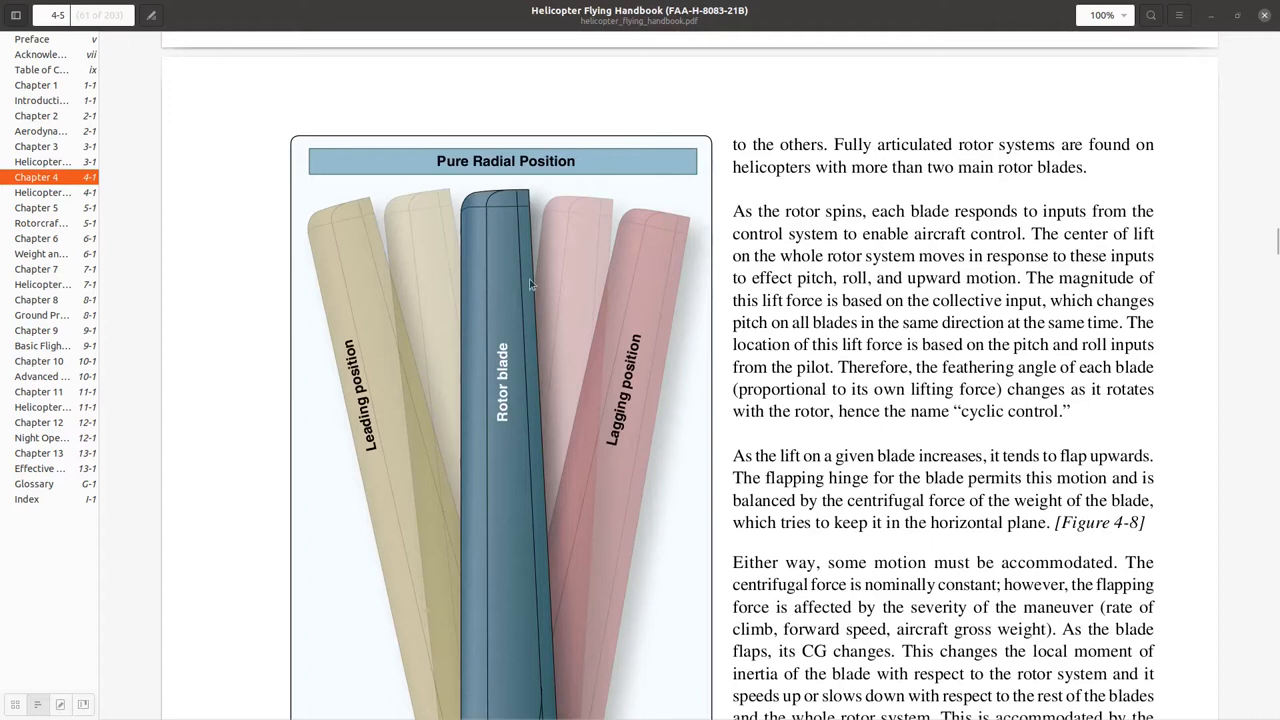
pyautogui.moveTo(463, 284)
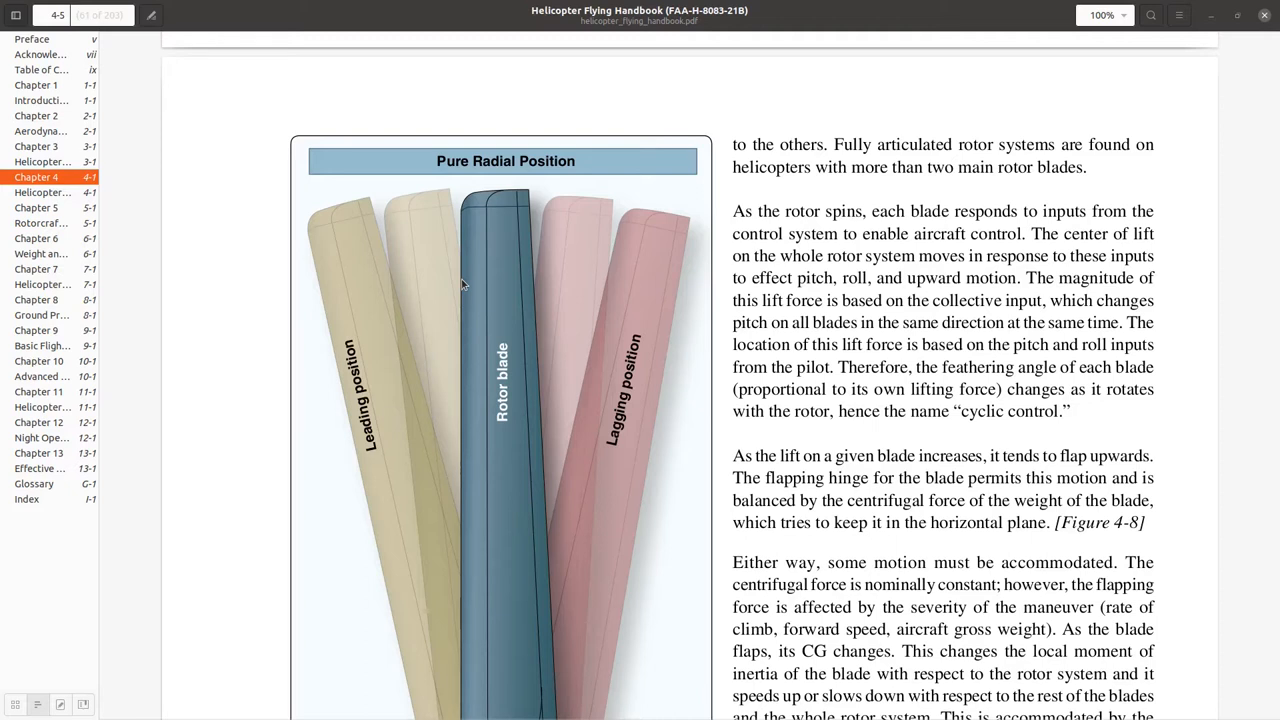
pyautogui.moveTo(638, 305)
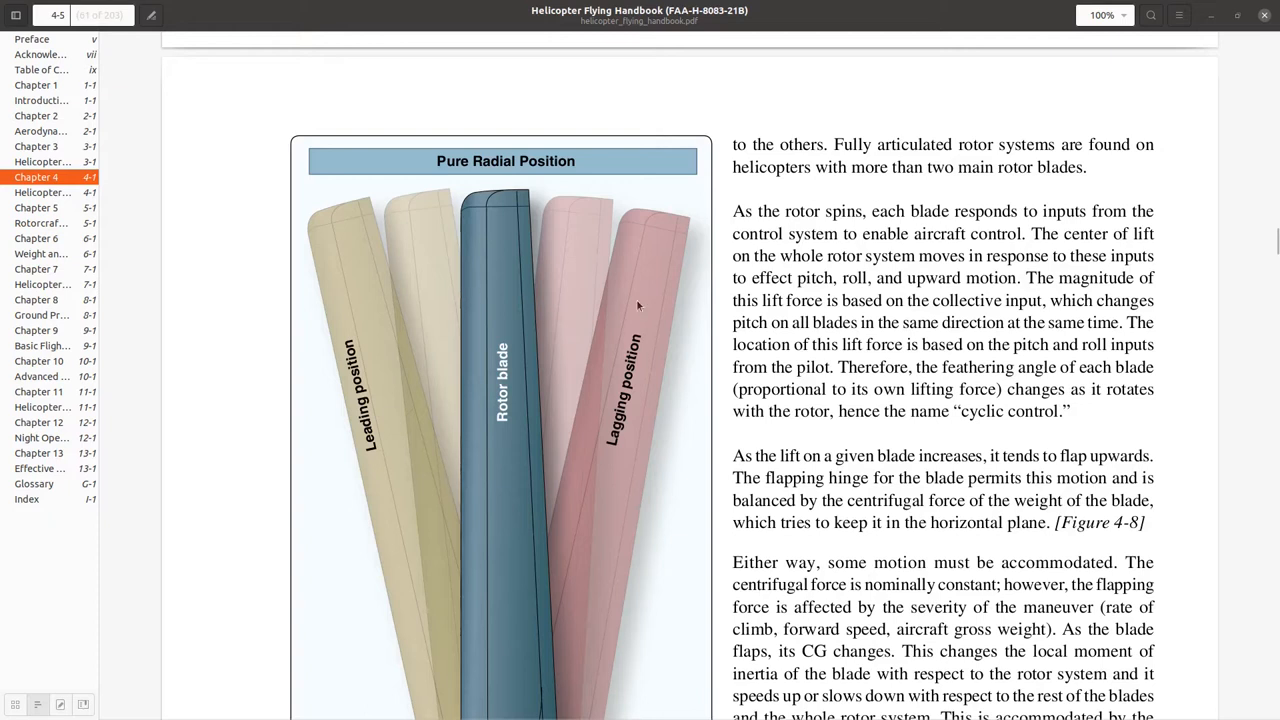
pyautogui.scroll(-3)
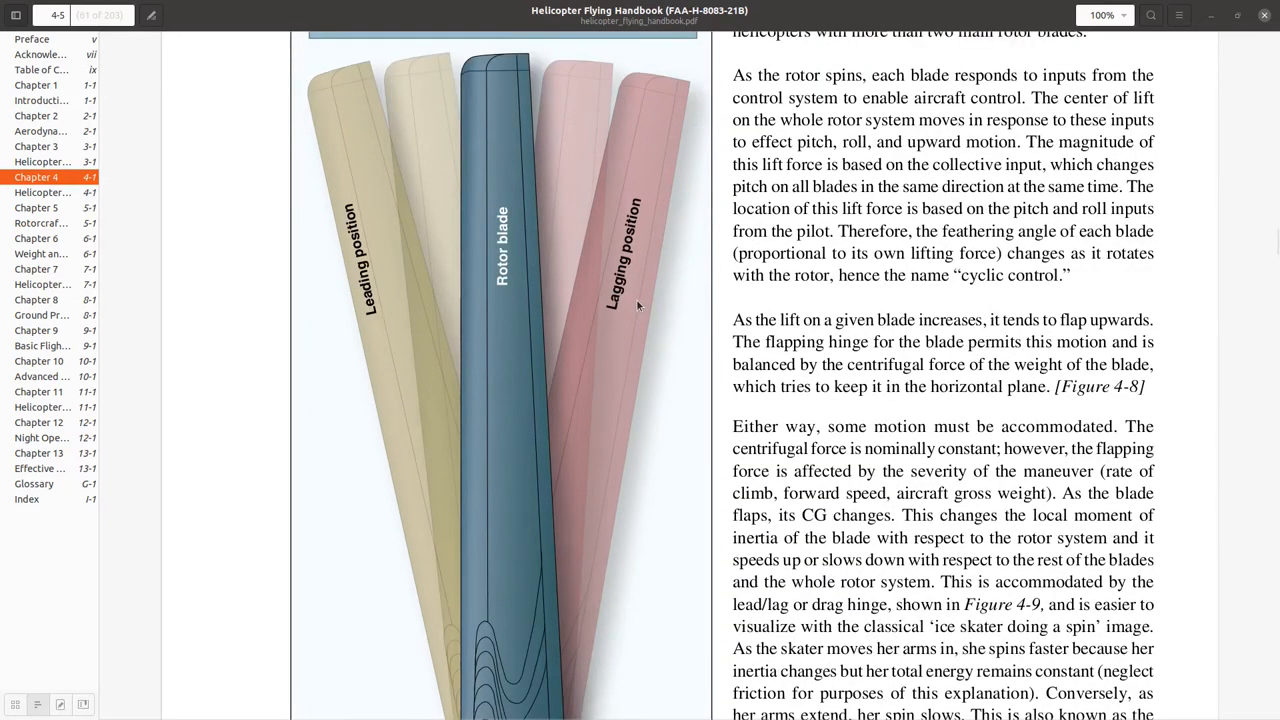
pyautogui.scroll(-3)
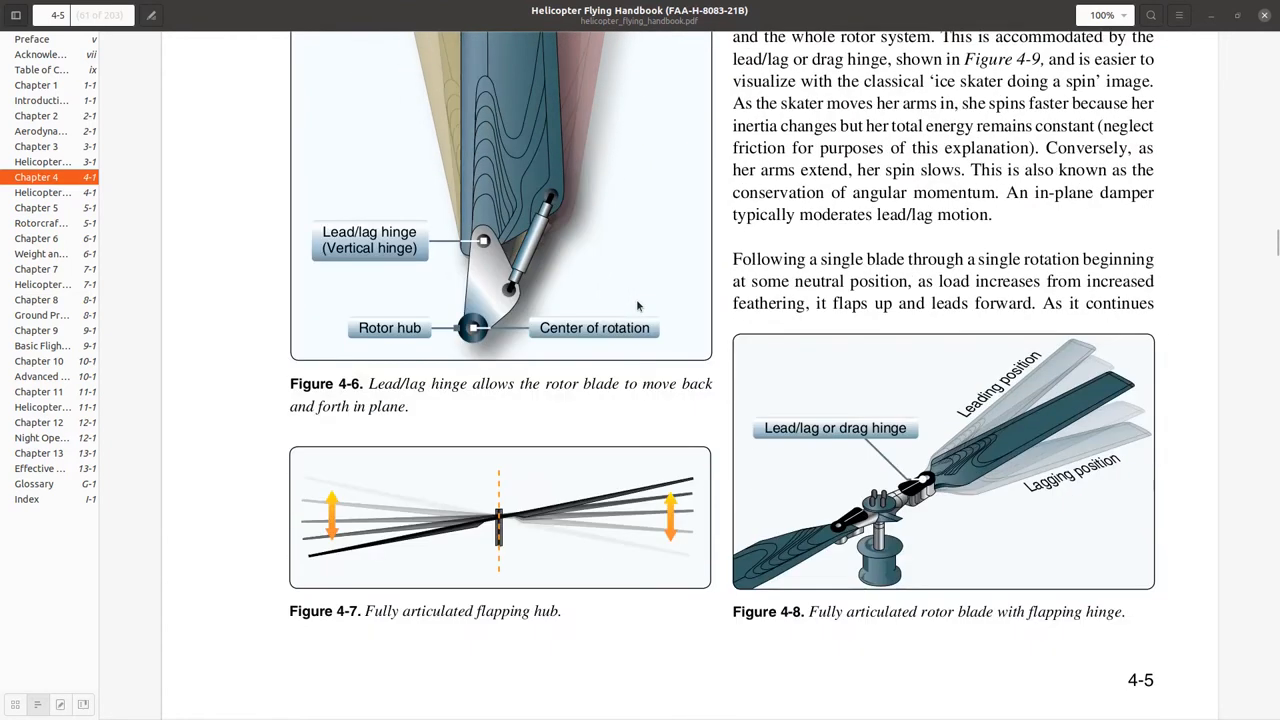
pyautogui.scroll(-3)
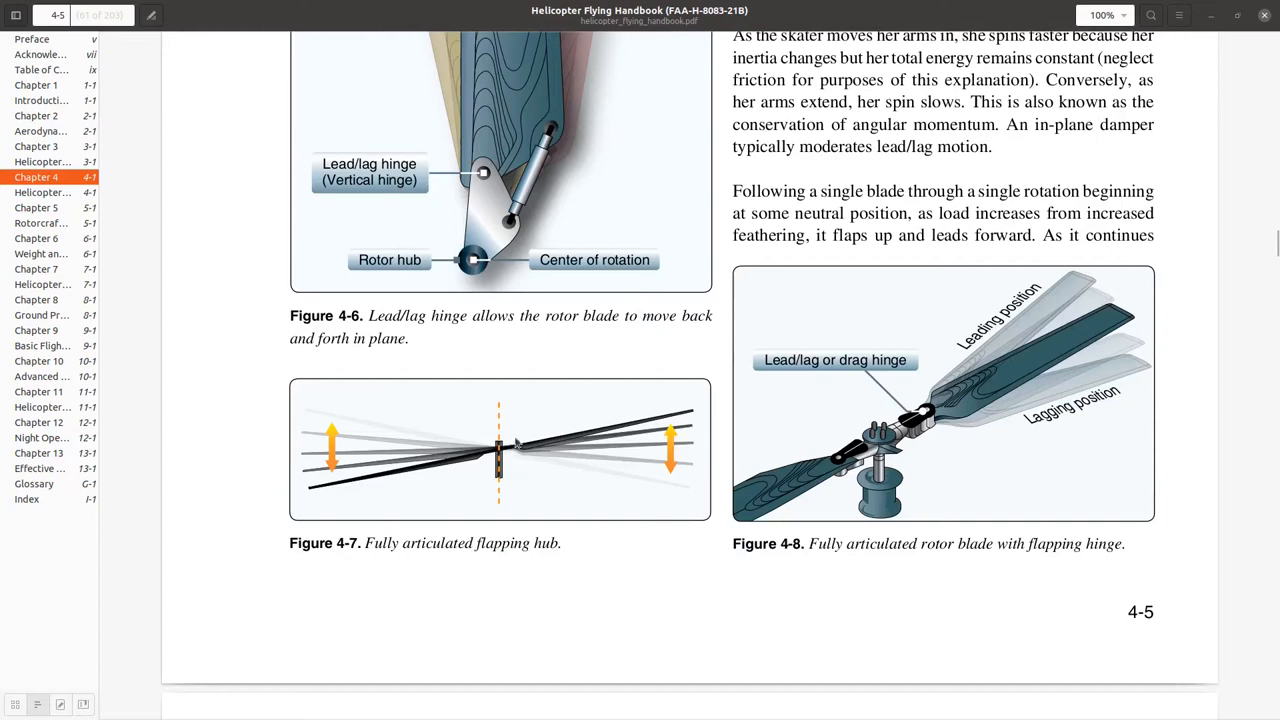
pyautogui.moveTo(573, 438)
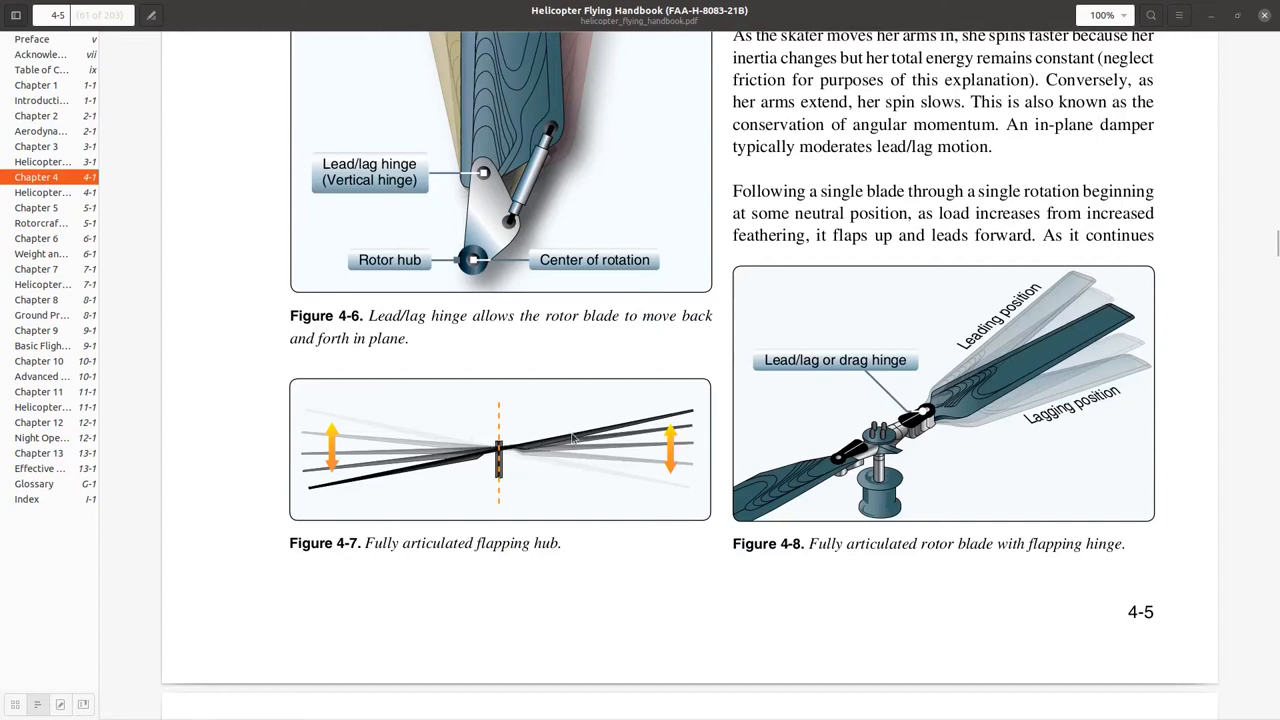
pyautogui.moveTo(600, 467)
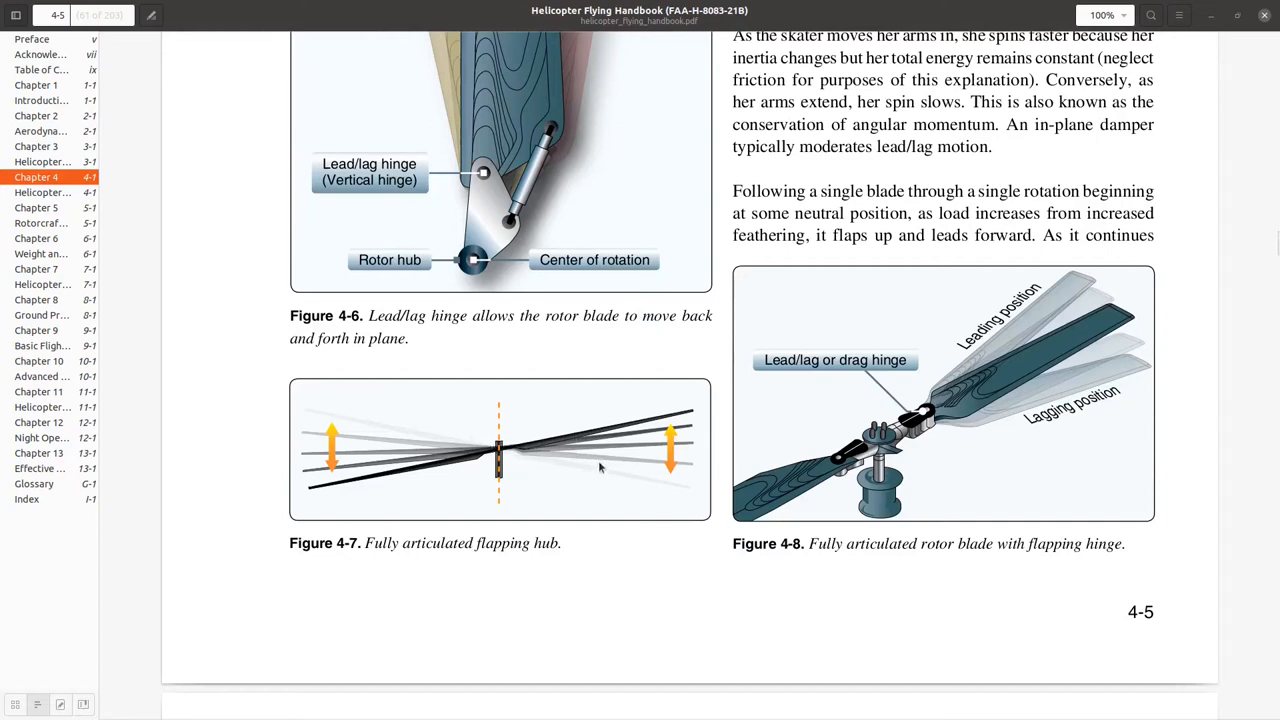
pyautogui.moveTo(928, 442)
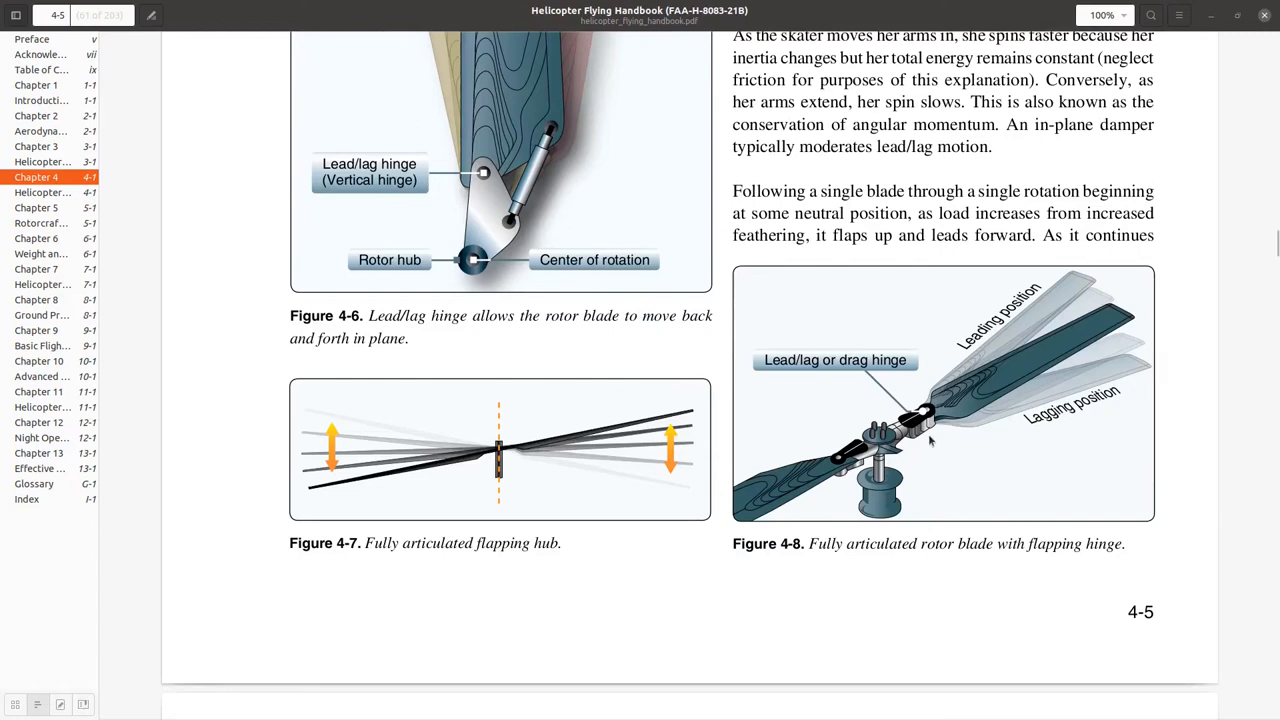
pyautogui.moveTo(918, 463)
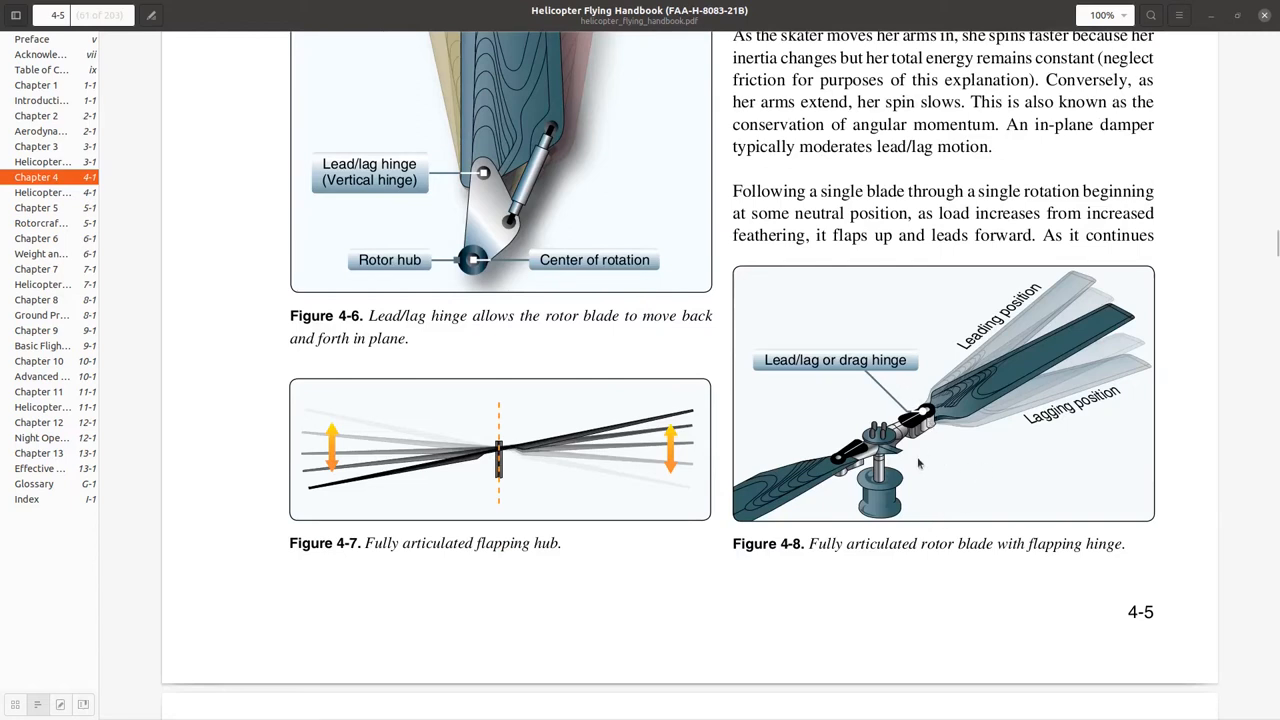
pyautogui.moveTo(927, 420)
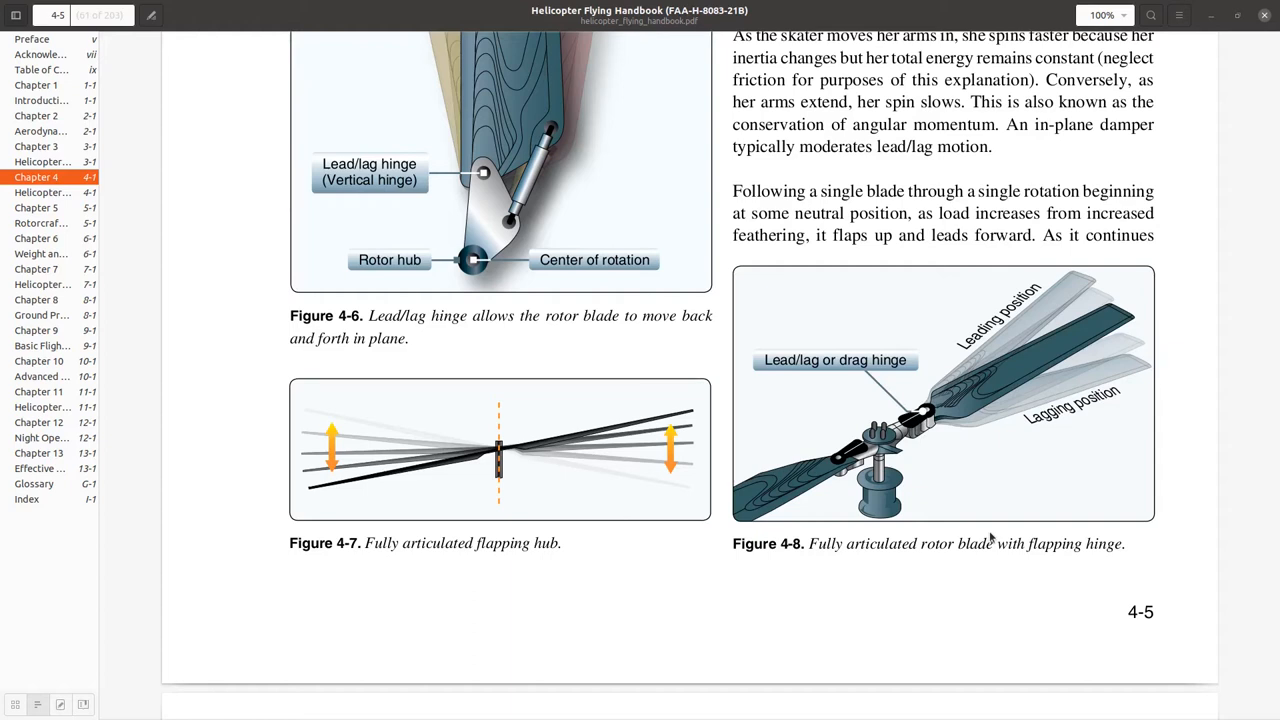
pyautogui.scroll(-3)
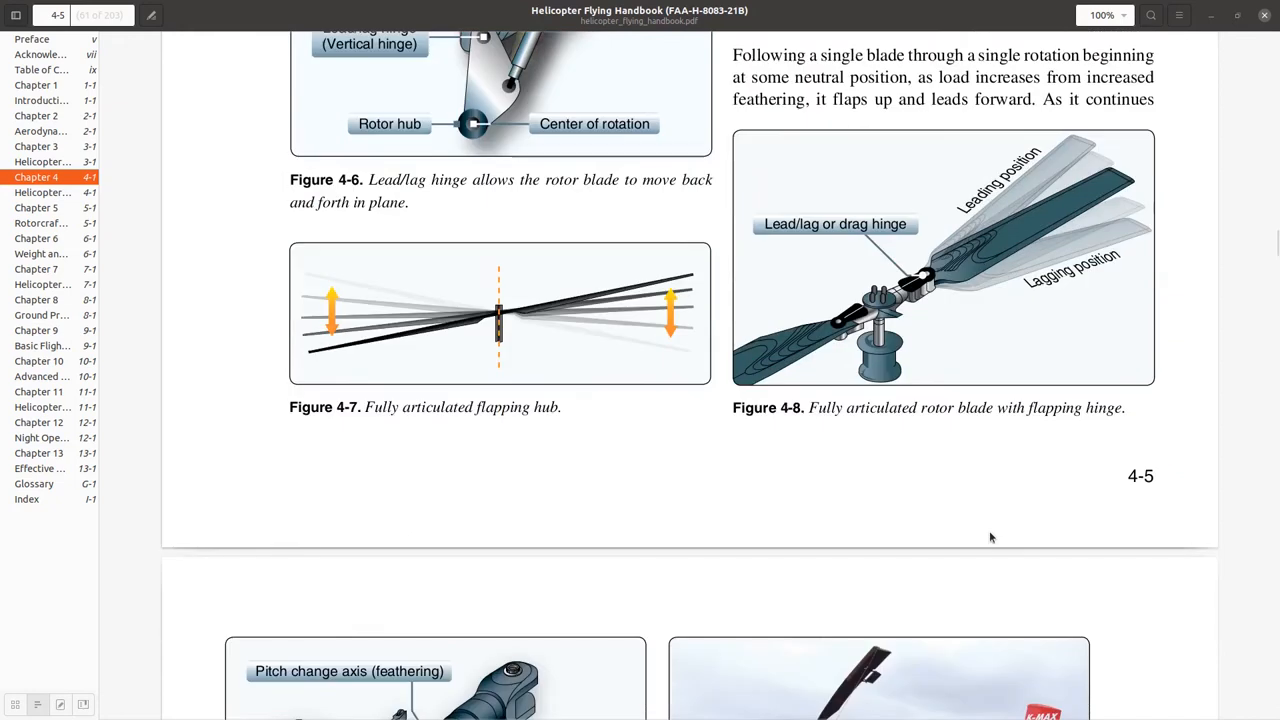
pyautogui.scroll(-3)
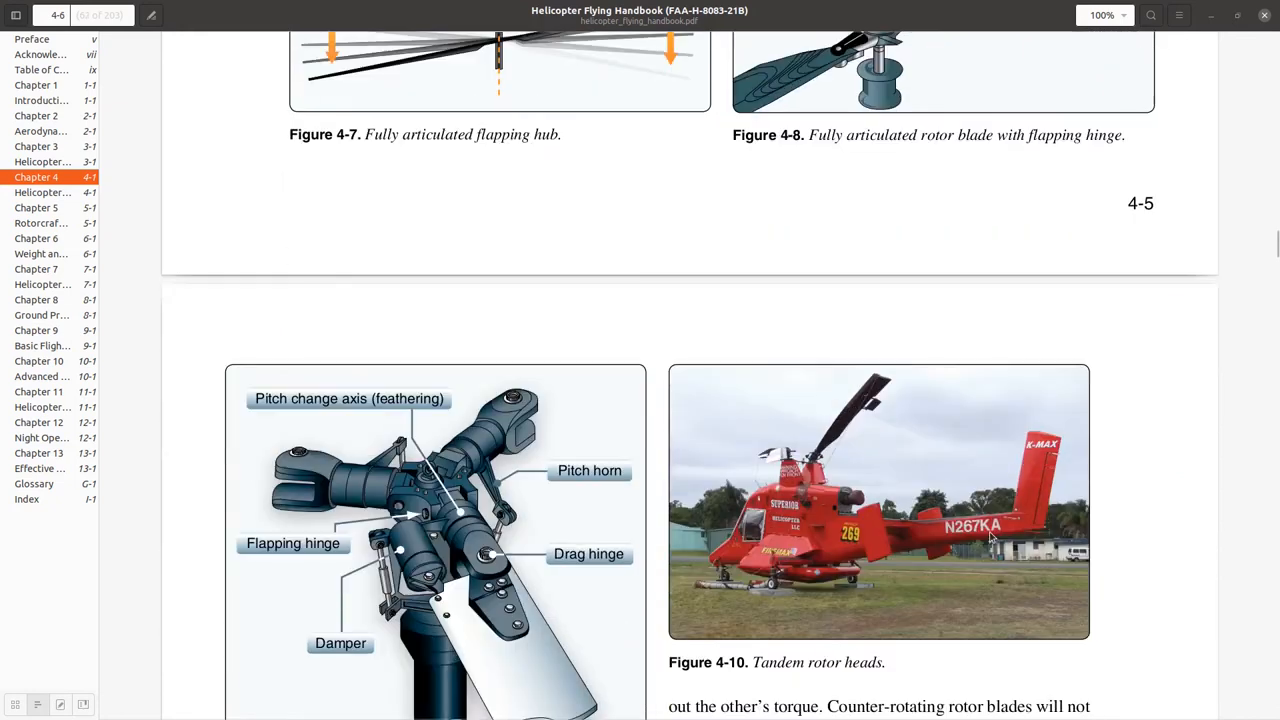
pyautogui.scroll(-3)
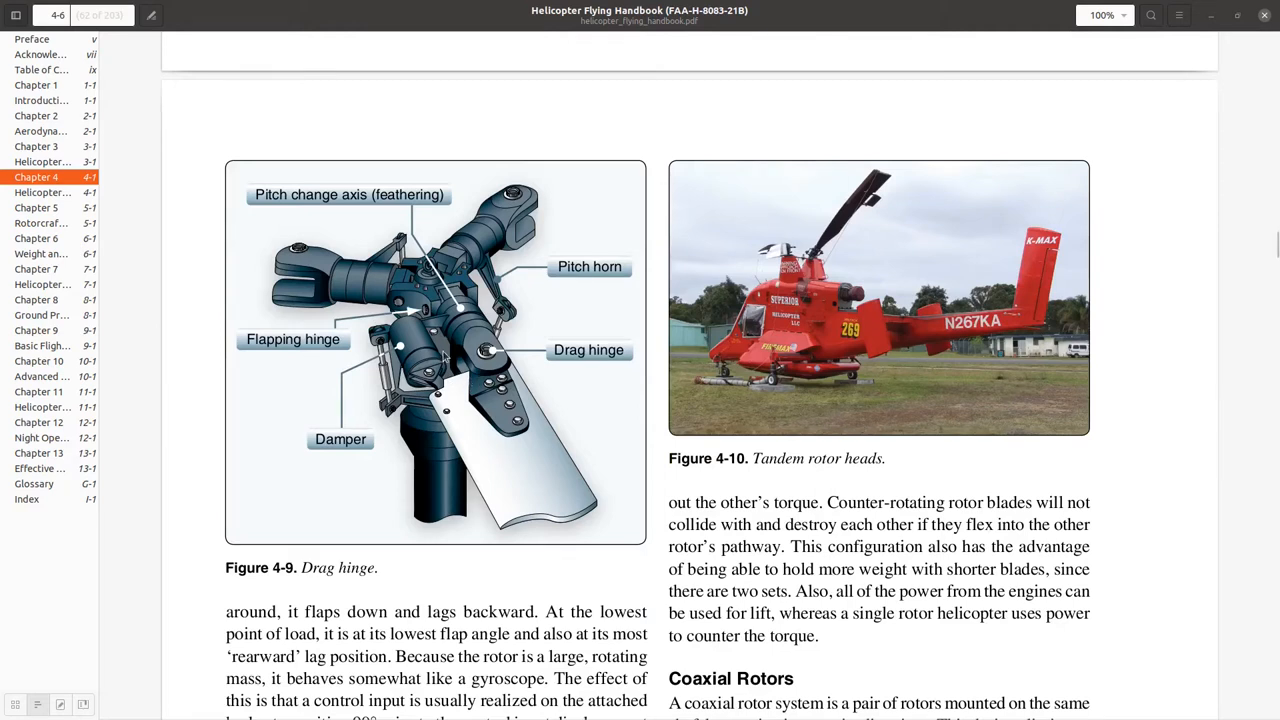
pyautogui.moveTo(585, 338)
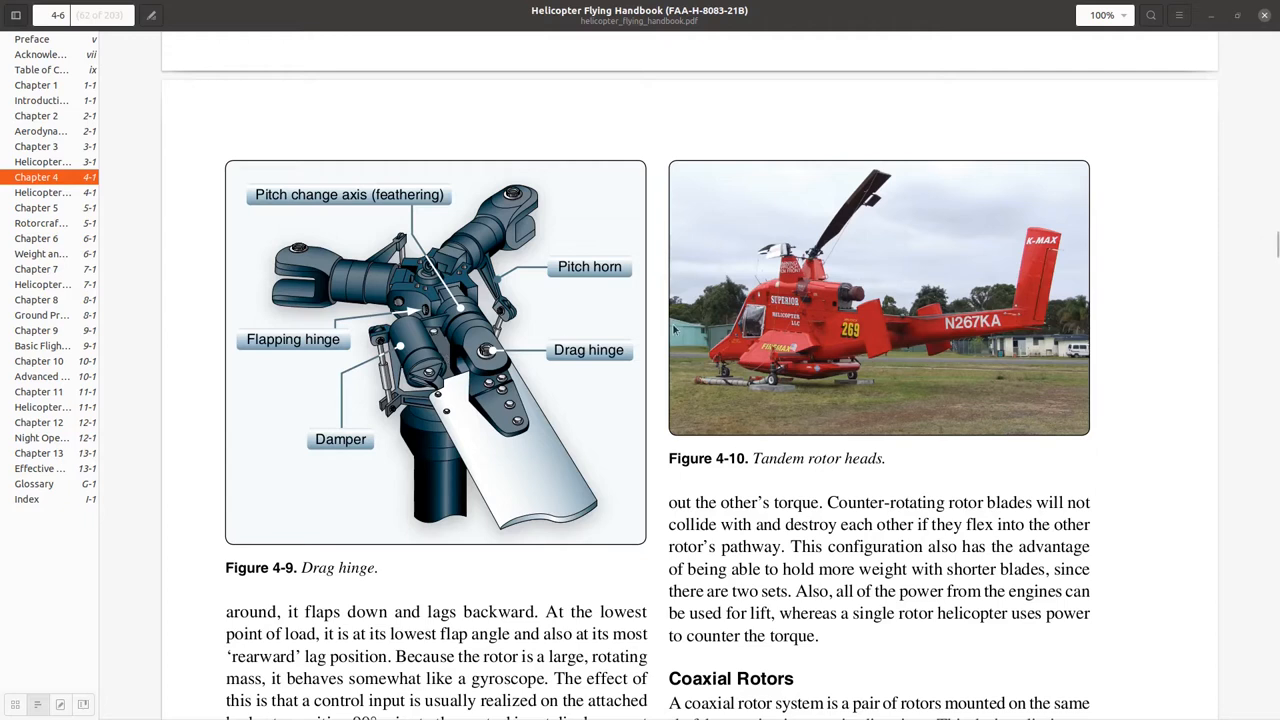
pyautogui.moveTo(876, 390)
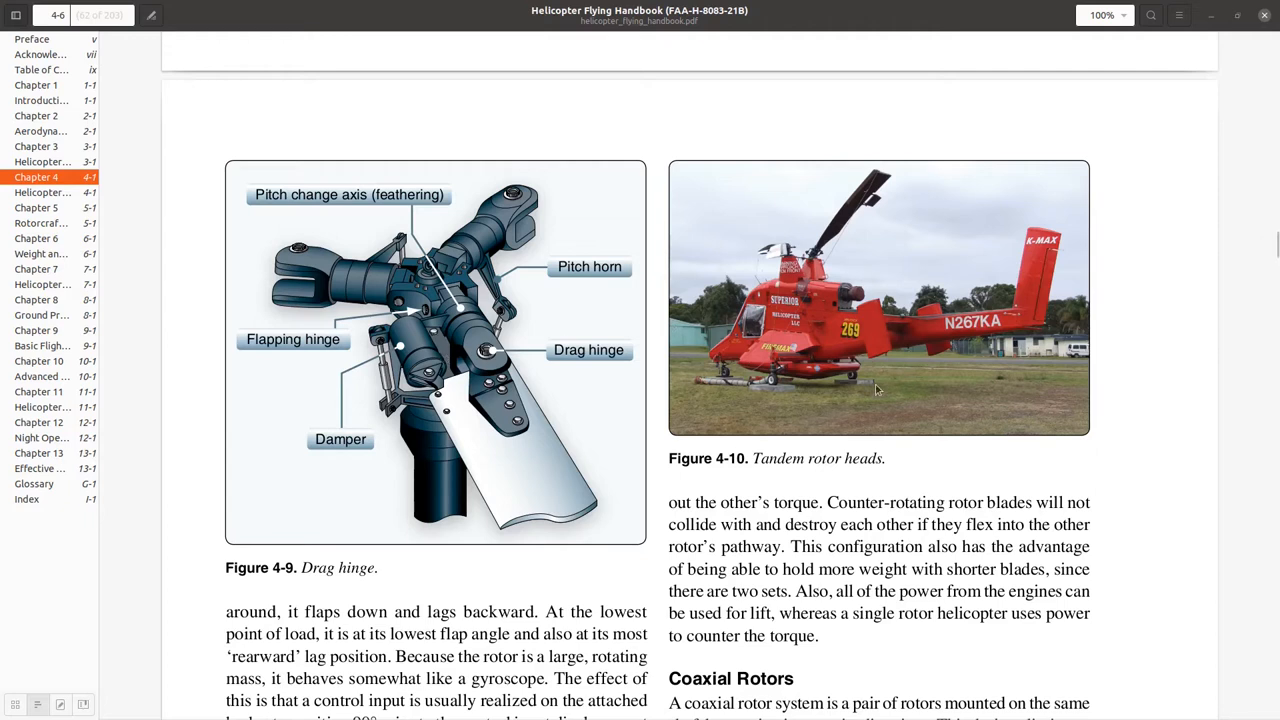
pyautogui.moveTo(850, 373)
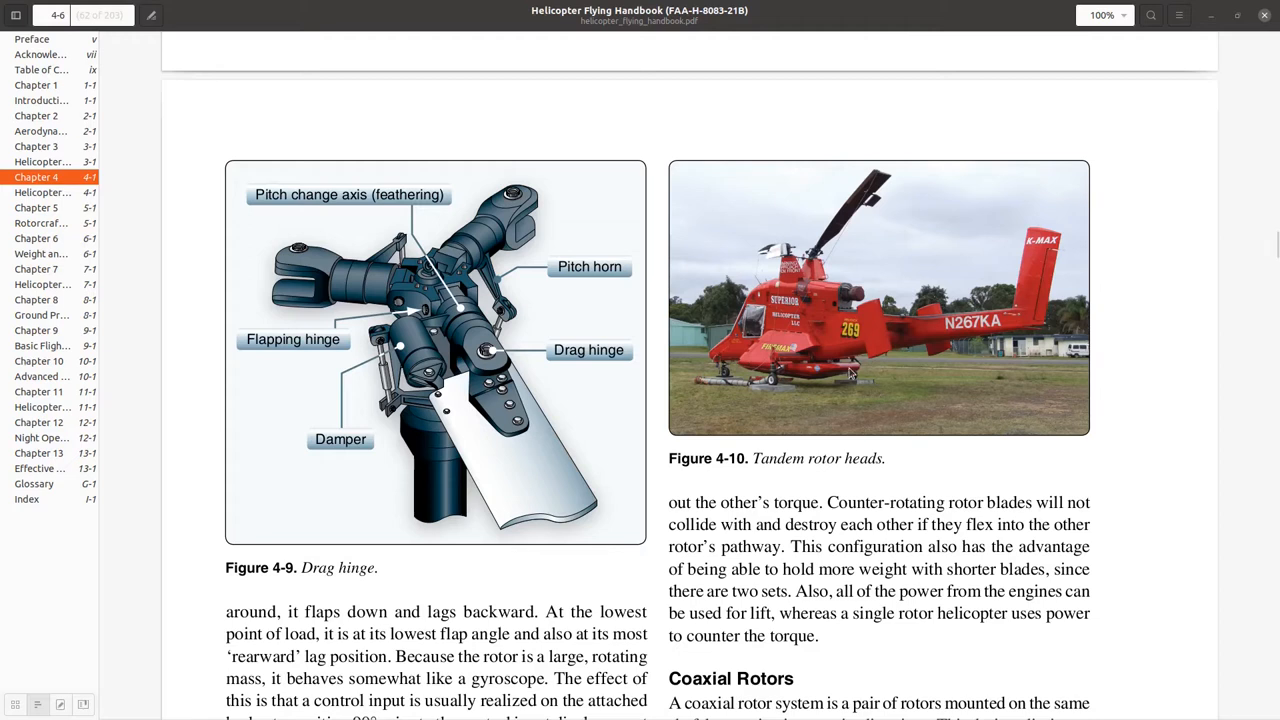
pyautogui.scroll(-3)
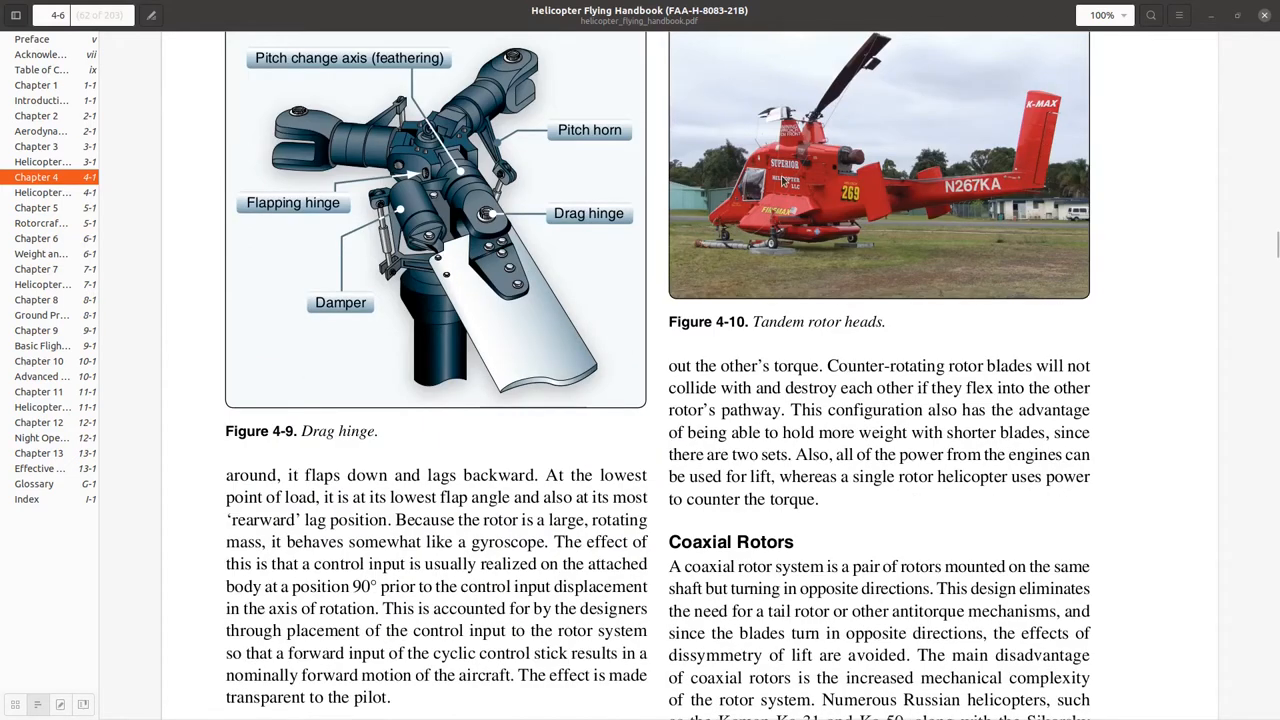
pyautogui.moveTo(868, 291)
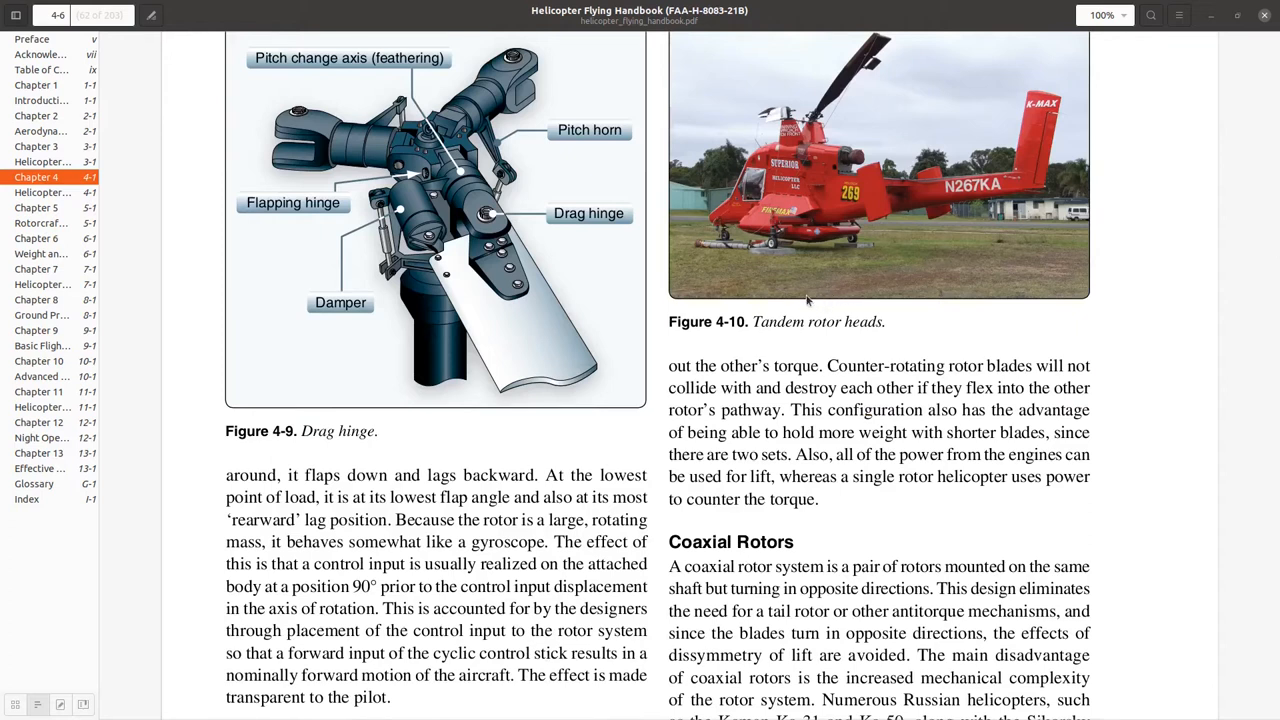
pyautogui.scroll(-3)
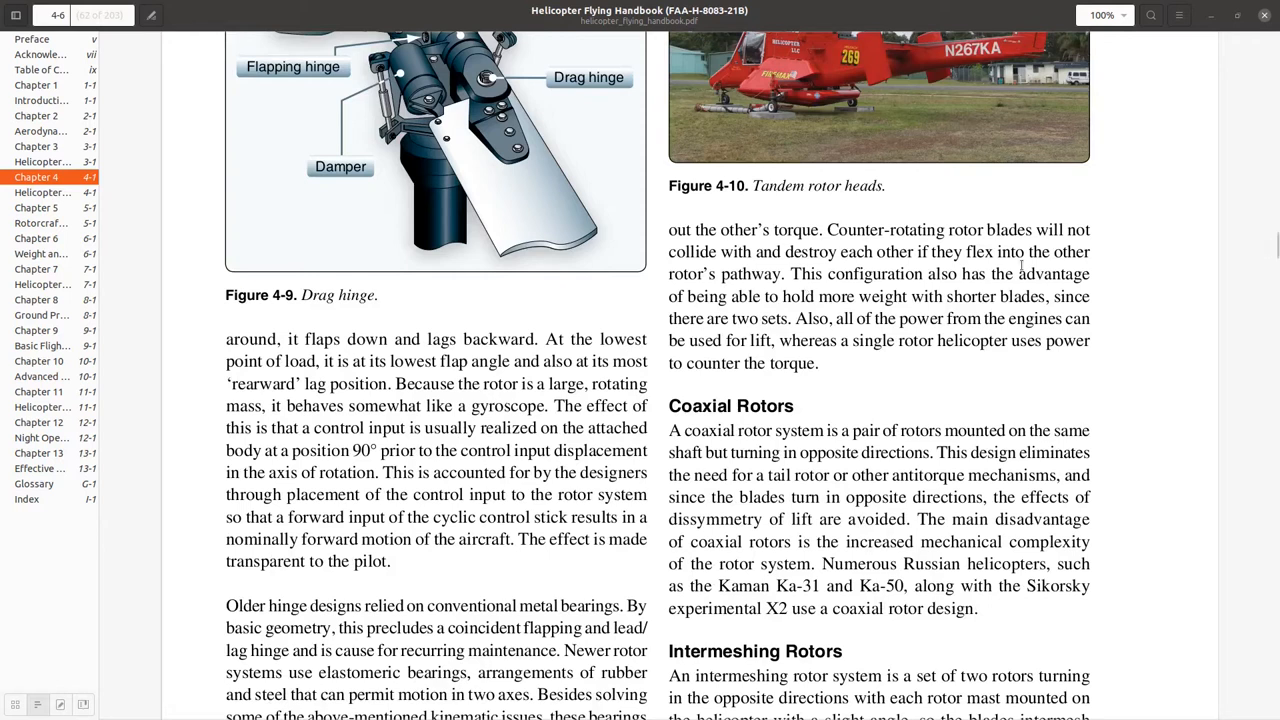
pyautogui.scroll(-3)
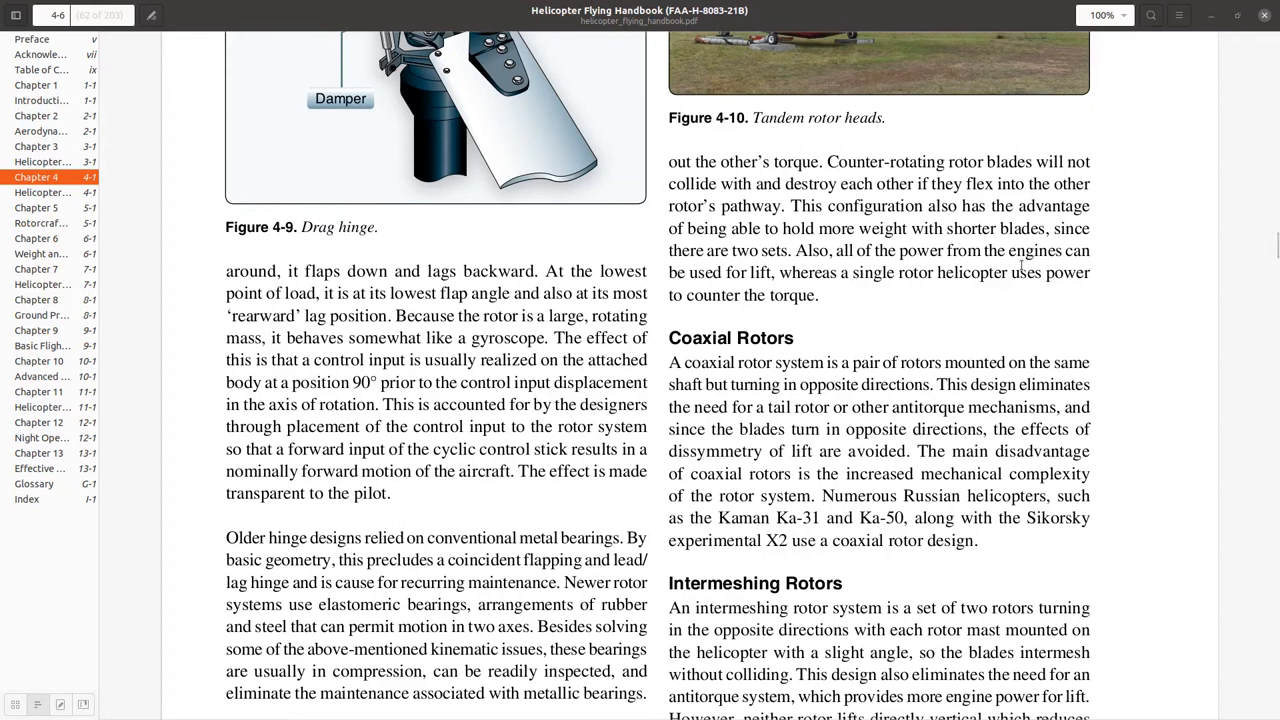
pyautogui.scroll(-3)
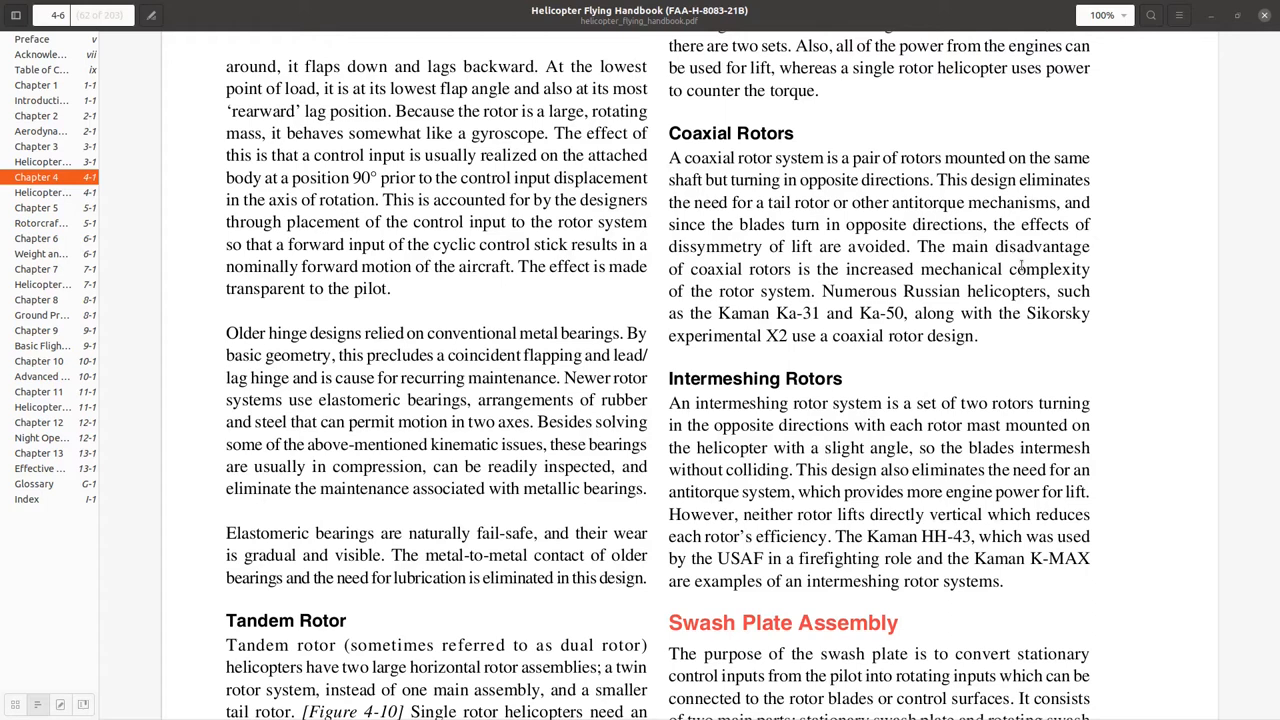
pyautogui.scroll(-3)
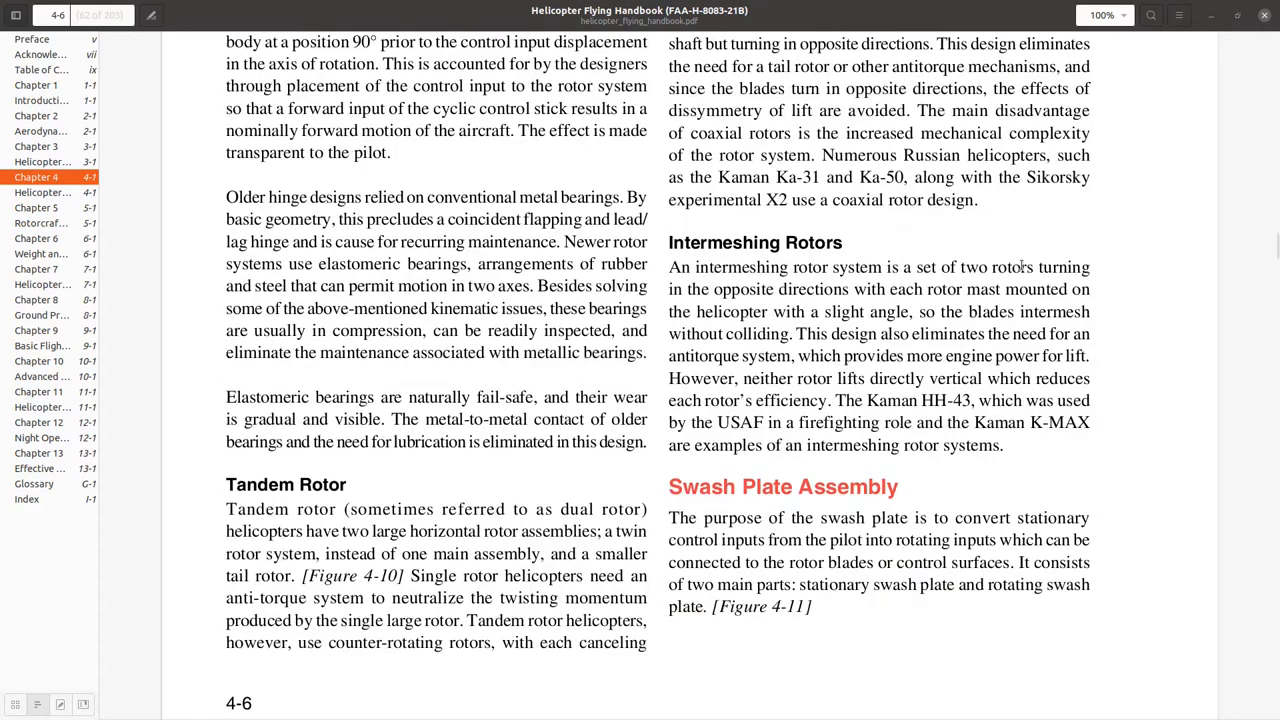
pyautogui.scroll(-3)
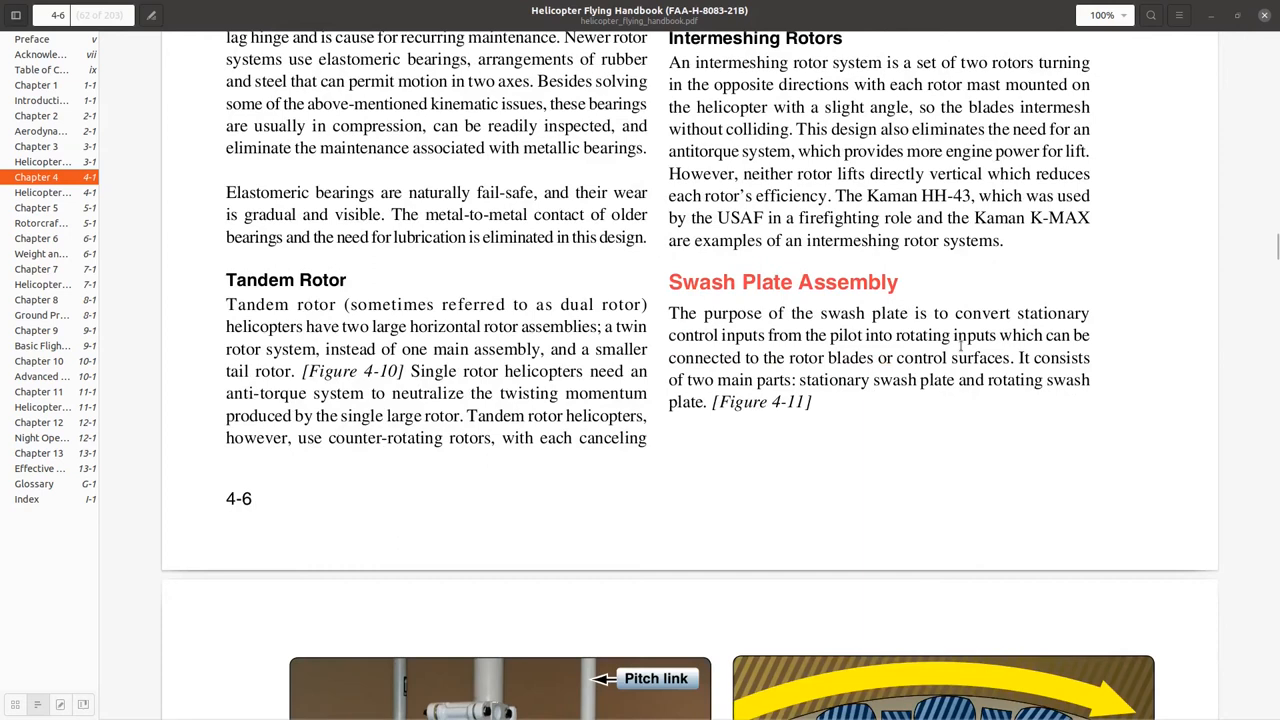
pyautogui.moveTo(838, 499)
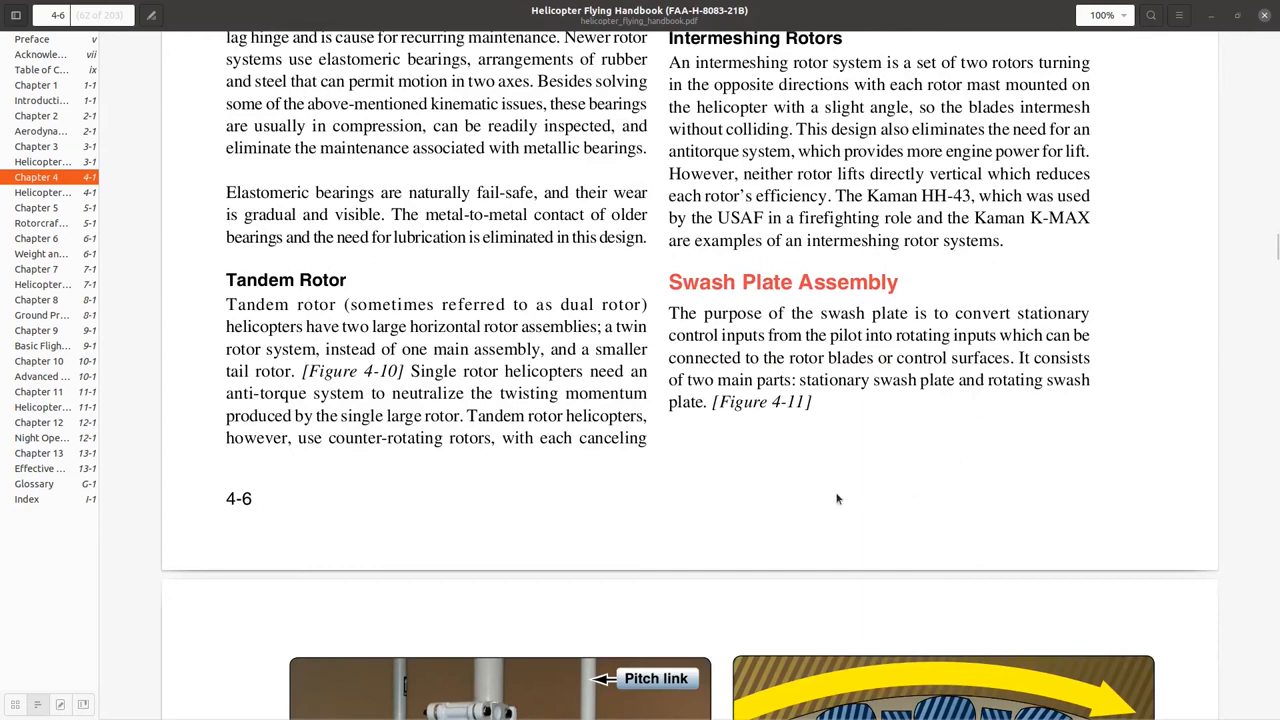
pyautogui.moveTo(749, 483)
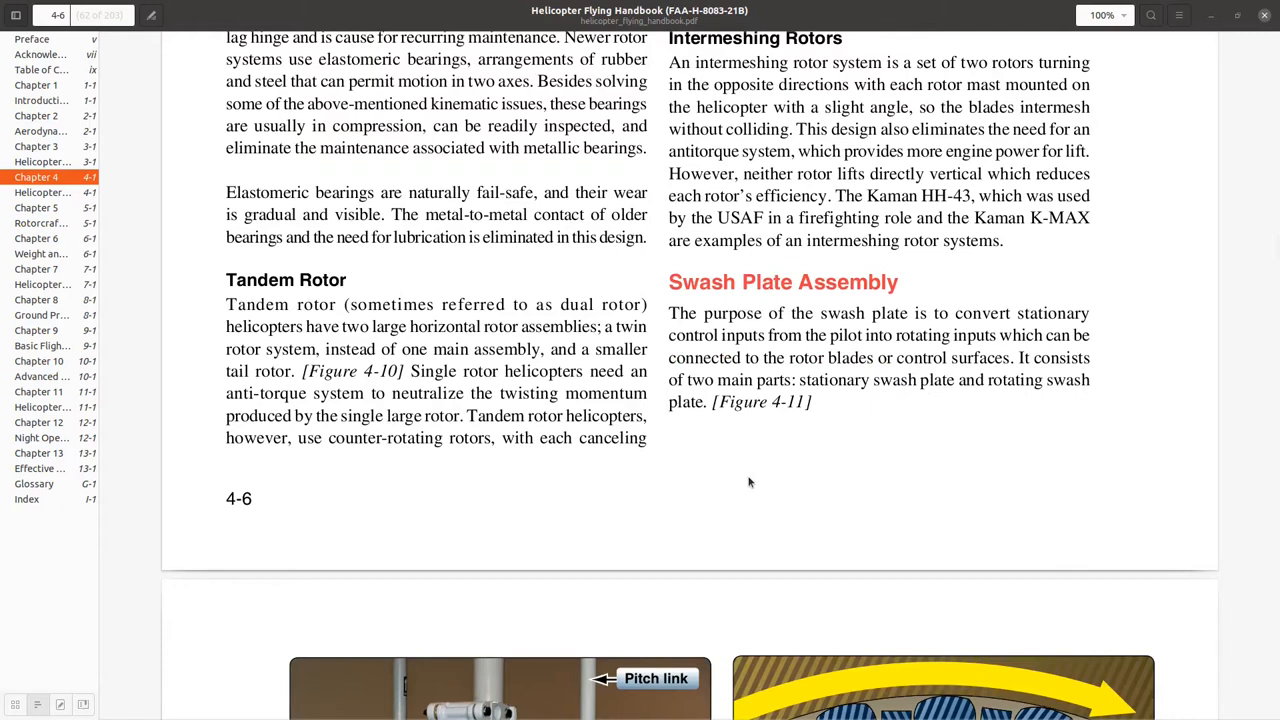
pyautogui.scroll(-3)
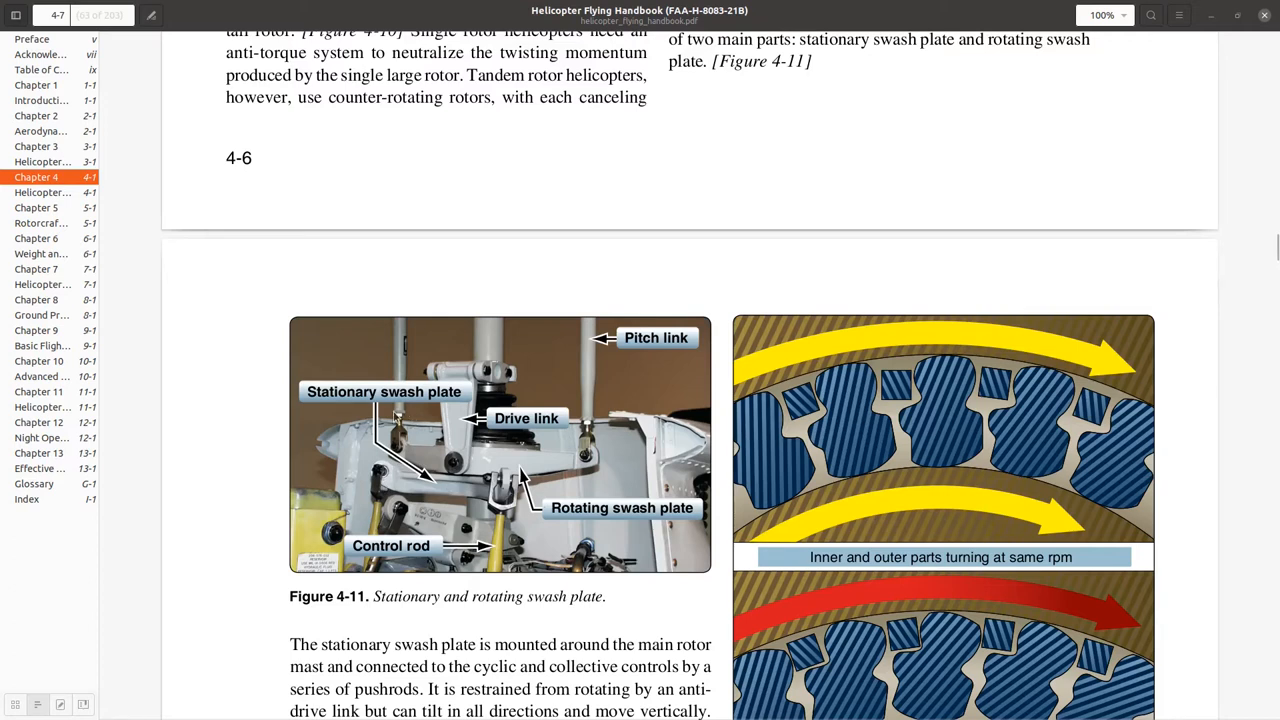
pyautogui.moveTo(398, 351)
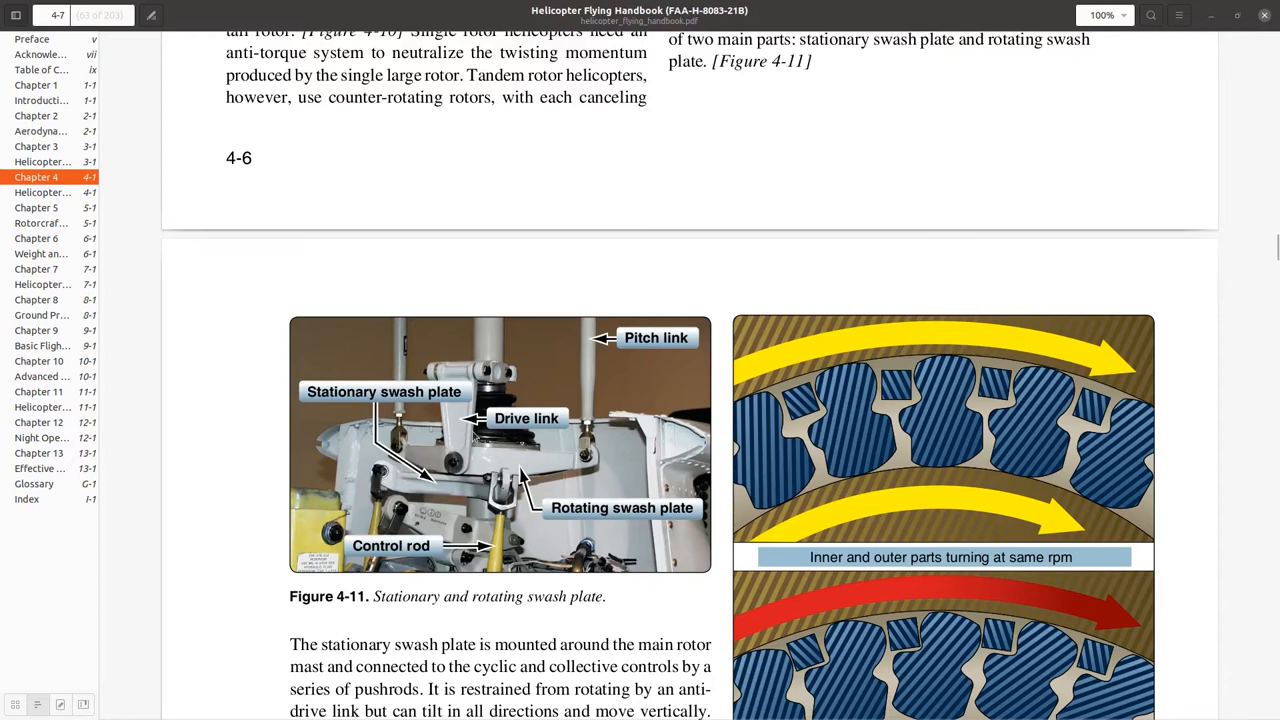
pyautogui.moveTo(548, 388)
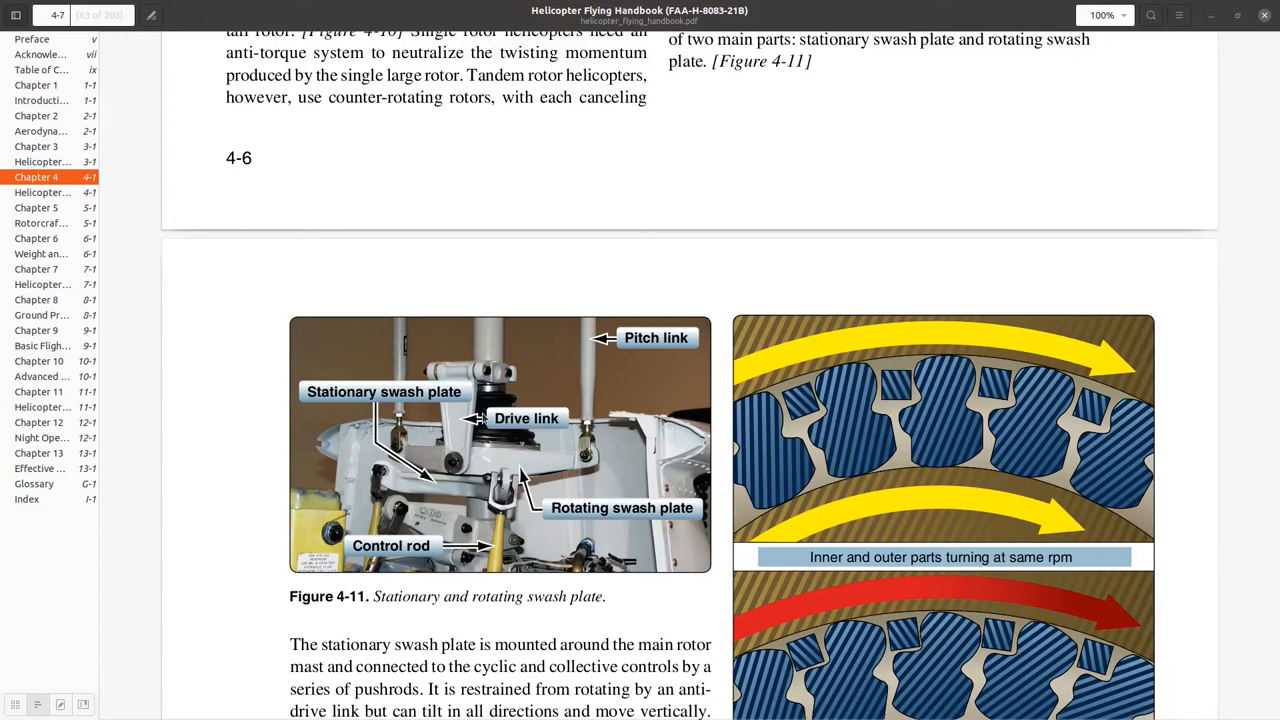
pyautogui.scroll(-3)
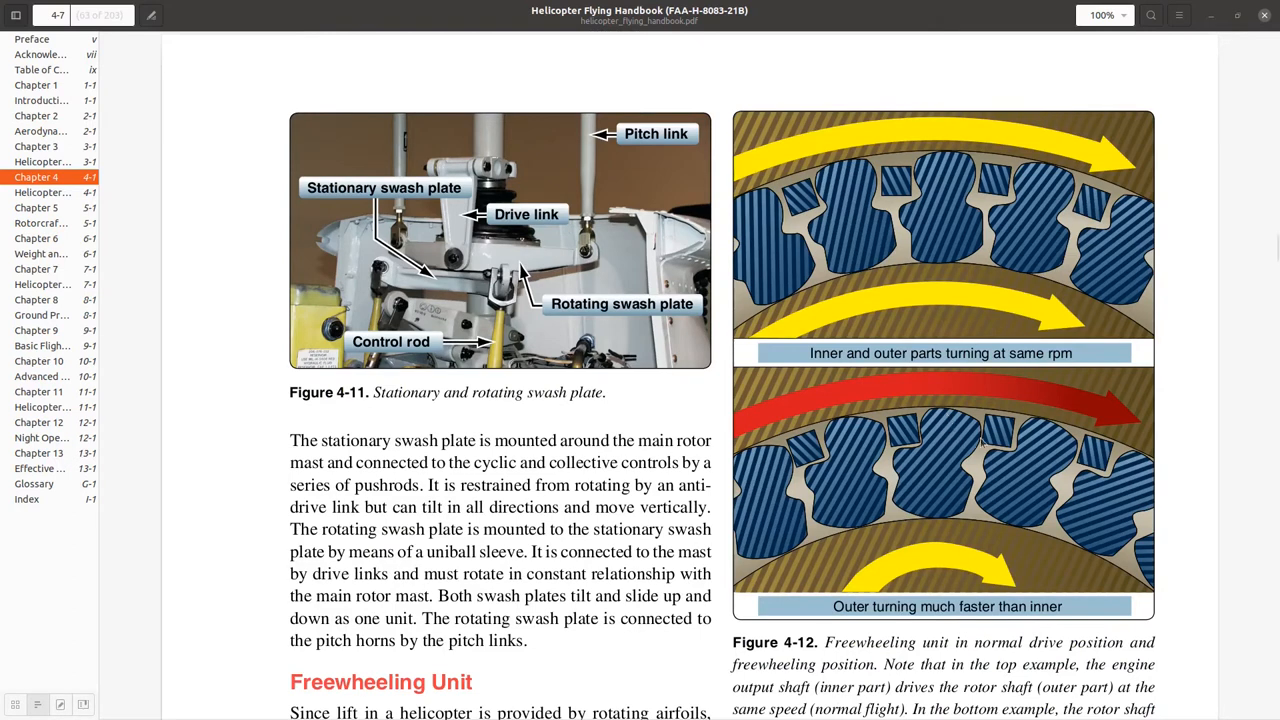
pyautogui.moveTo(919, 210)
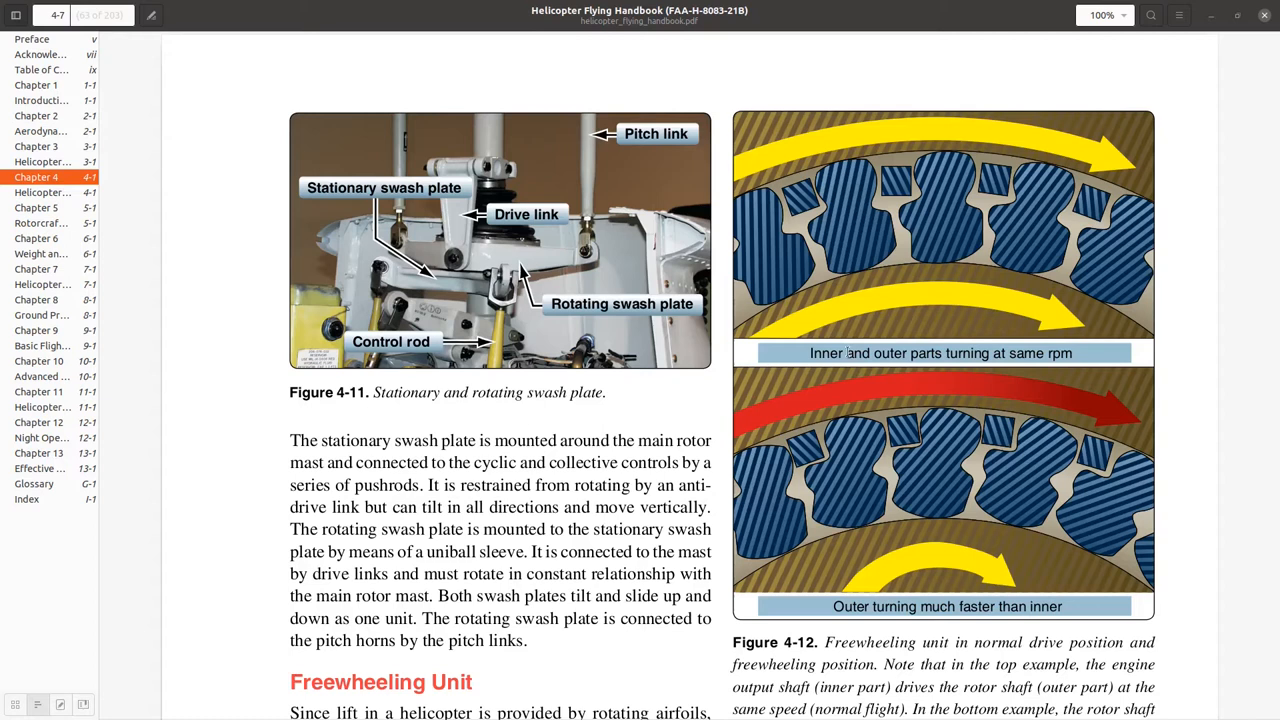
pyautogui.moveTo(850, 340)
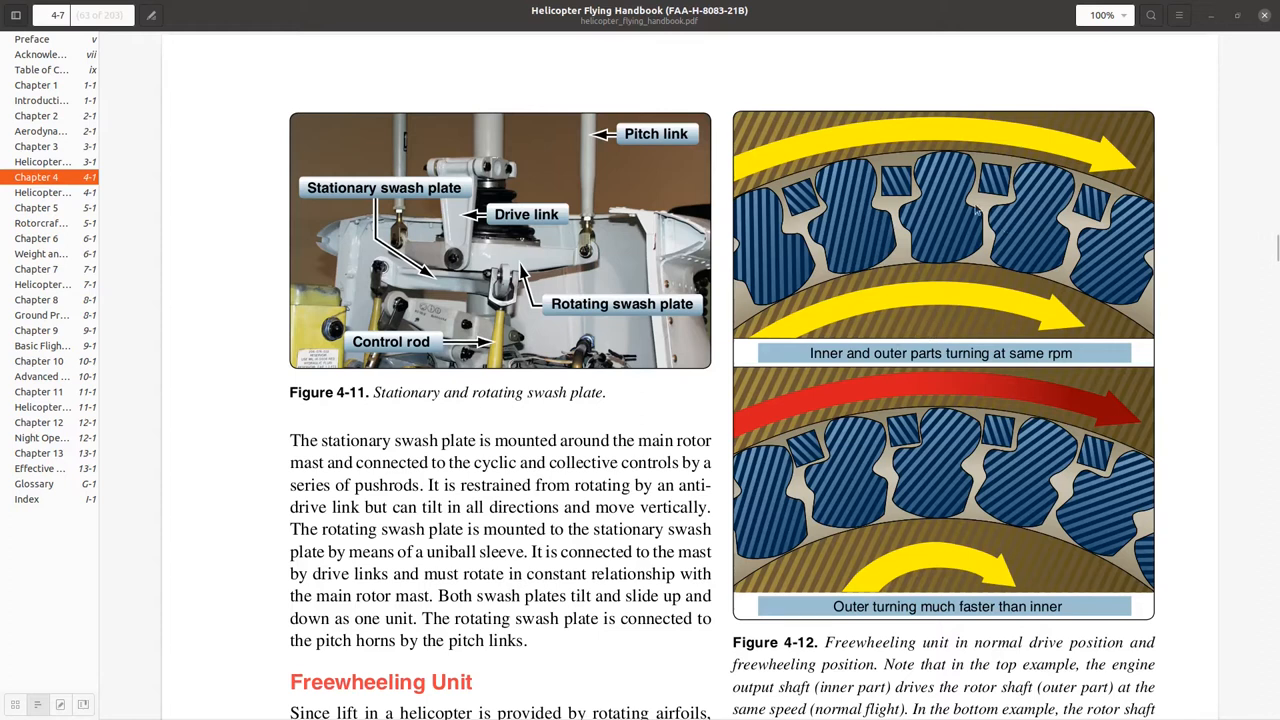
pyautogui.moveTo(900, 265)
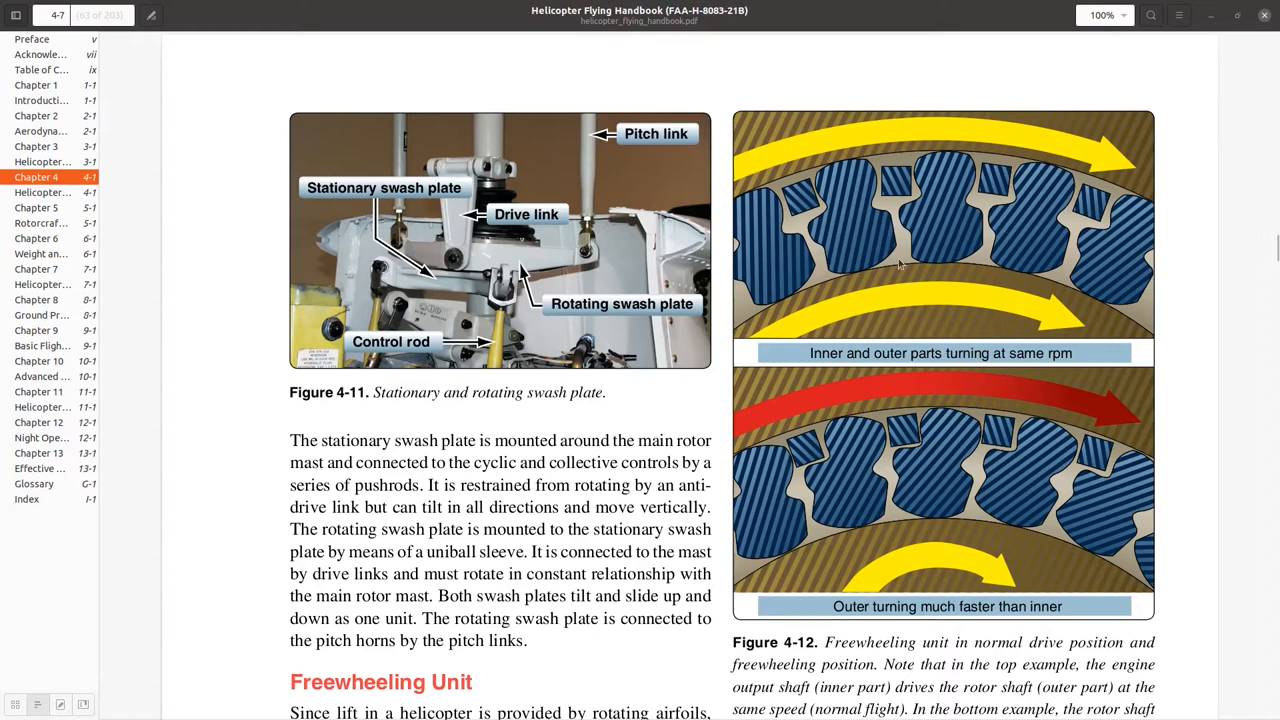
pyautogui.moveTo(843, 318)
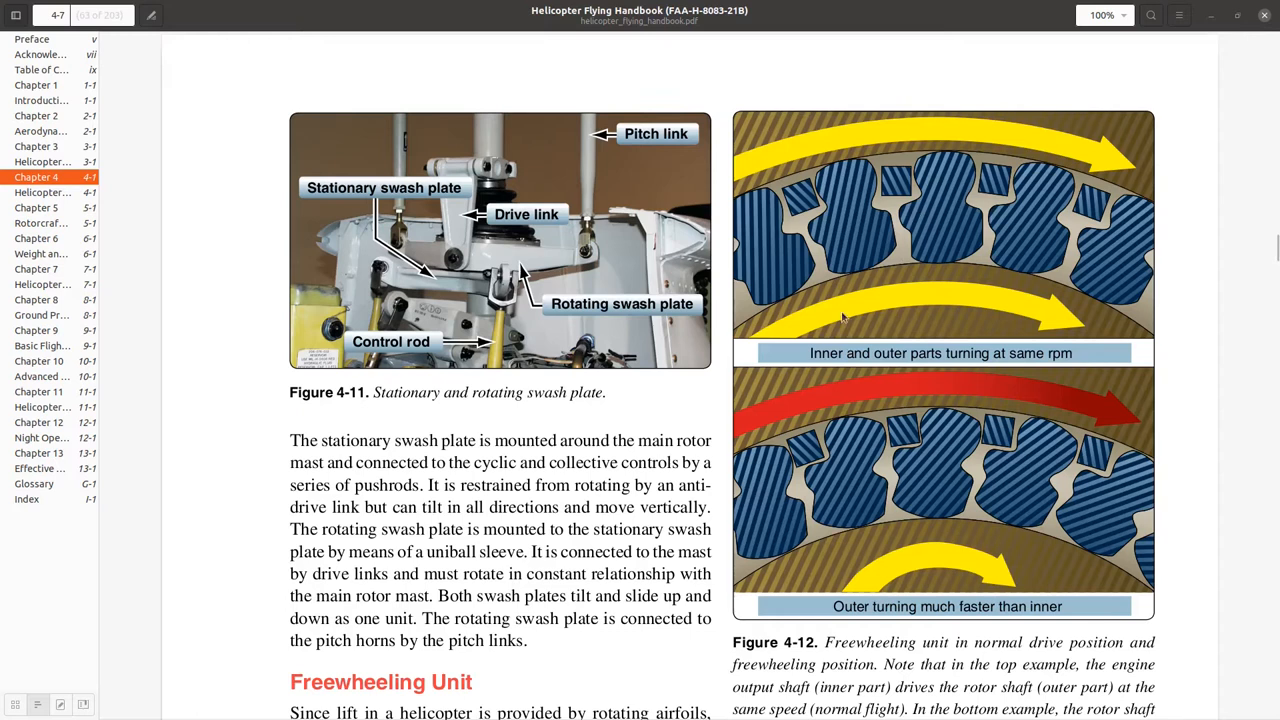
pyautogui.moveTo(838, 242)
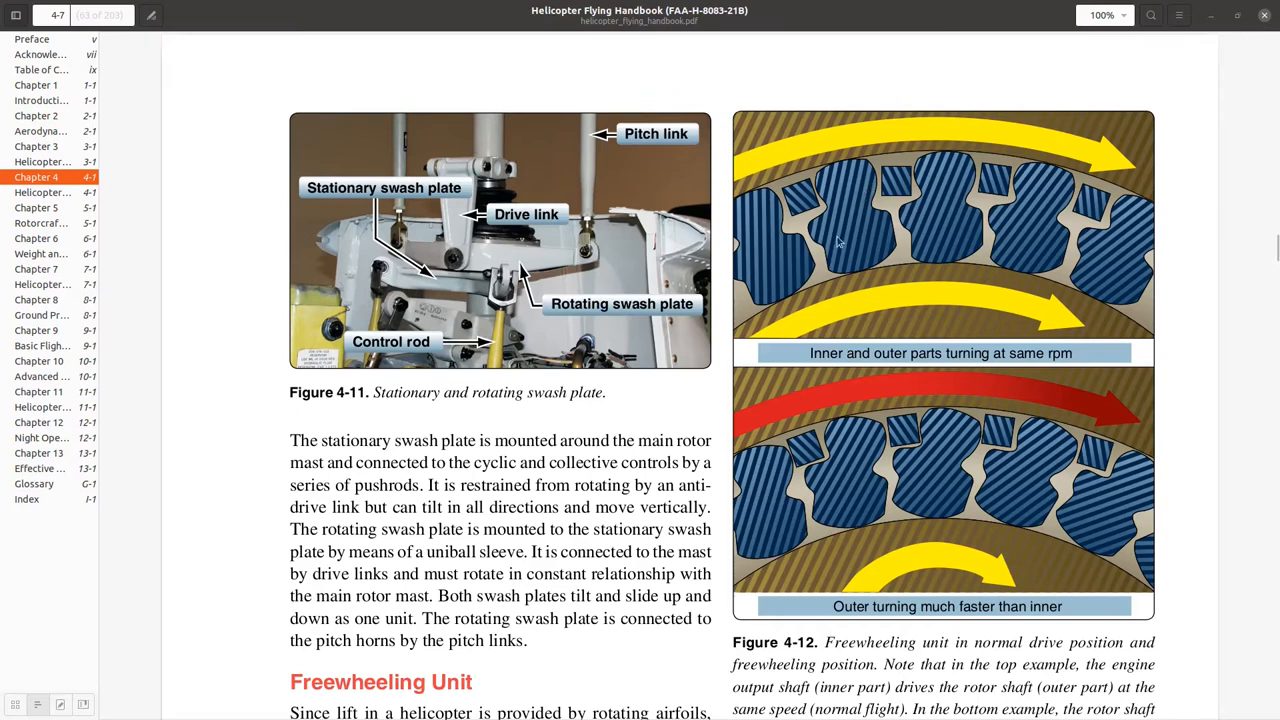
pyautogui.moveTo(832, 172)
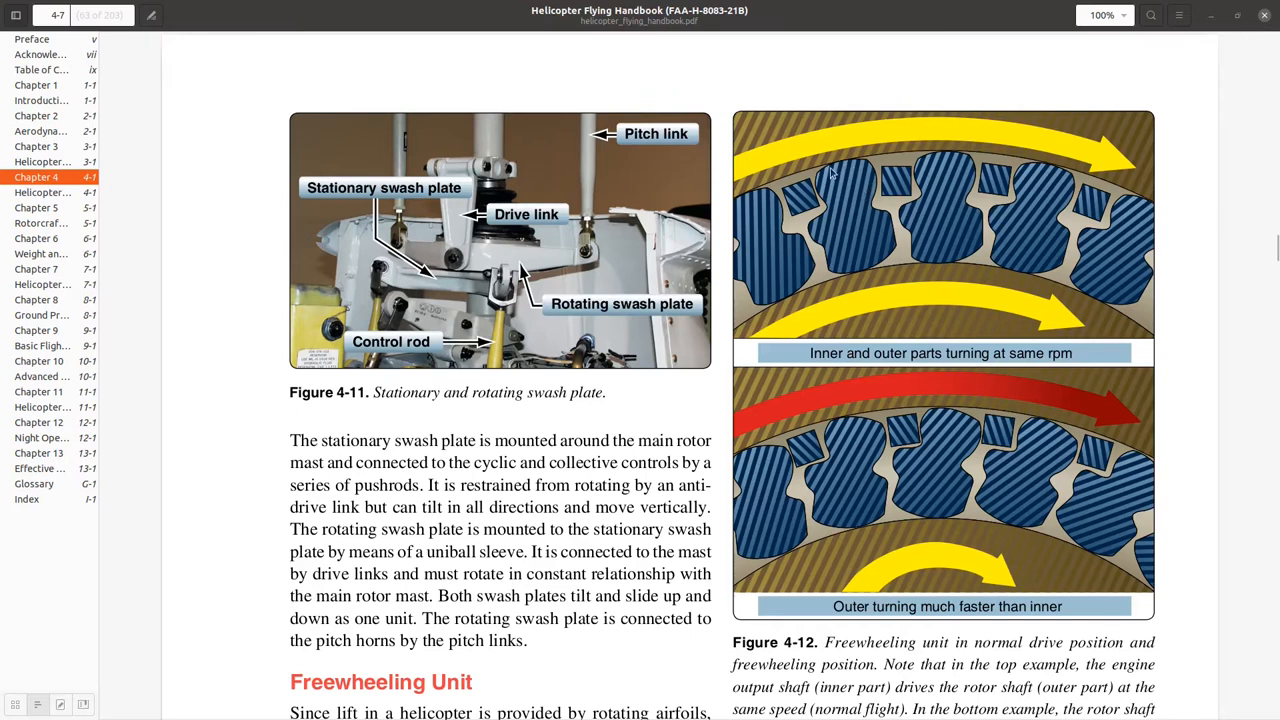
pyautogui.moveTo(905, 309)
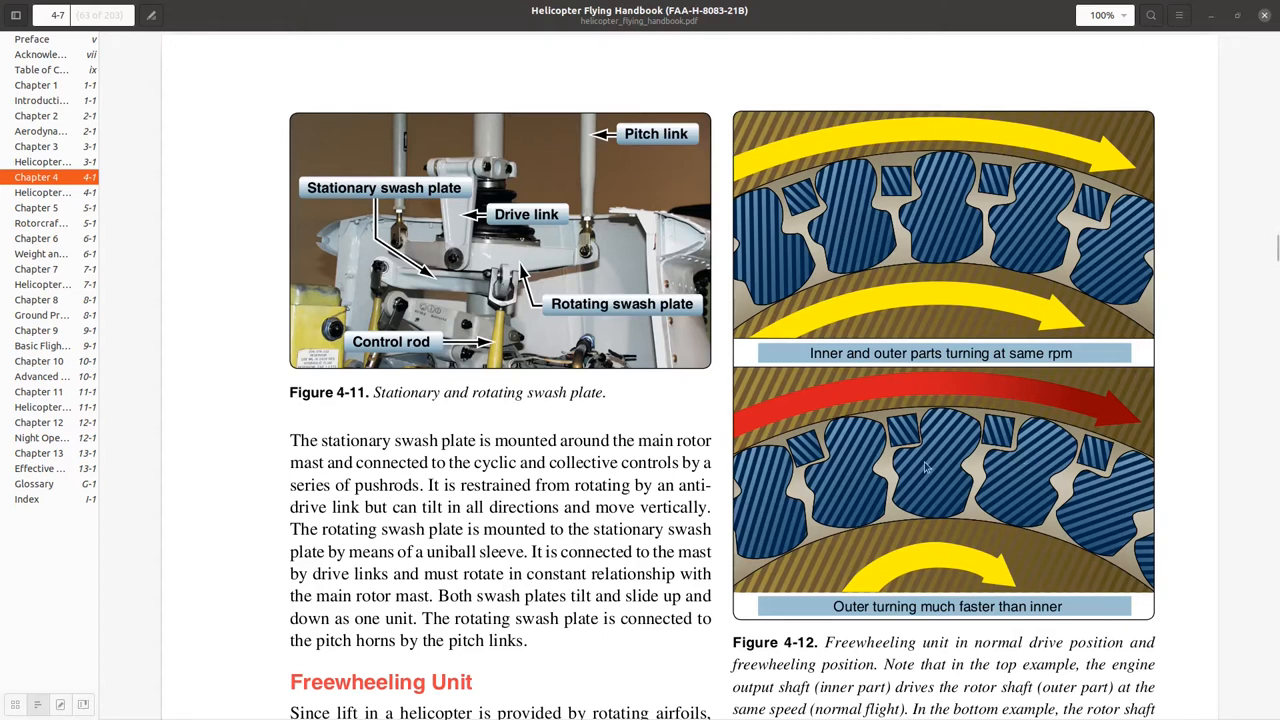
pyautogui.scroll(-3)
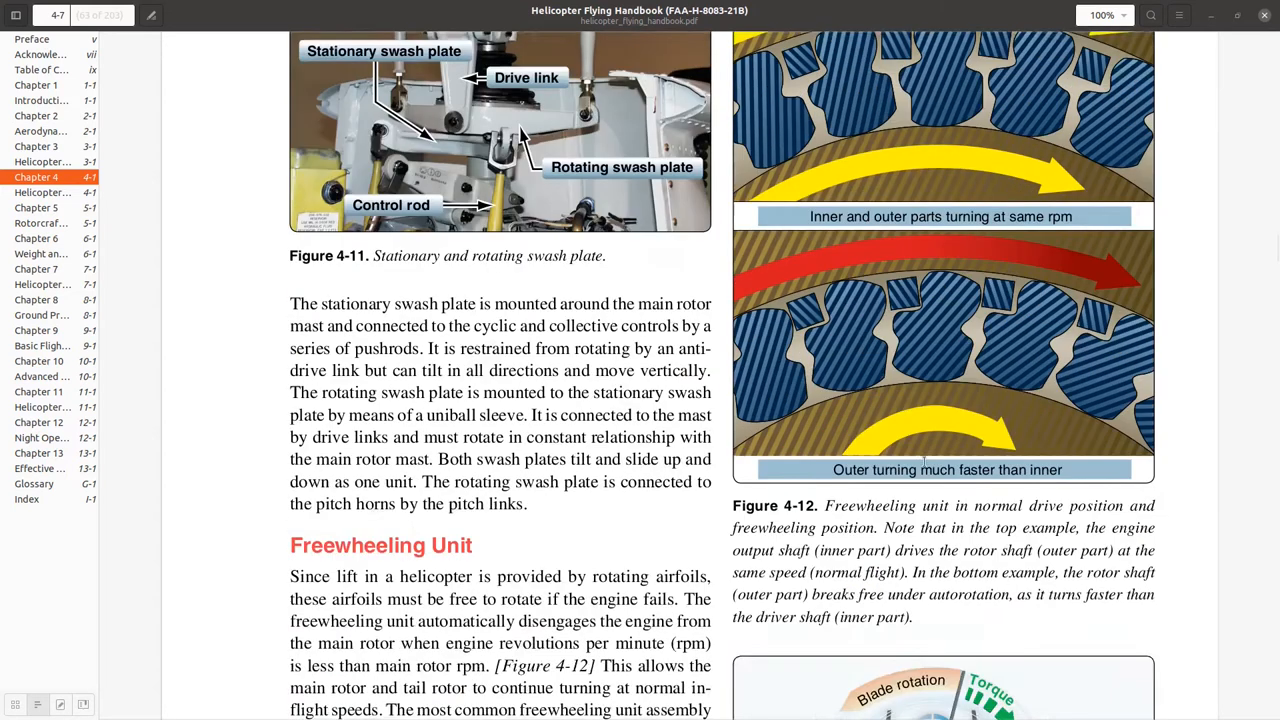
pyautogui.scroll(-3)
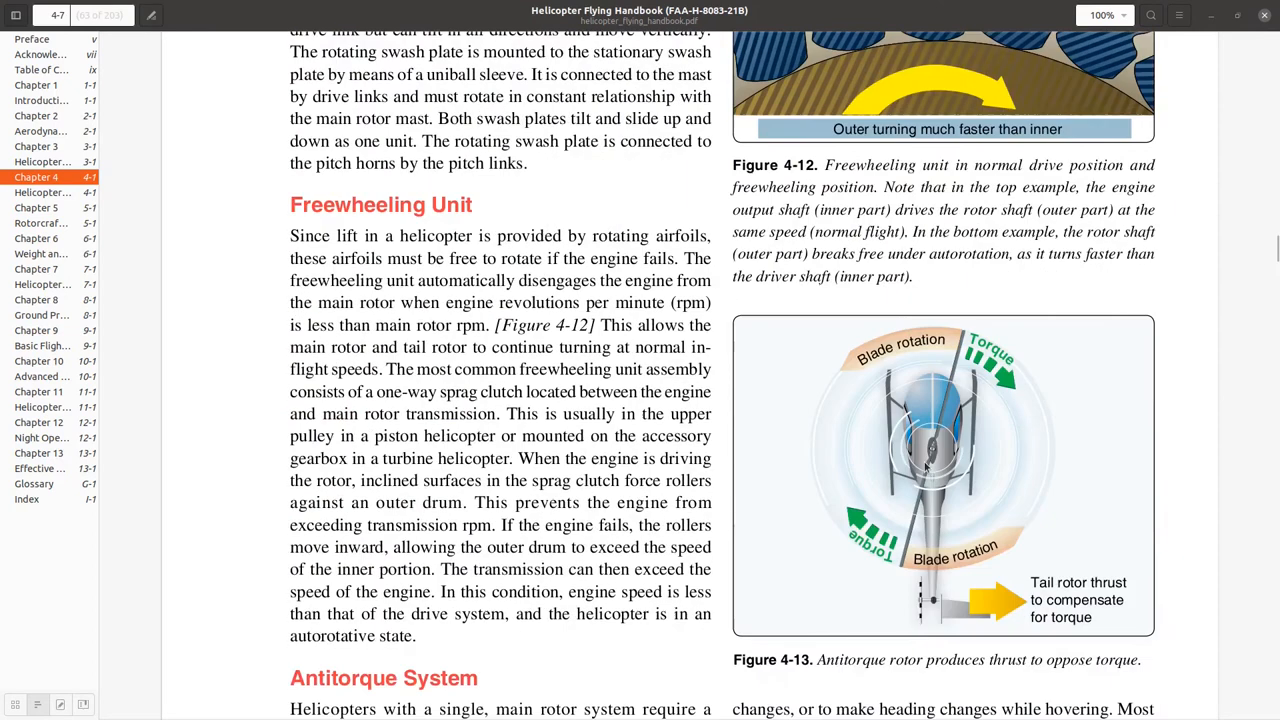
pyautogui.scroll(-3)
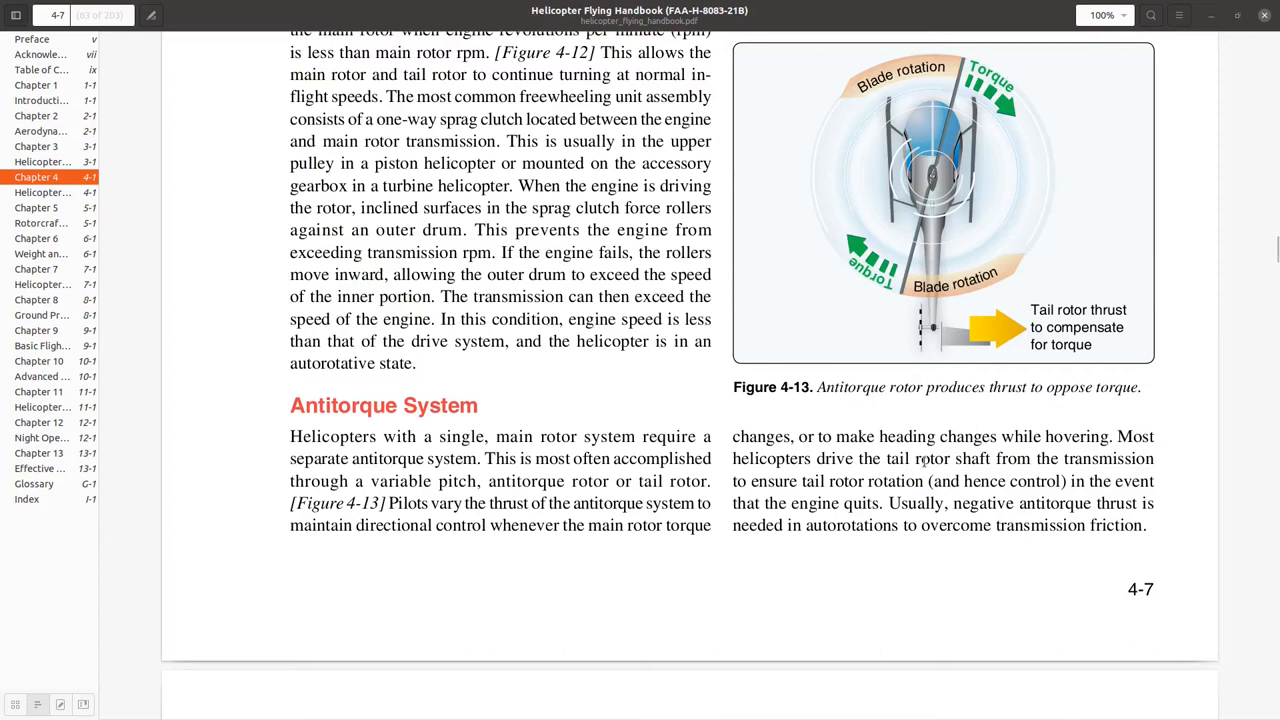
pyautogui.scroll(-3)
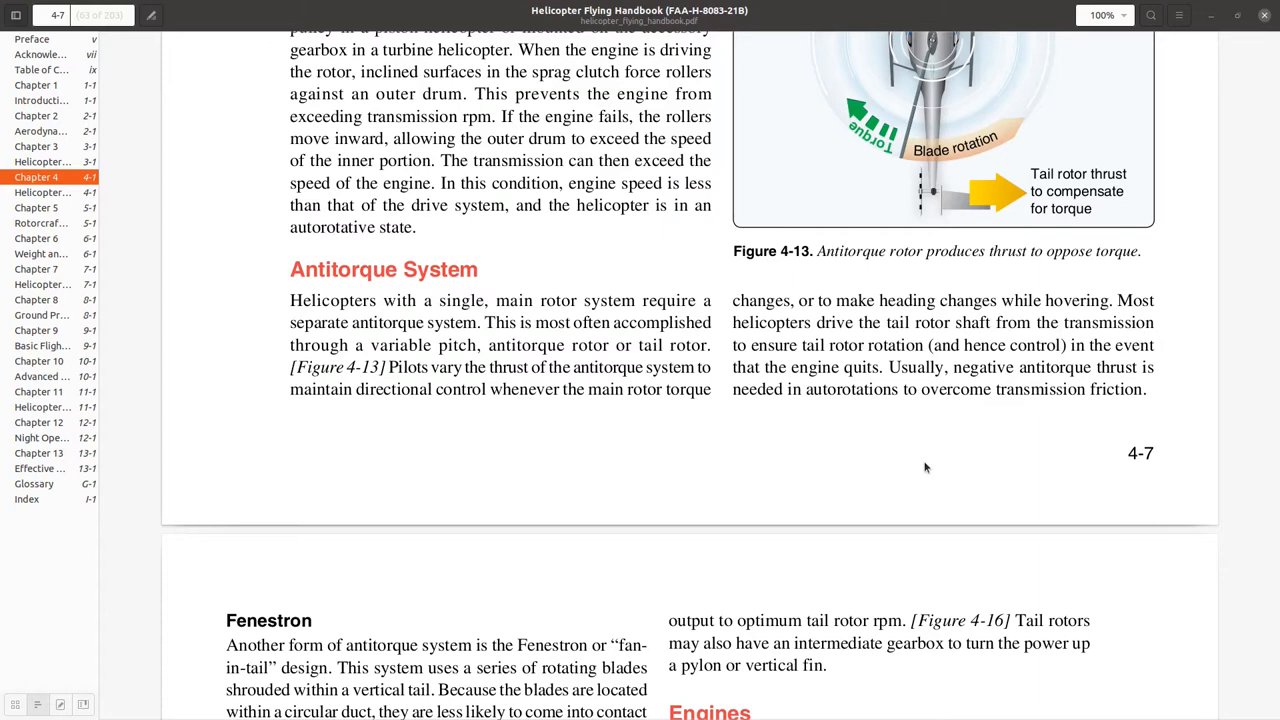
pyautogui.moveTo(975, 247)
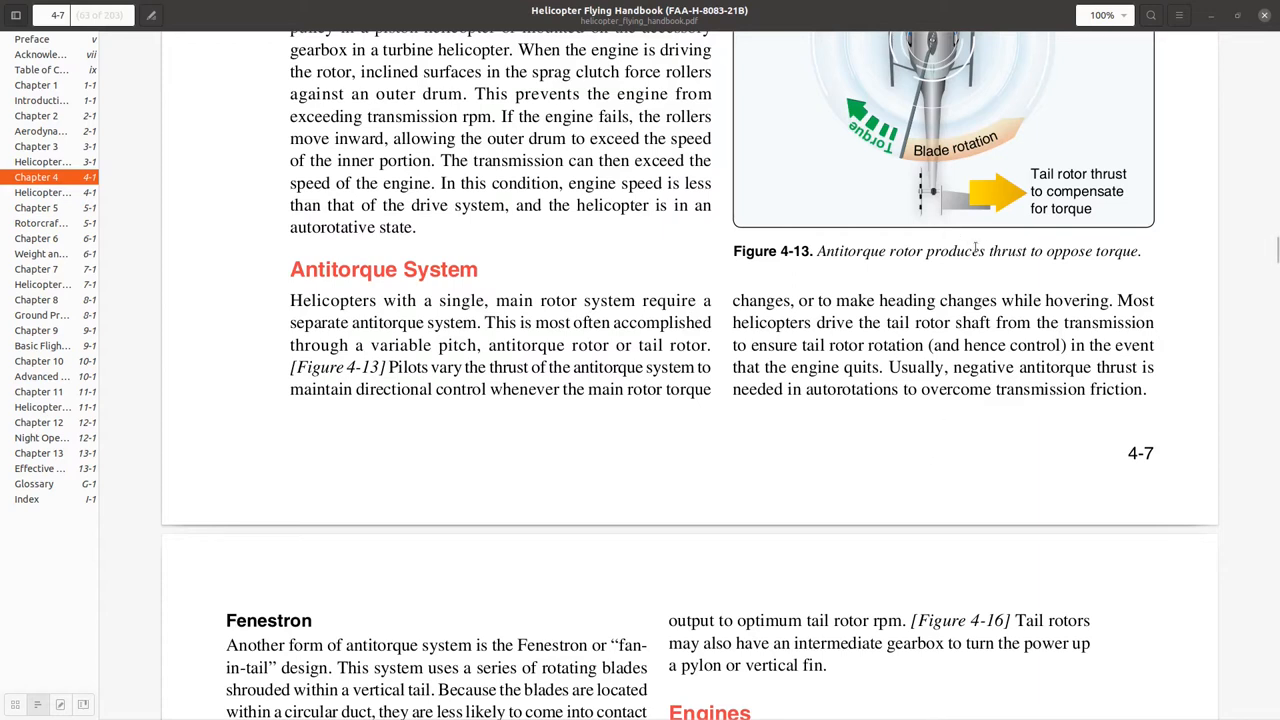
pyautogui.scroll(3)
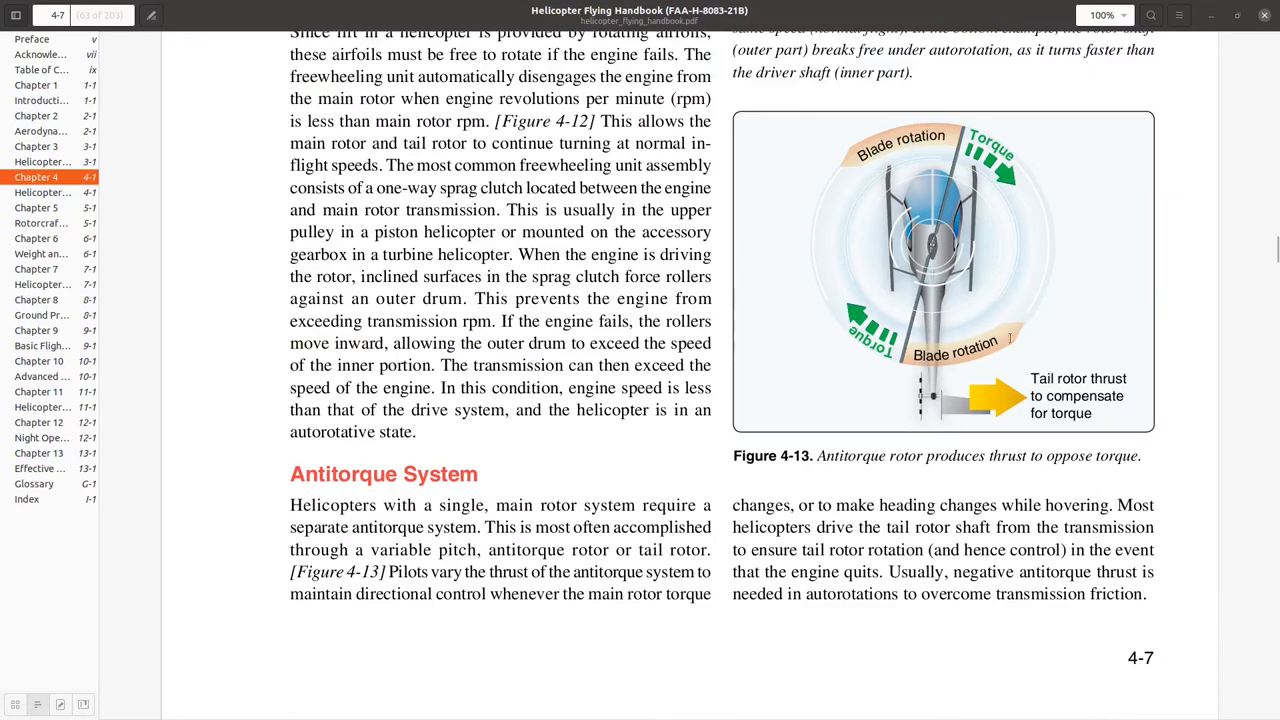
pyautogui.moveTo(870, 288)
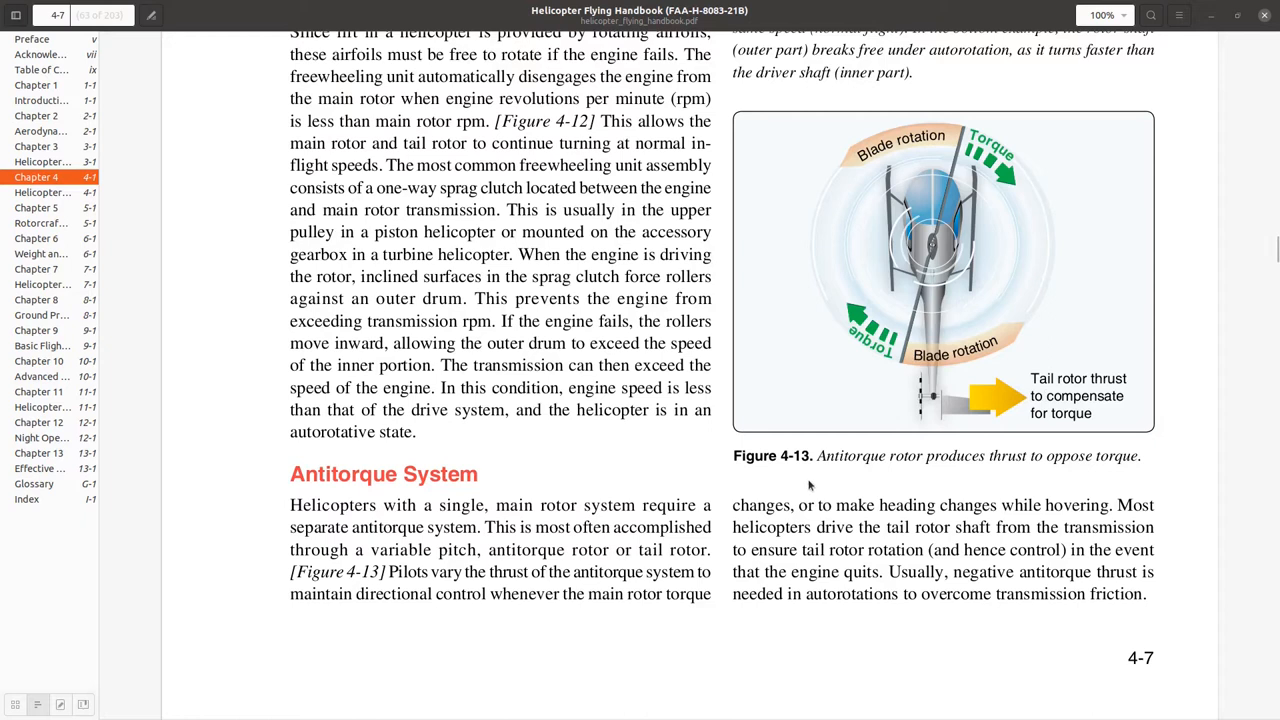
pyautogui.scroll(-3)
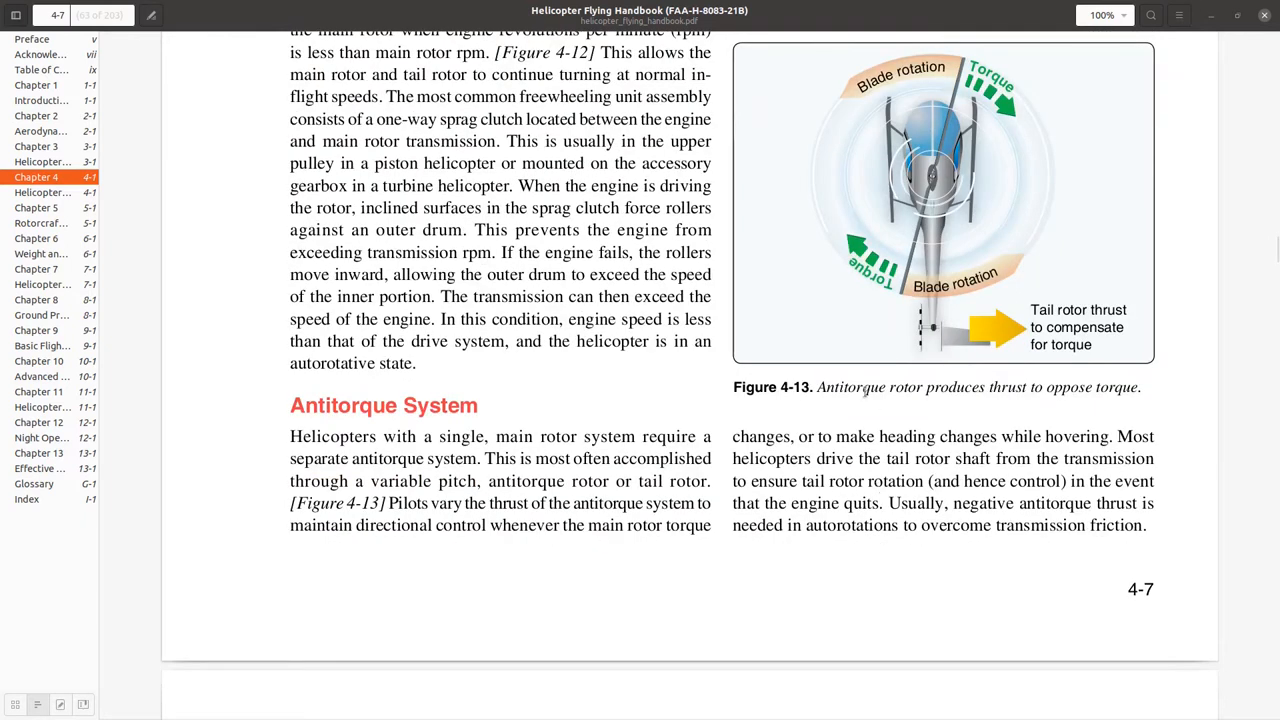
pyautogui.scroll(-3)
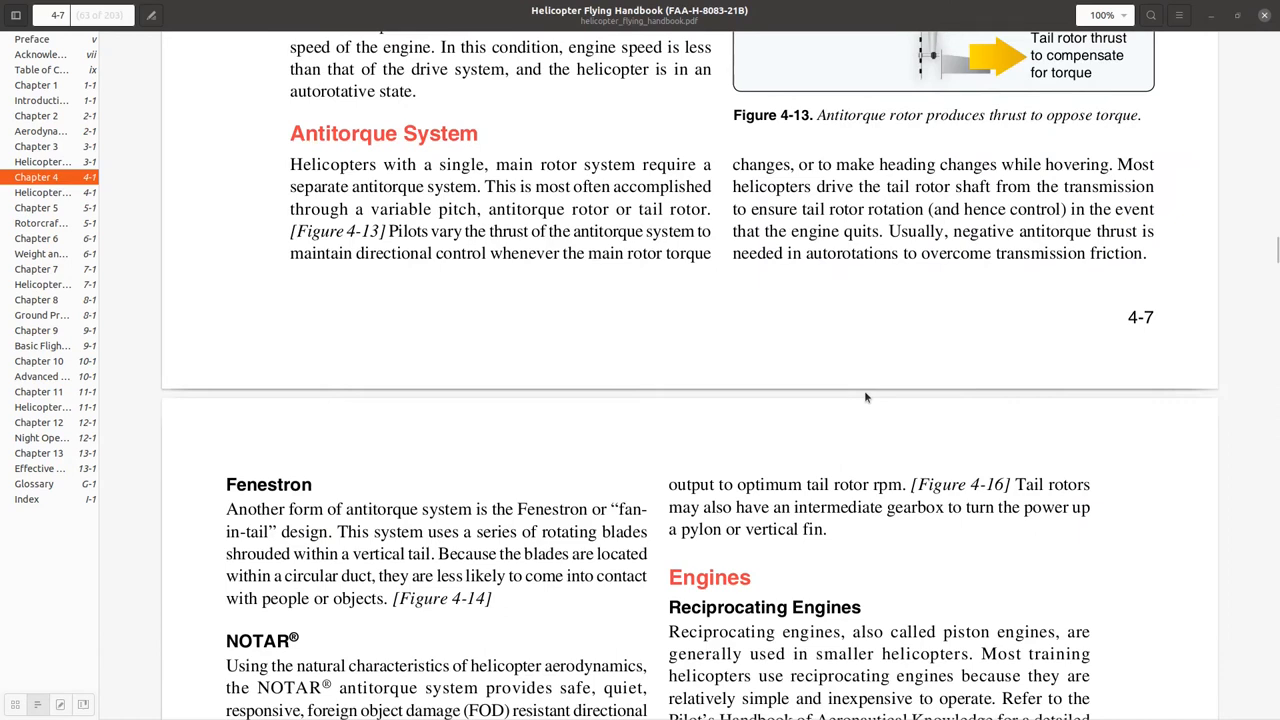
pyautogui.scroll(-3)
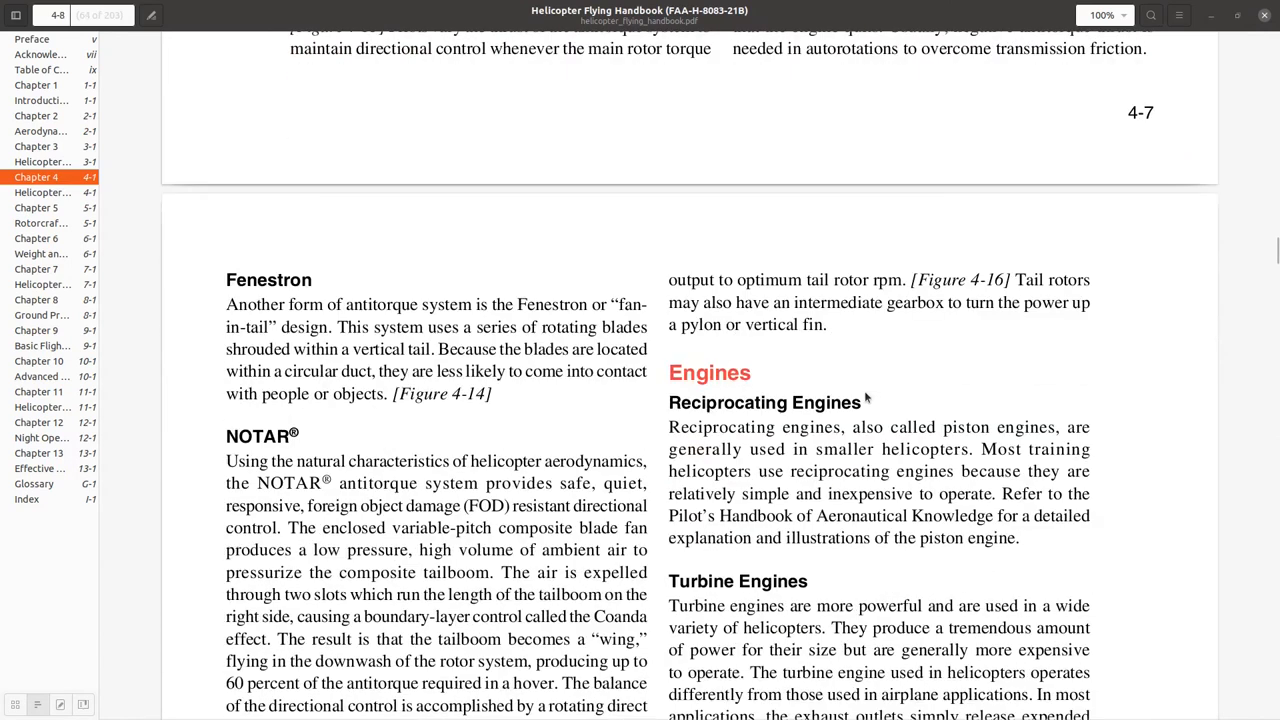
pyautogui.moveTo(866, 397)
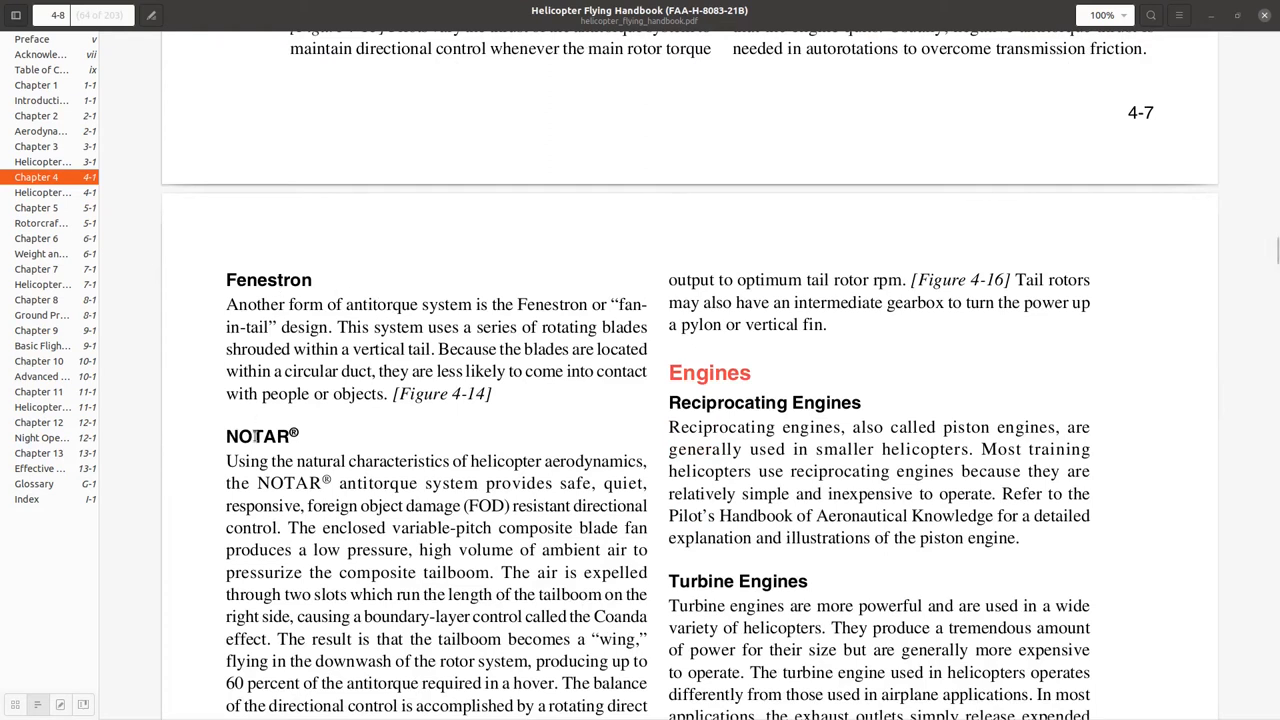
pyautogui.scroll(-3)
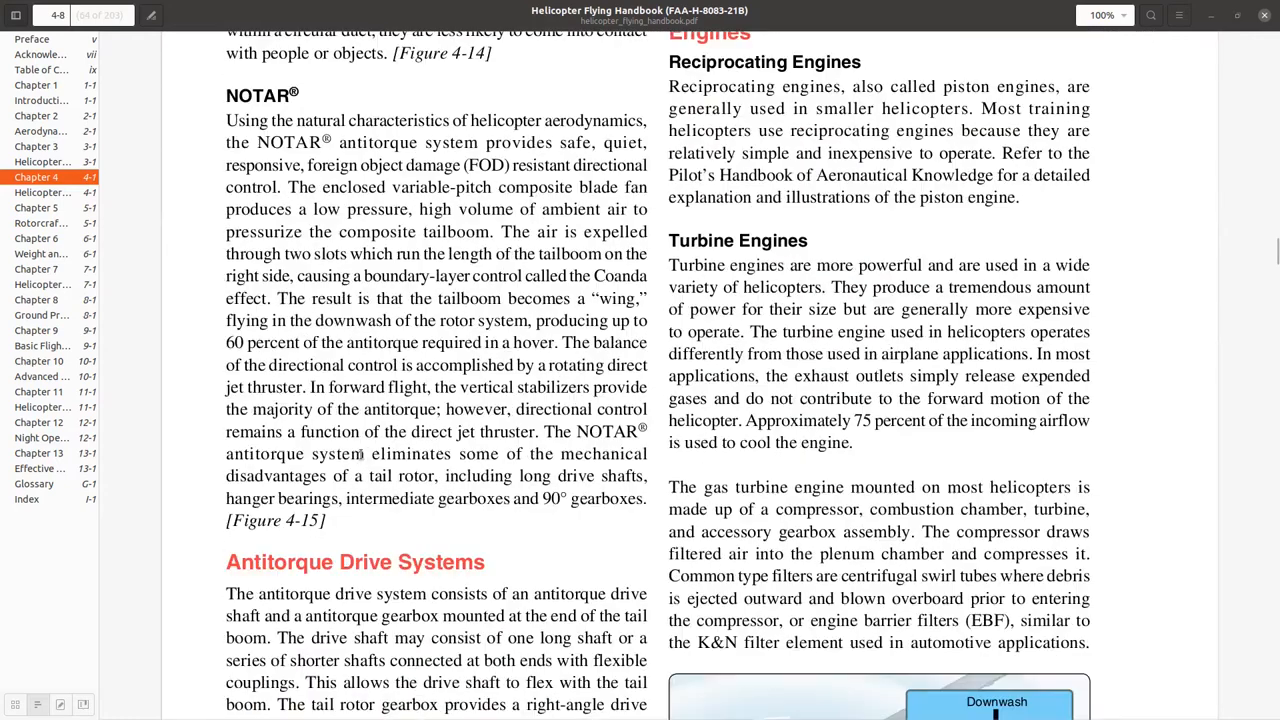
pyautogui.scroll(-3)
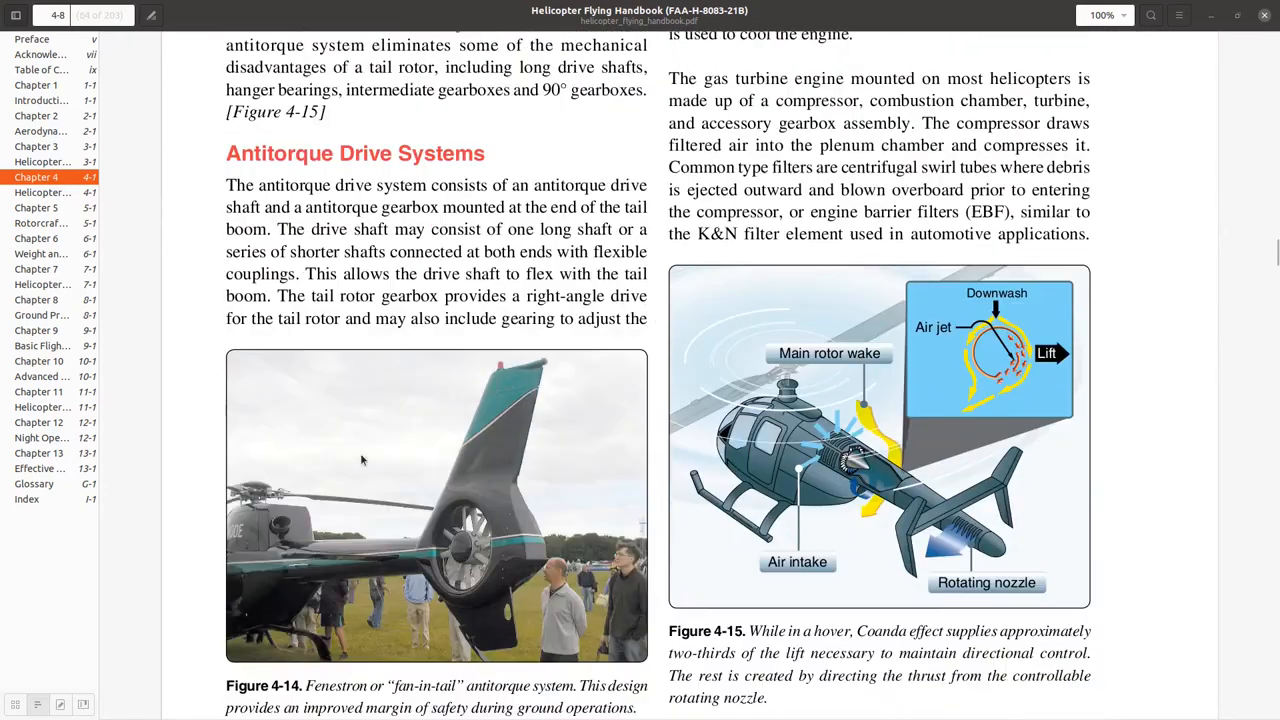
pyautogui.scroll(-3)
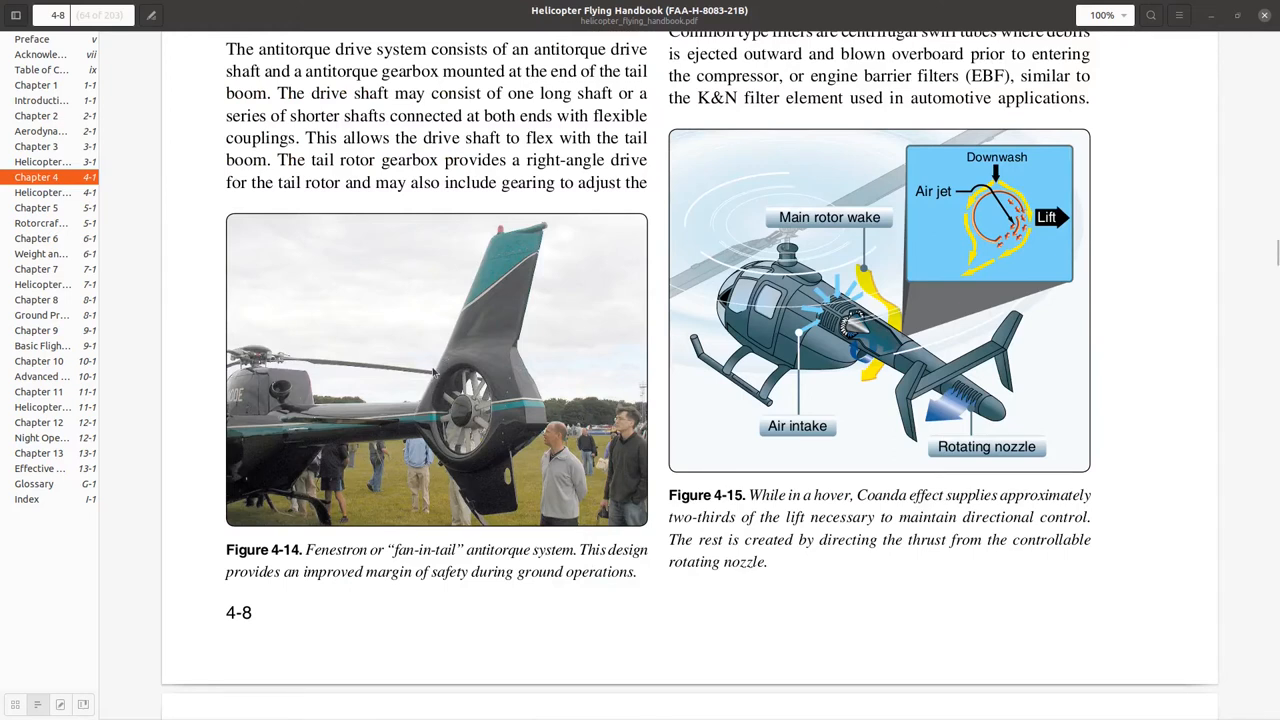
pyautogui.moveTo(443, 402)
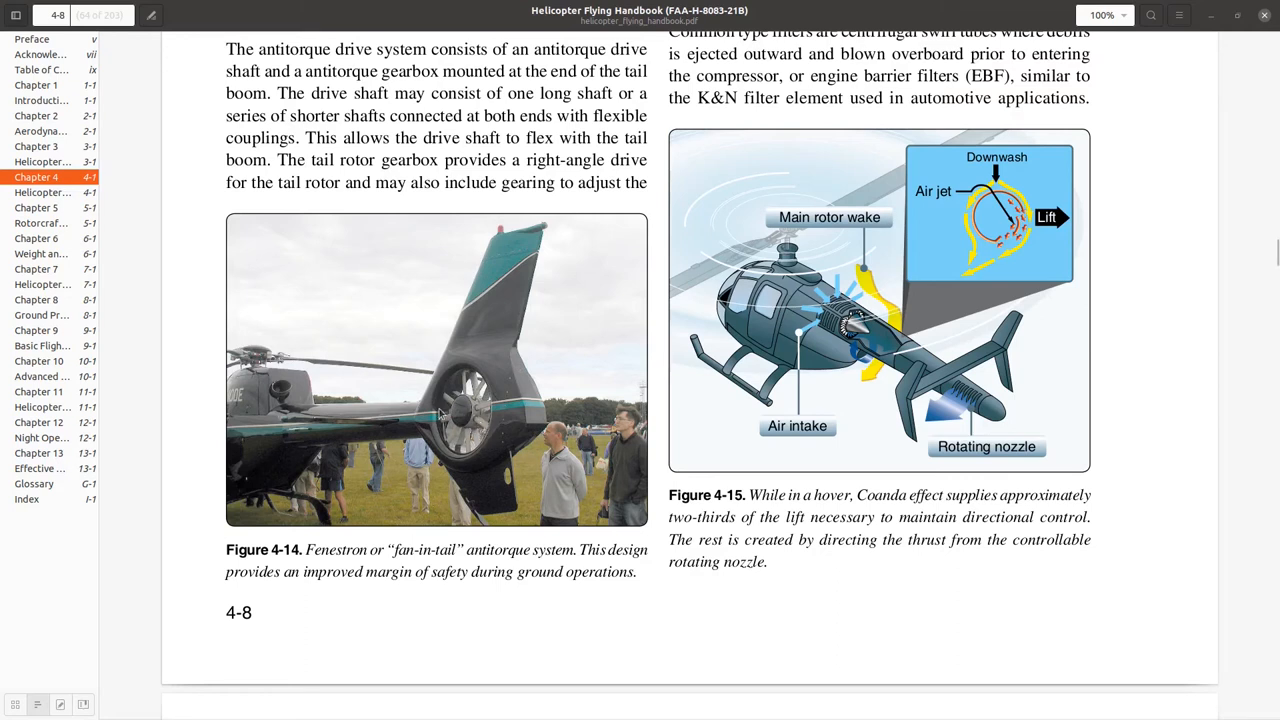
pyautogui.moveTo(525, 390)
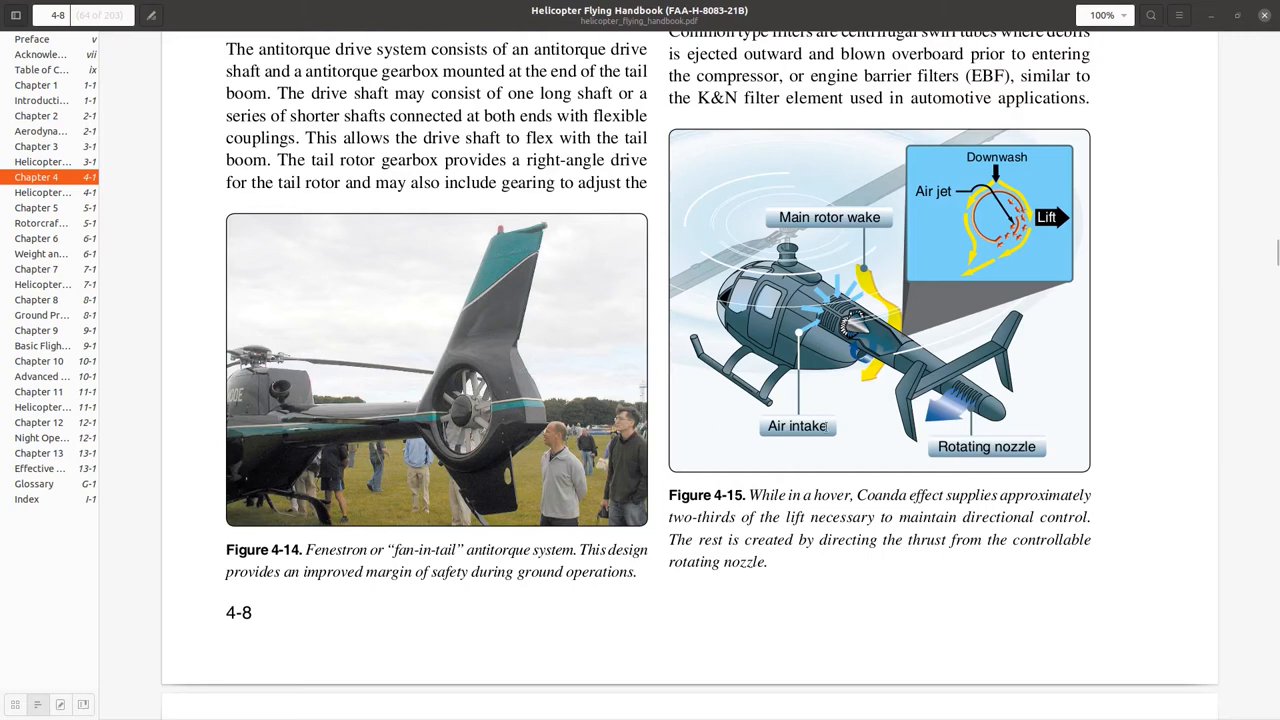
pyautogui.moveTo(789, 407)
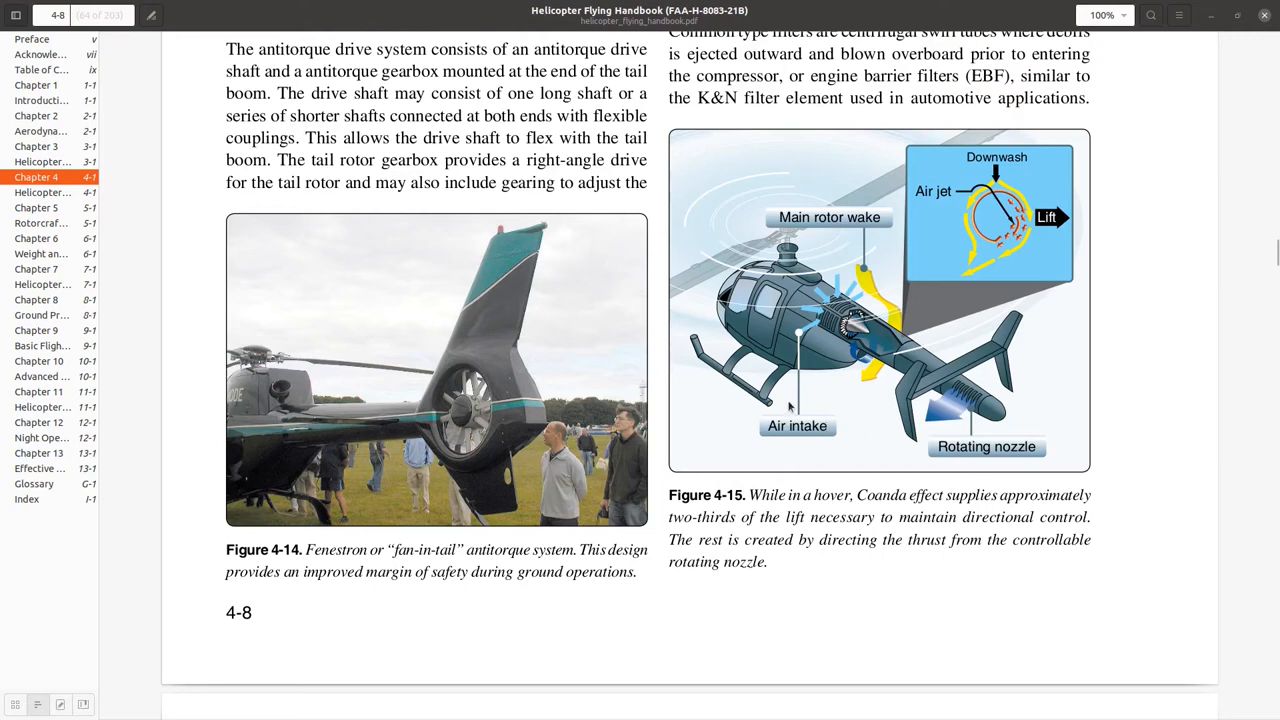
pyautogui.scroll(3)
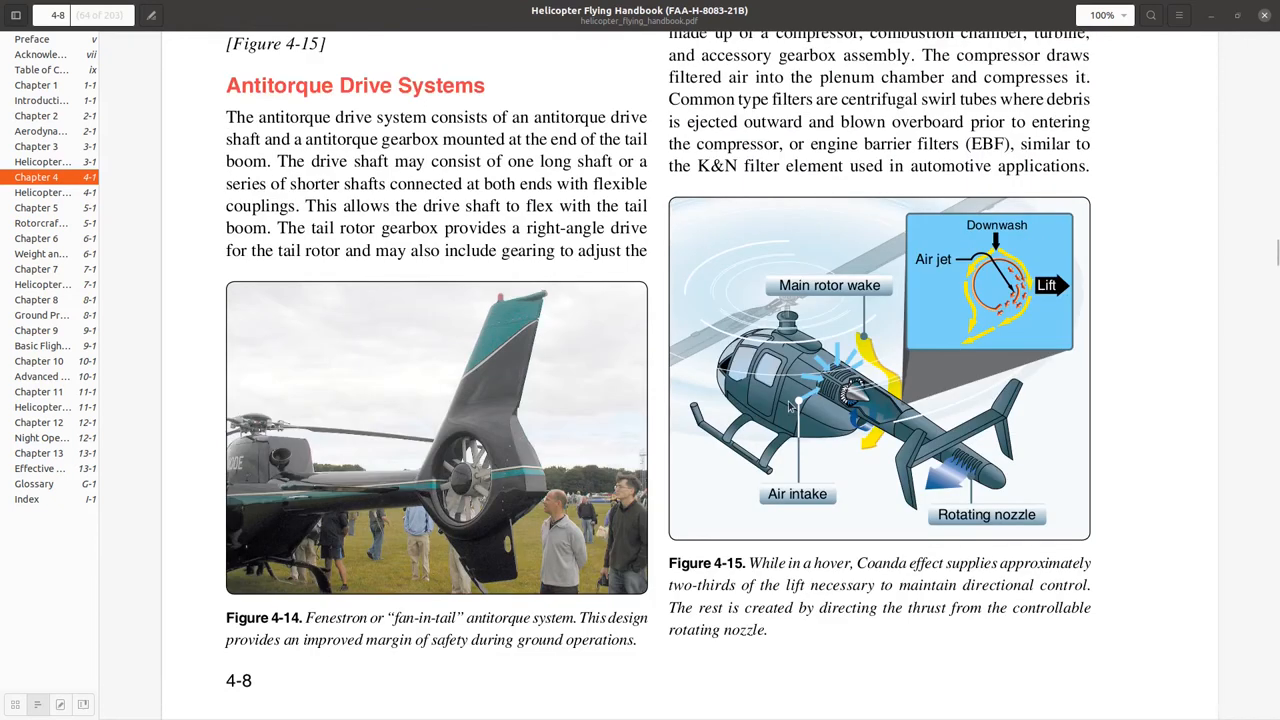
pyautogui.scroll(3)
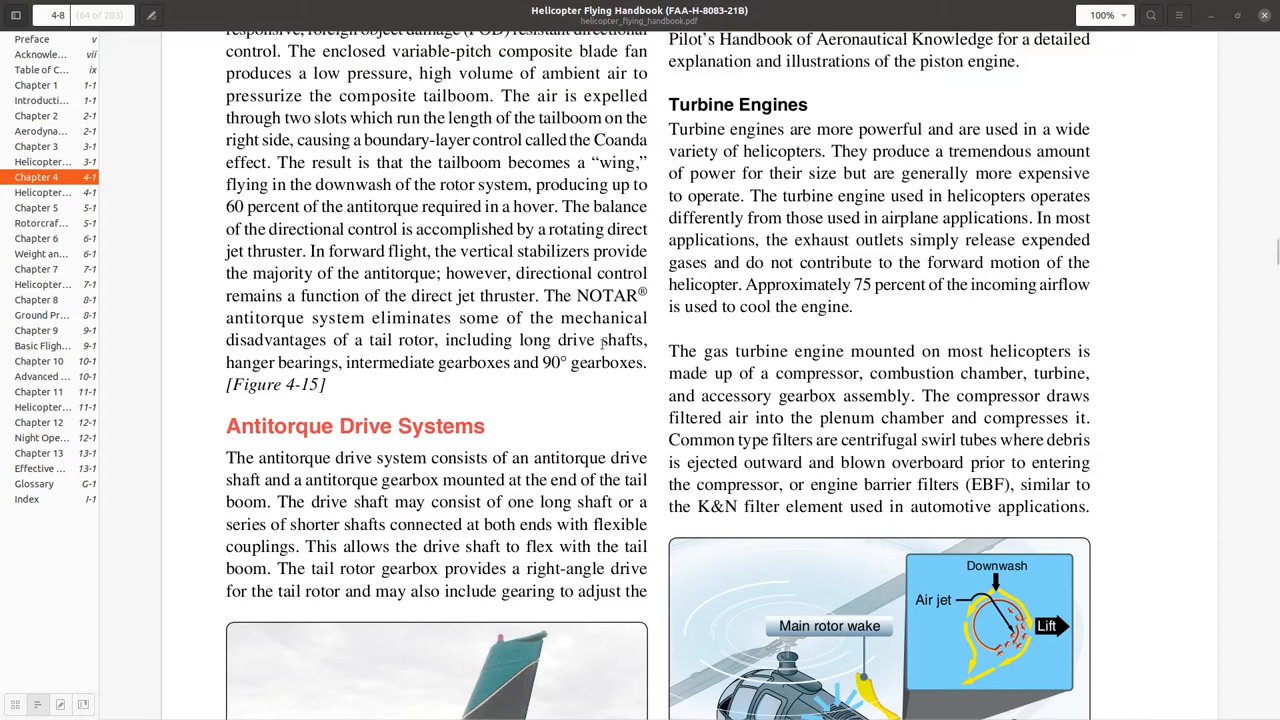
pyautogui.scroll(-3)
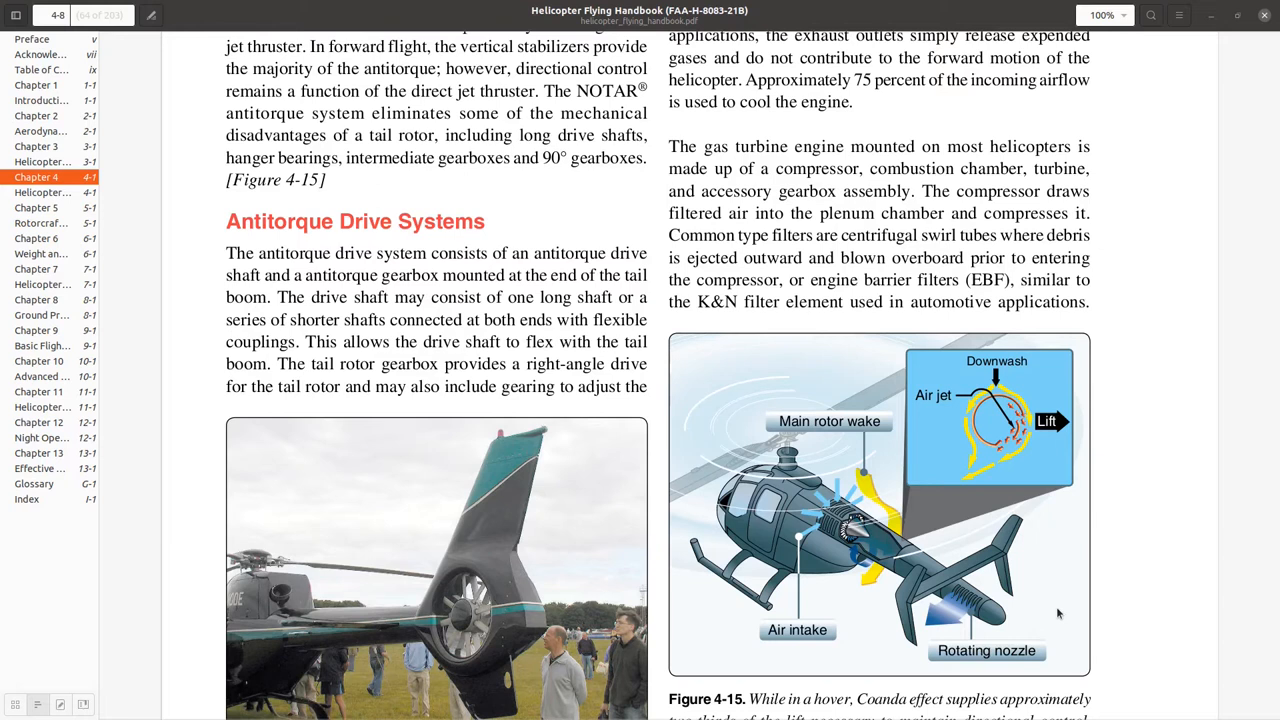
pyautogui.moveTo(890, 547)
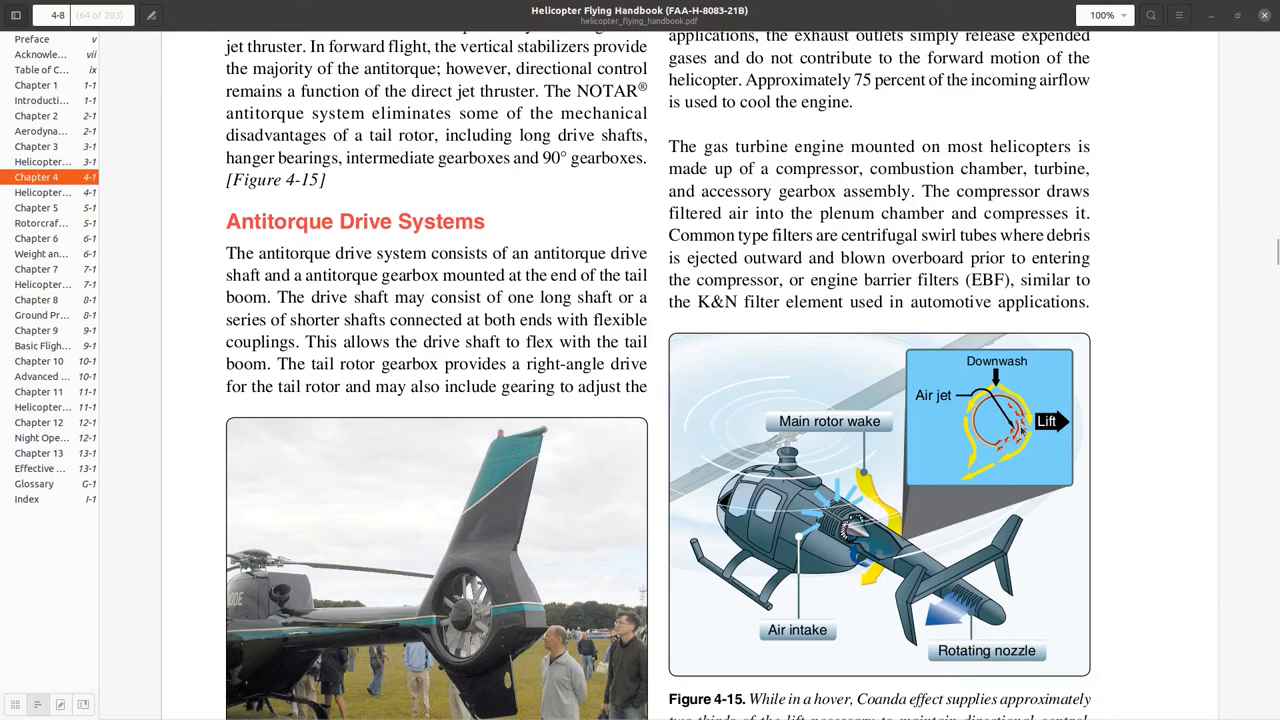
pyautogui.moveTo(998, 465)
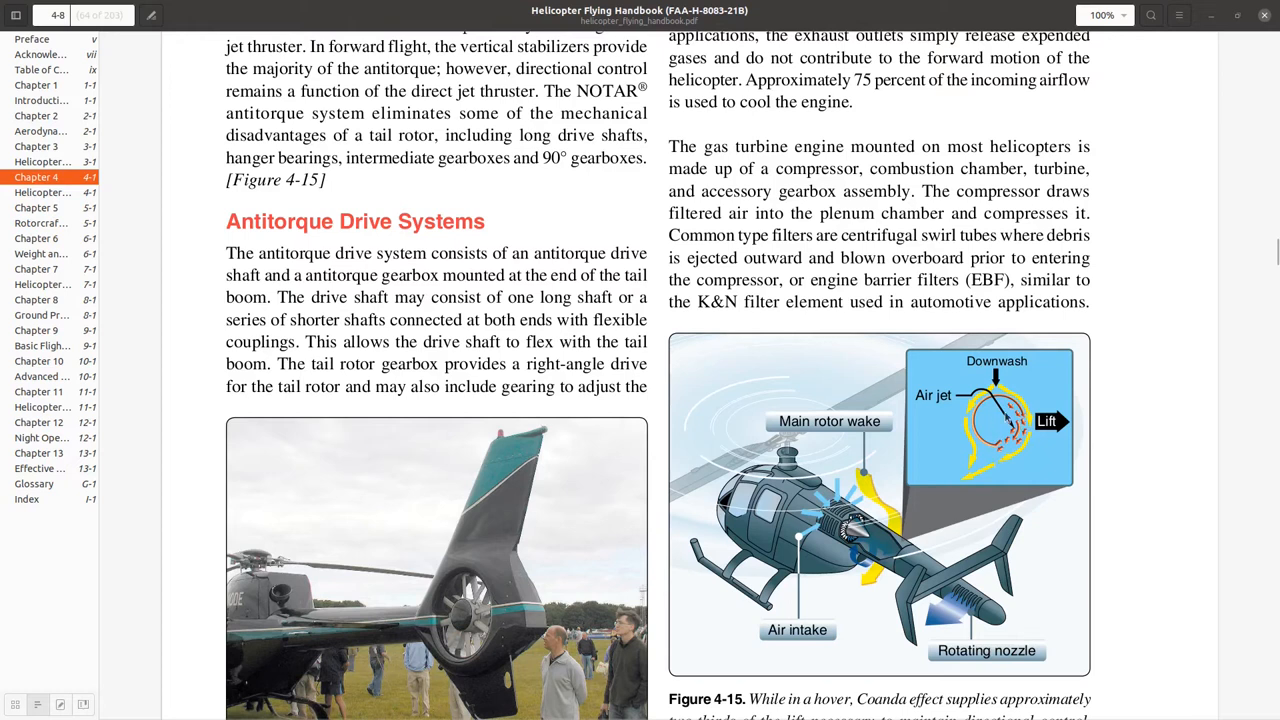
pyautogui.moveTo(992, 483)
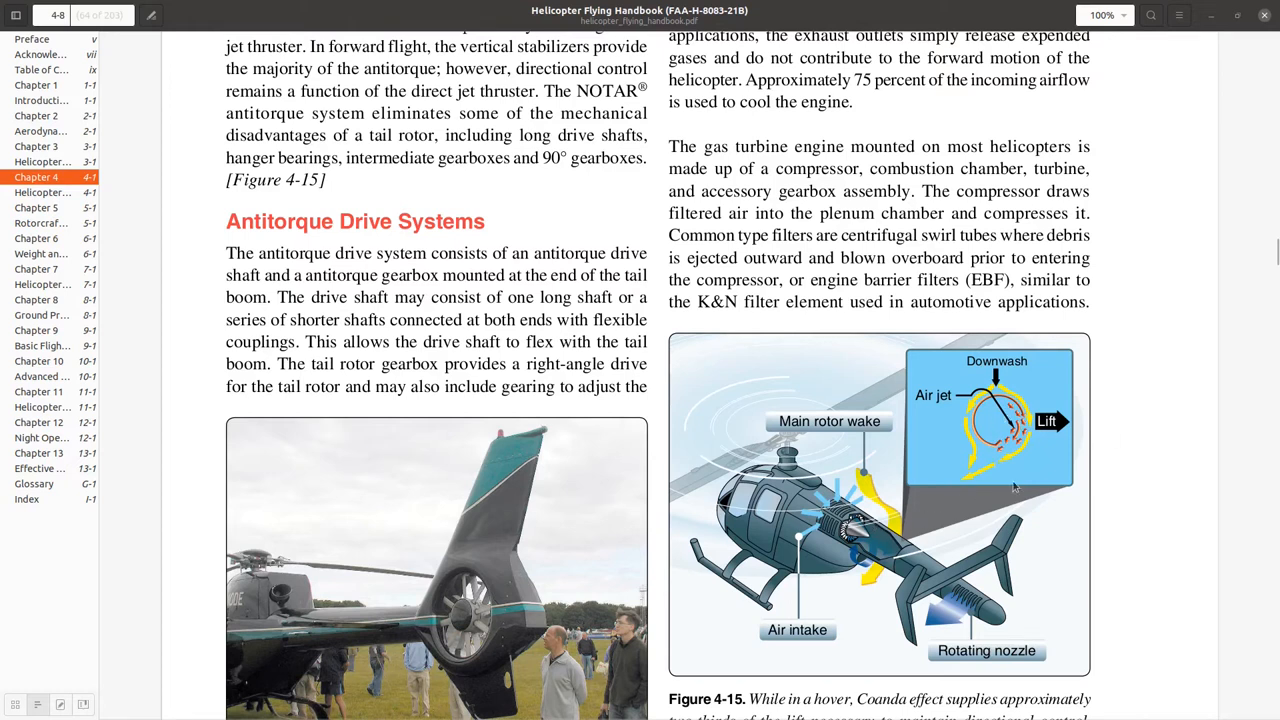
pyautogui.moveTo(1037, 442)
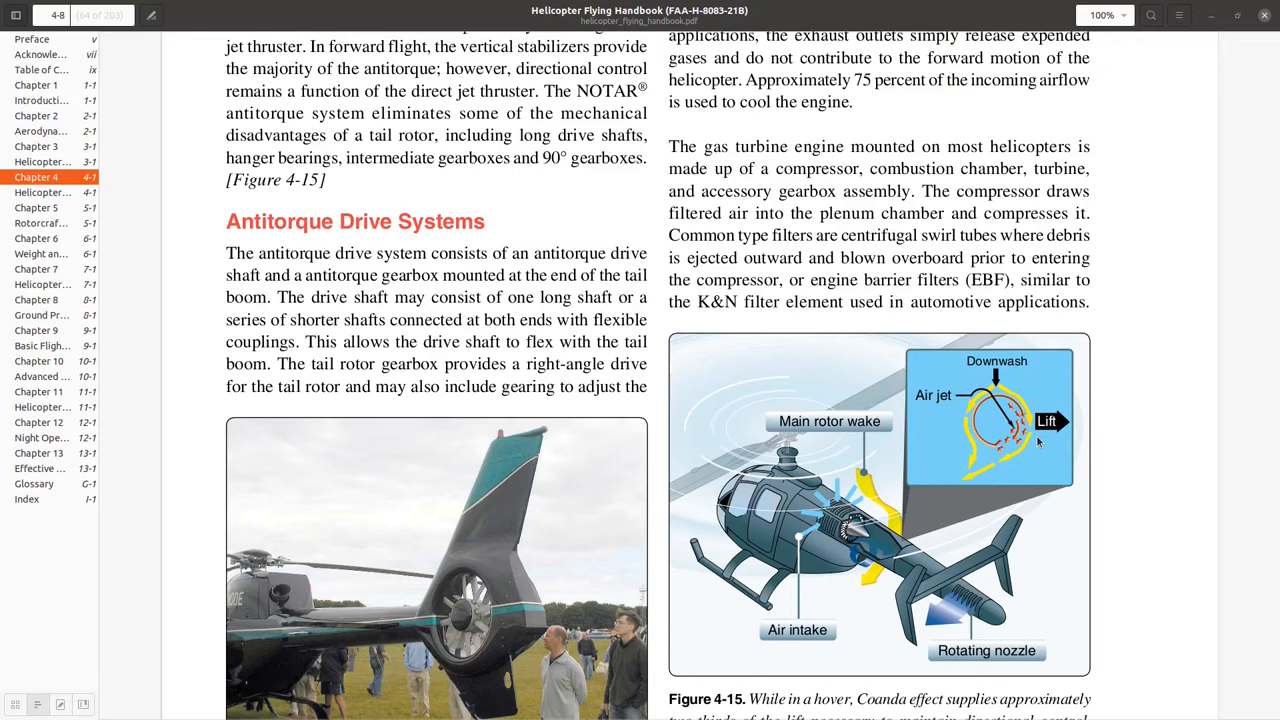
pyautogui.moveTo(982, 502)
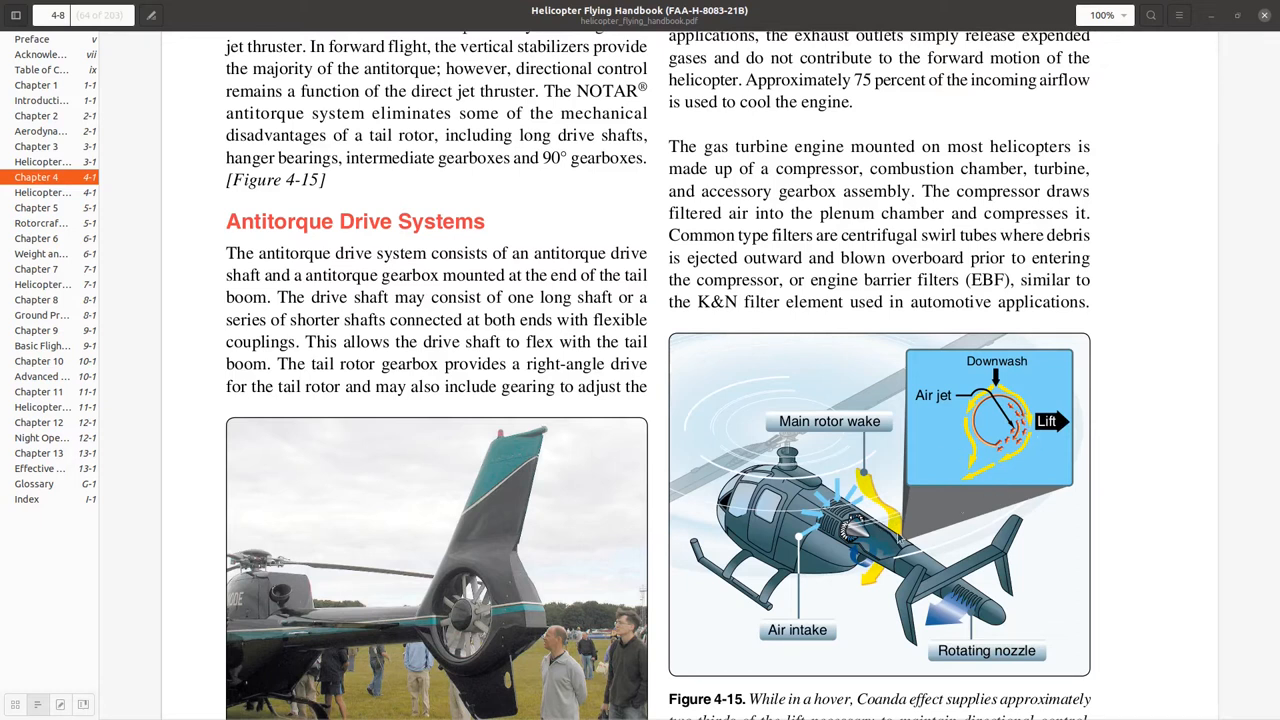
pyautogui.scroll(-3)
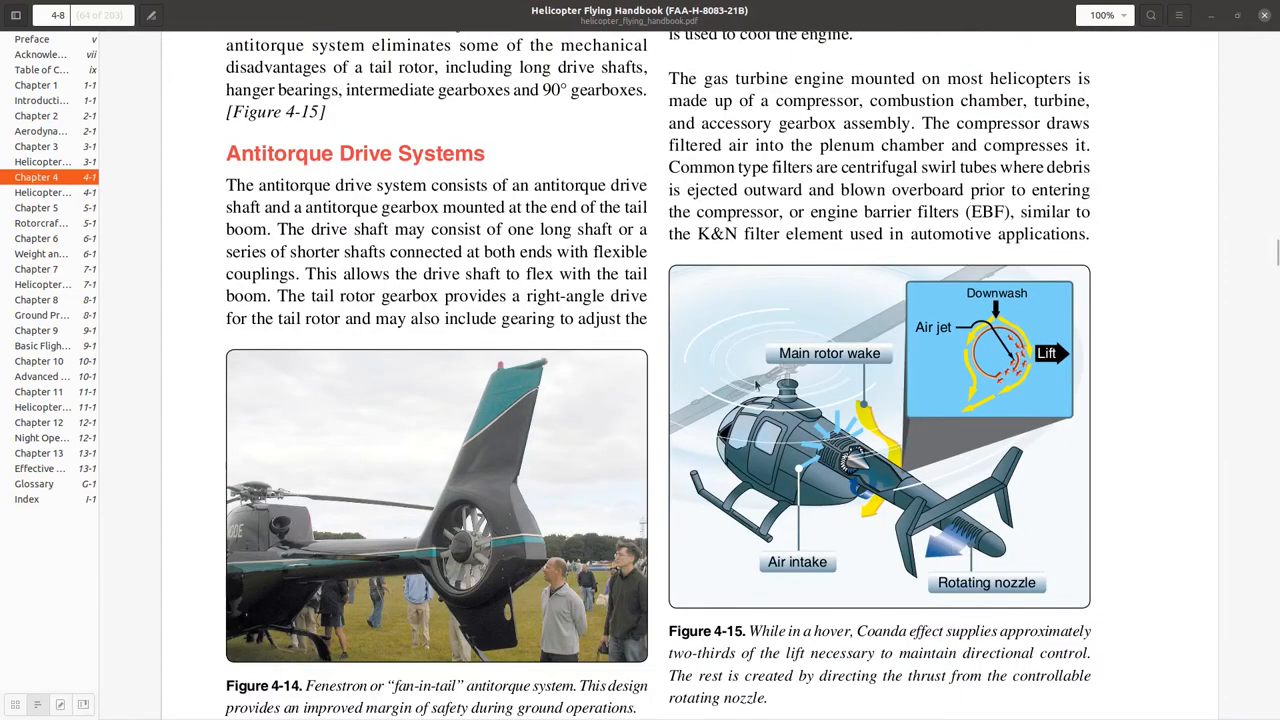
pyautogui.moveTo(850, 392)
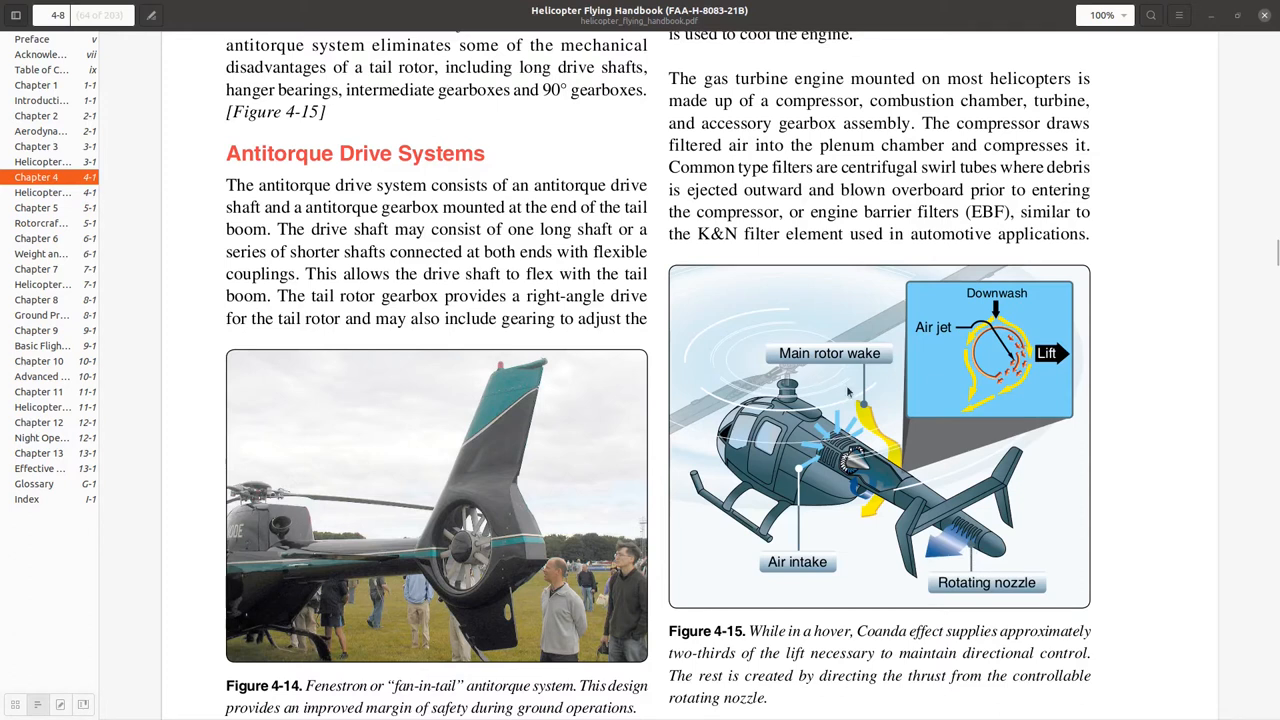
pyautogui.moveTo(860, 425)
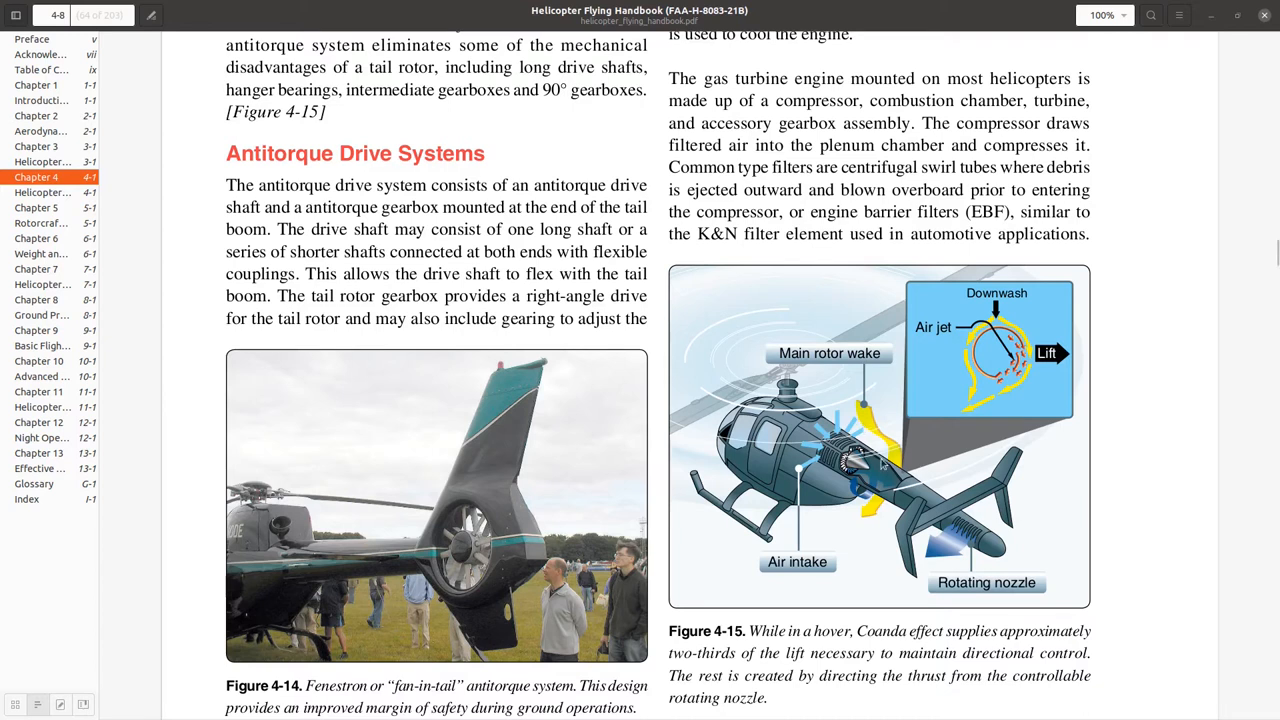
pyautogui.moveTo(915, 512)
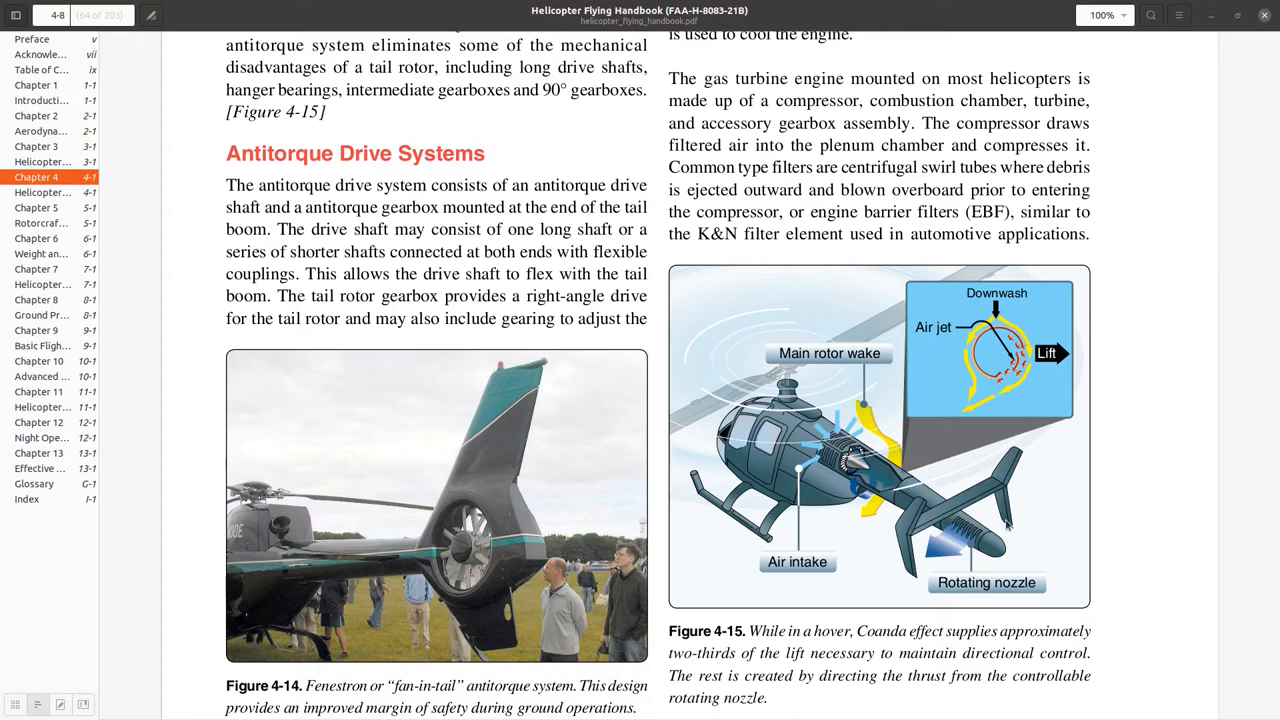
pyautogui.scroll(3)
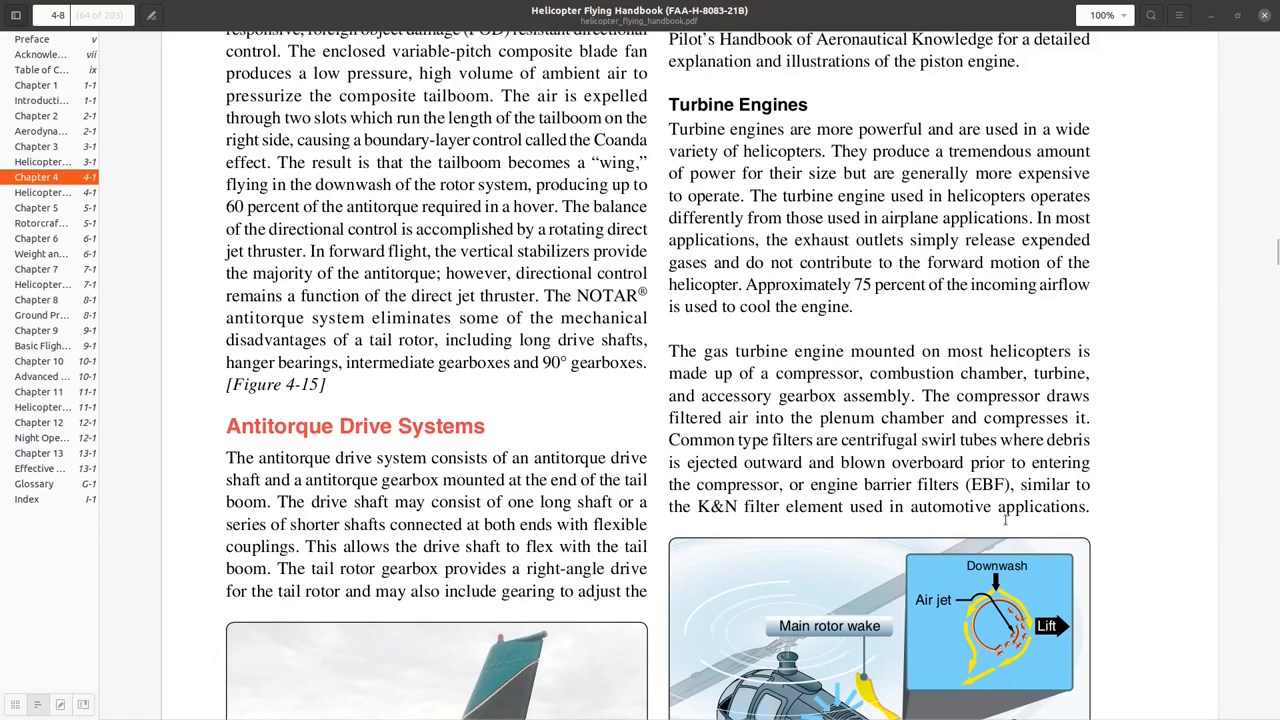
pyautogui.moveTo(943, 356)
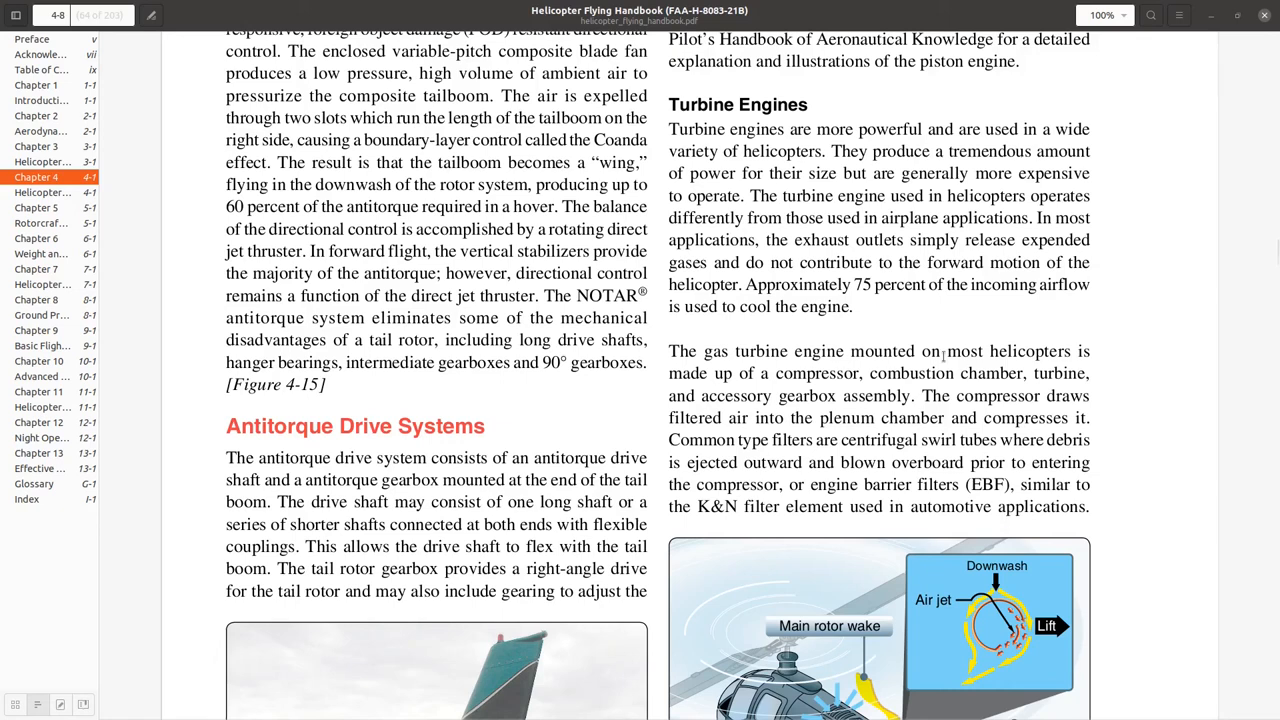
pyautogui.scroll(-3)
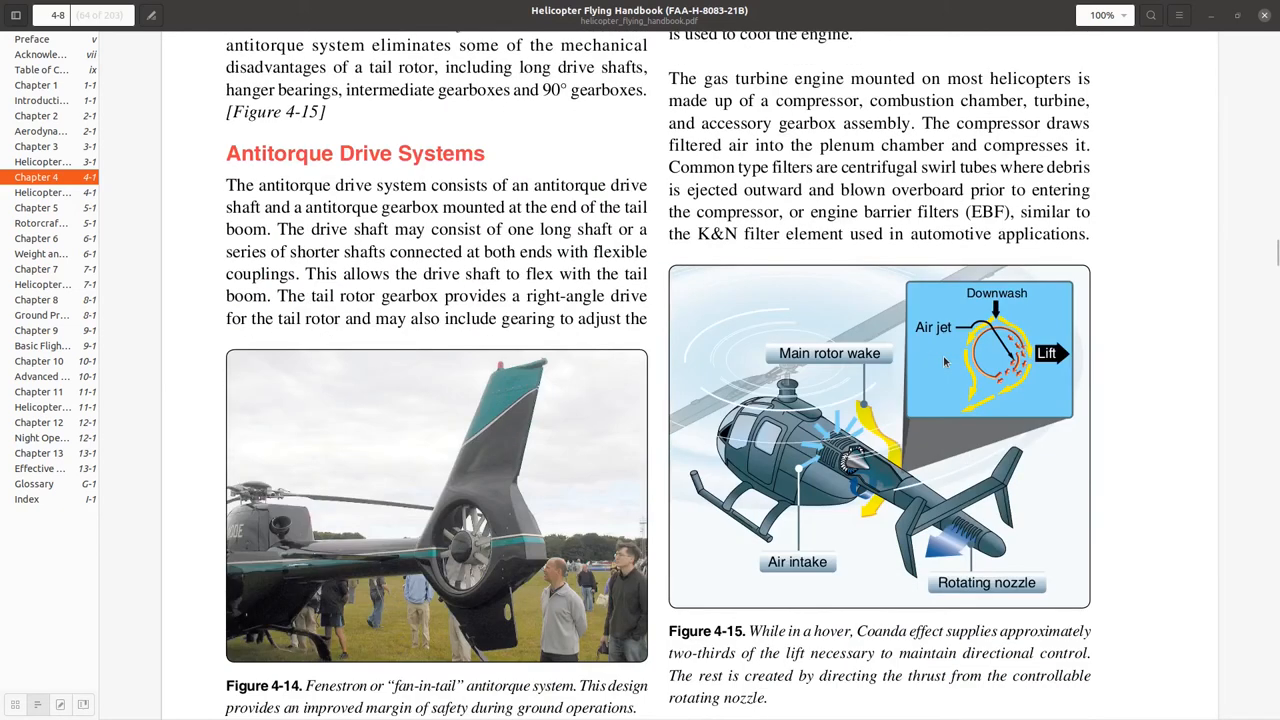
pyautogui.scroll(-3)
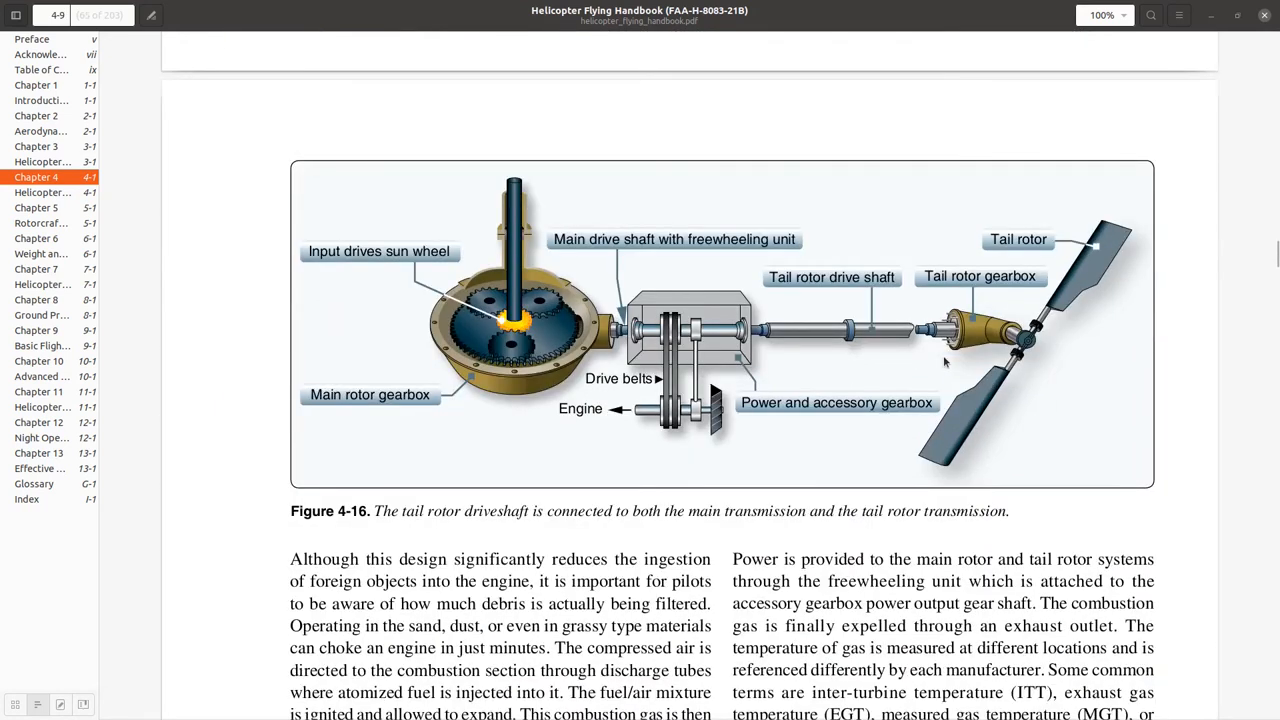
pyautogui.moveTo(675, 374)
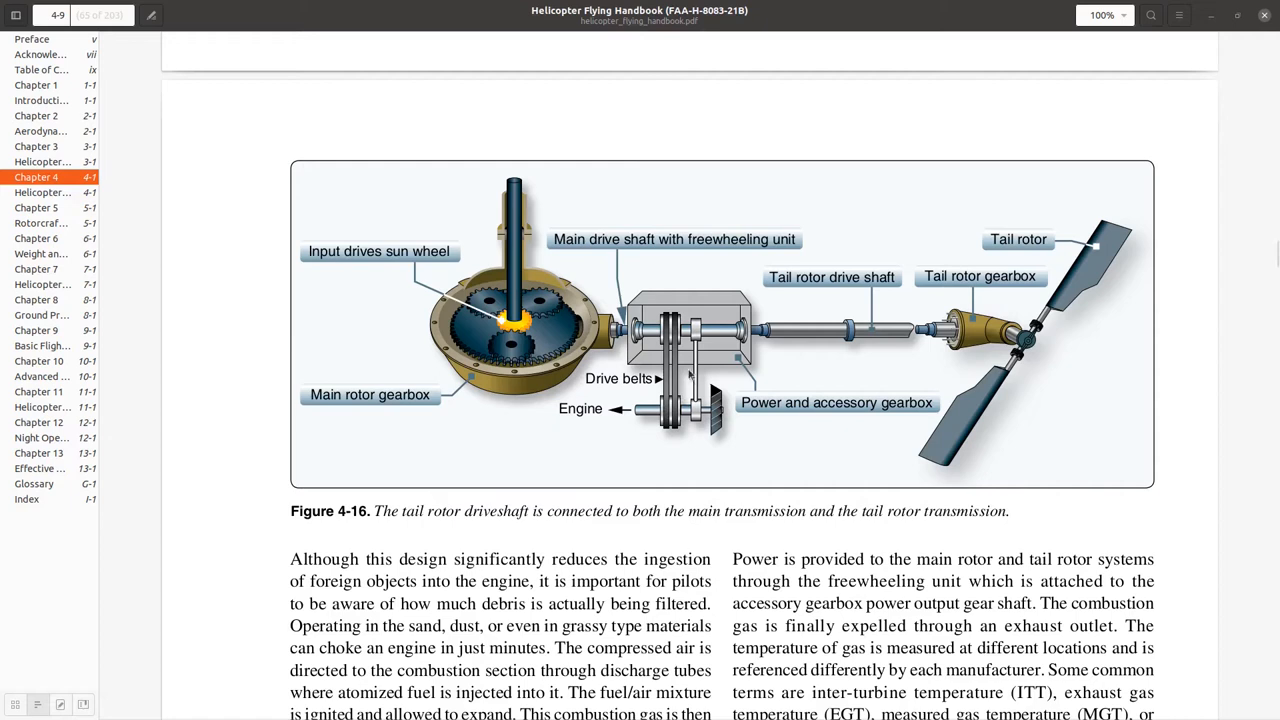
pyautogui.moveTo(668, 448)
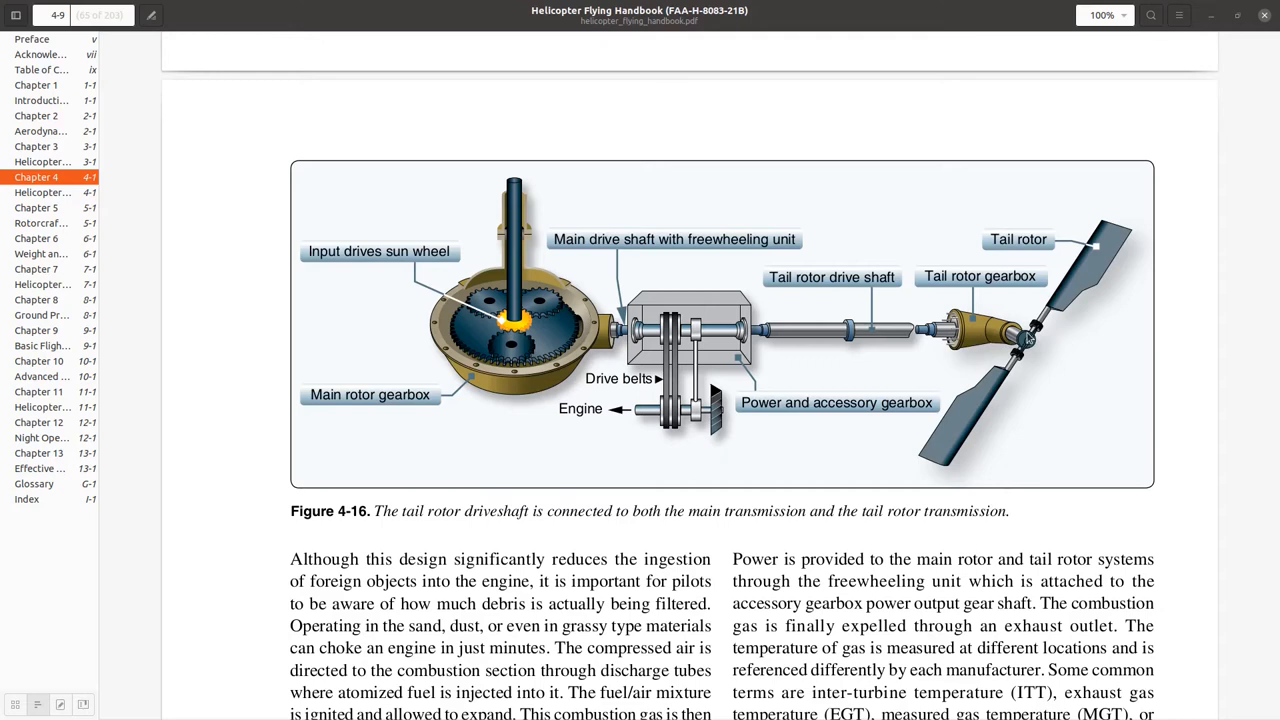
pyautogui.moveTo(1118, 272)
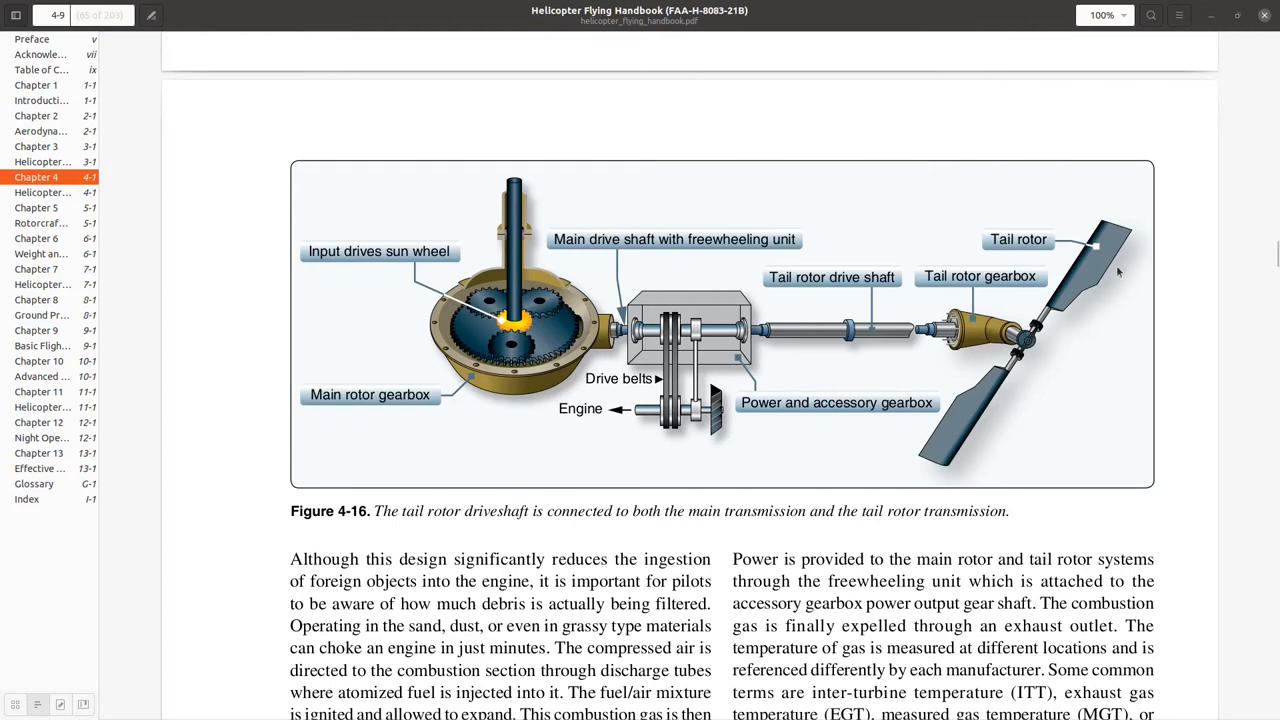
pyautogui.moveTo(1115, 367)
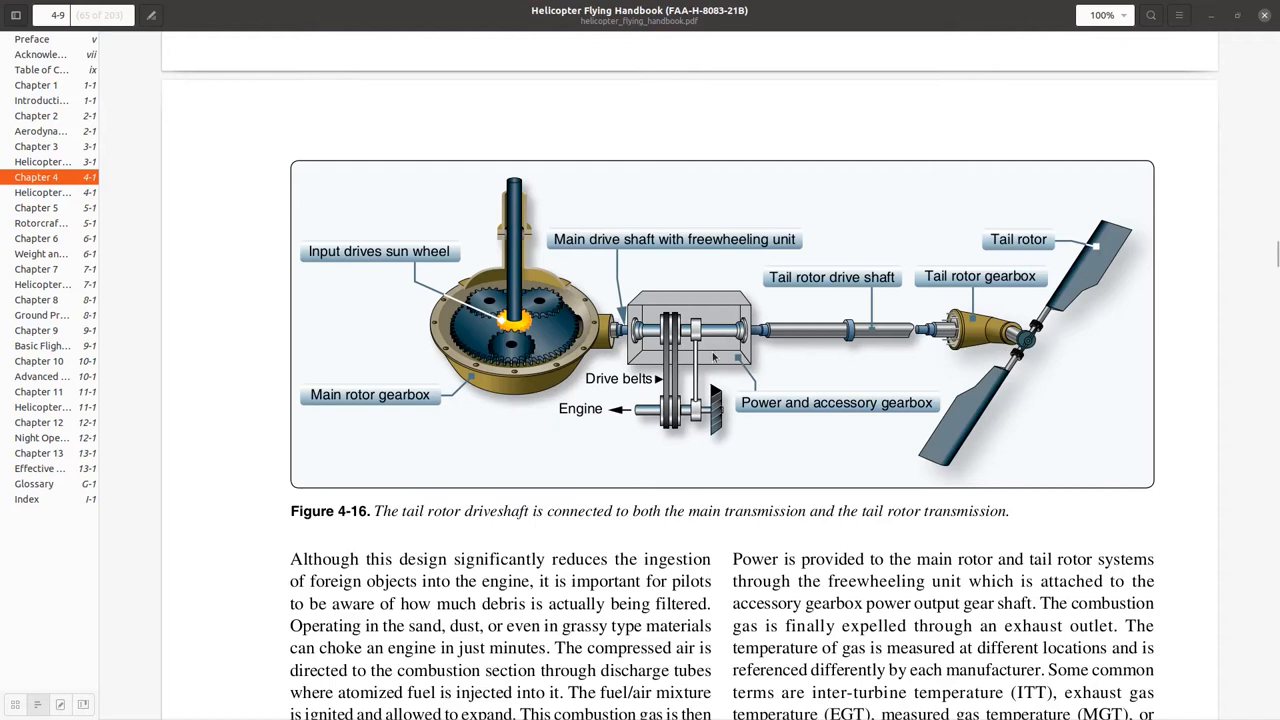
pyautogui.moveTo(607, 310)
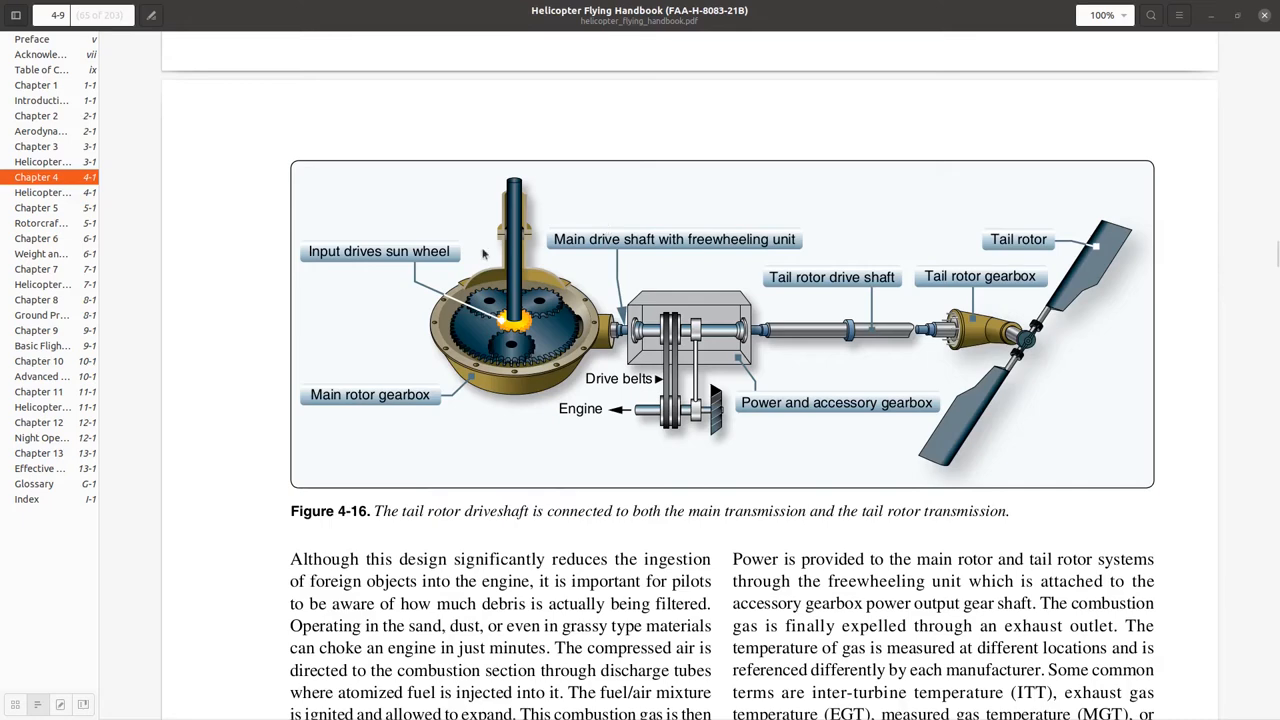
pyautogui.scroll(-3)
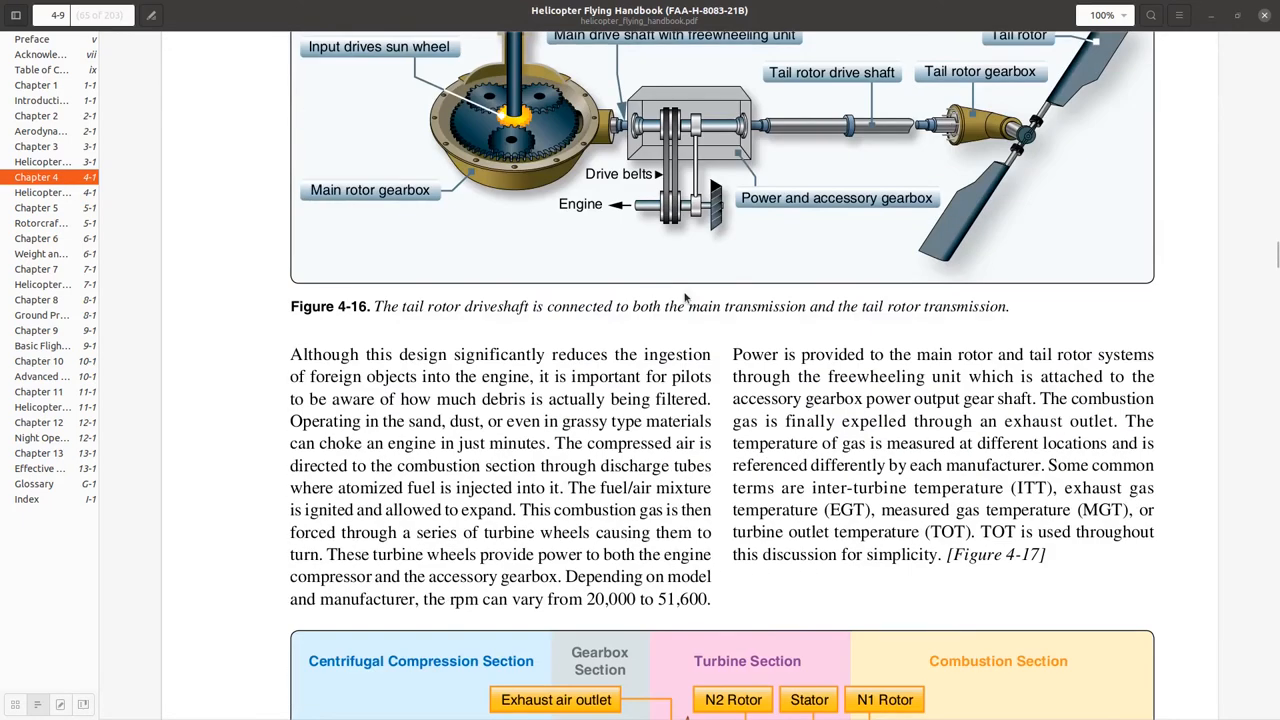
pyautogui.scroll(-3)
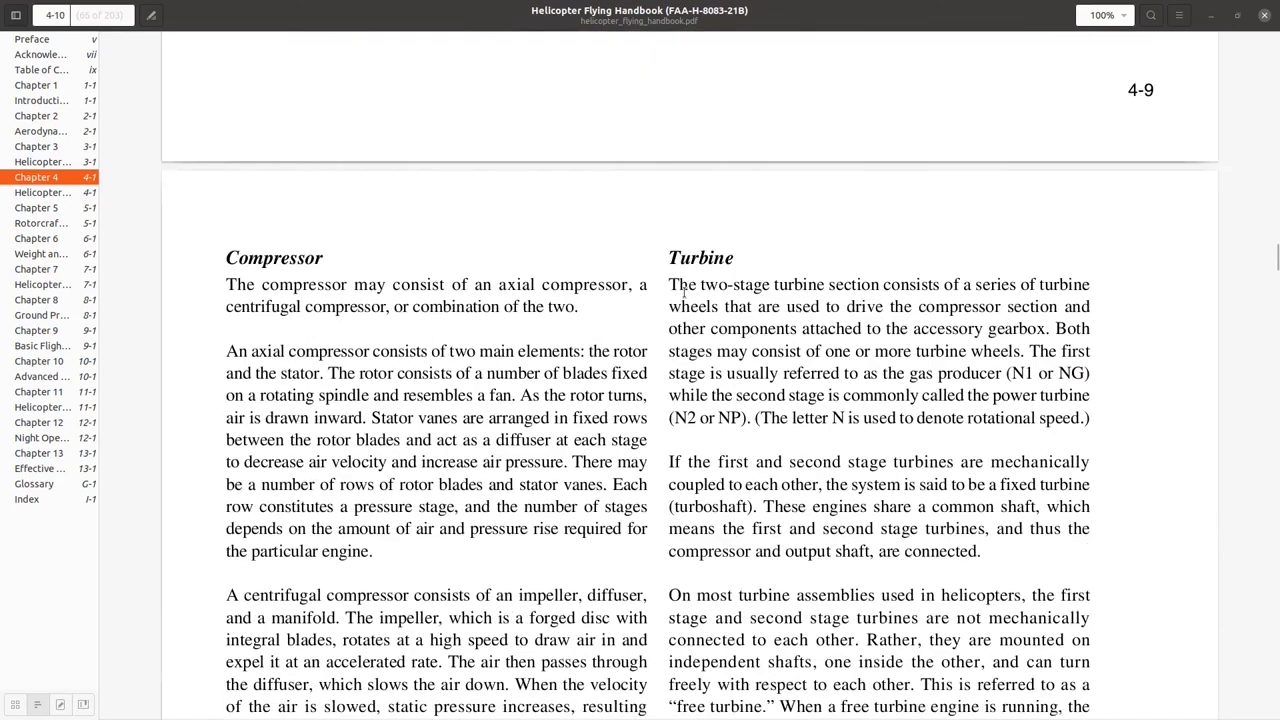
pyautogui.scroll(-3)
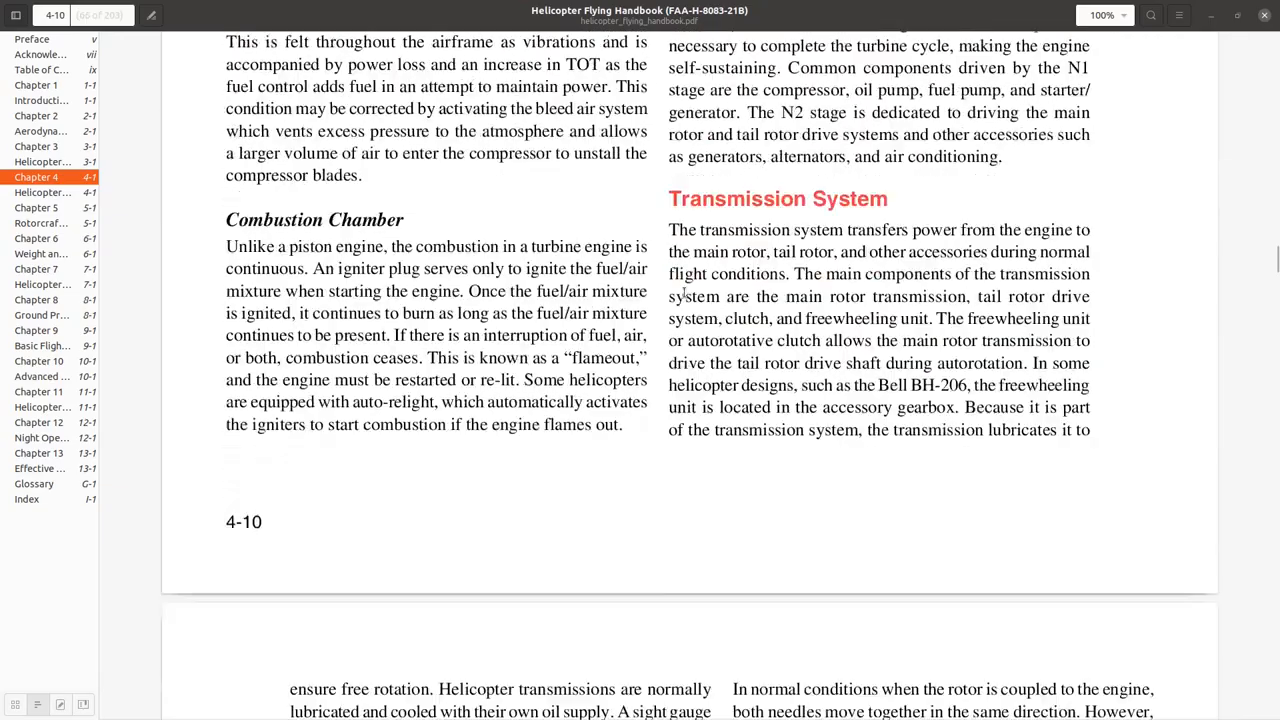
pyautogui.scroll(-3)
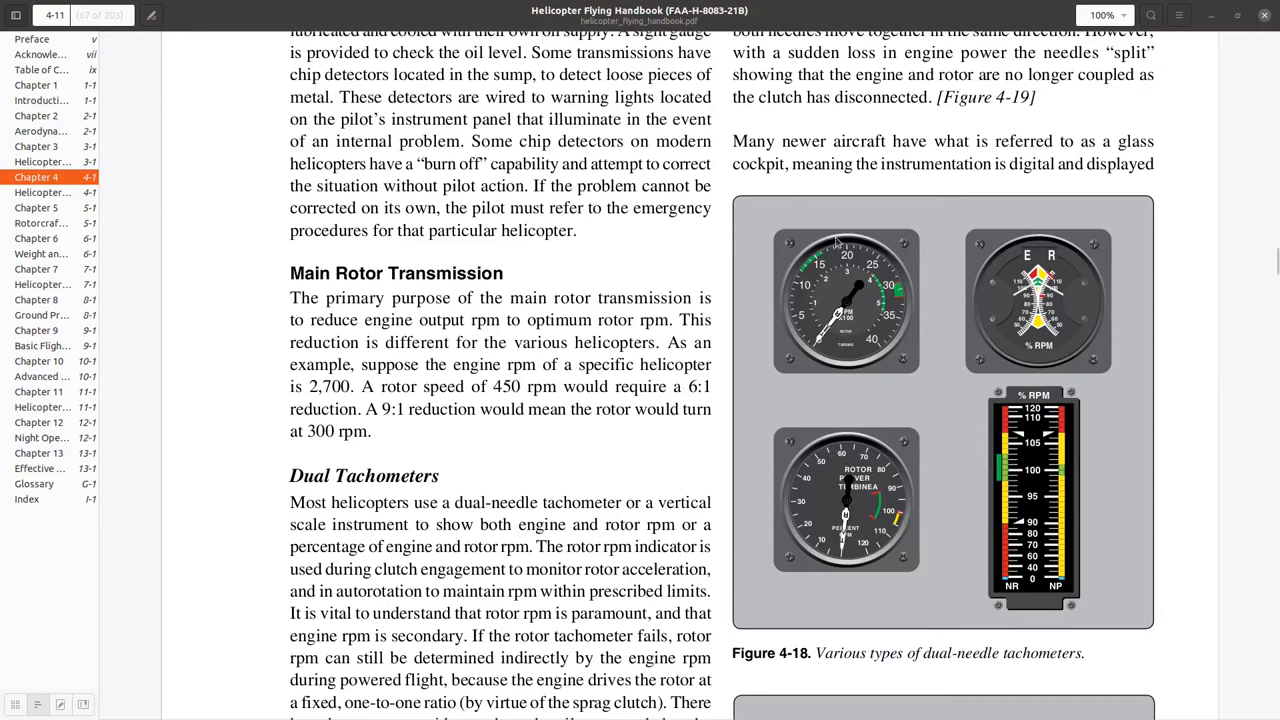
pyautogui.moveTo(930, 235)
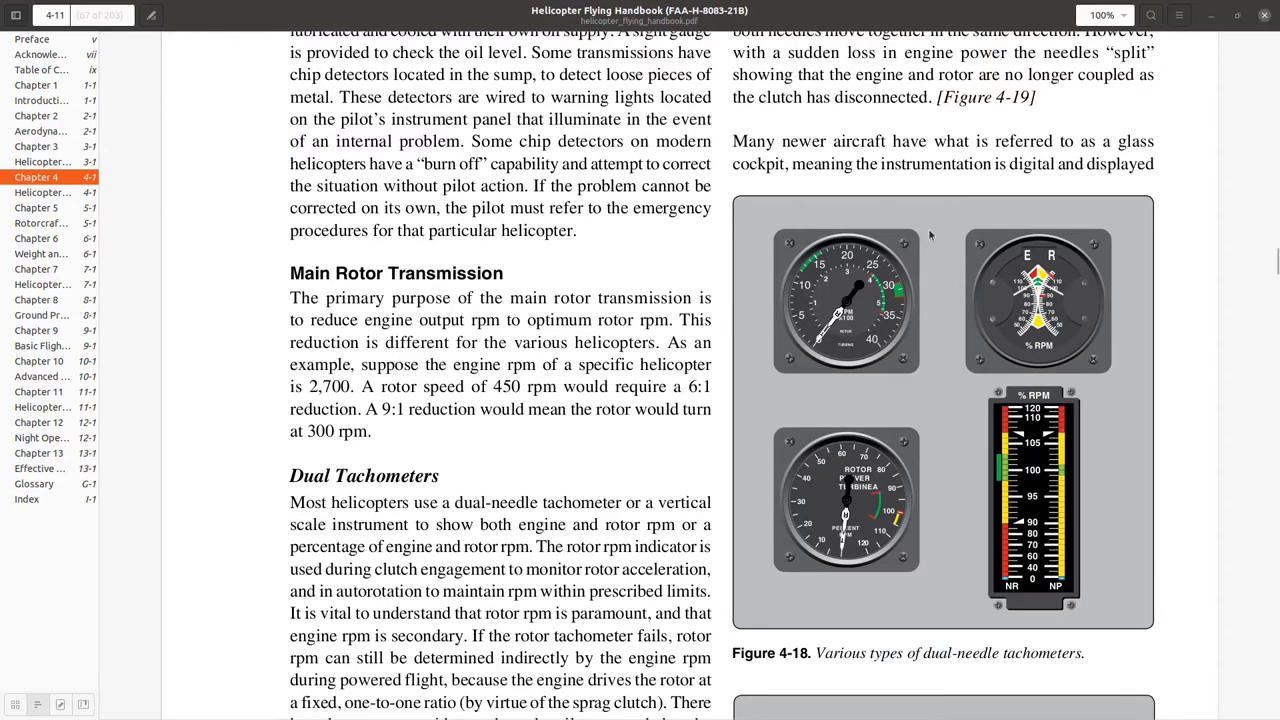
pyautogui.moveTo(790, 223)
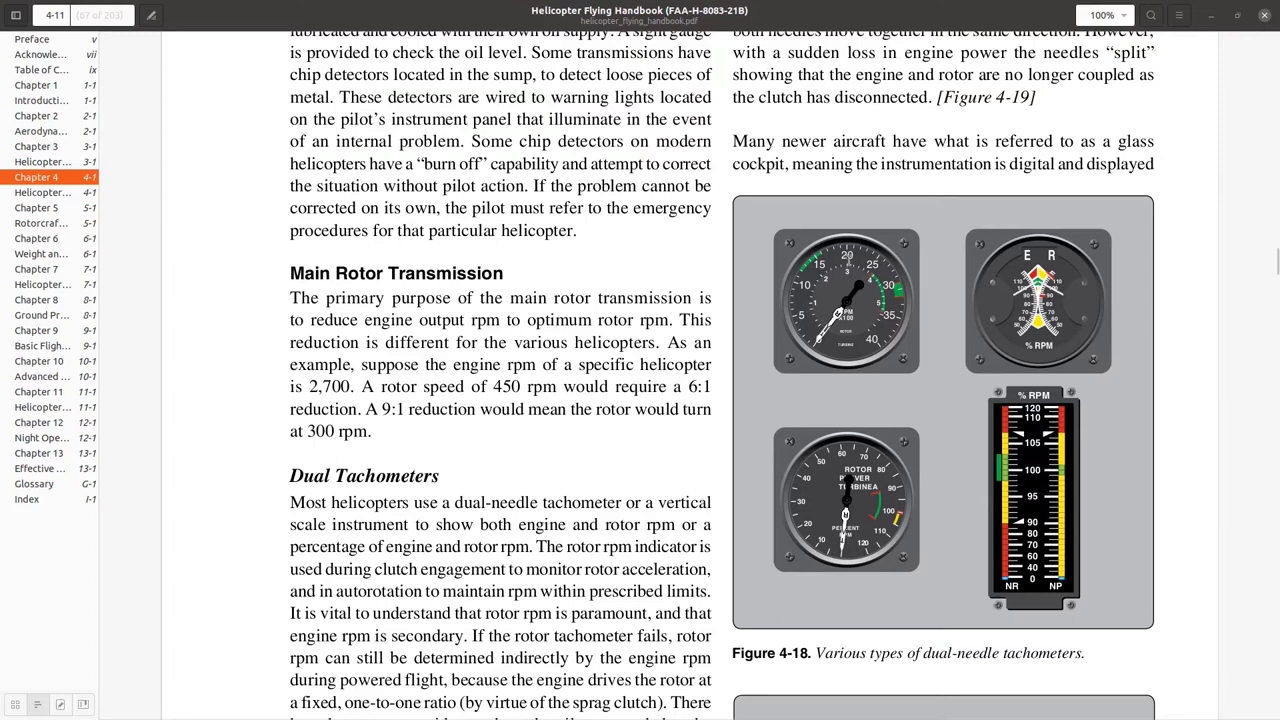
pyautogui.moveTo(770, 293)
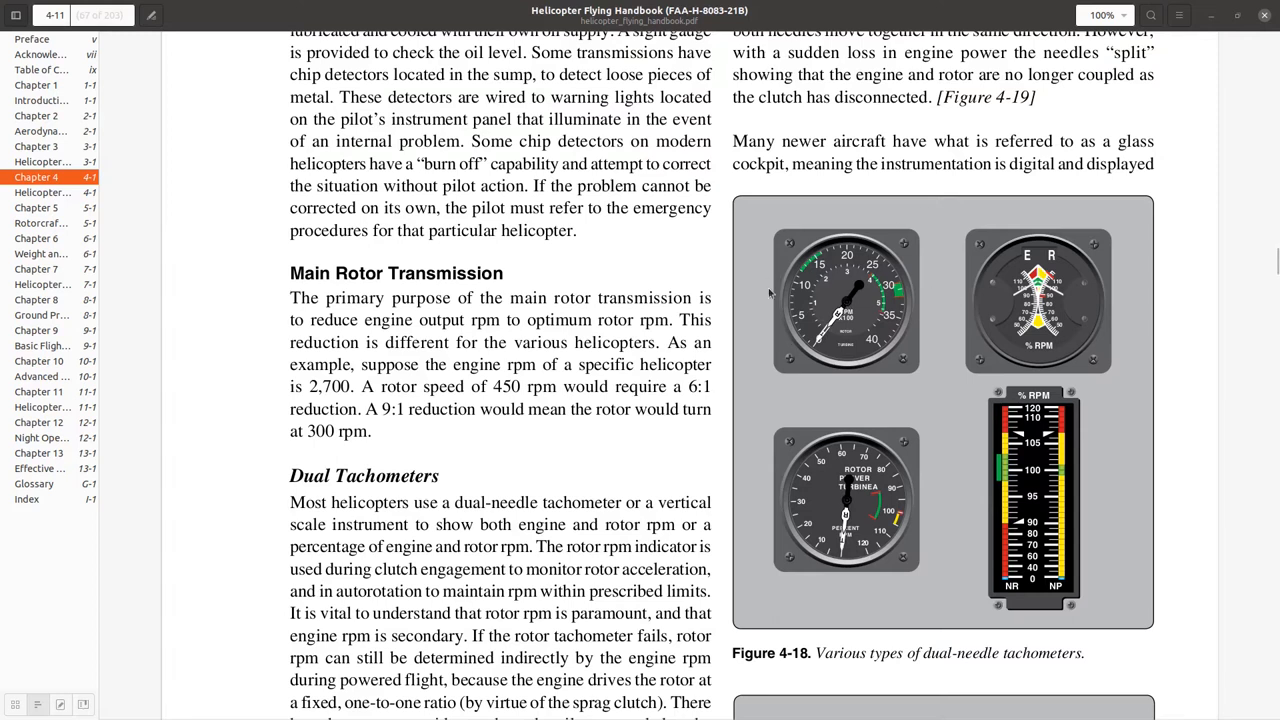
pyautogui.moveTo(835, 345)
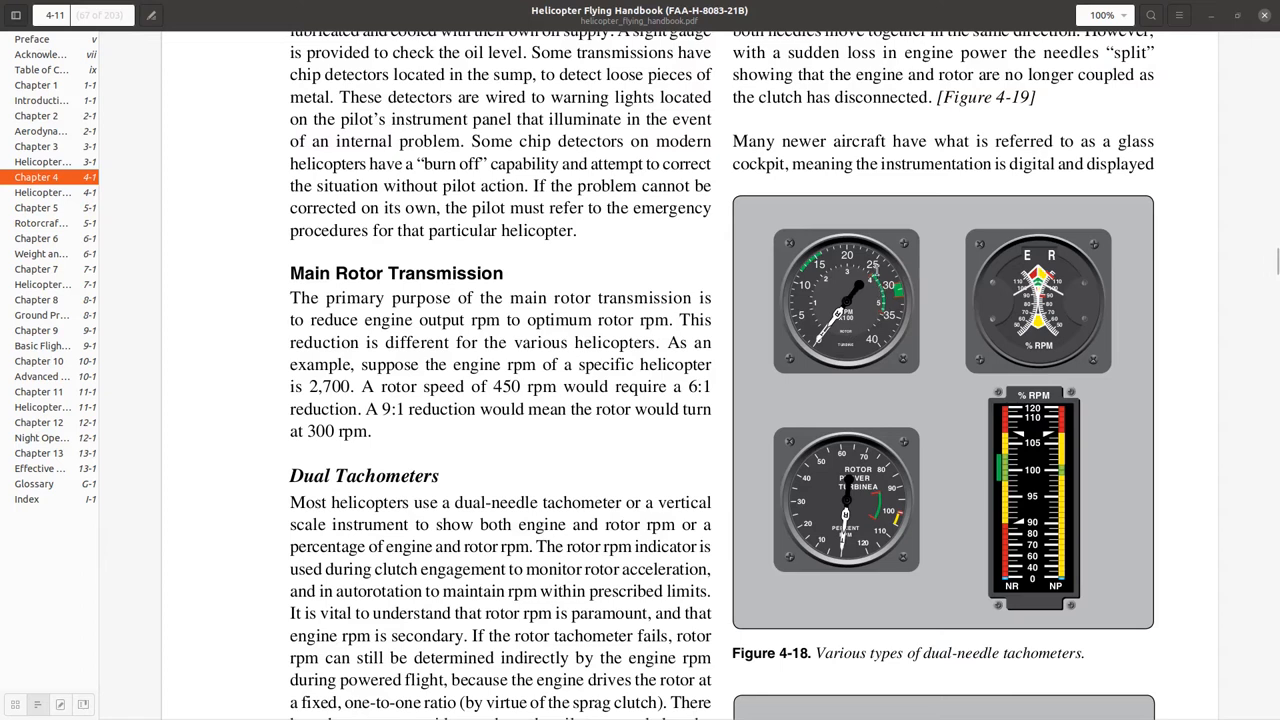
pyautogui.moveTo(878, 322)
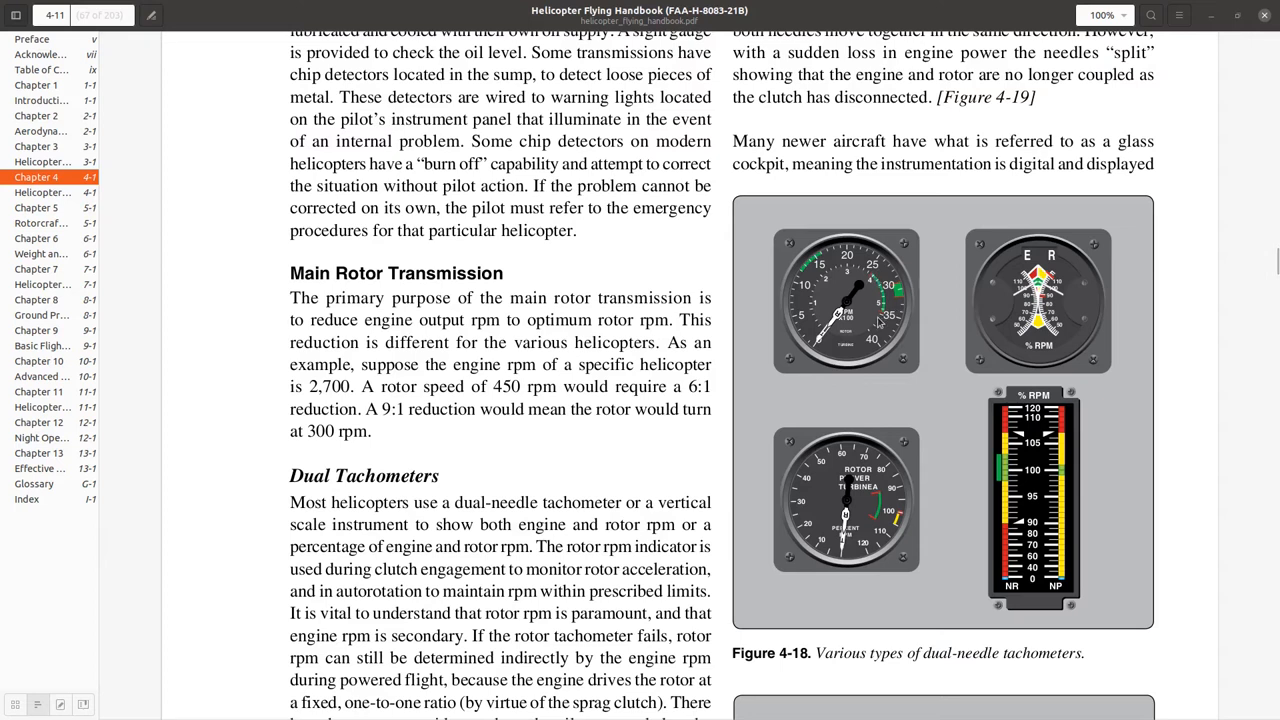
pyautogui.moveTo(878, 322)
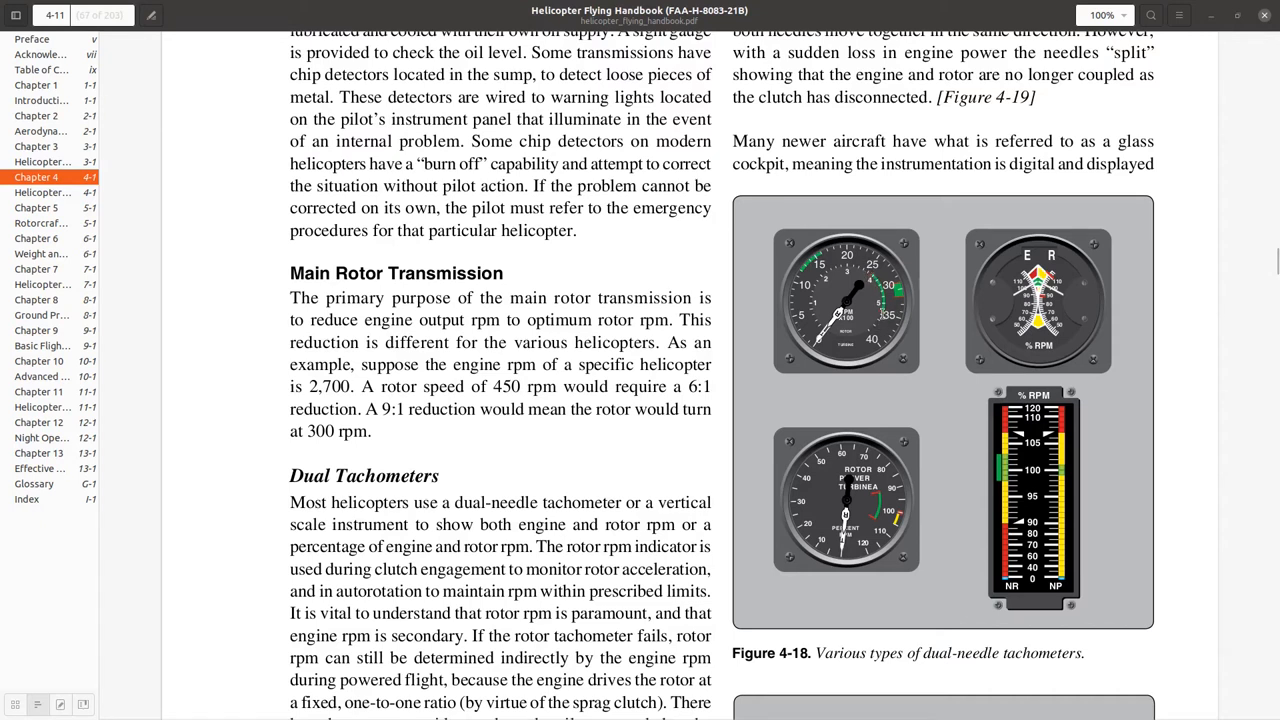
pyautogui.moveTo(897, 293)
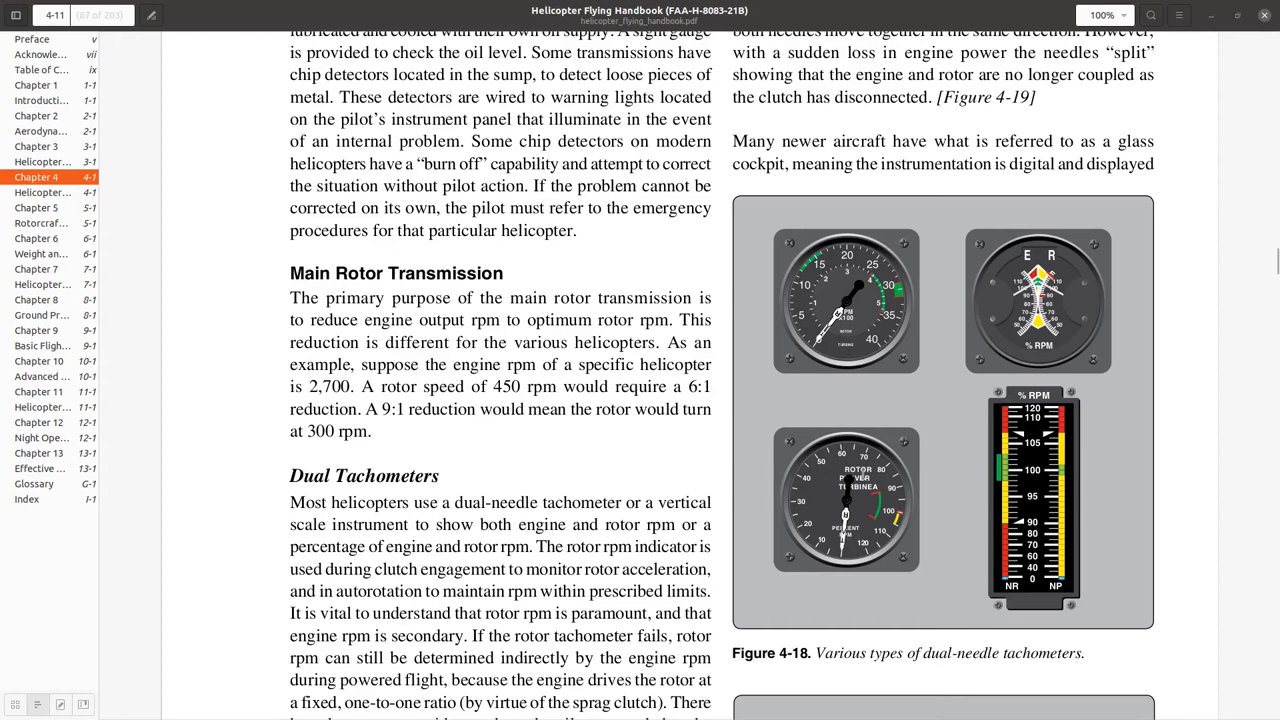
pyautogui.scroll(-3)
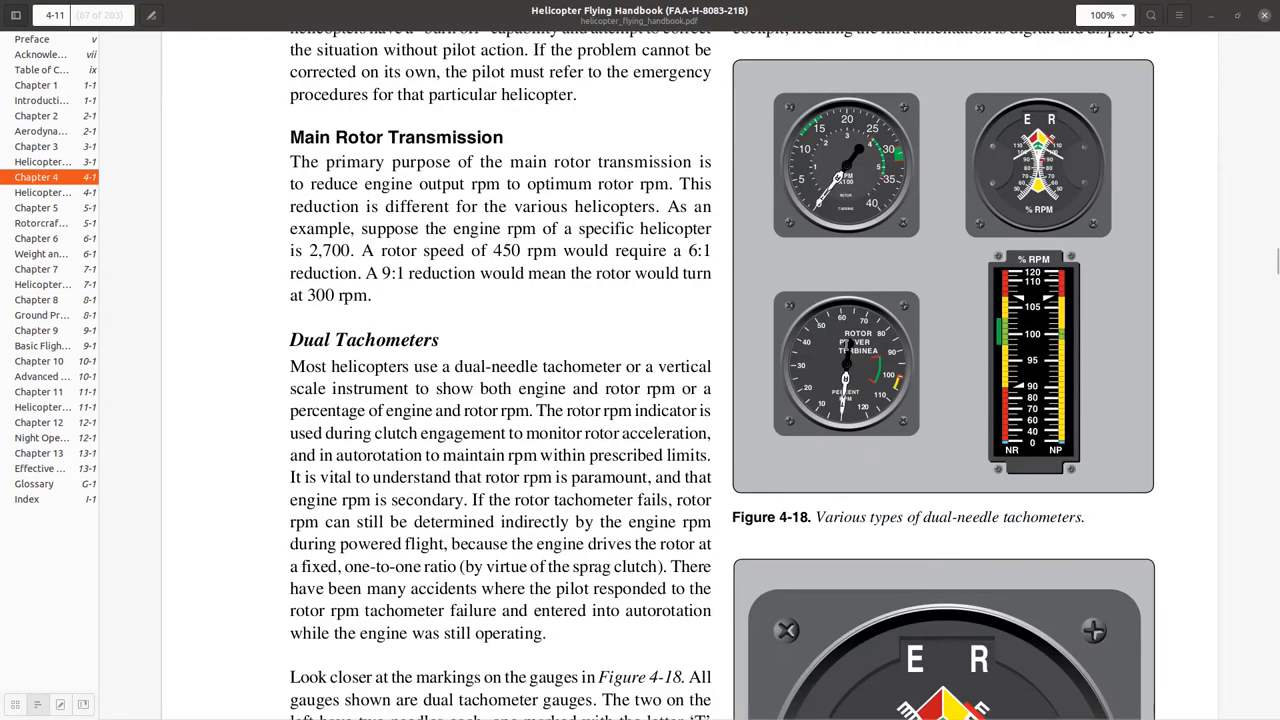
pyautogui.moveTo(900, 352)
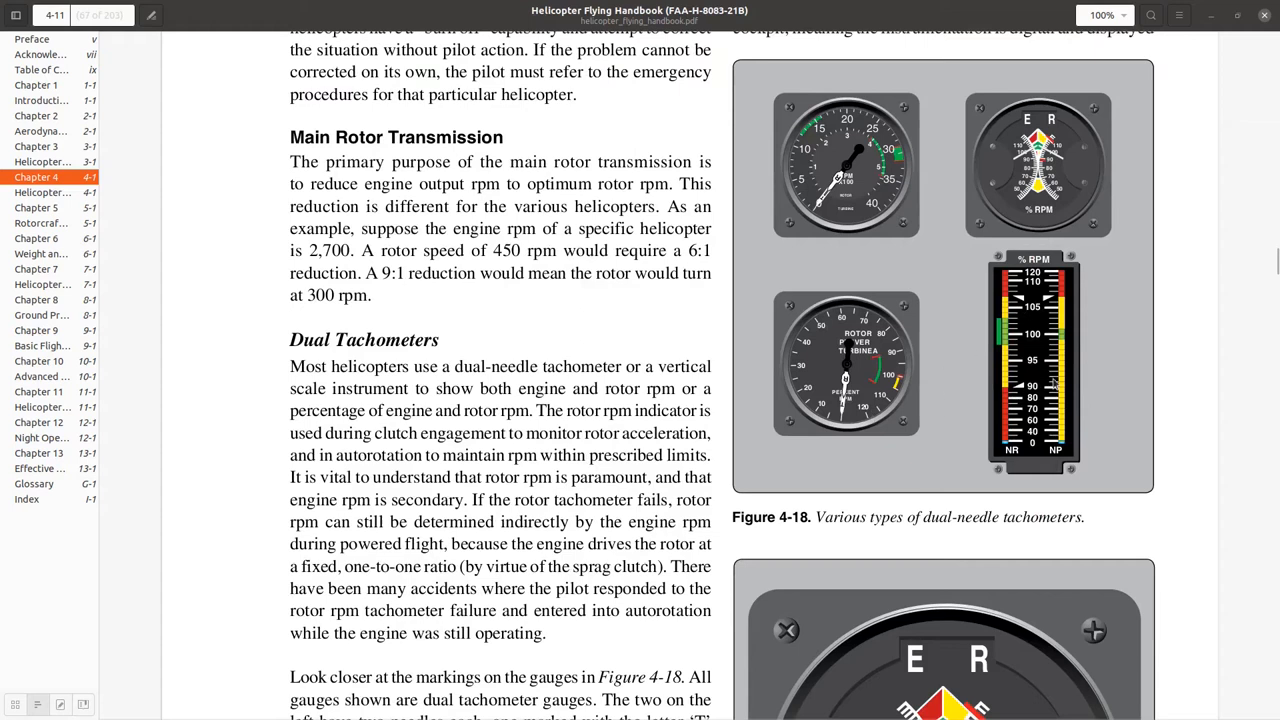
pyautogui.moveTo(1018, 348)
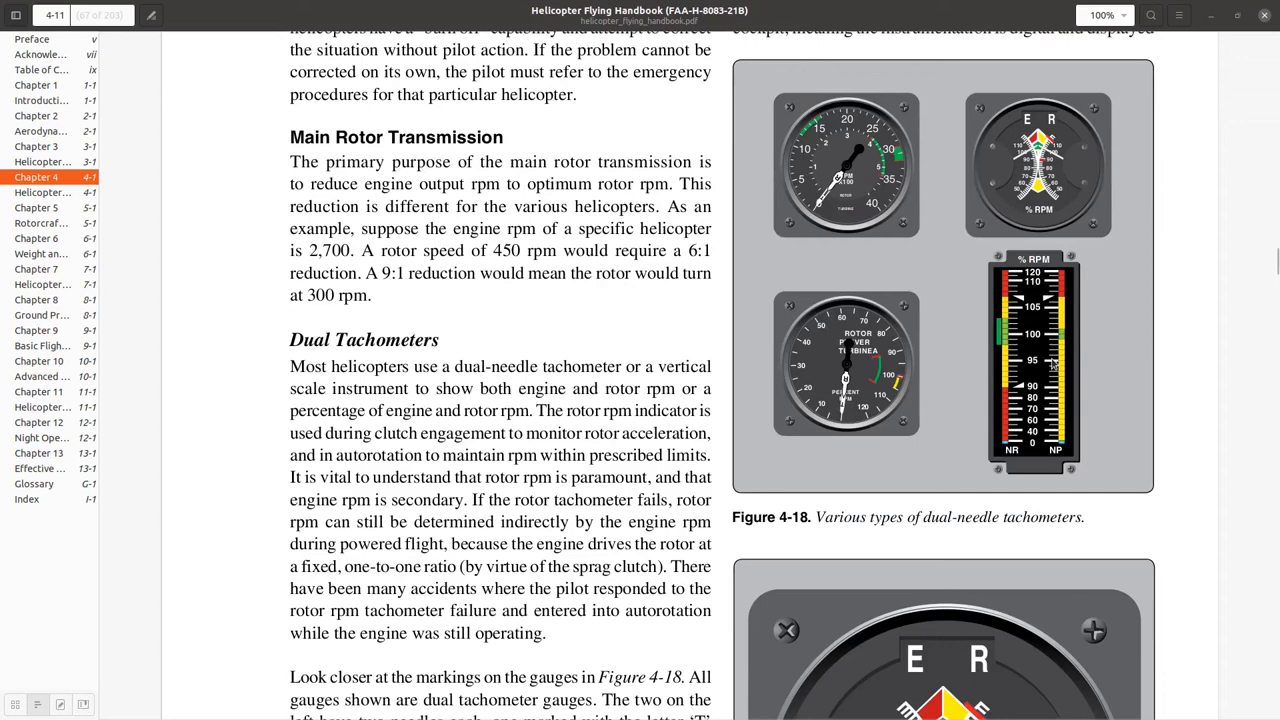
pyautogui.scroll(-3)
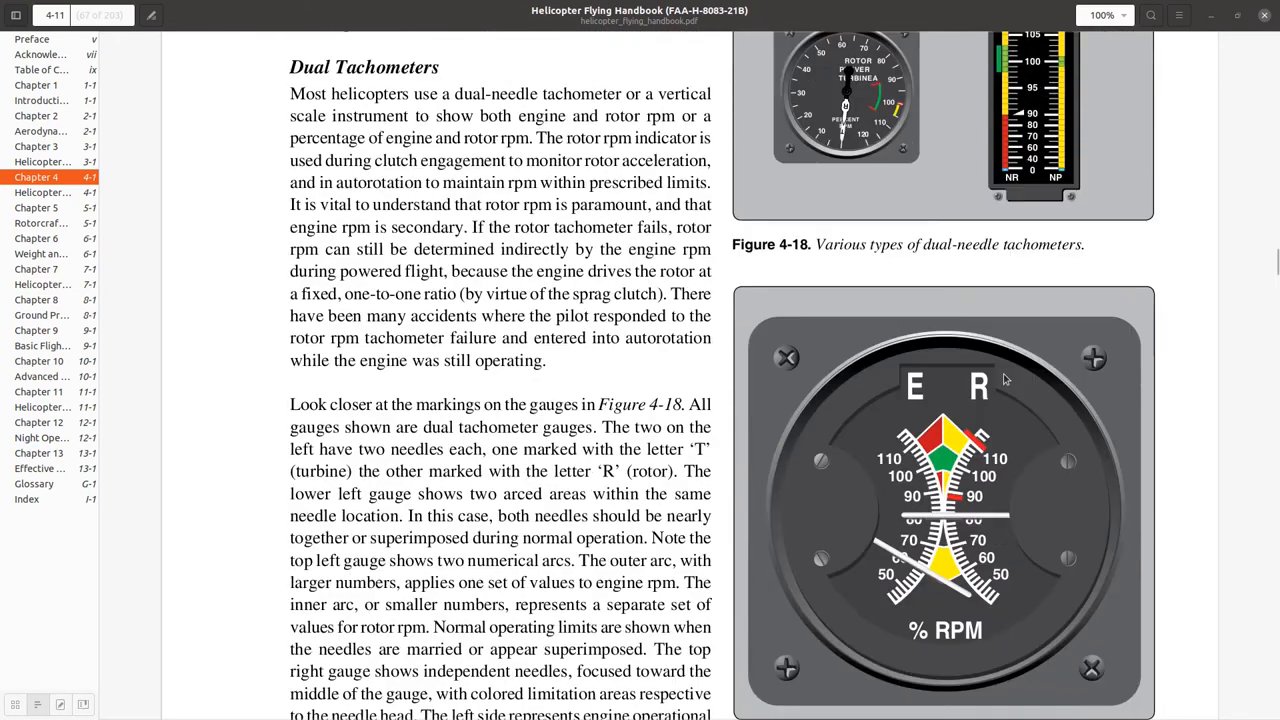
pyautogui.scroll(-3)
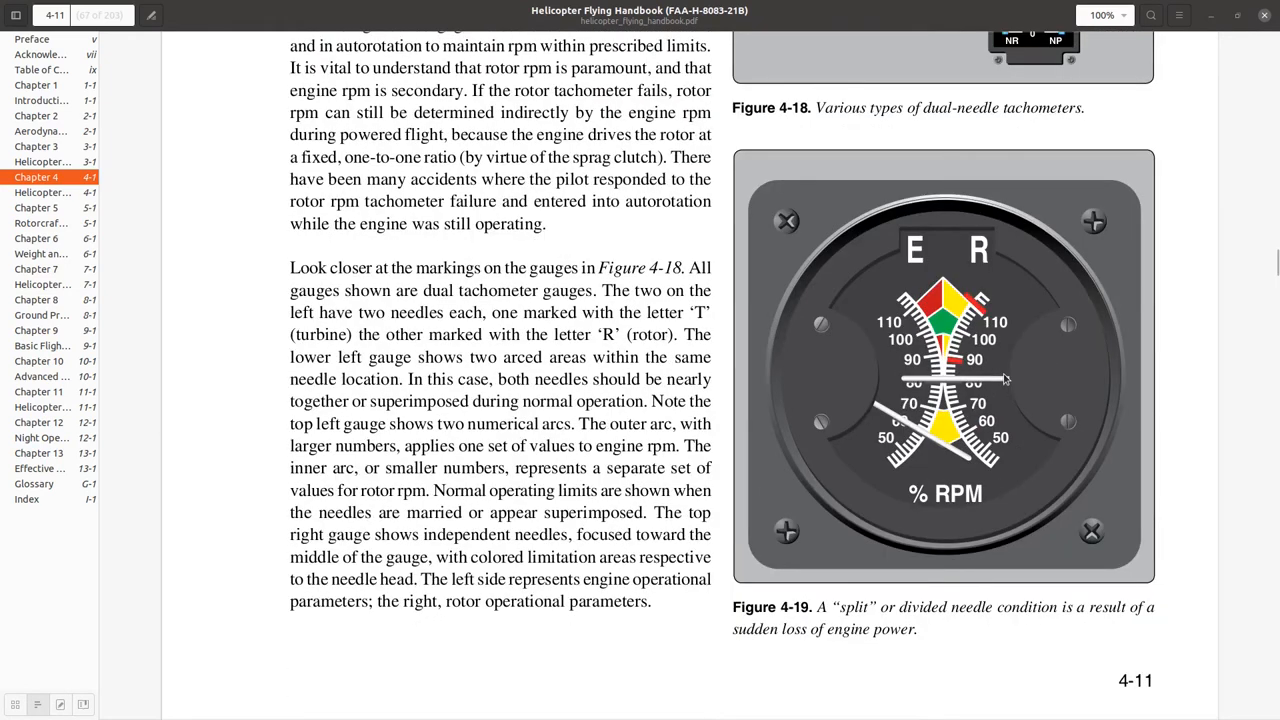
pyautogui.scroll(-3)
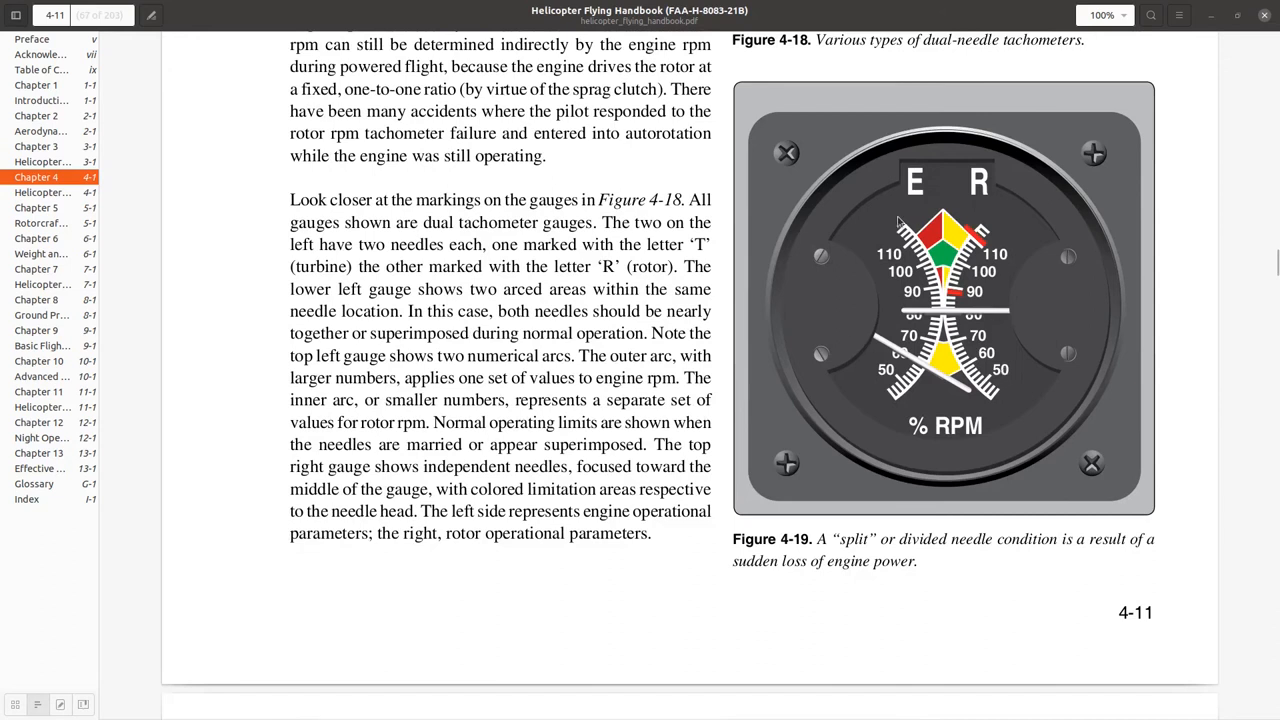
pyautogui.moveTo(898, 330)
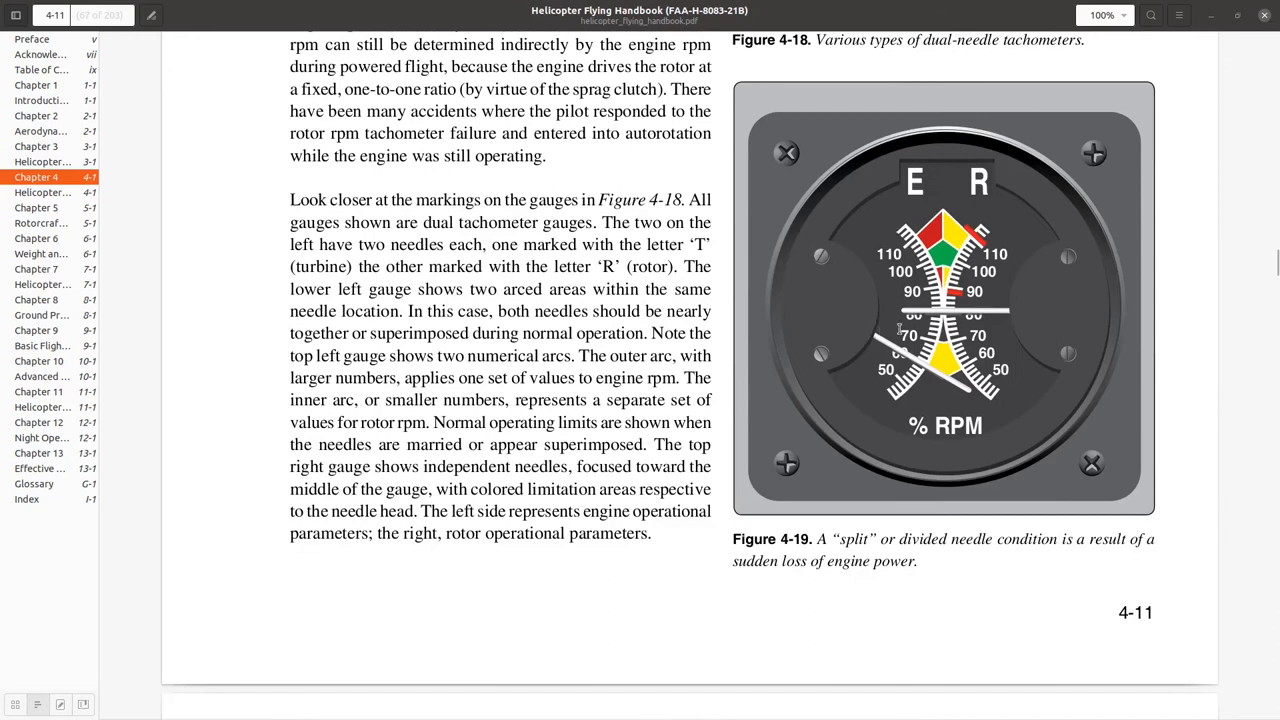
pyautogui.moveTo(990, 320)
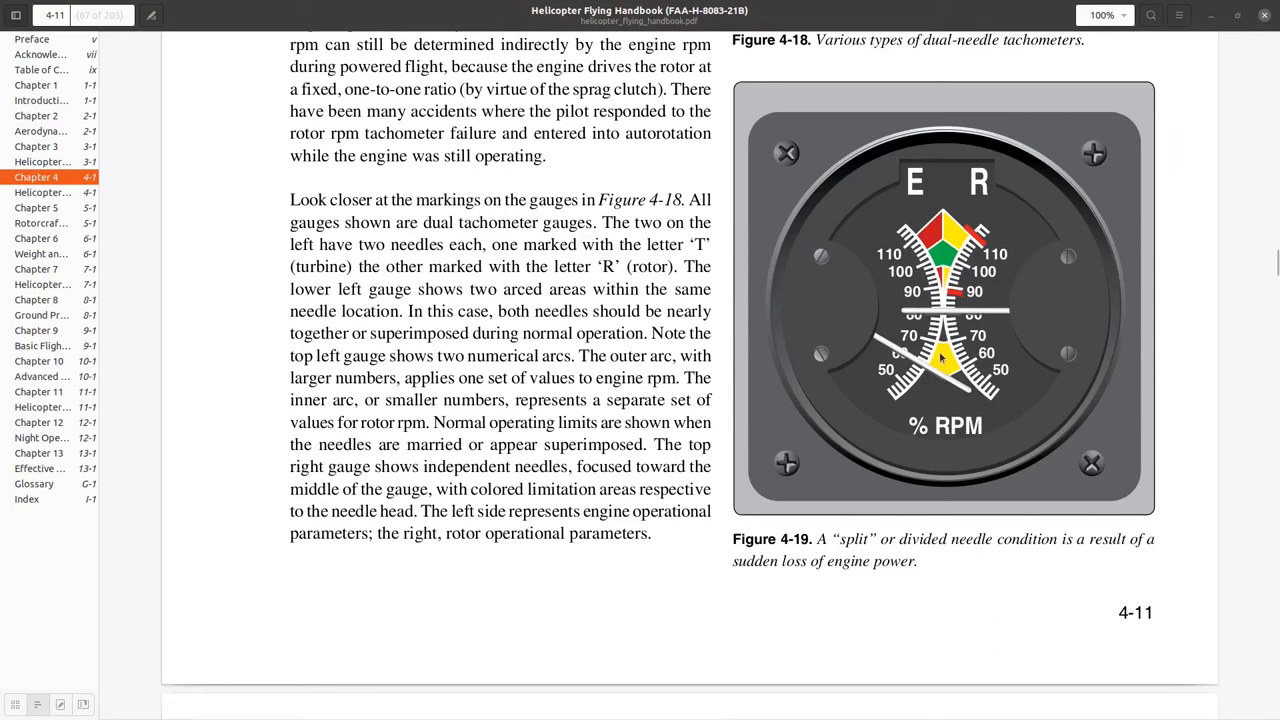
pyautogui.moveTo(1078, 378)
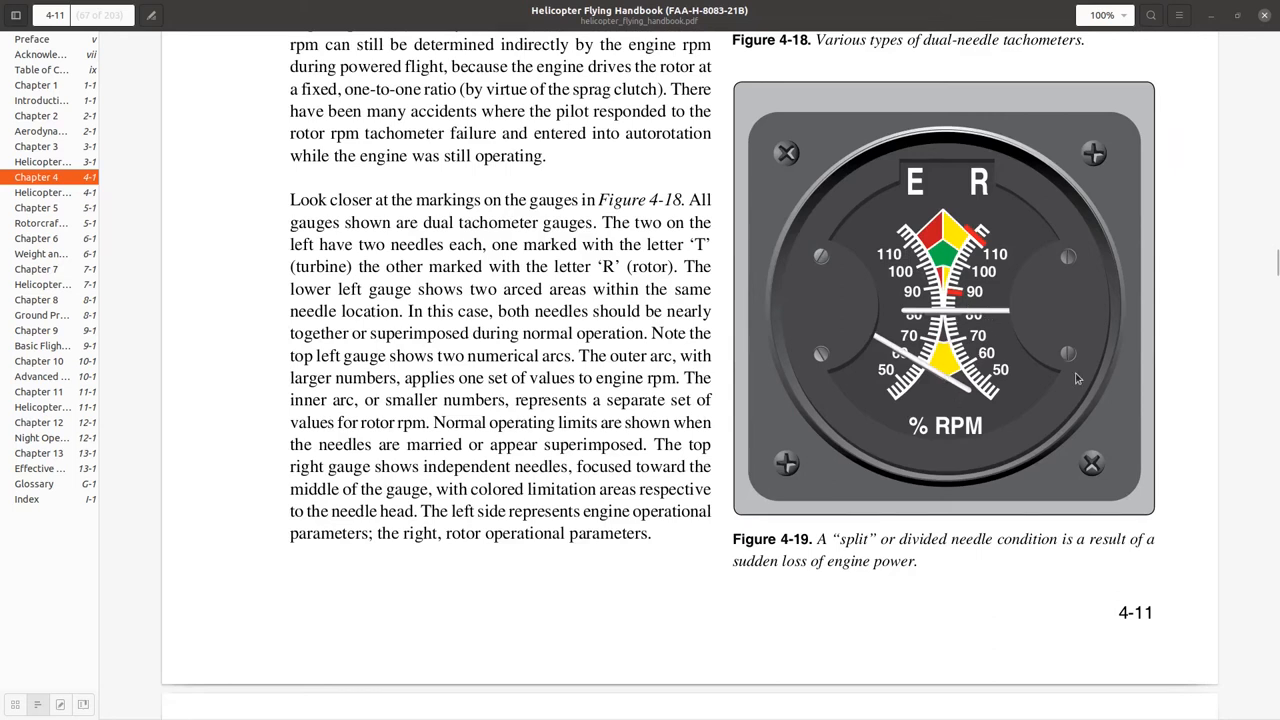
pyautogui.scroll(-3)
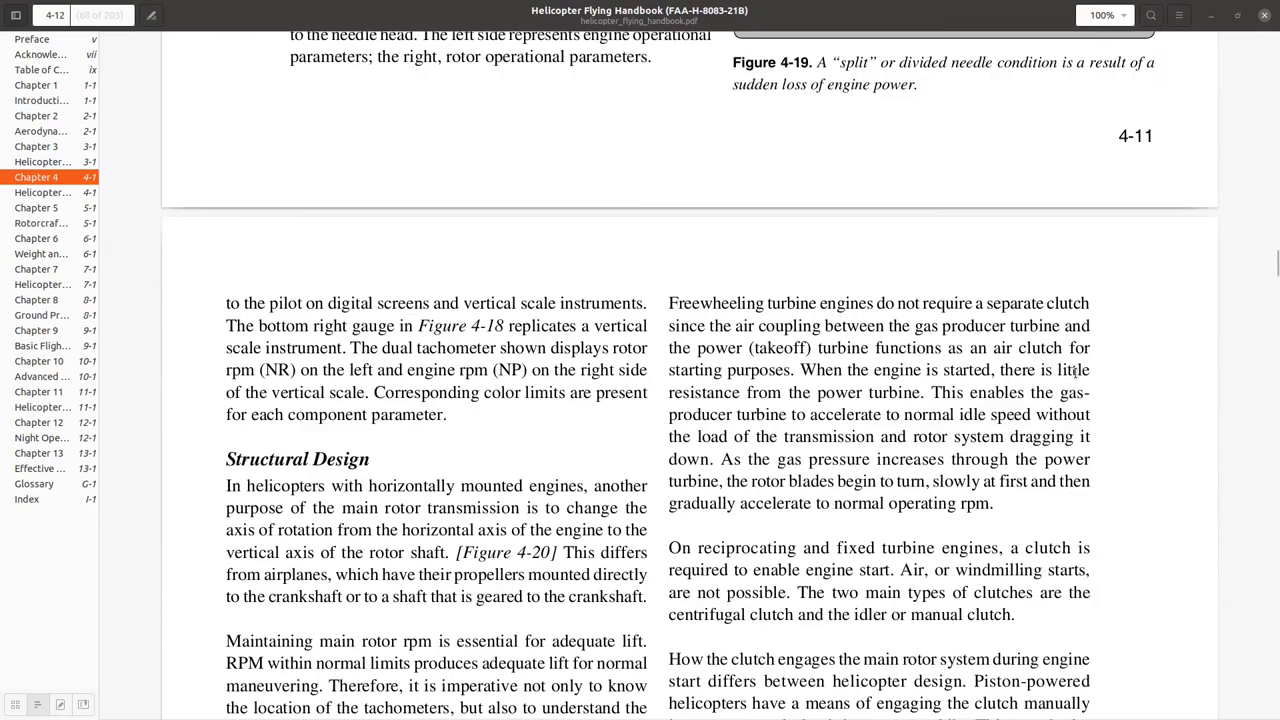
pyautogui.scroll(-3)
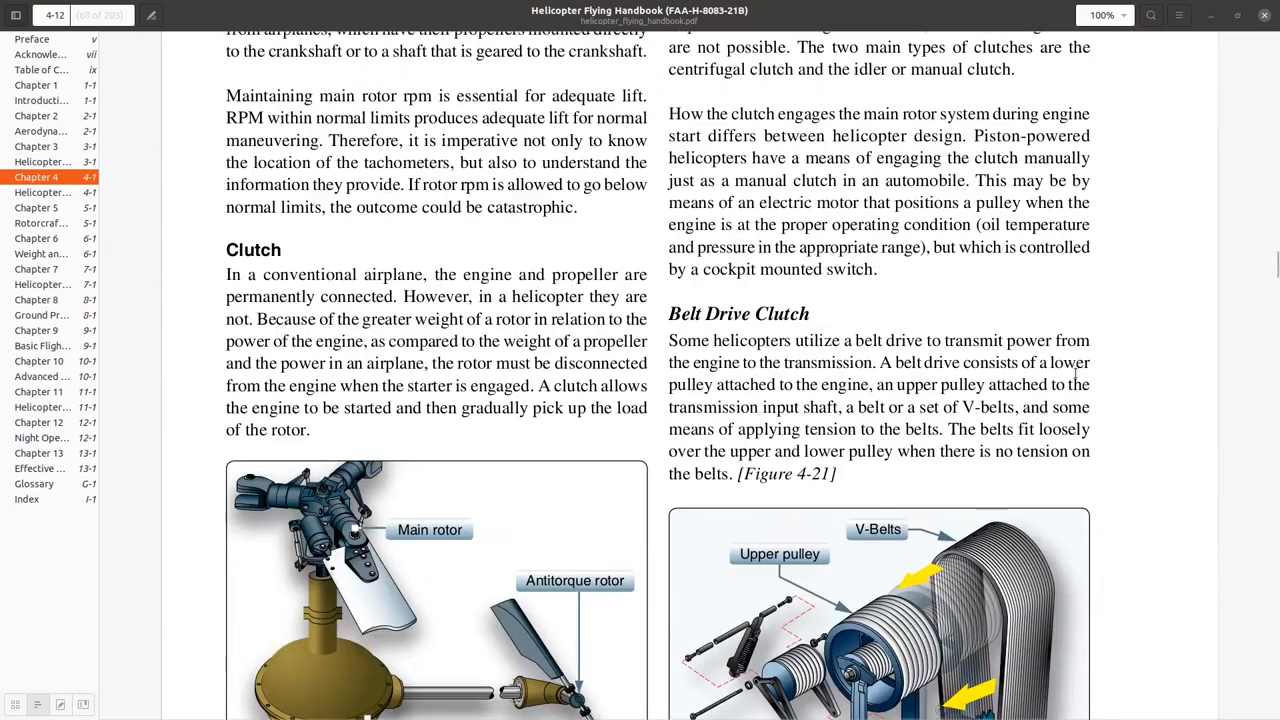
pyautogui.scroll(-3)
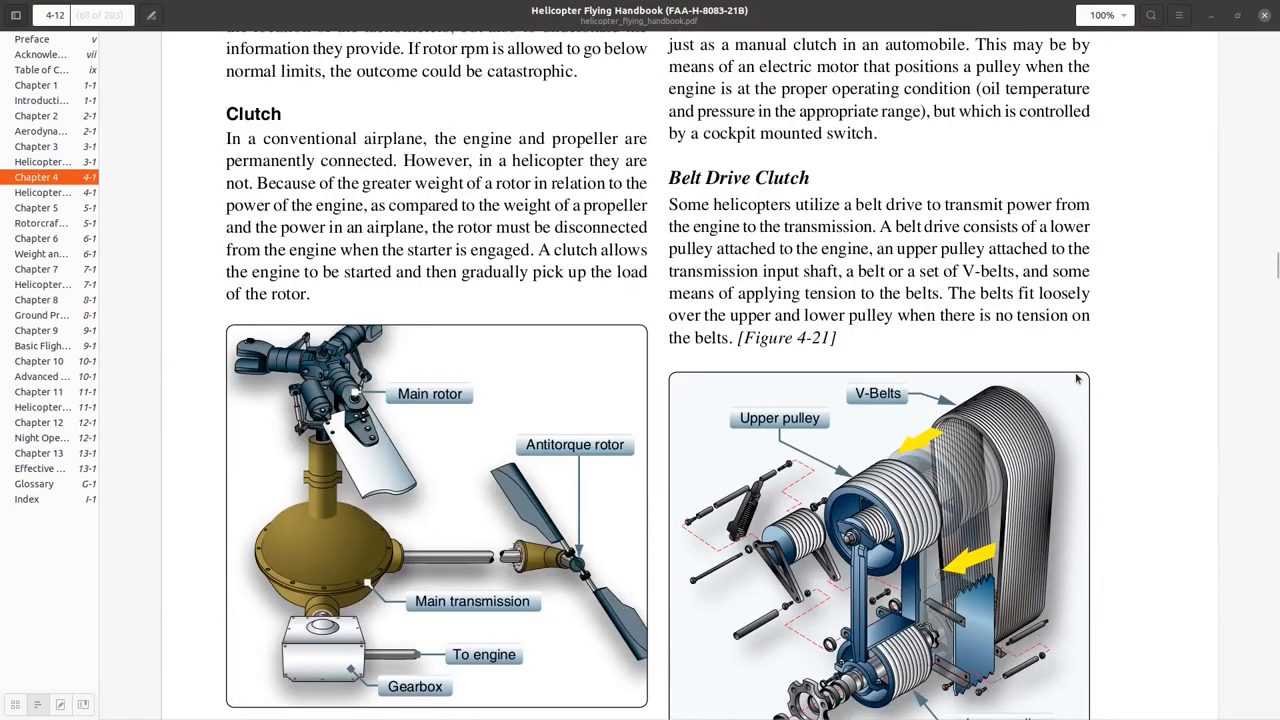
pyautogui.scroll(-3)
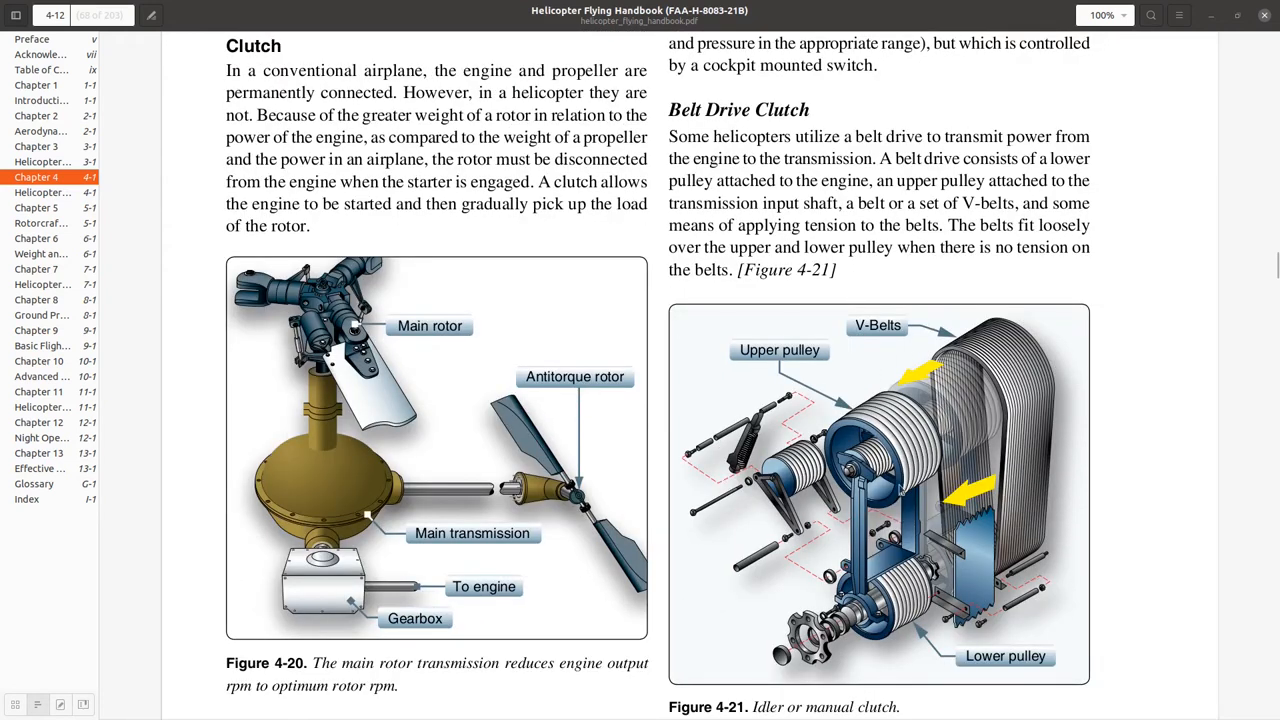
pyautogui.scroll(-3)
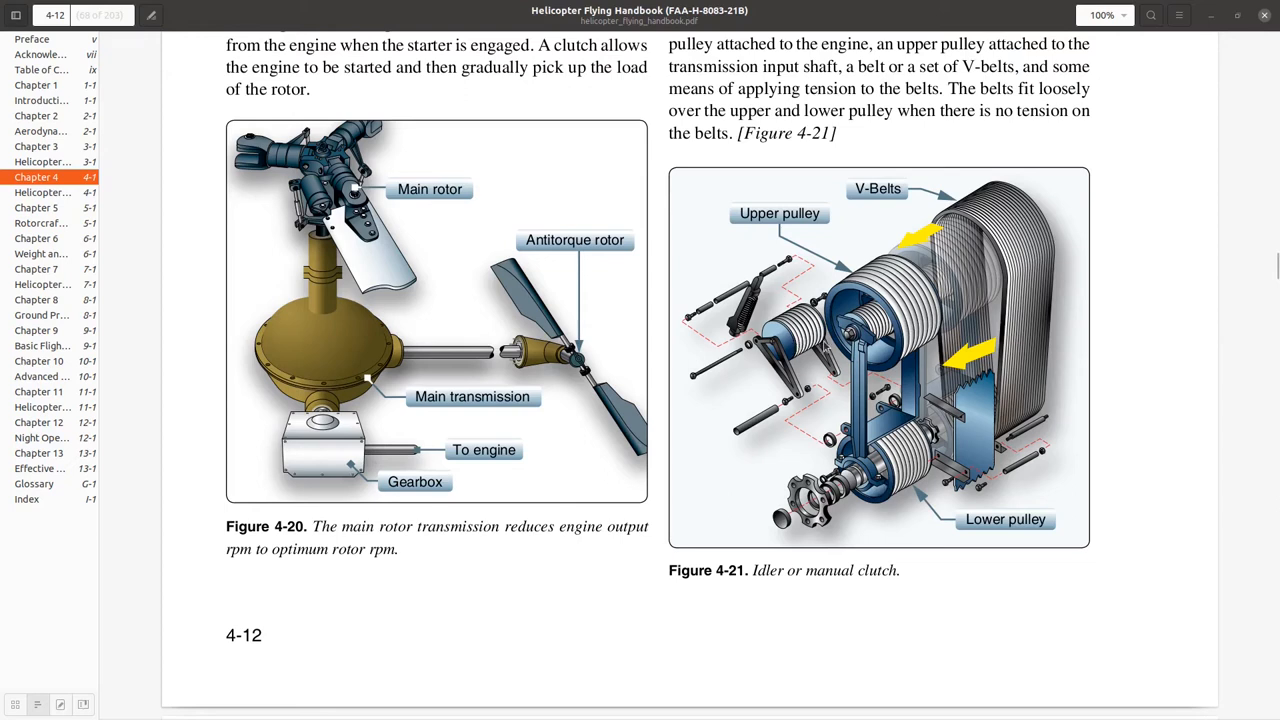
pyautogui.moveTo(963, 358)
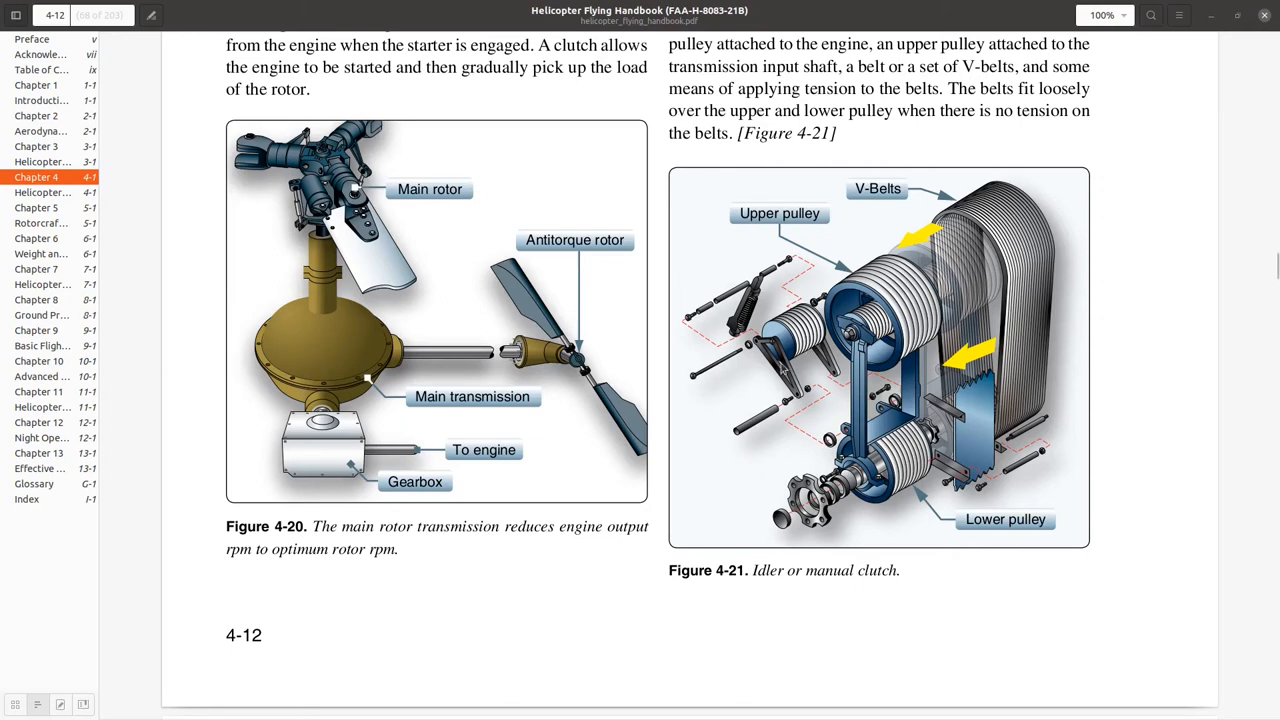
pyautogui.moveTo(816, 378)
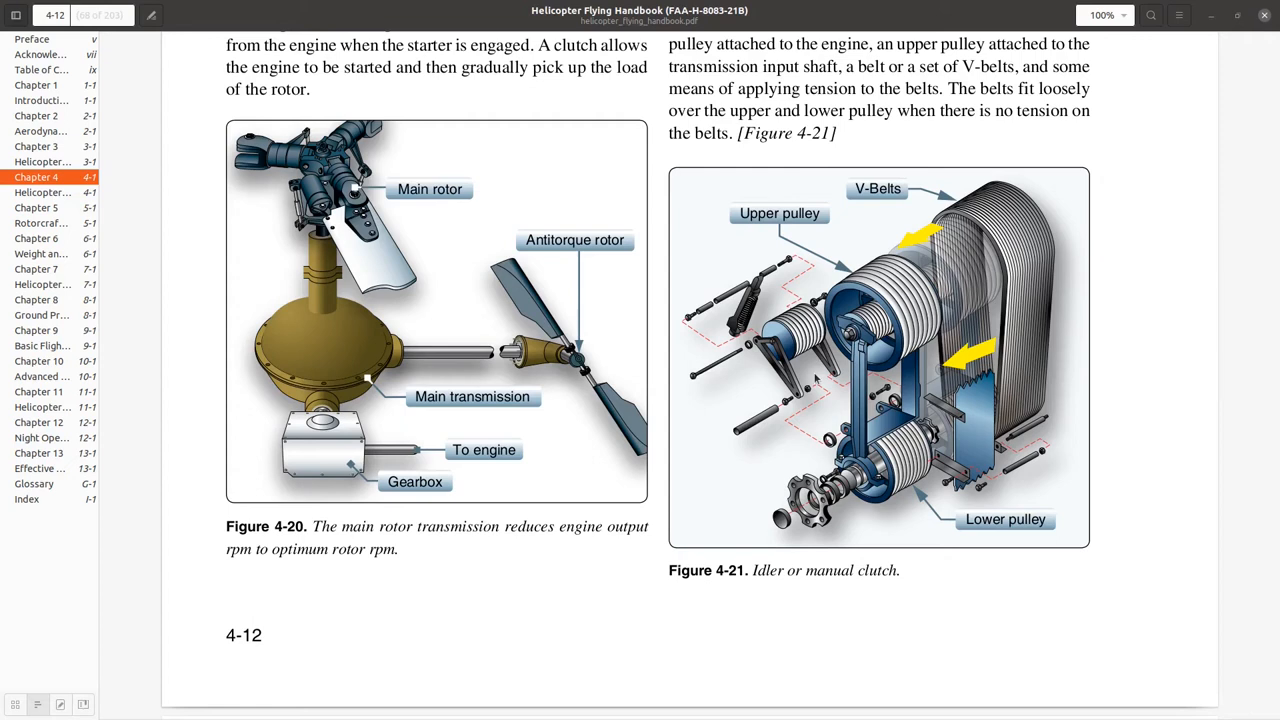
pyautogui.moveTo(983, 555)
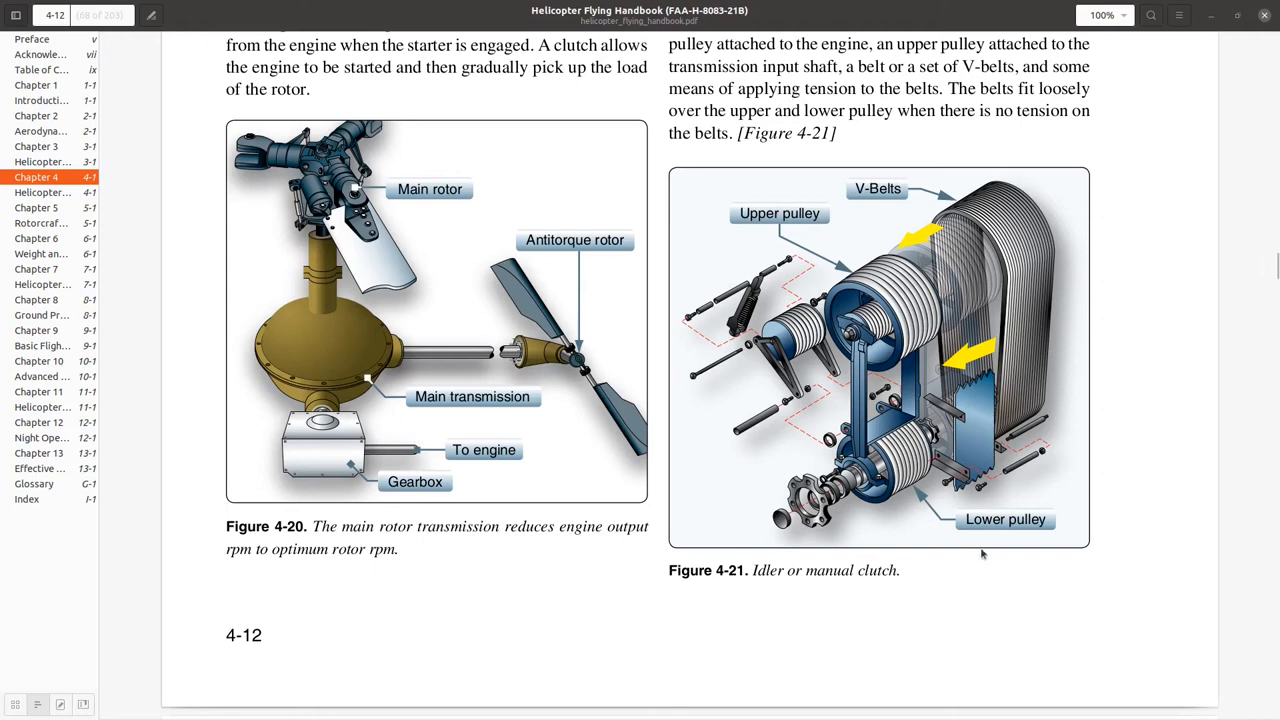
pyautogui.moveTo(978, 497)
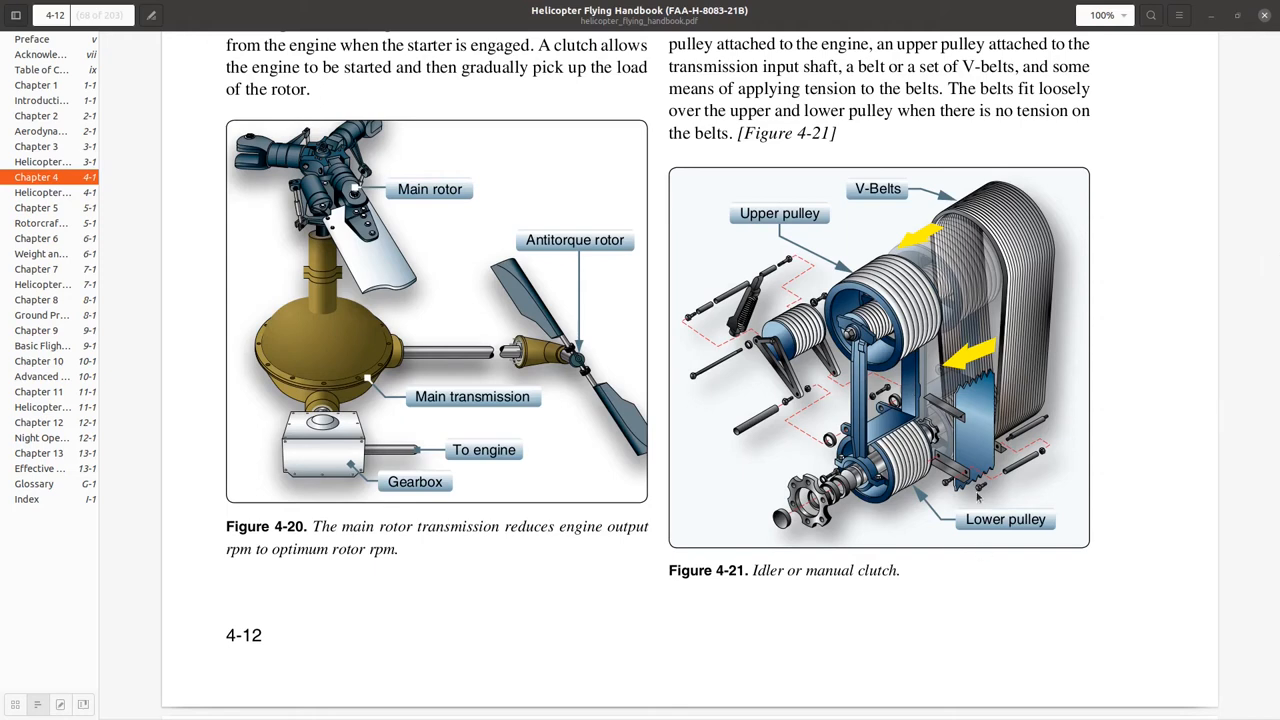
pyautogui.scroll(-3)
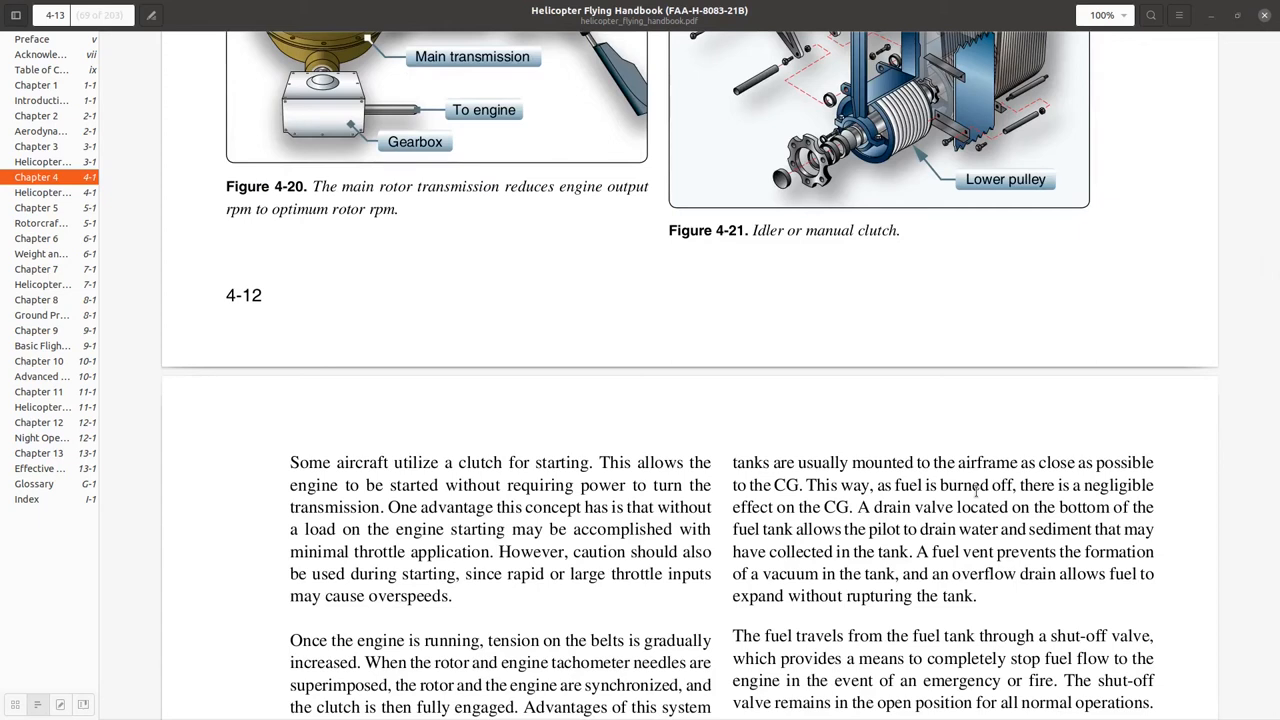
pyautogui.scroll(-3)
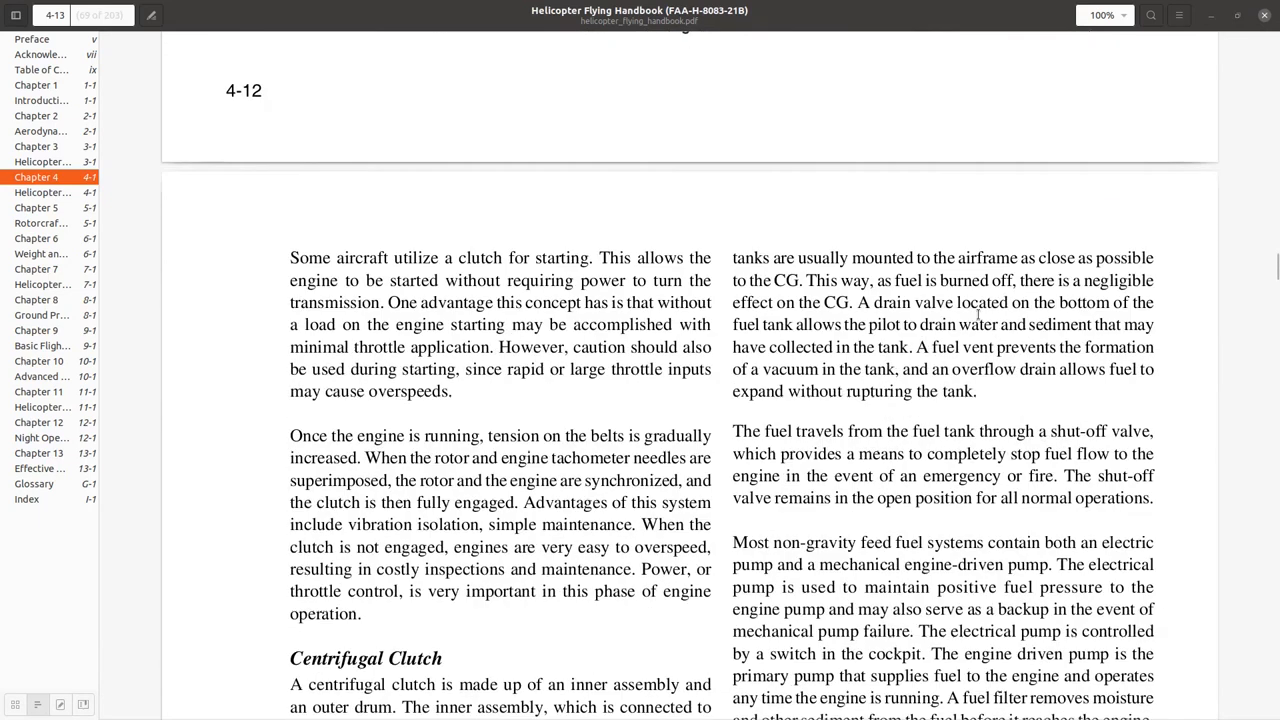
pyautogui.scroll(-3)
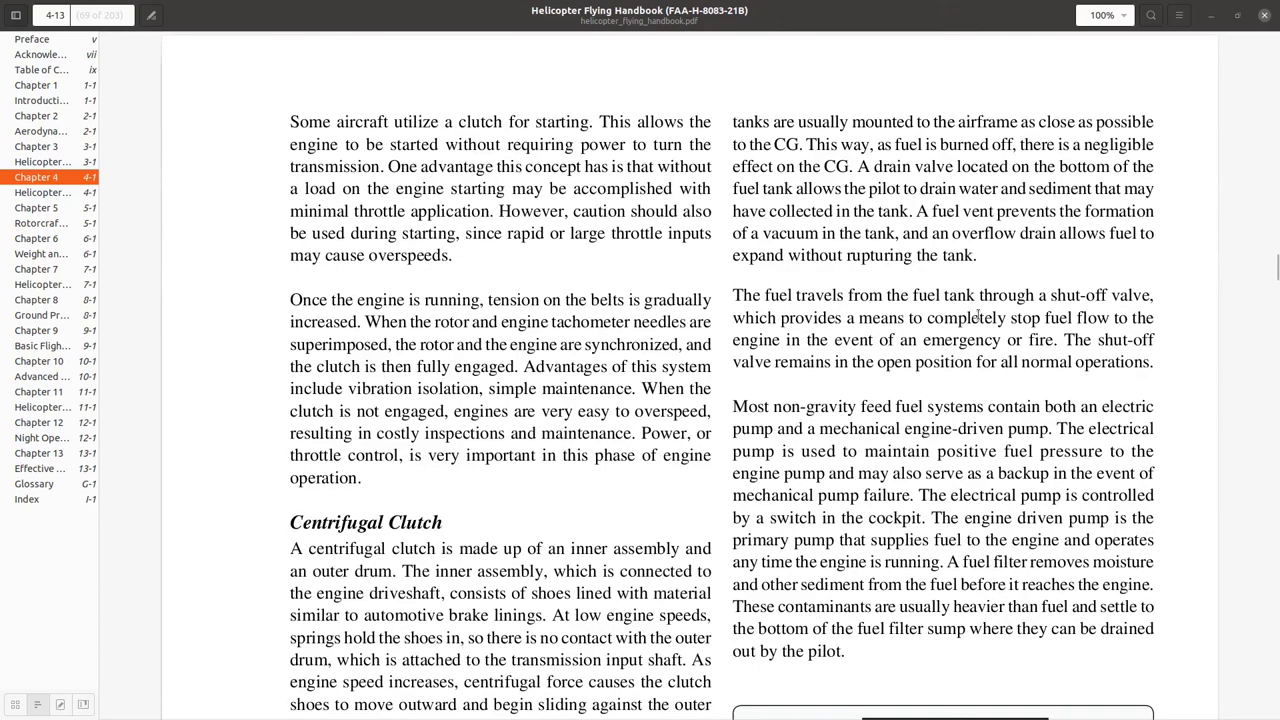
pyautogui.scroll(-3)
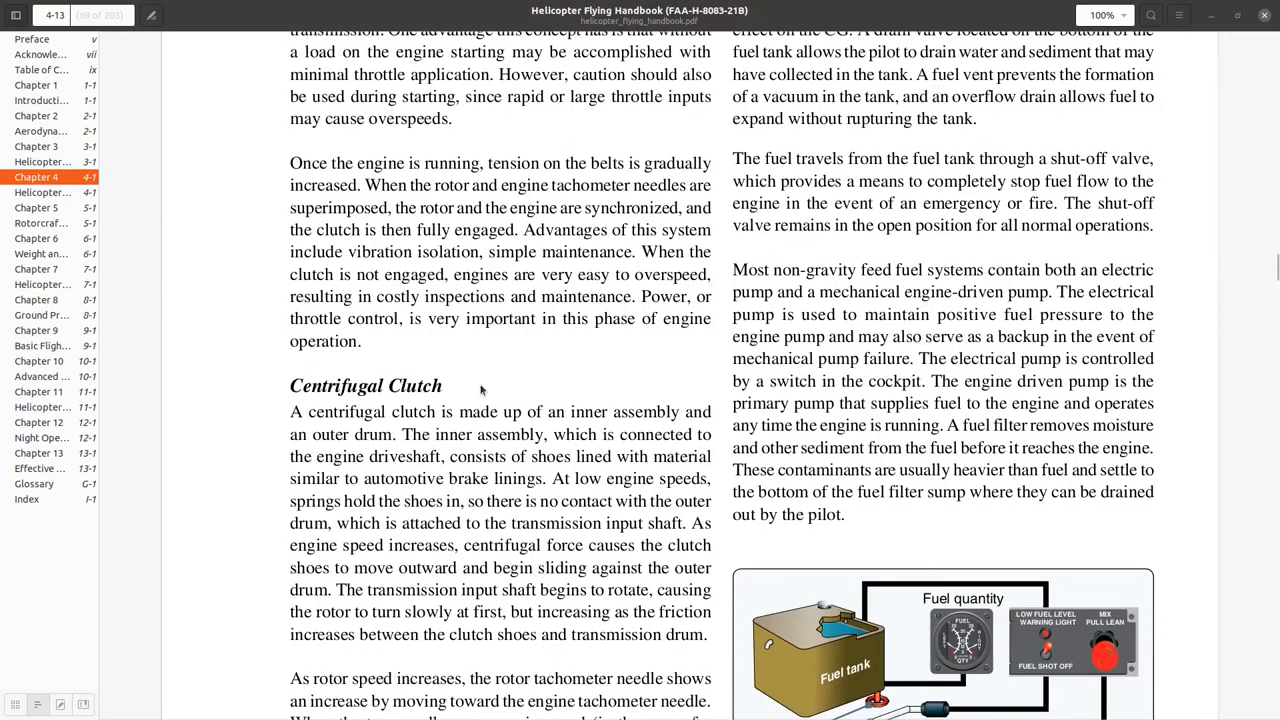
pyautogui.moveTo(426, 365)
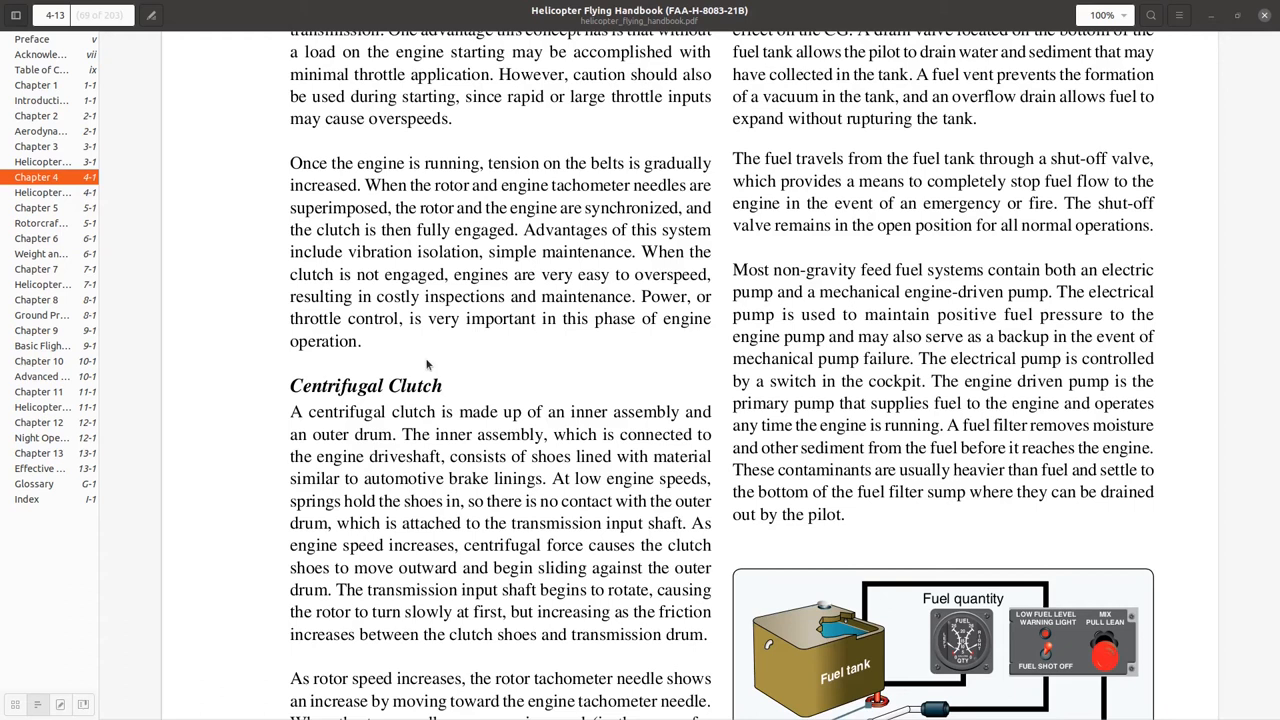
pyautogui.moveTo(570, 363)
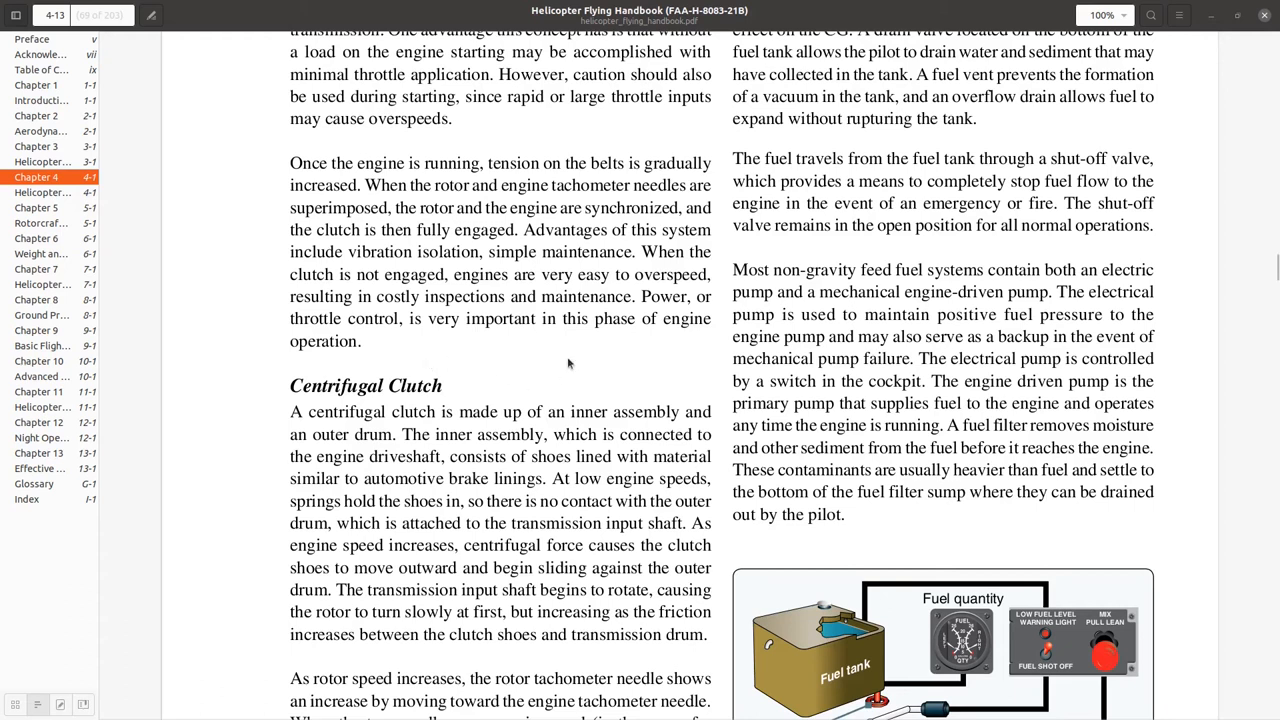
pyautogui.scroll(-3)
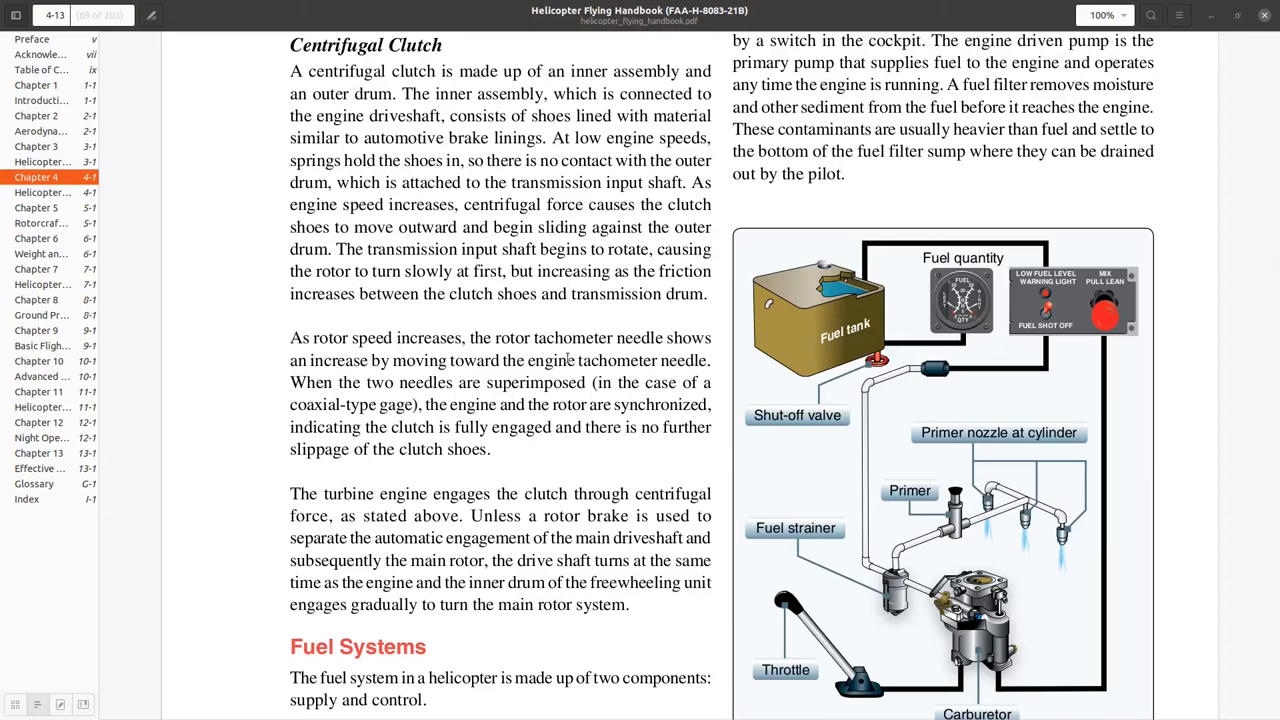
pyautogui.scroll(-3)
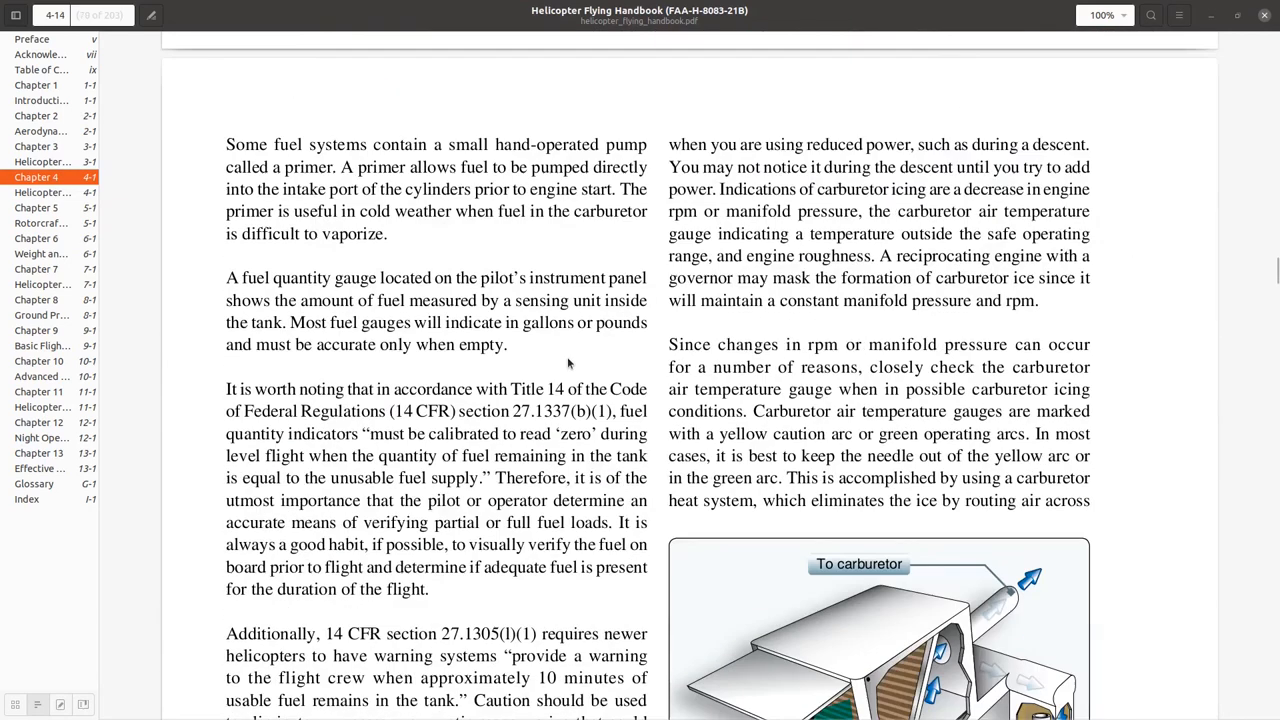
pyautogui.scroll(-3)
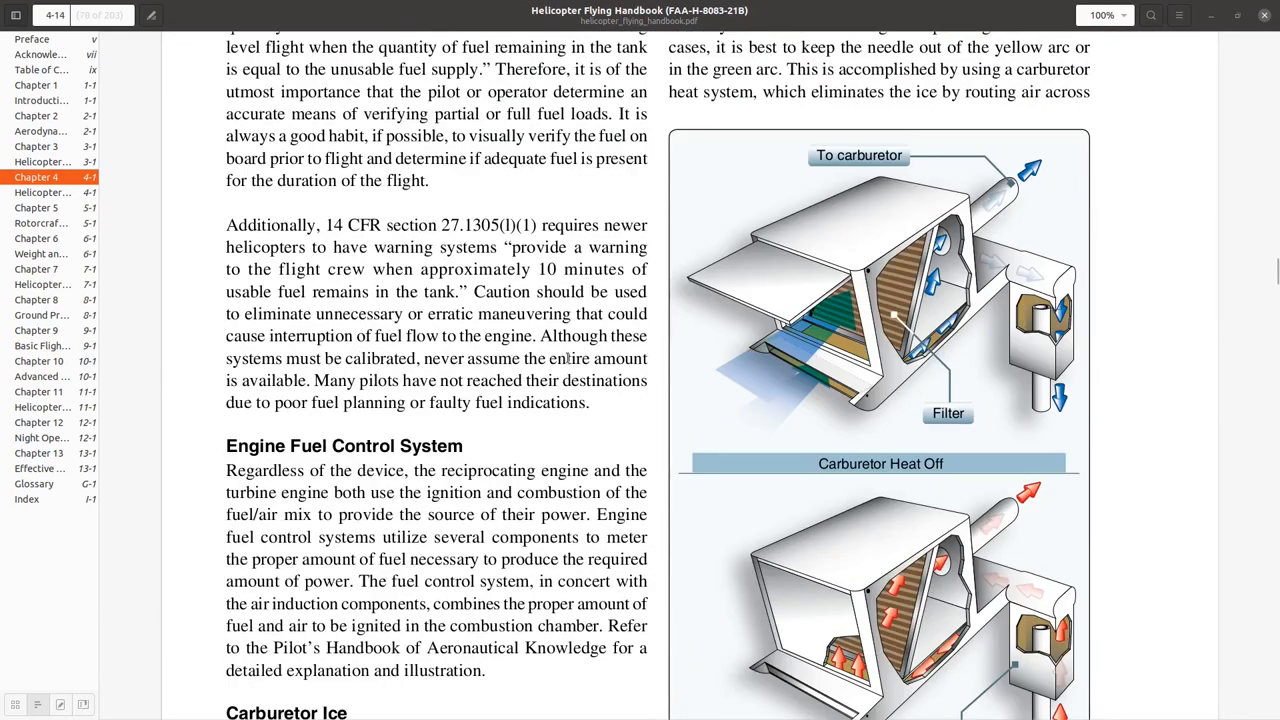
pyautogui.scroll(-3)
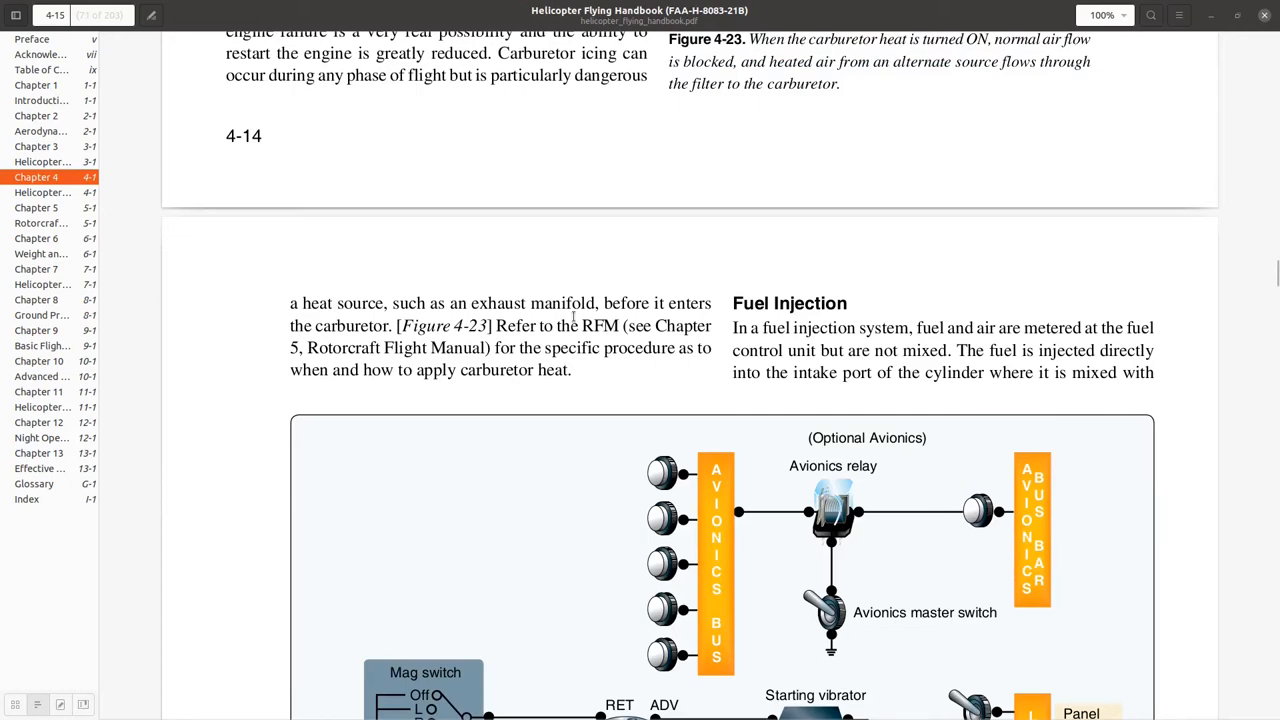
pyautogui.scroll(-3)
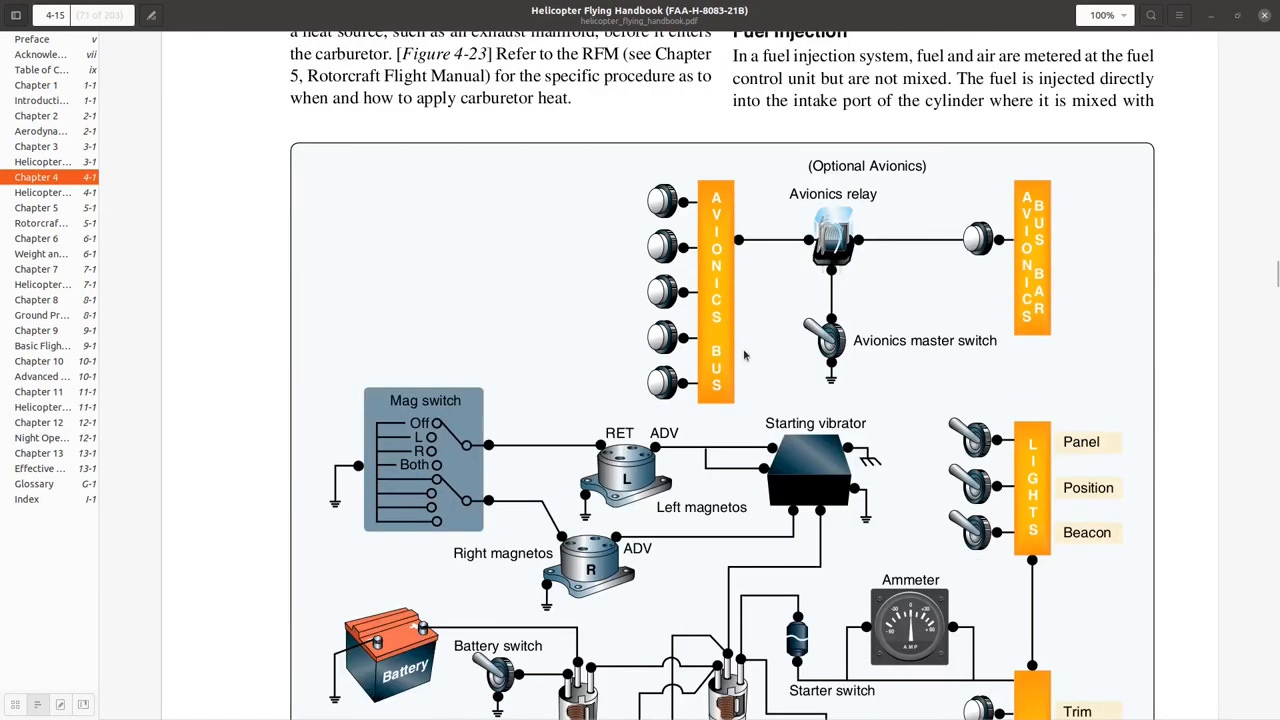
pyautogui.scroll(-3)
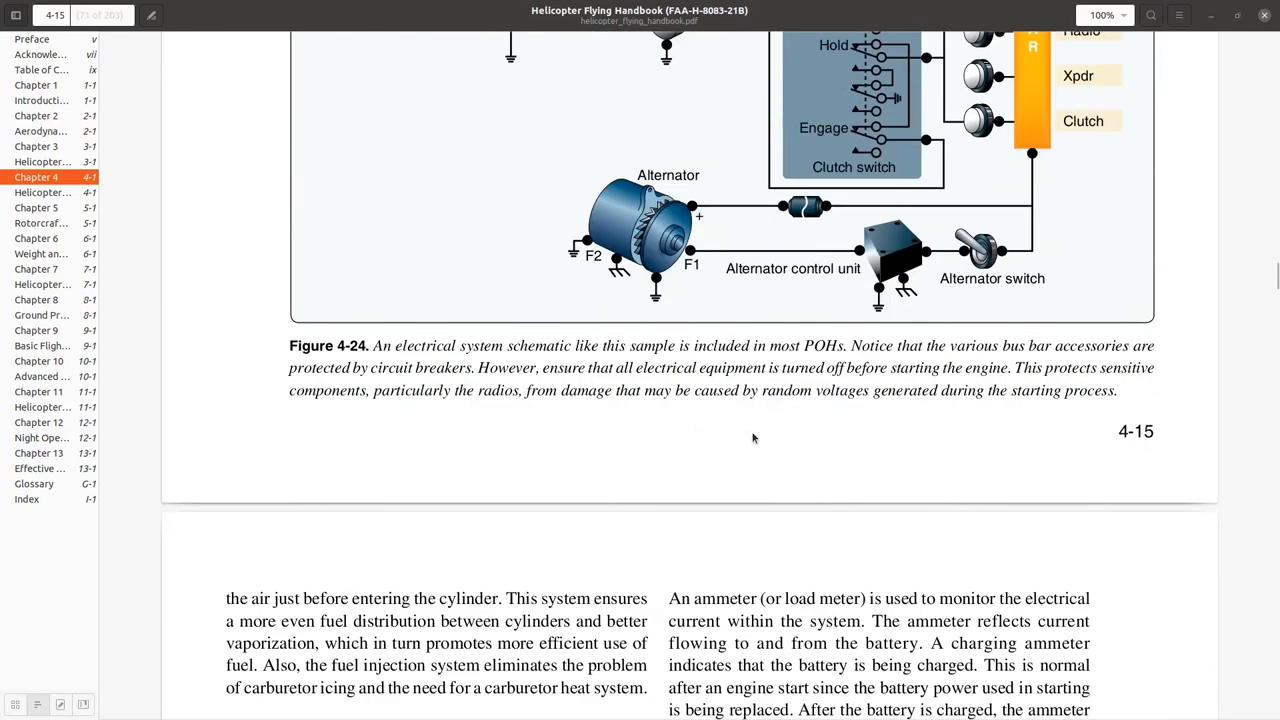
pyautogui.scroll(-3)
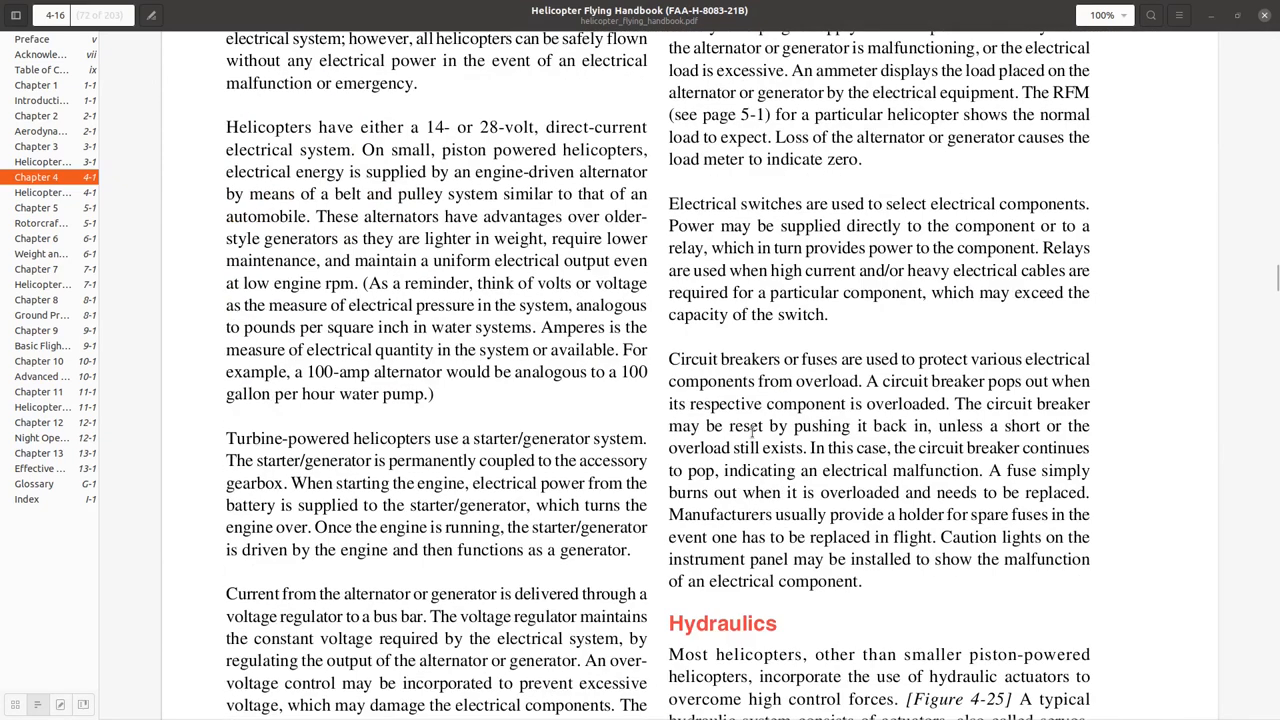
pyautogui.scroll(-3)
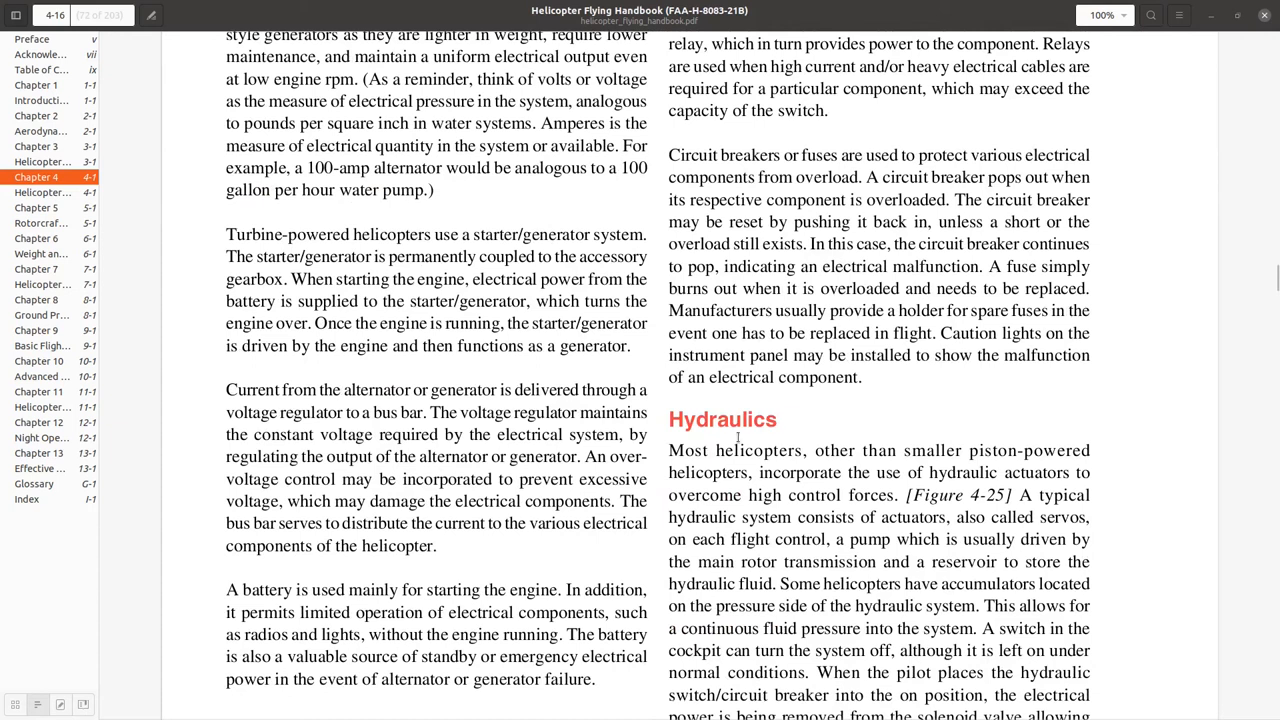
pyautogui.scroll(-3)
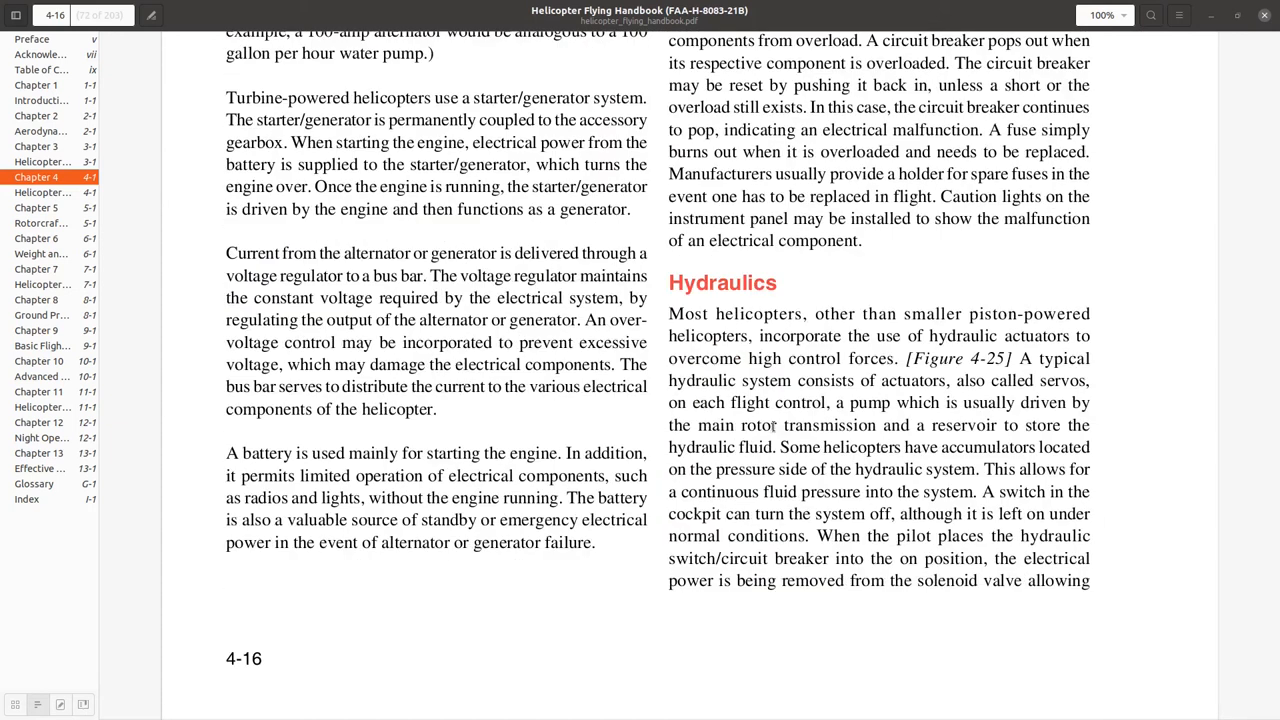
pyautogui.scroll(-3)
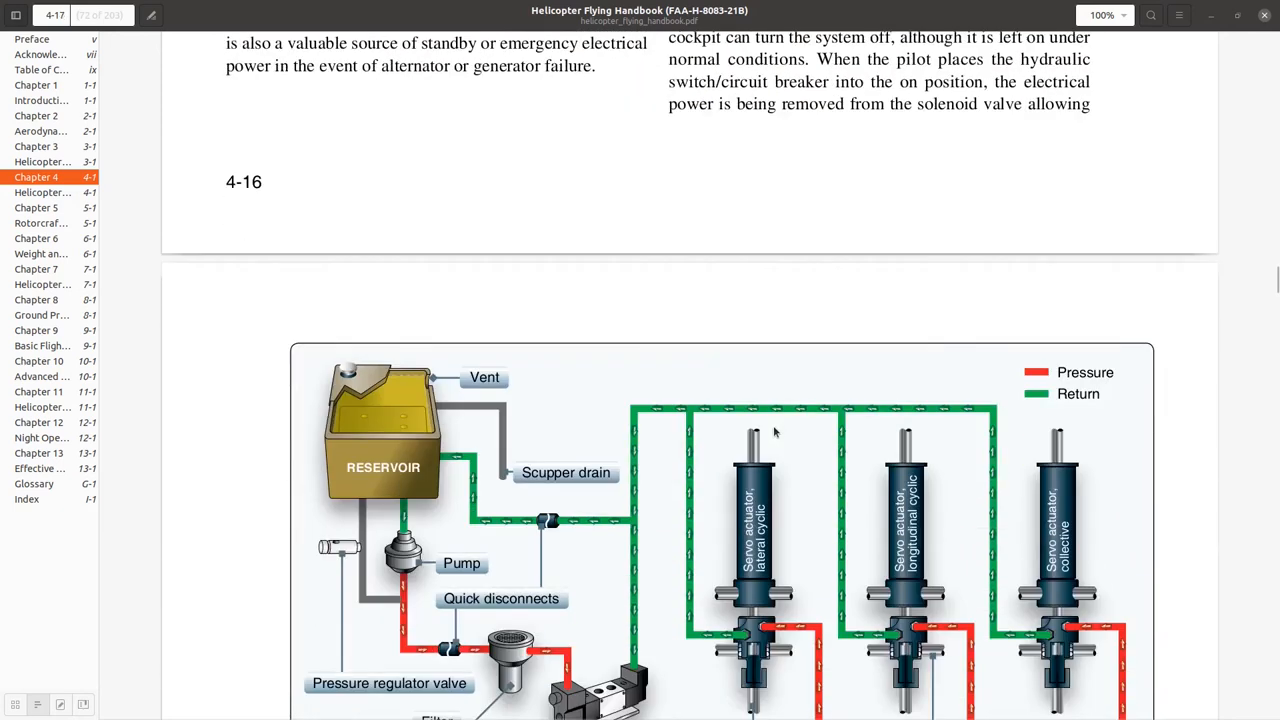
pyautogui.scroll(-3)
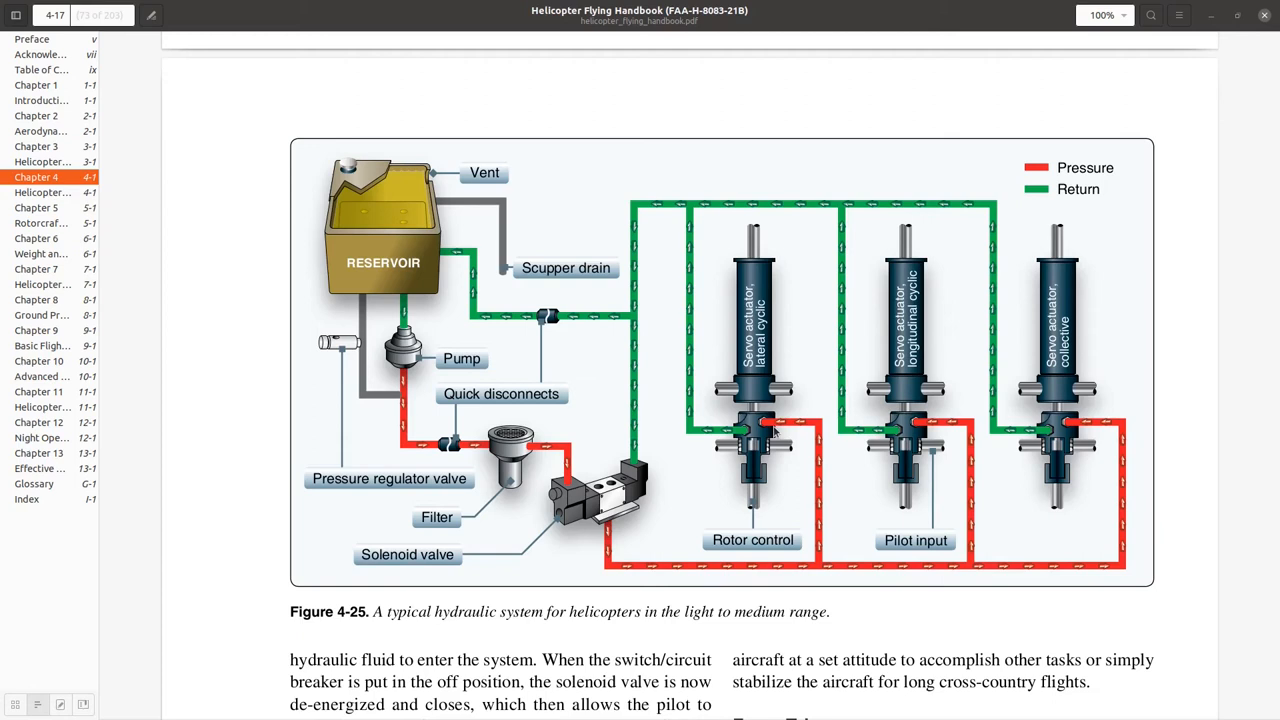
pyautogui.moveTo(748, 440)
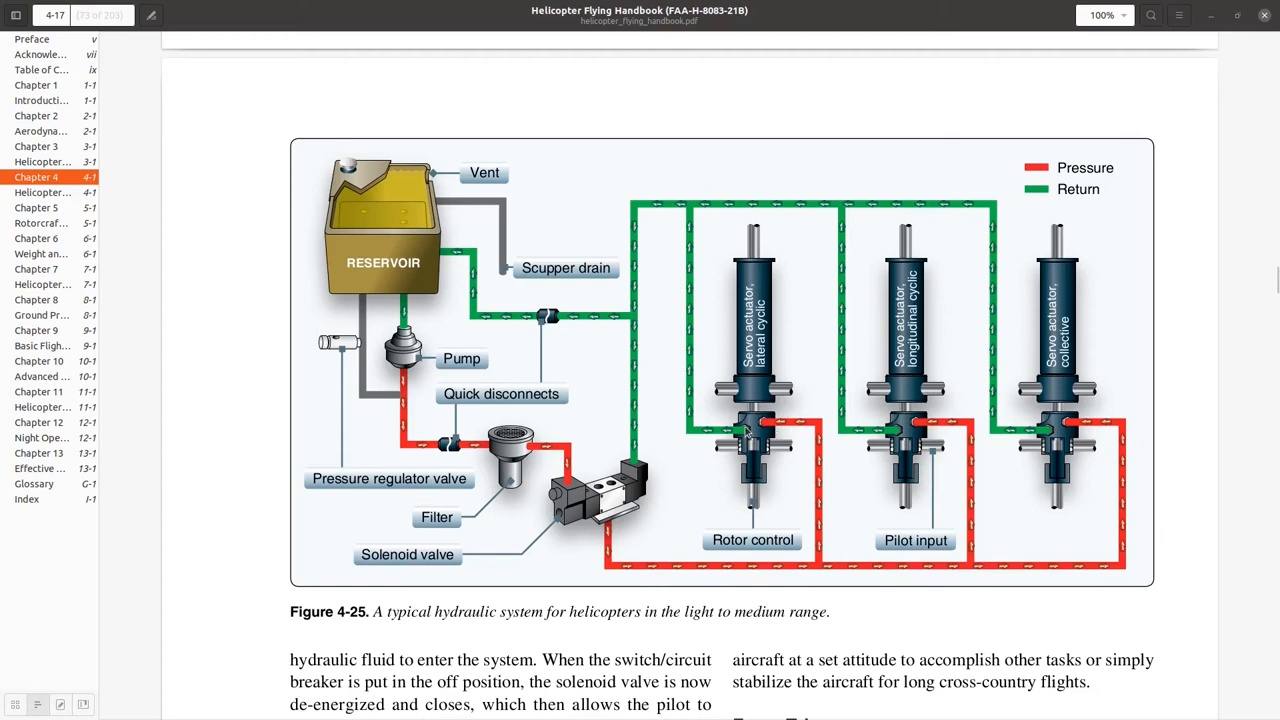
pyautogui.moveTo(740, 503)
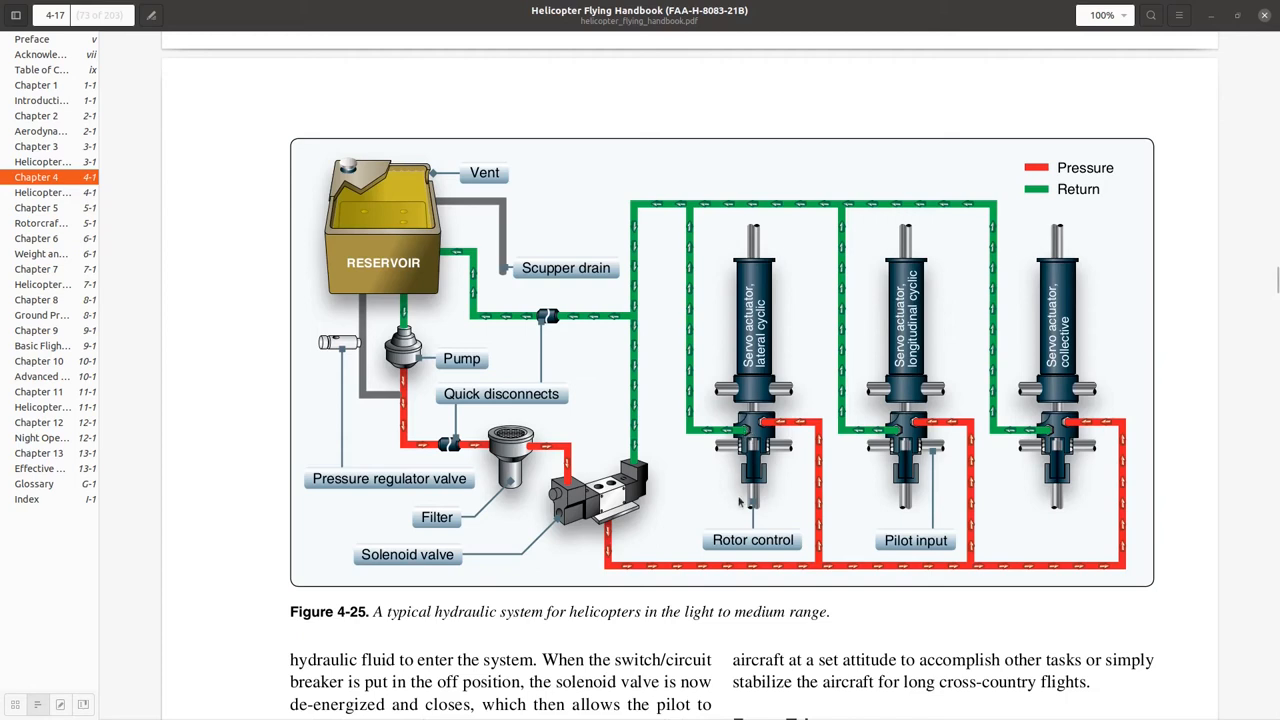
pyautogui.moveTo(882, 511)
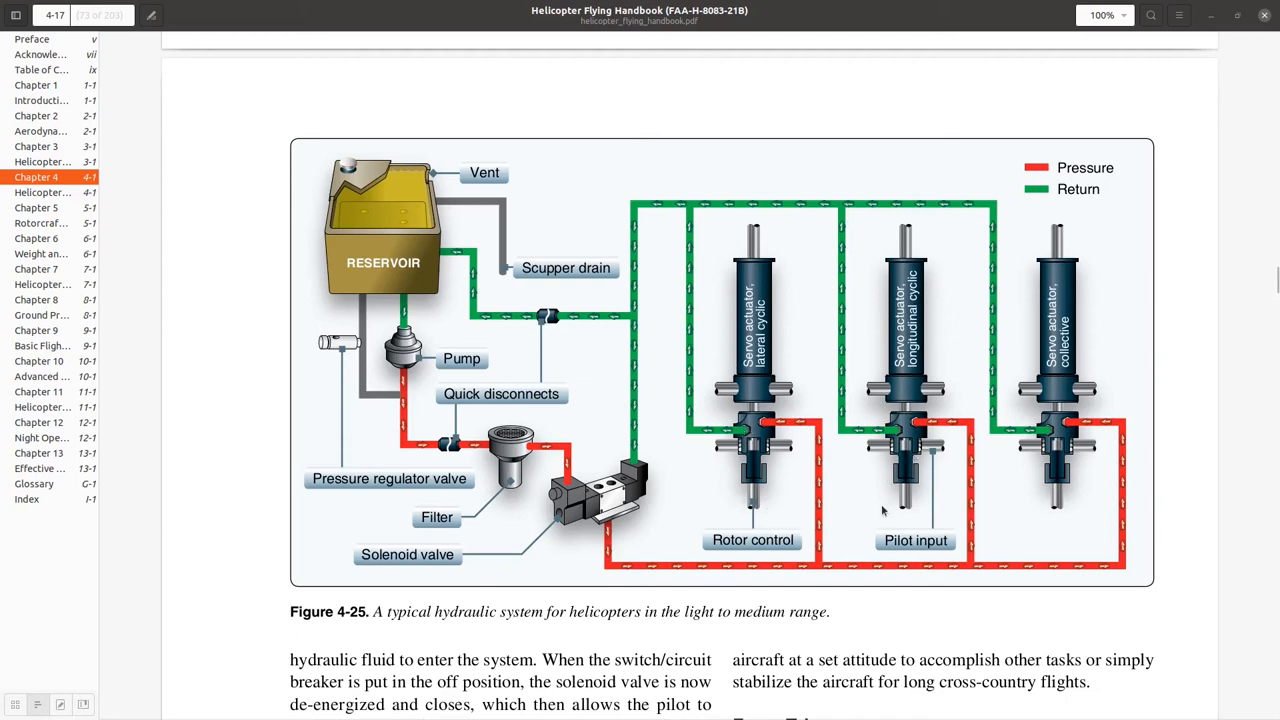
pyautogui.moveTo(930, 340)
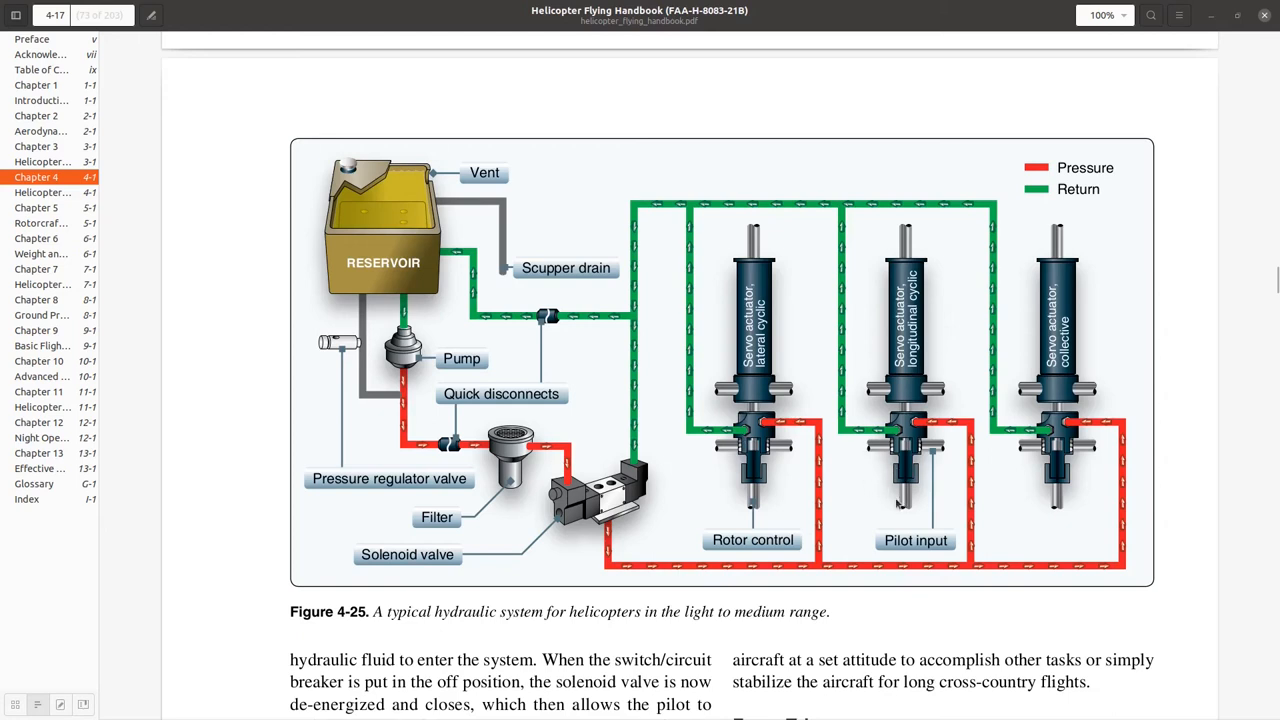
pyautogui.moveTo(873, 410)
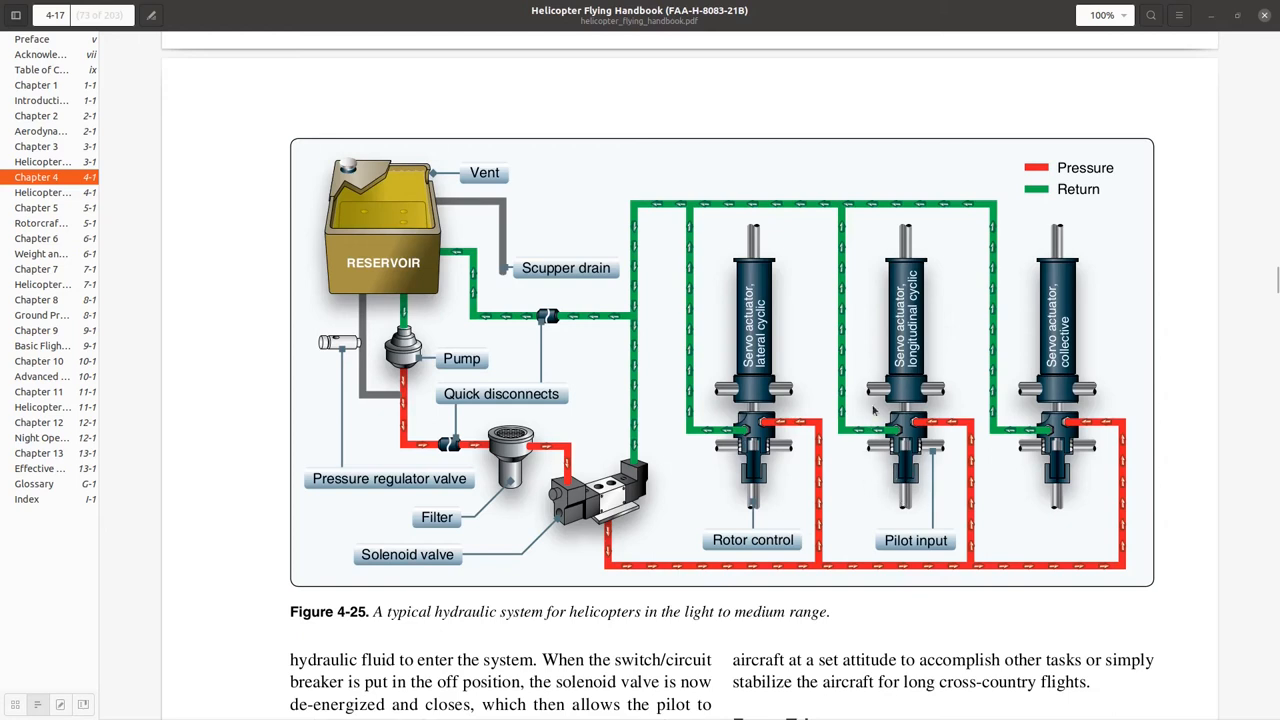
pyautogui.moveTo(898, 430)
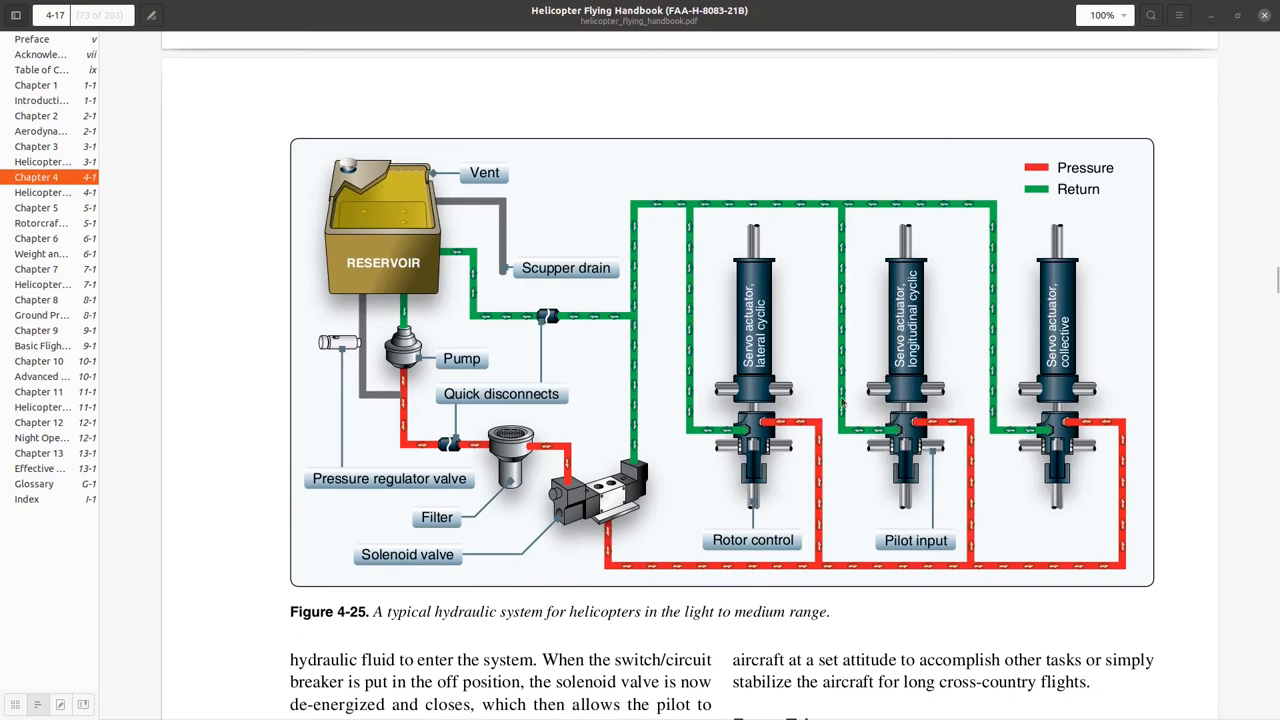
pyautogui.moveTo(612, 410)
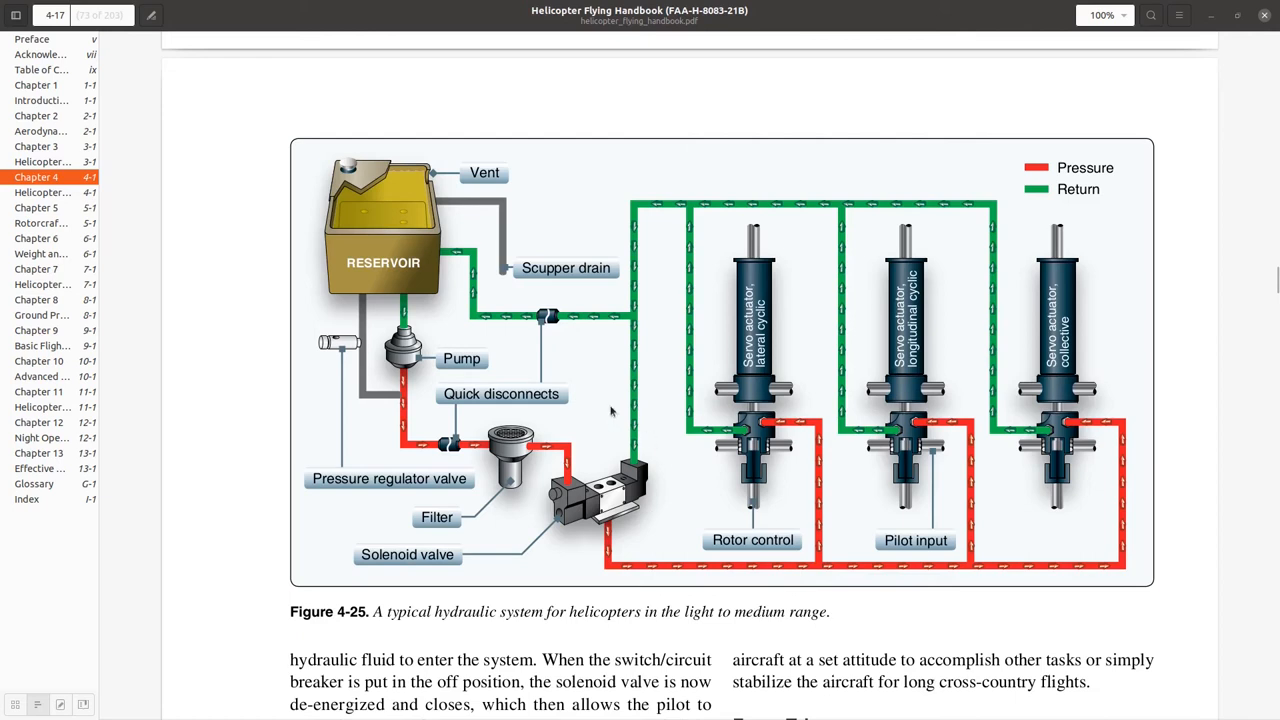
pyautogui.moveTo(520, 320)
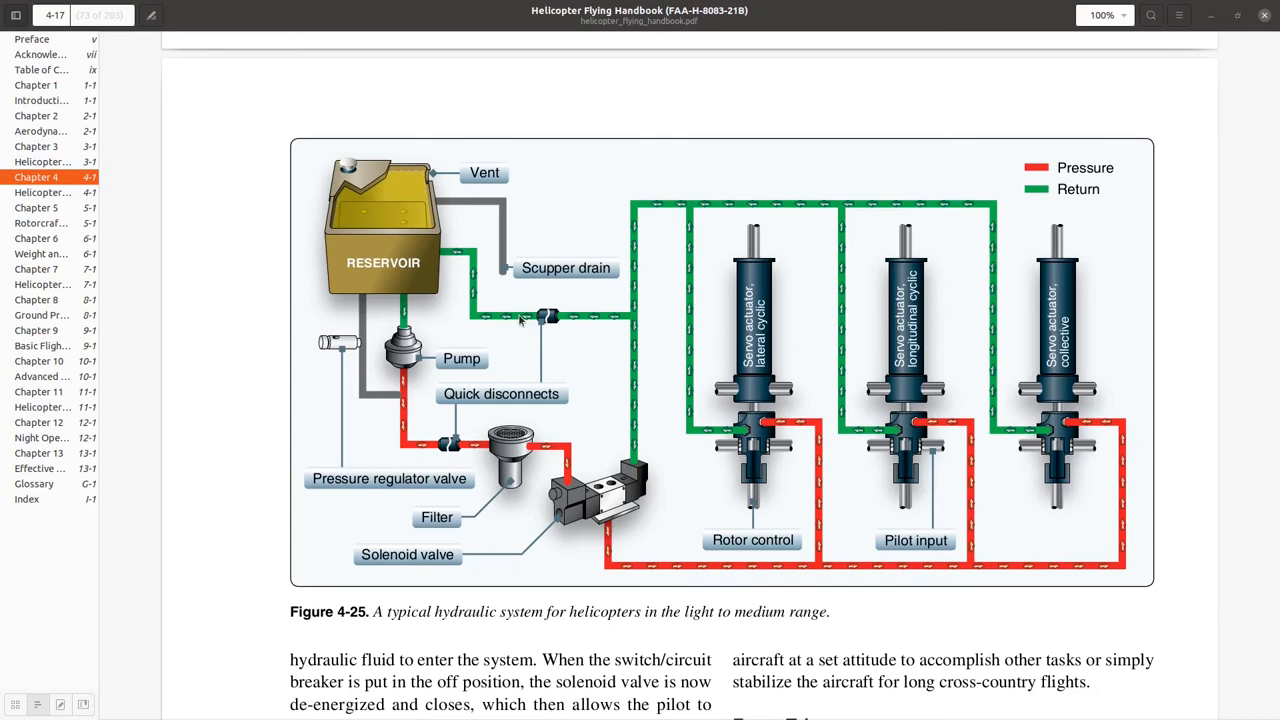
pyautogui.moveTo(667, 393)
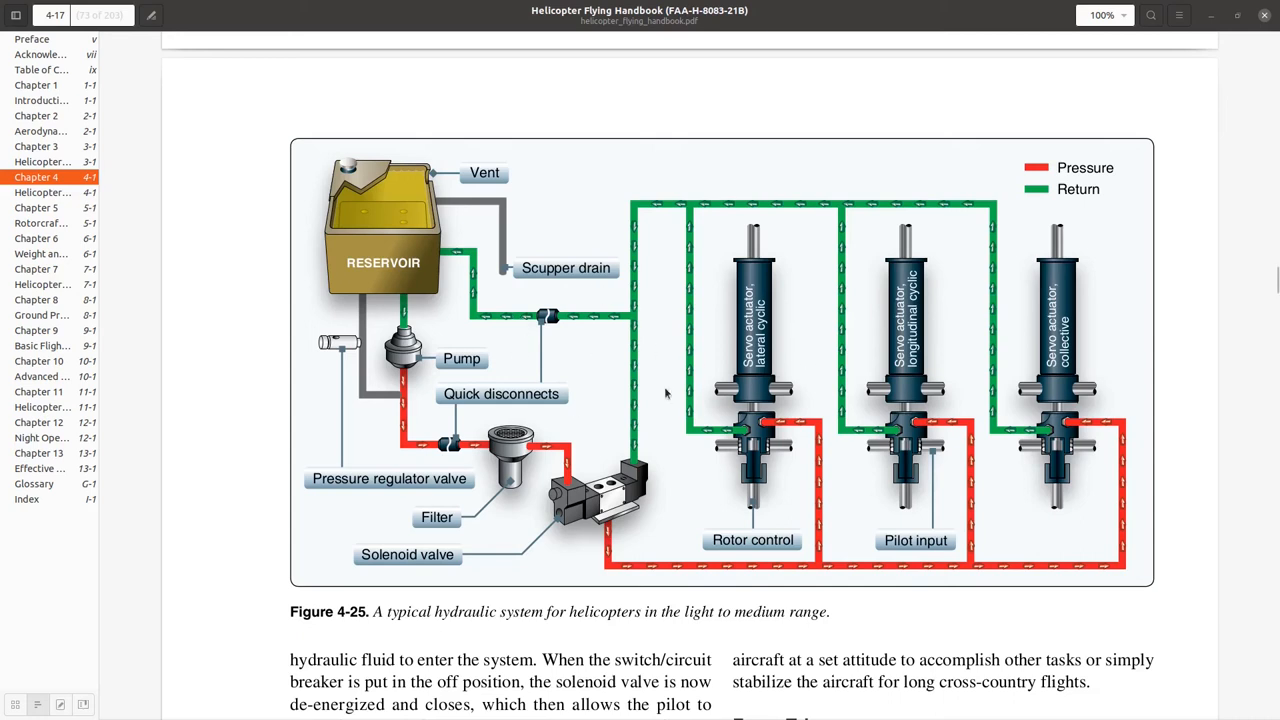
pyautogui.scroll(-3)
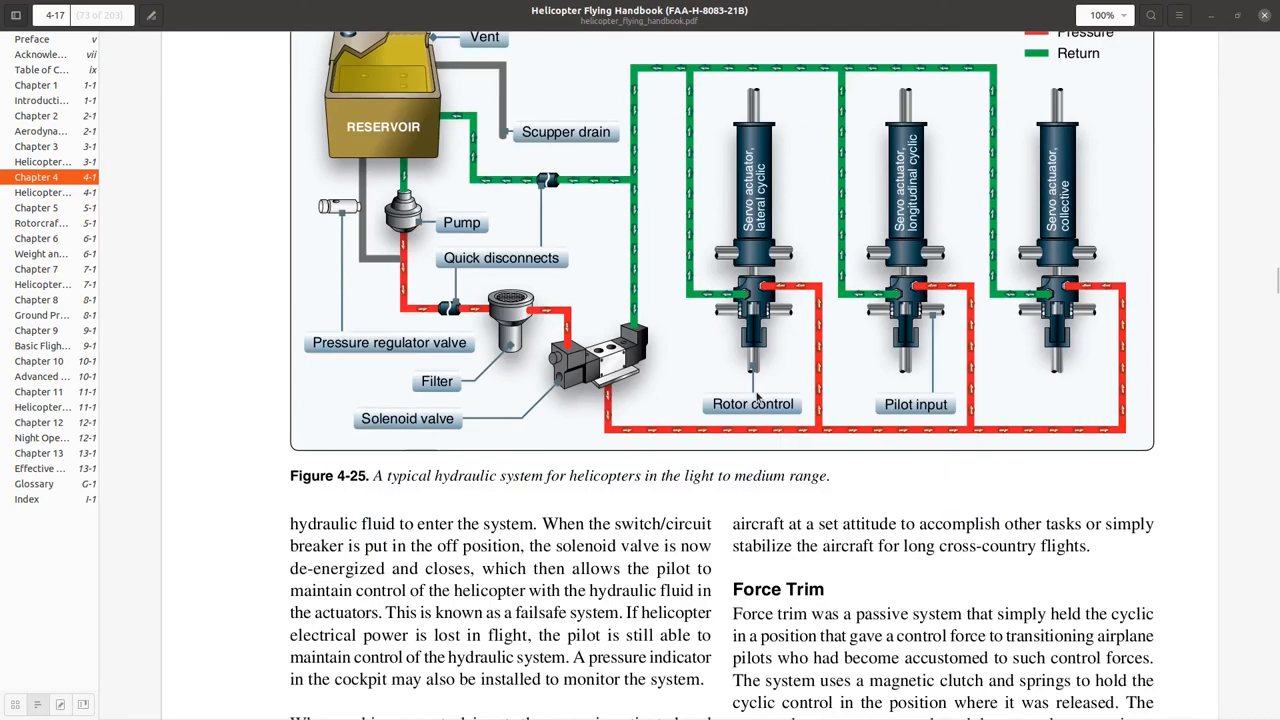
pyautogui.scroll(-3)
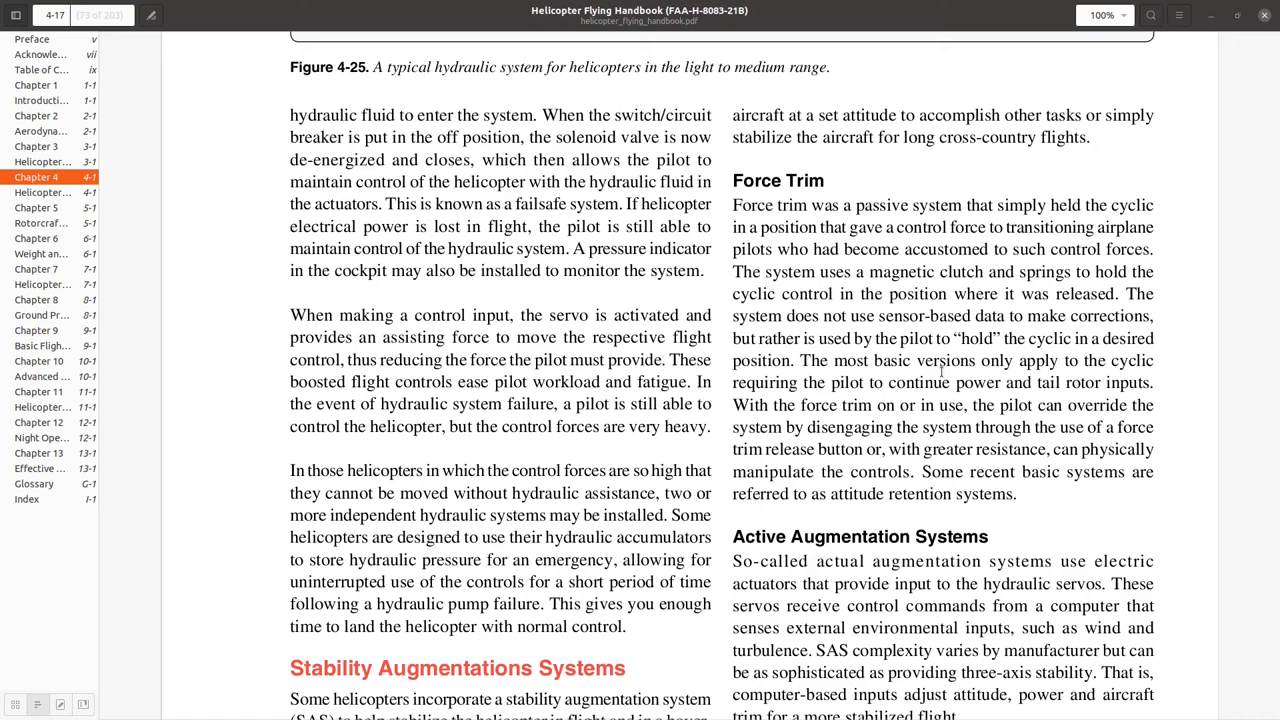
pyautogui.moveTo(858, 256)
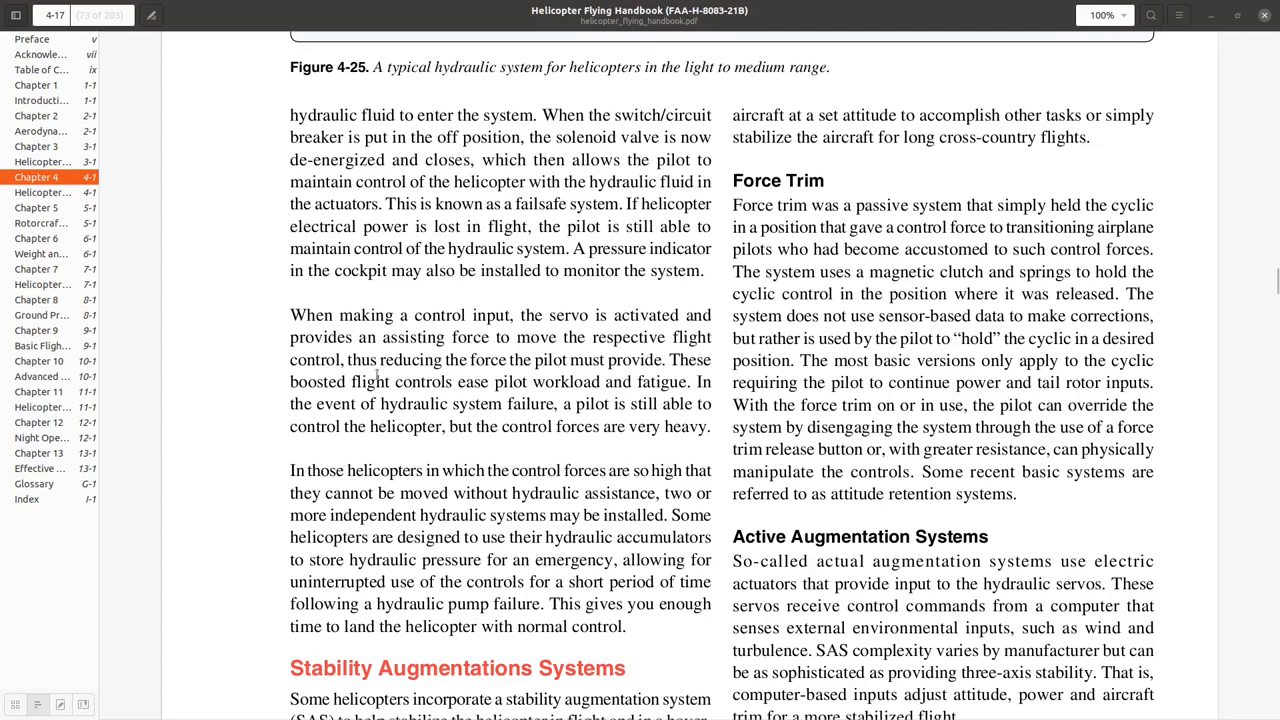
pyautogui.scroll(-3)
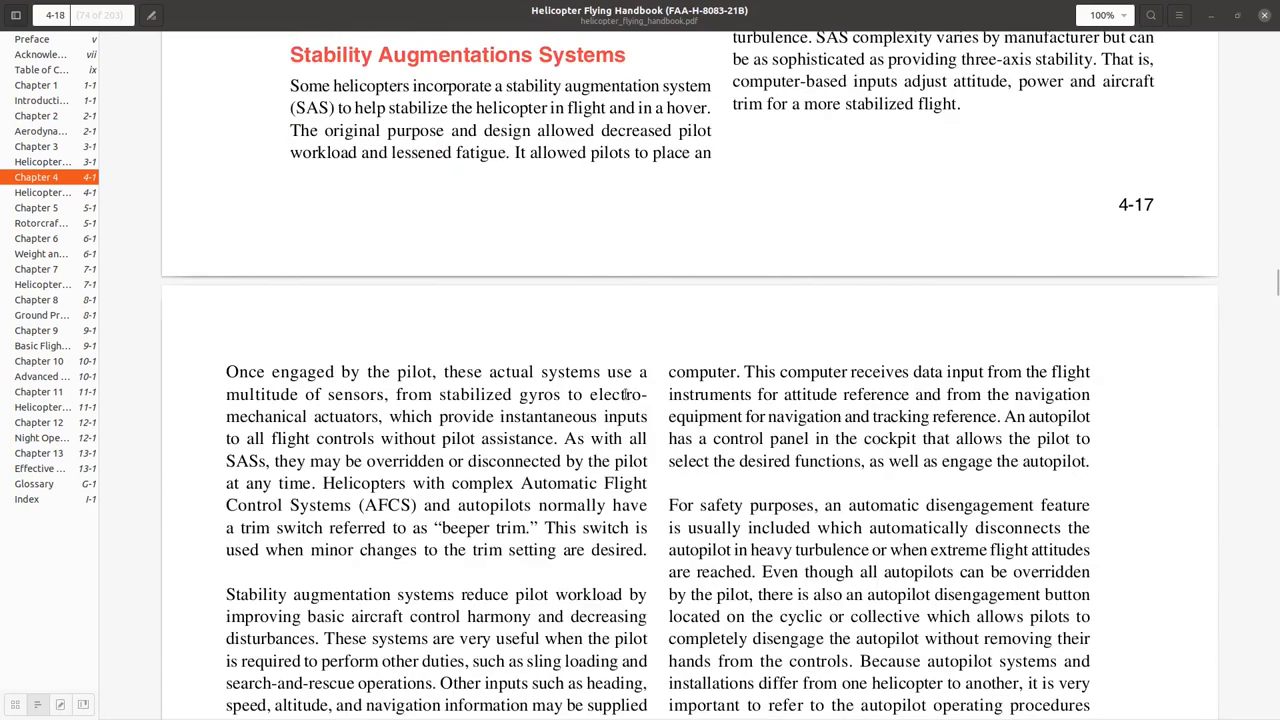
pyautogui.scroll(-3)
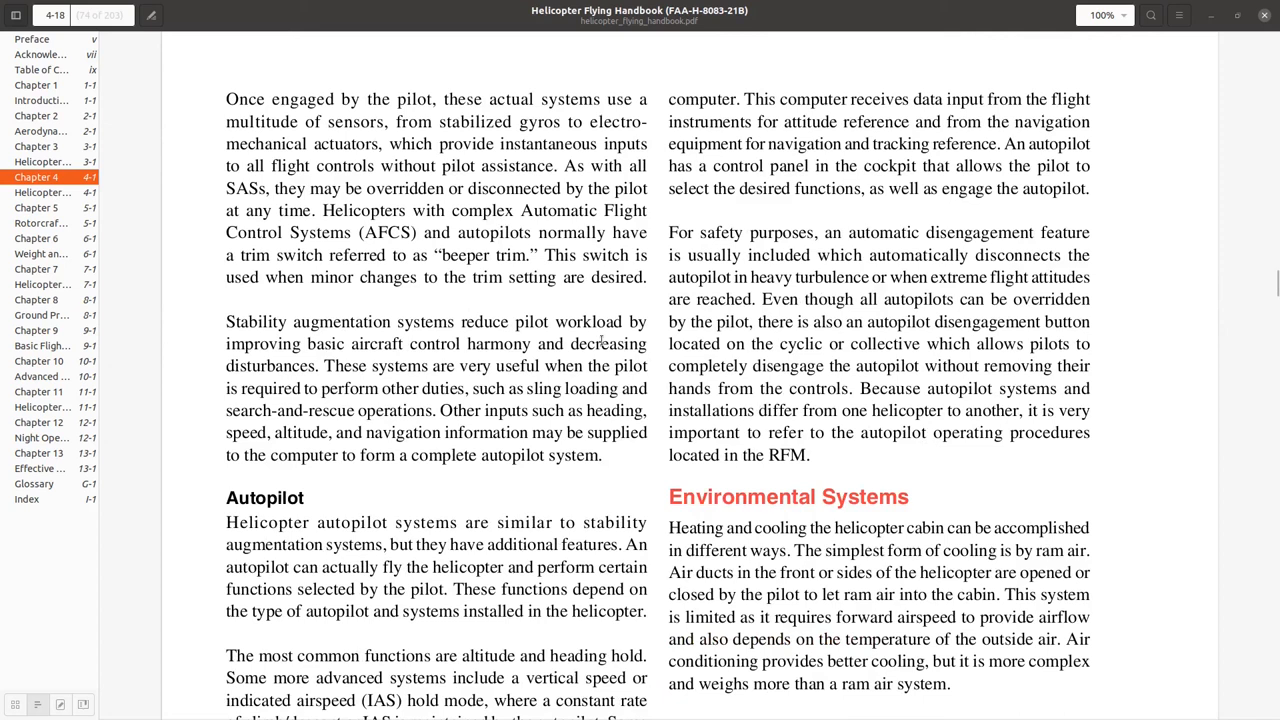
pyautogui.scroll(-3)
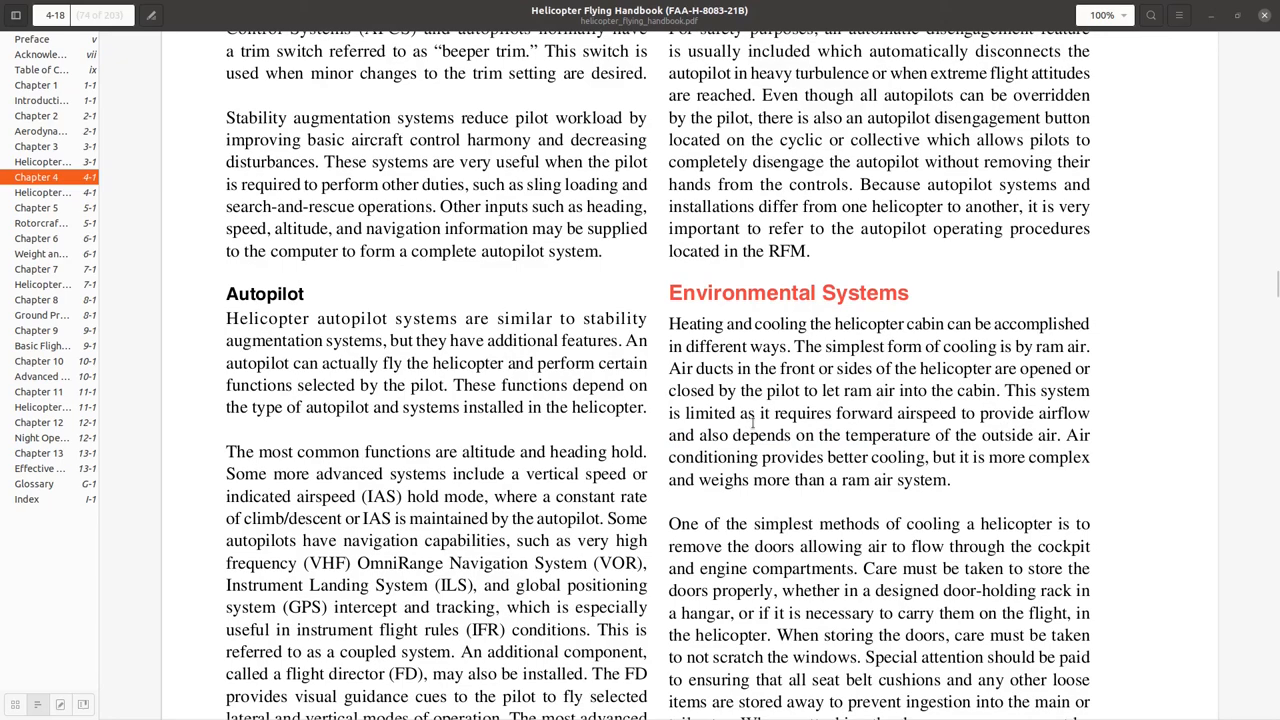
pyautogui.scroll(-3)
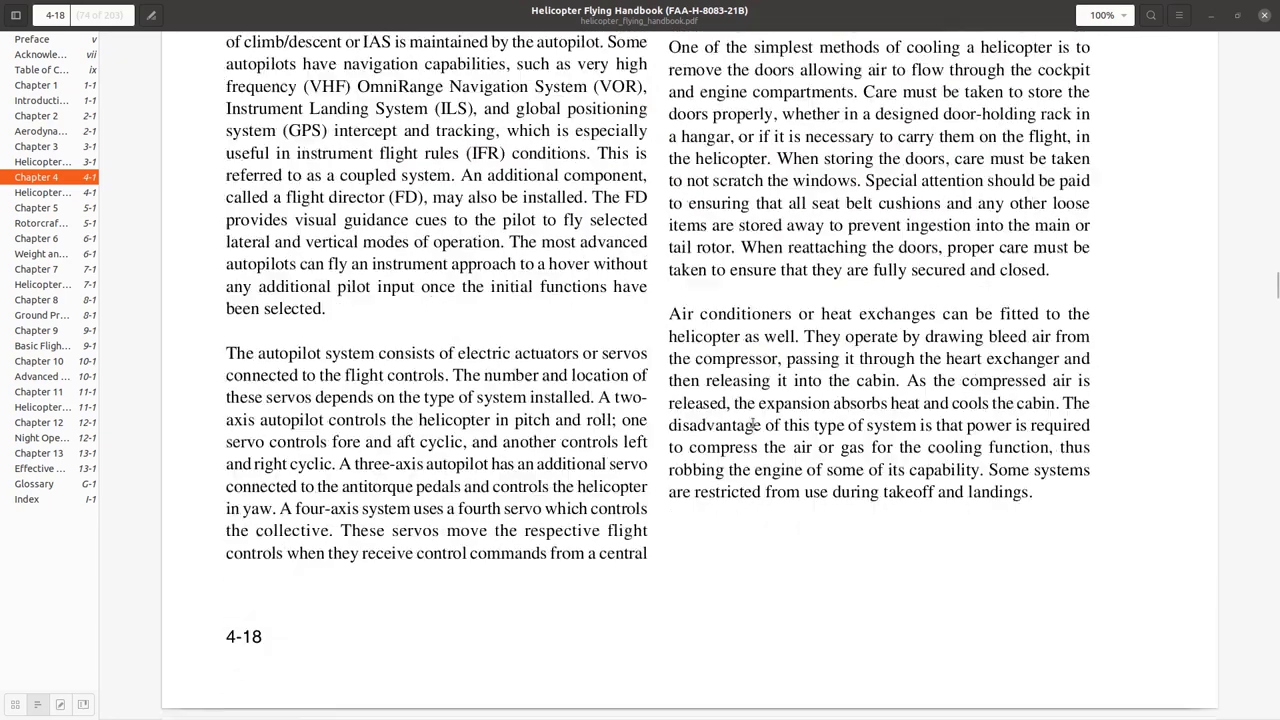
pyautogui.scroll(-3)
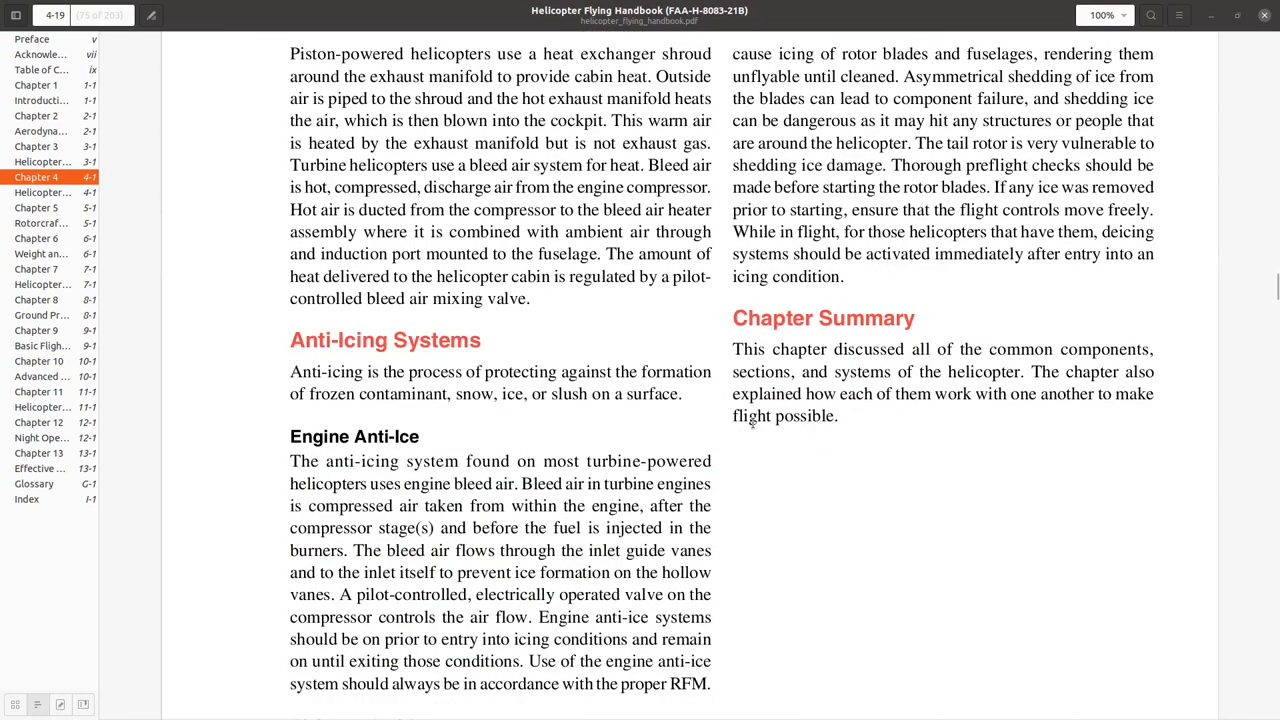
pyautogui.scroll(-3)
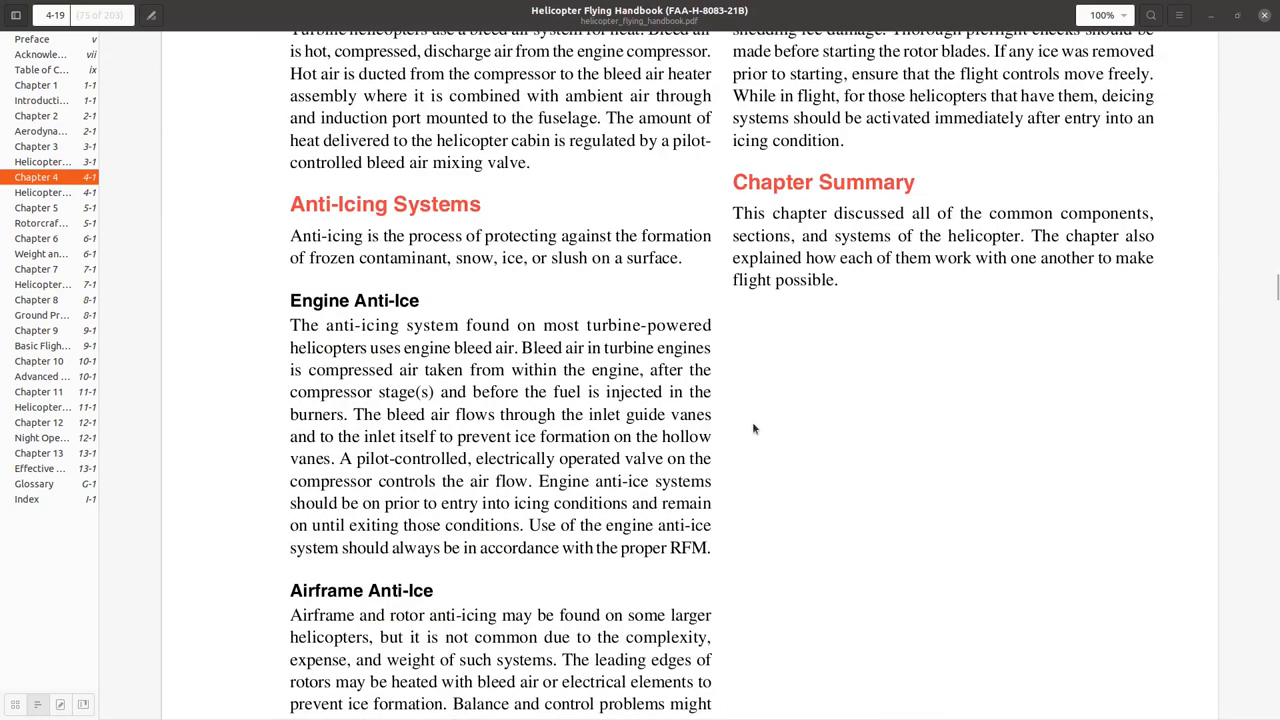